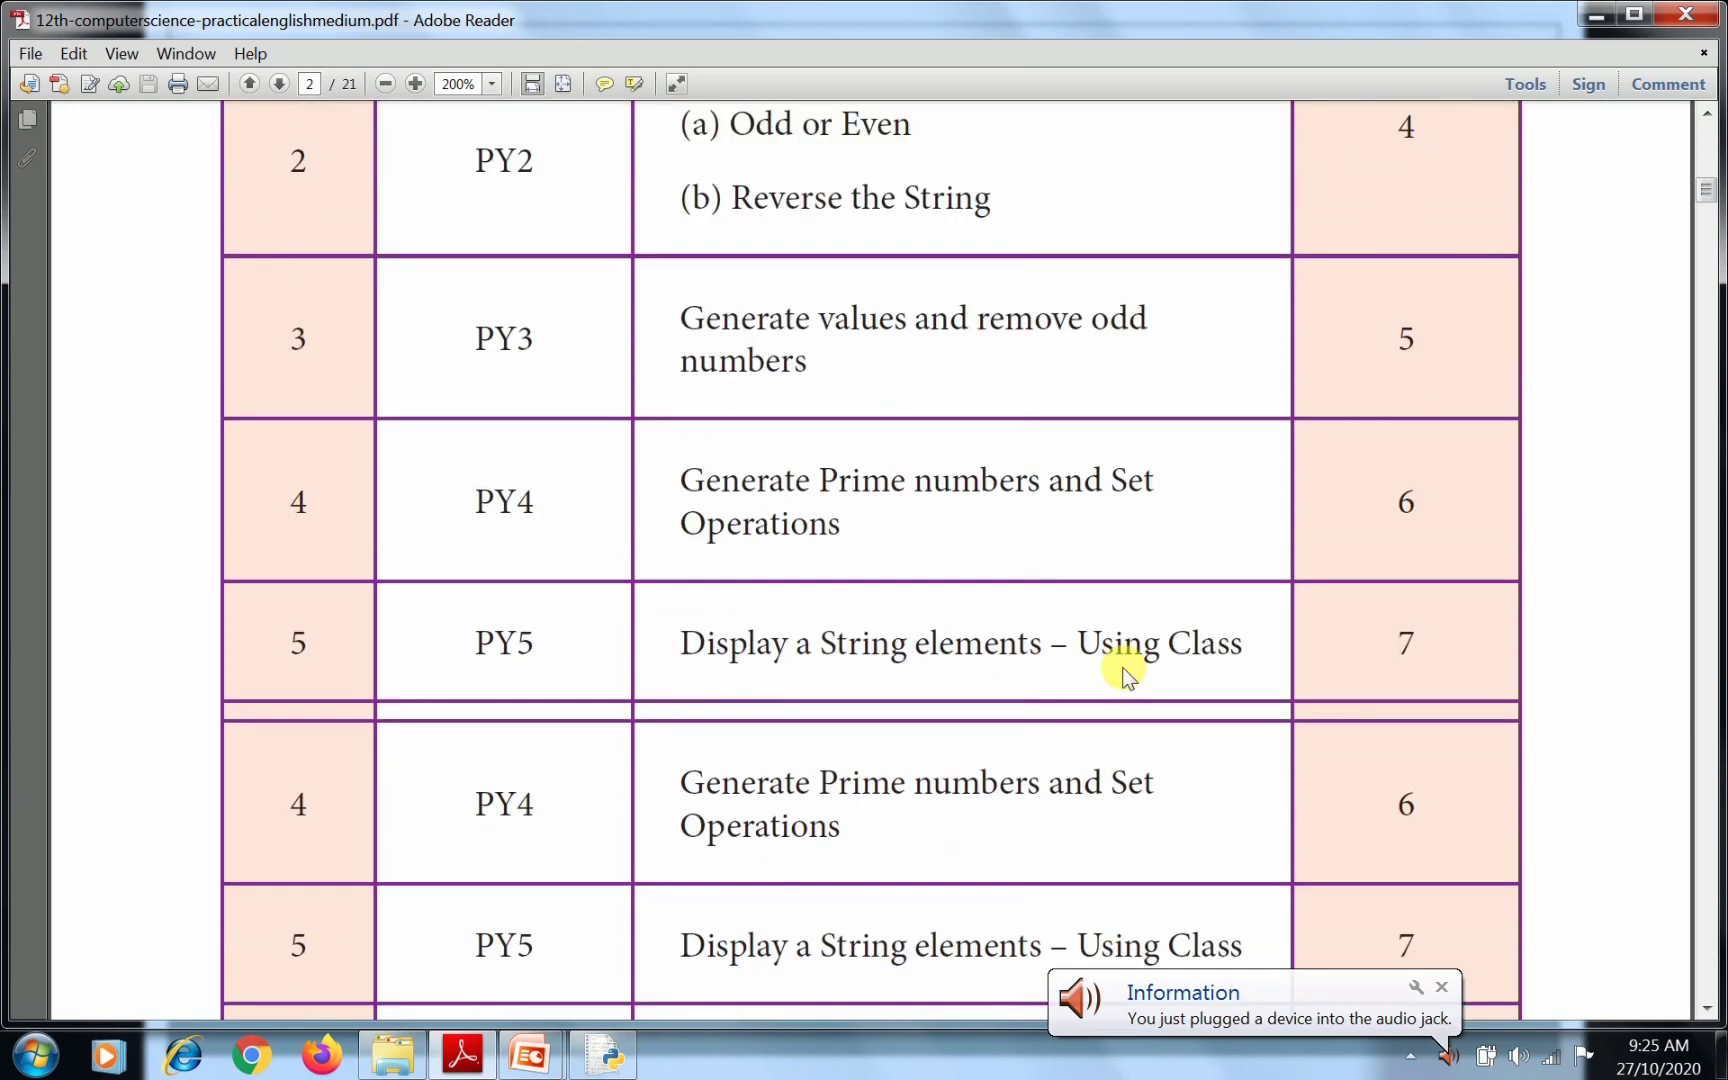
Scroll the manual down to page 3 with the PY1(a) Calculate Factorial program.
scroll(down, 3)
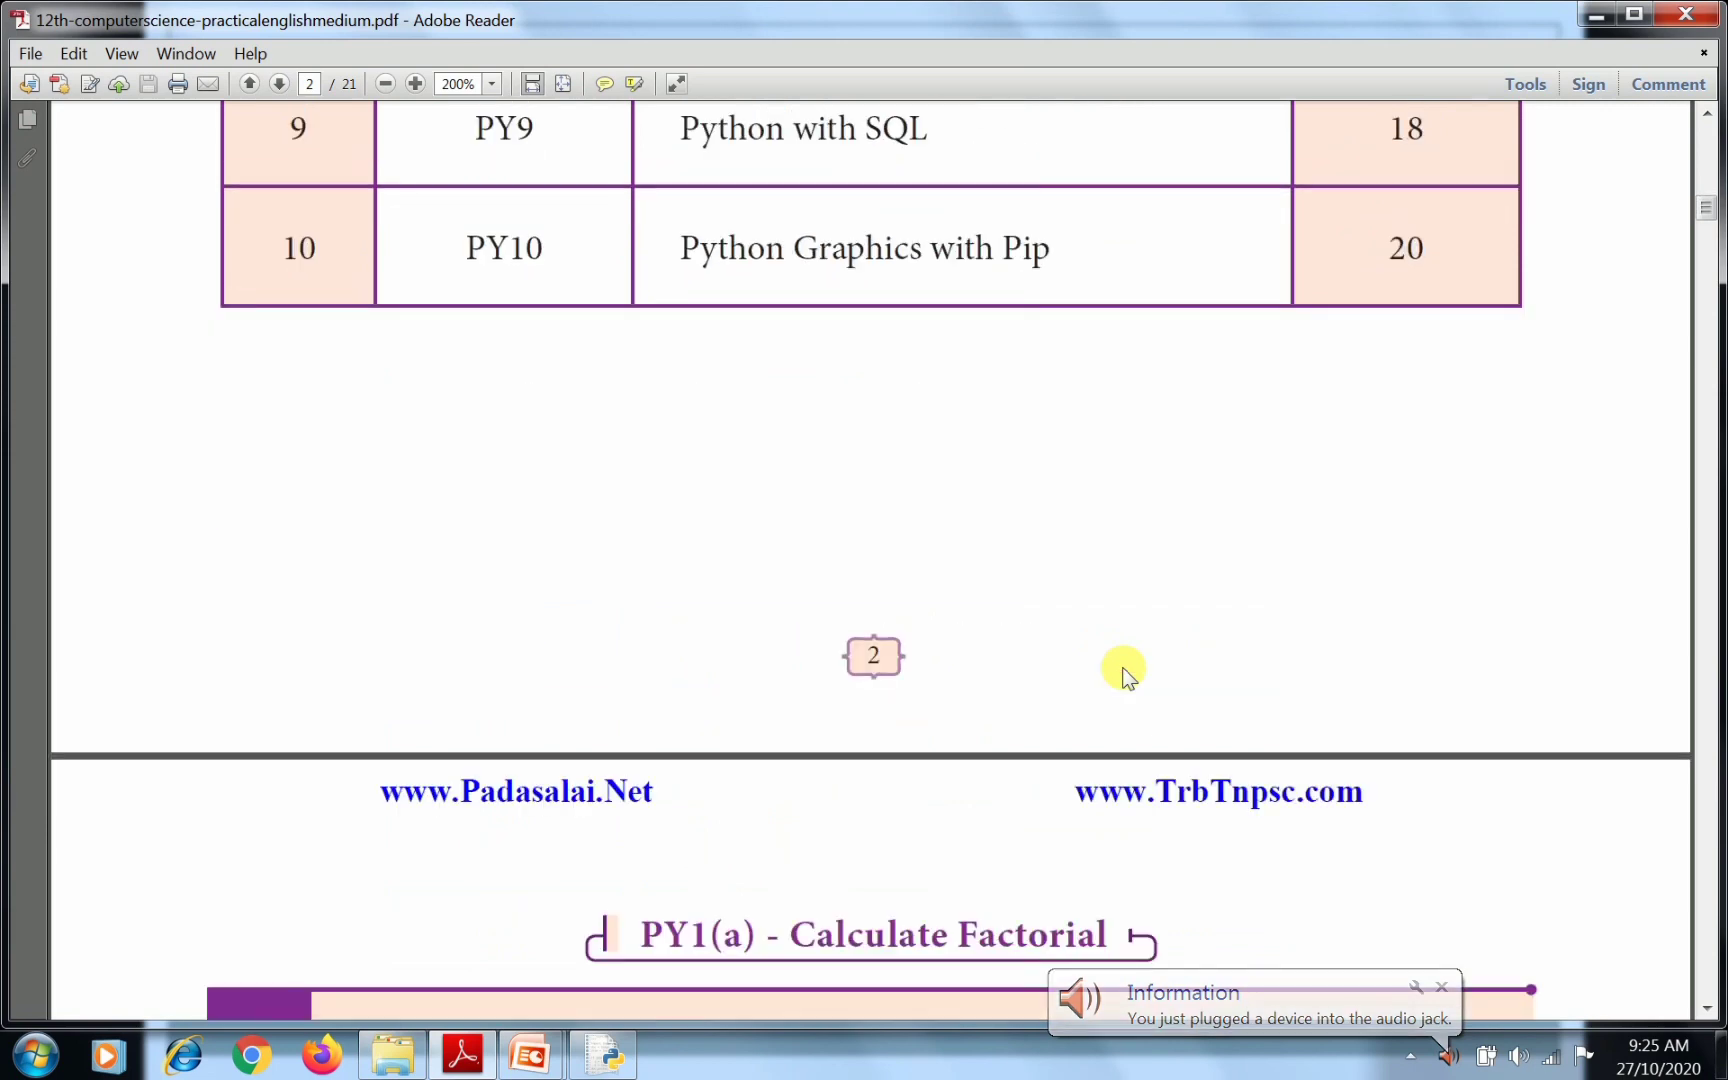
scroll(down, 3)
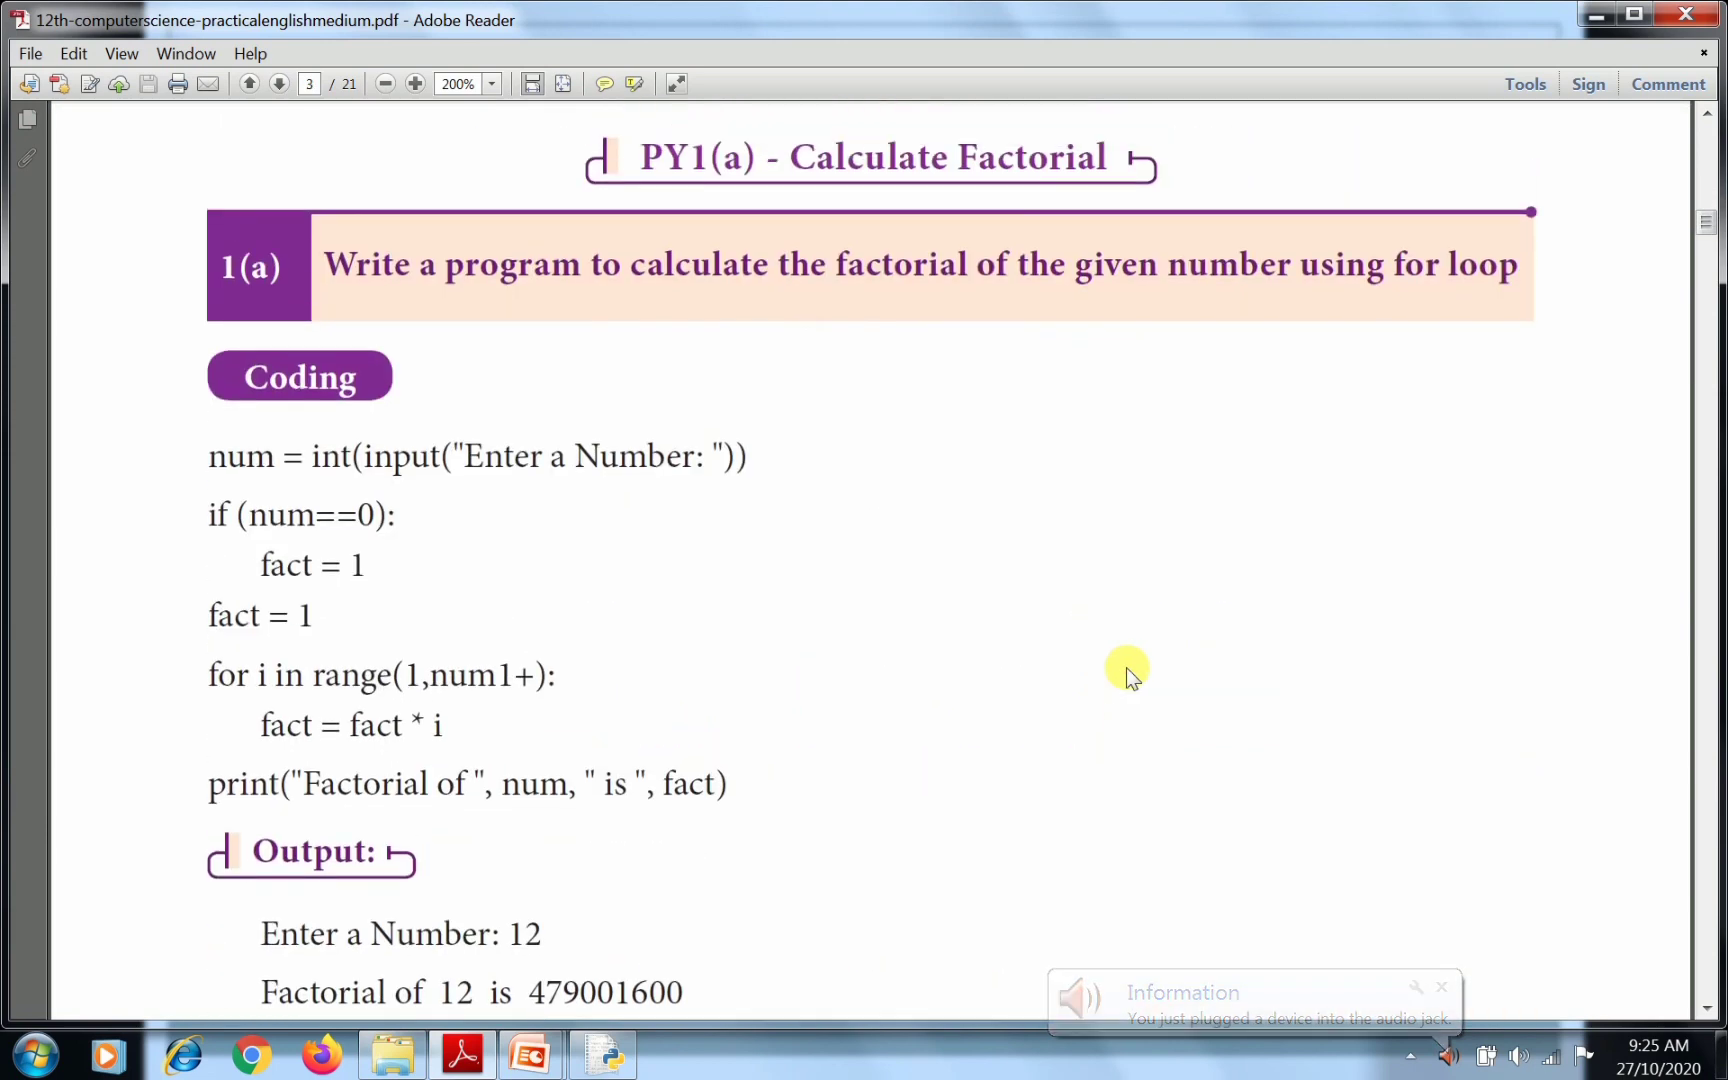
mouse_move(1042, 212)
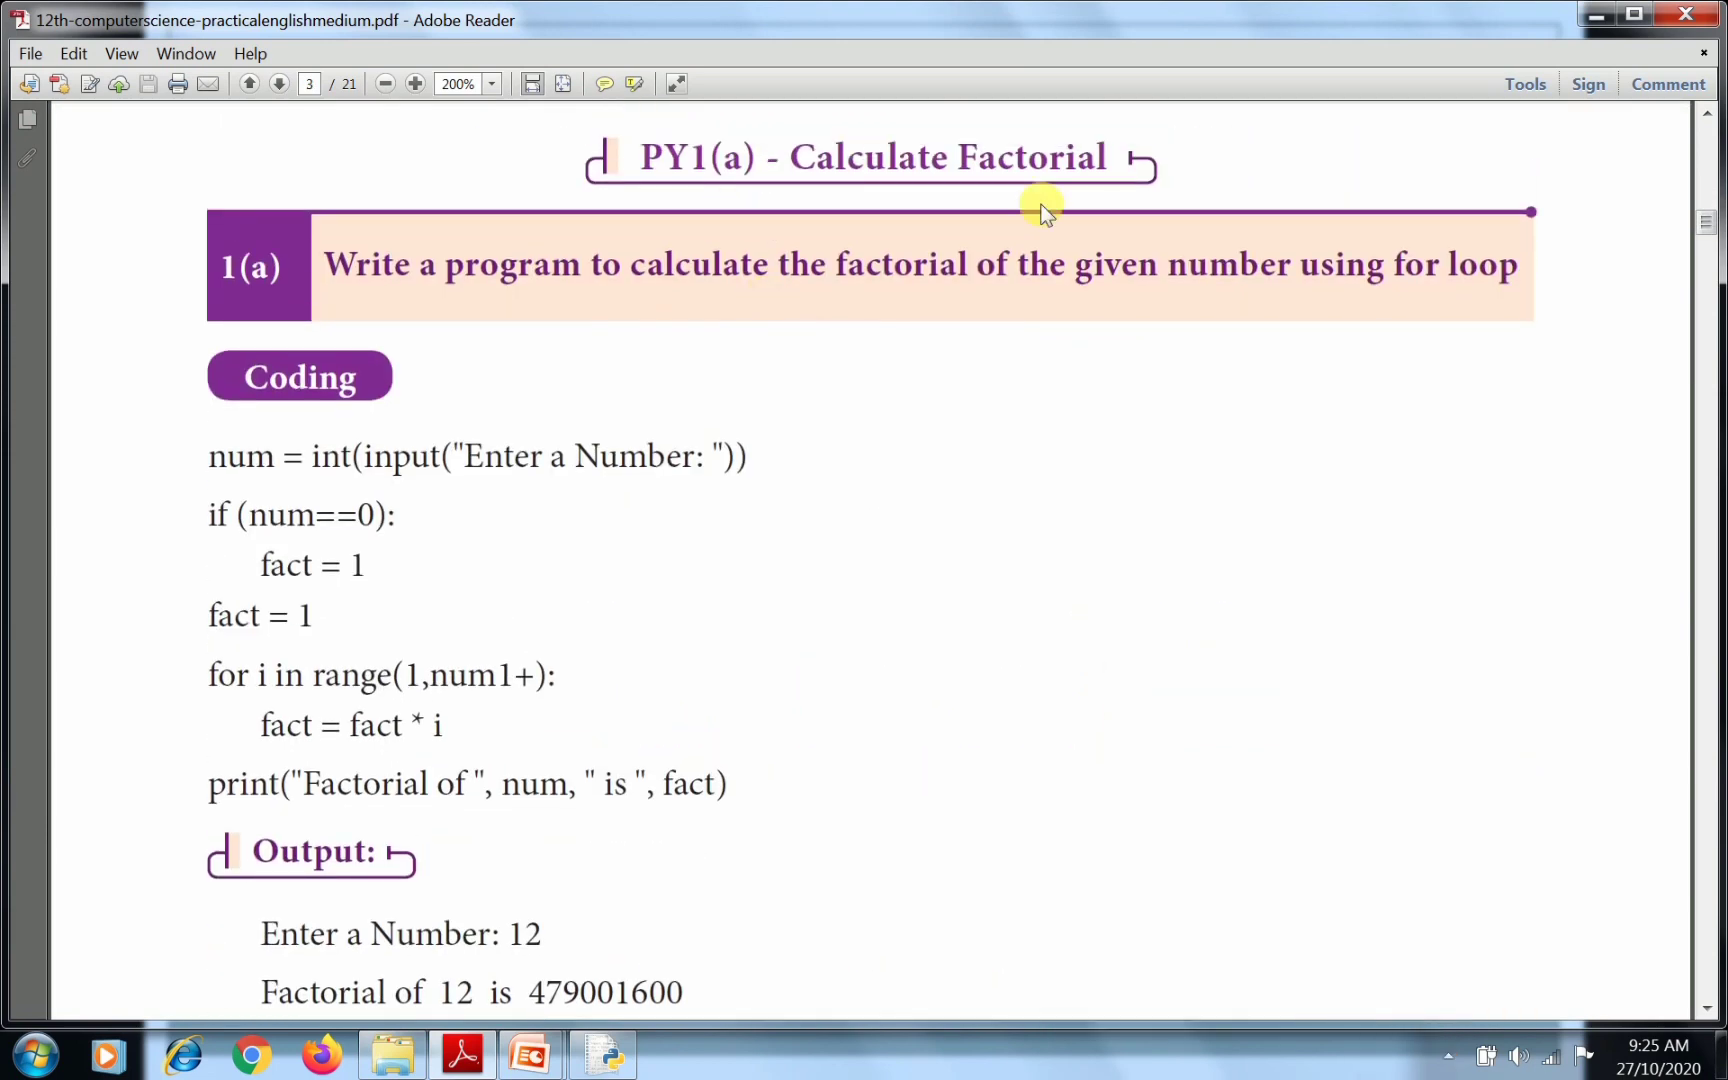
mouse_move(1372, 584)
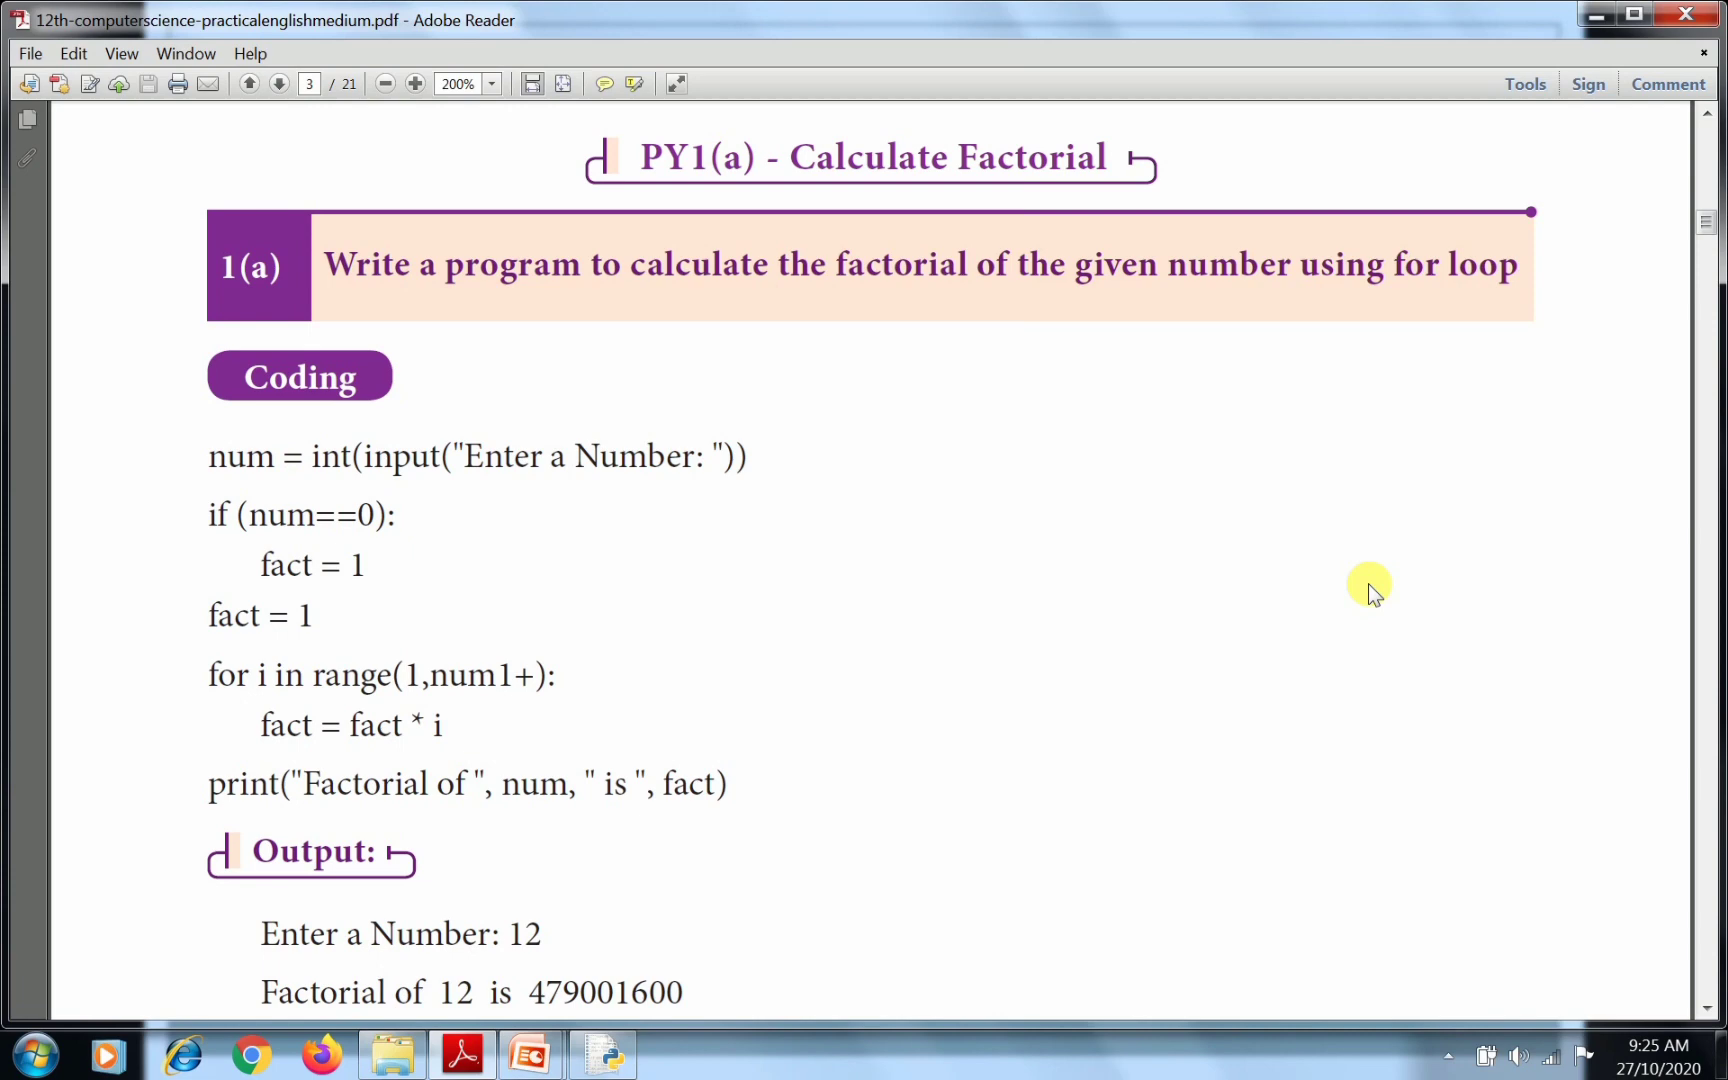
mouse_move(1080, 732)
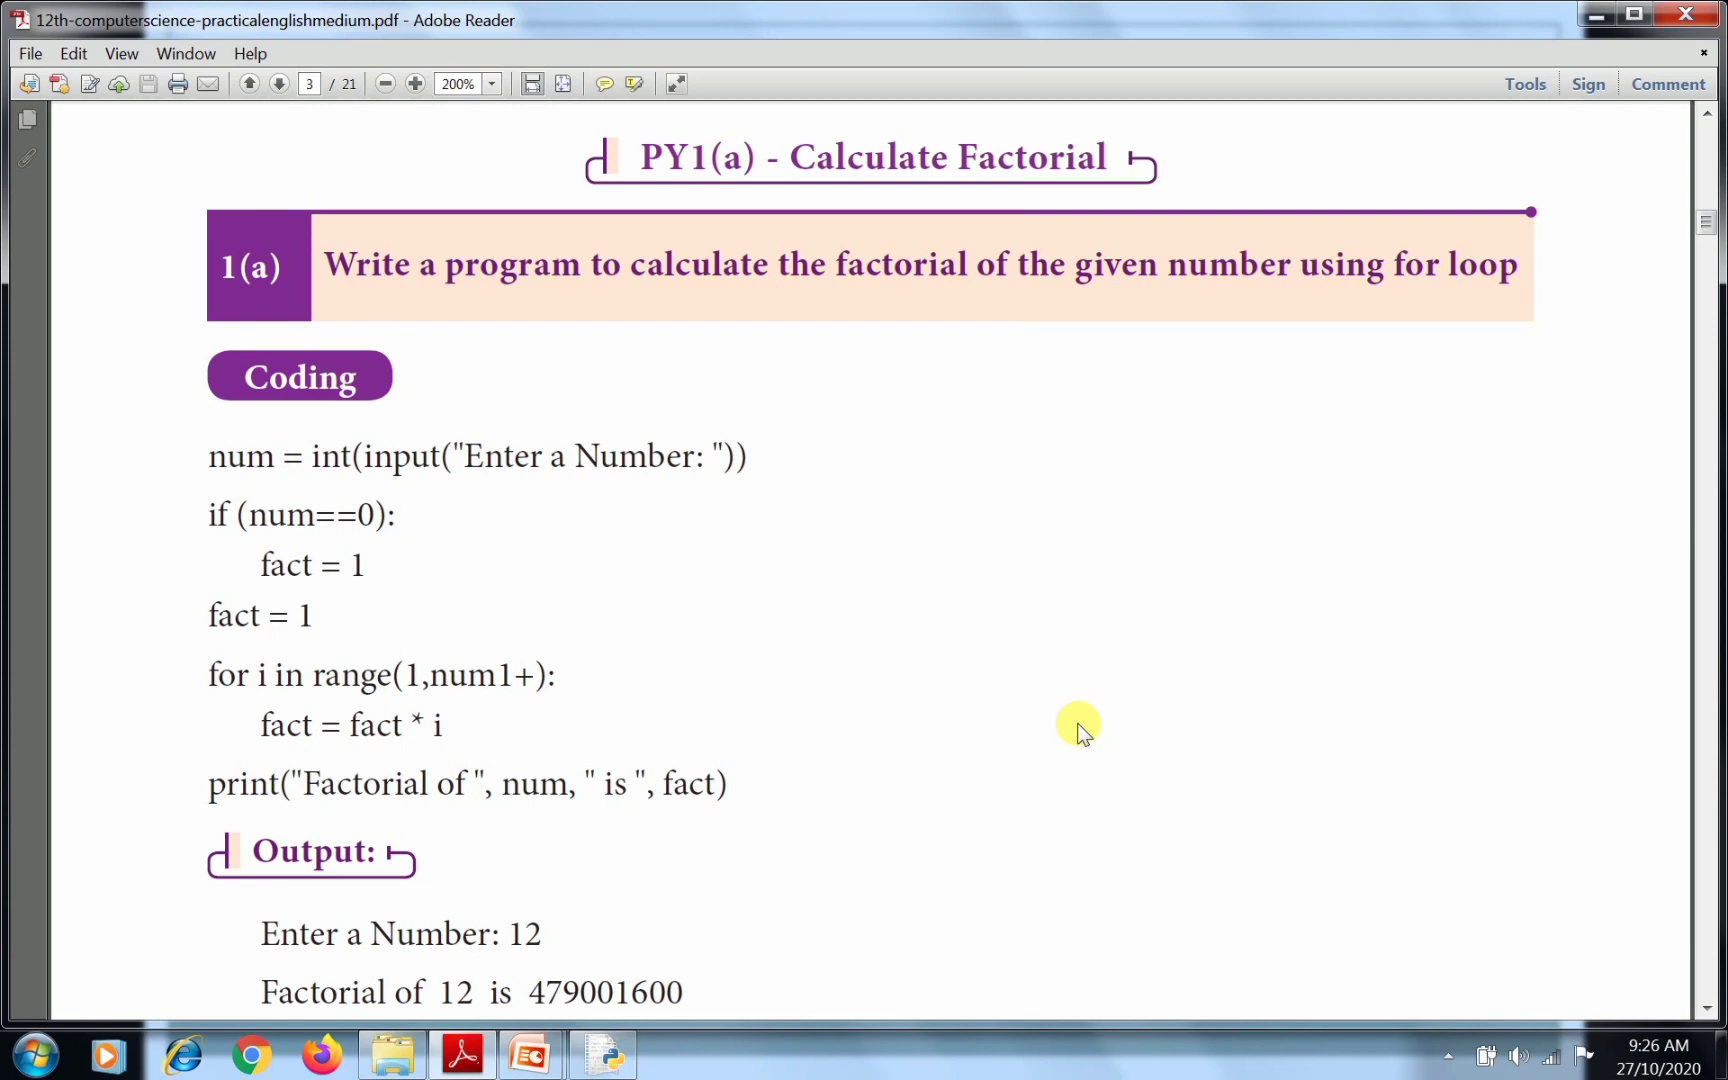
mouse_move(148, 1042)
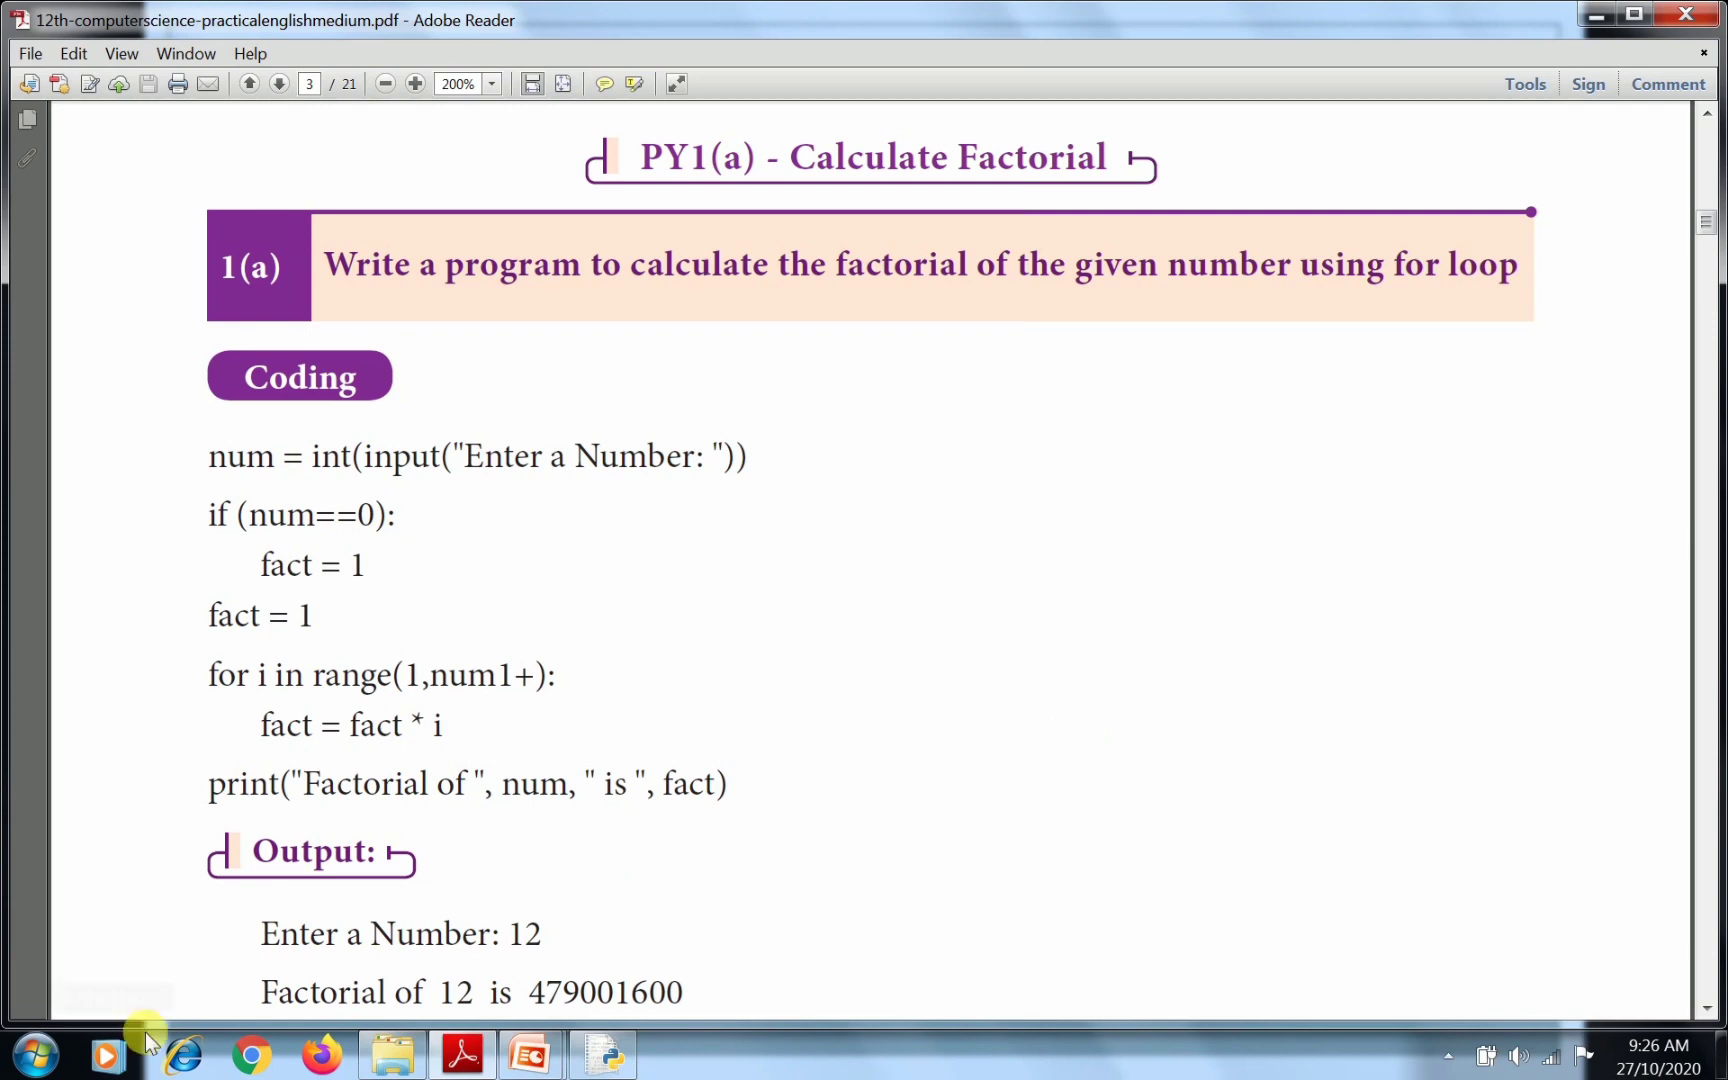
Launch IDLE (Python 3.7 32-bit) from Start > All Programs.
click(18, 1056)
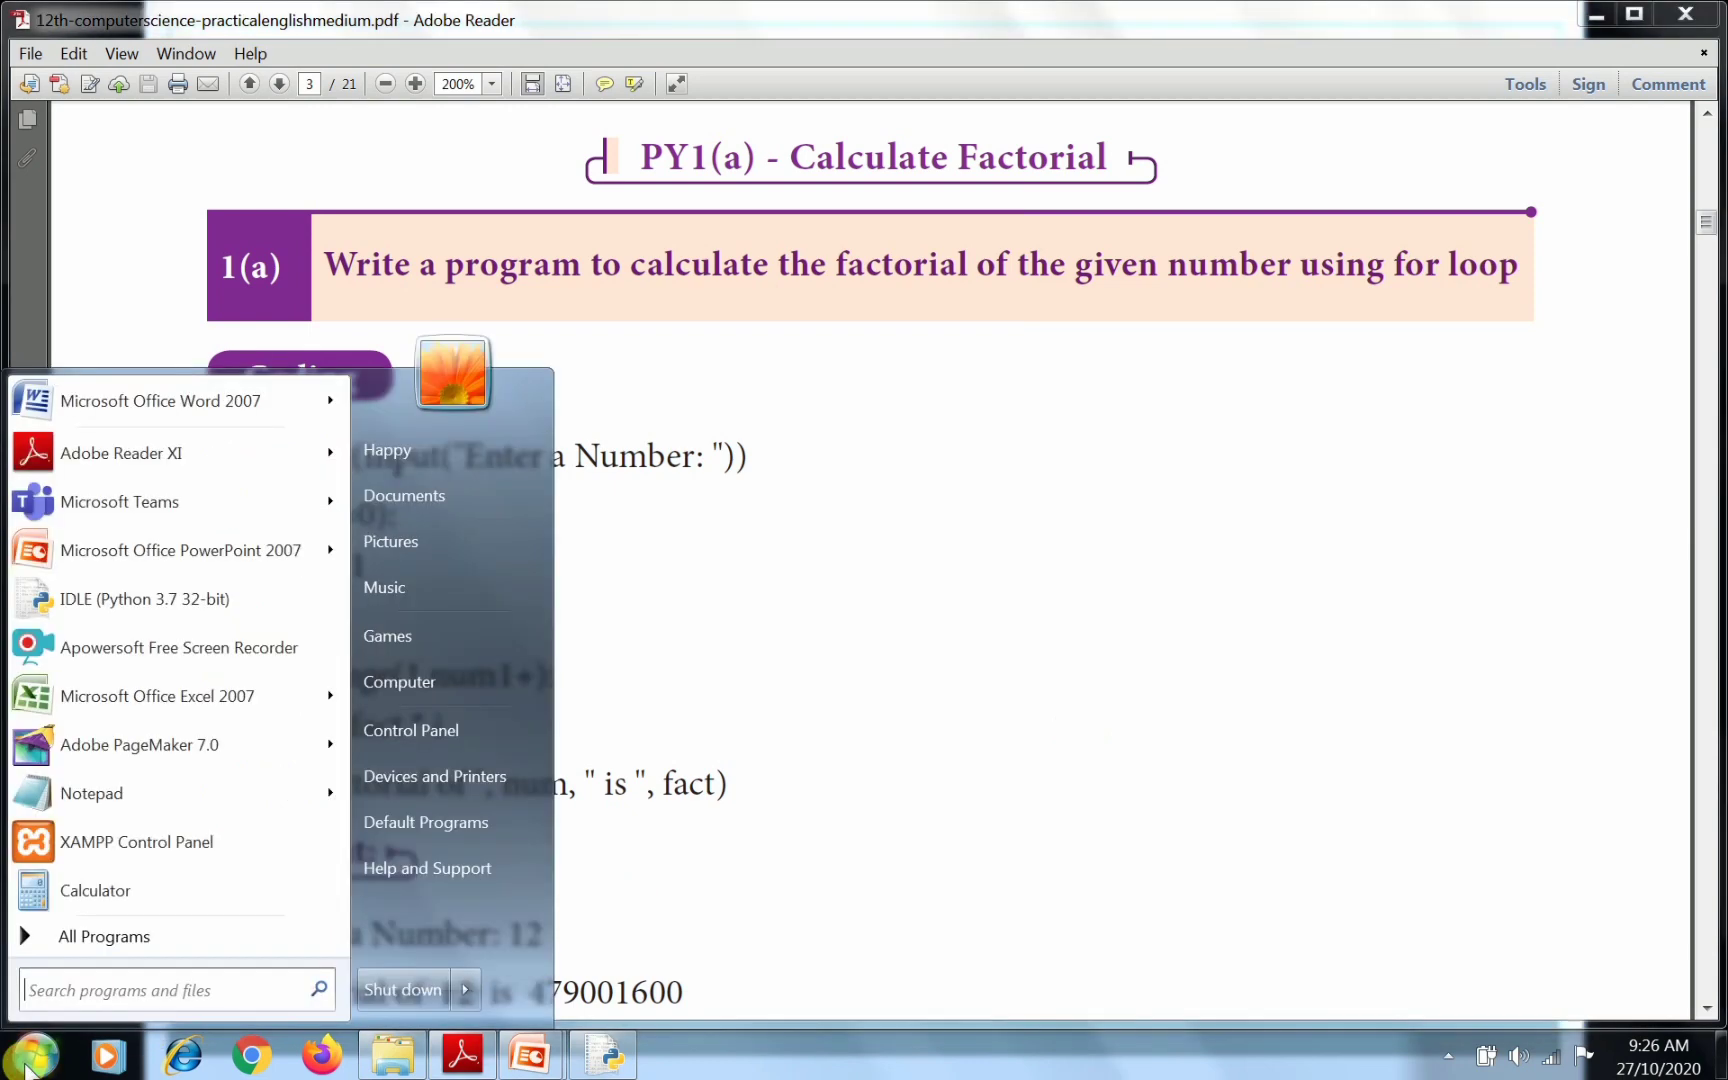
click(102, 936)
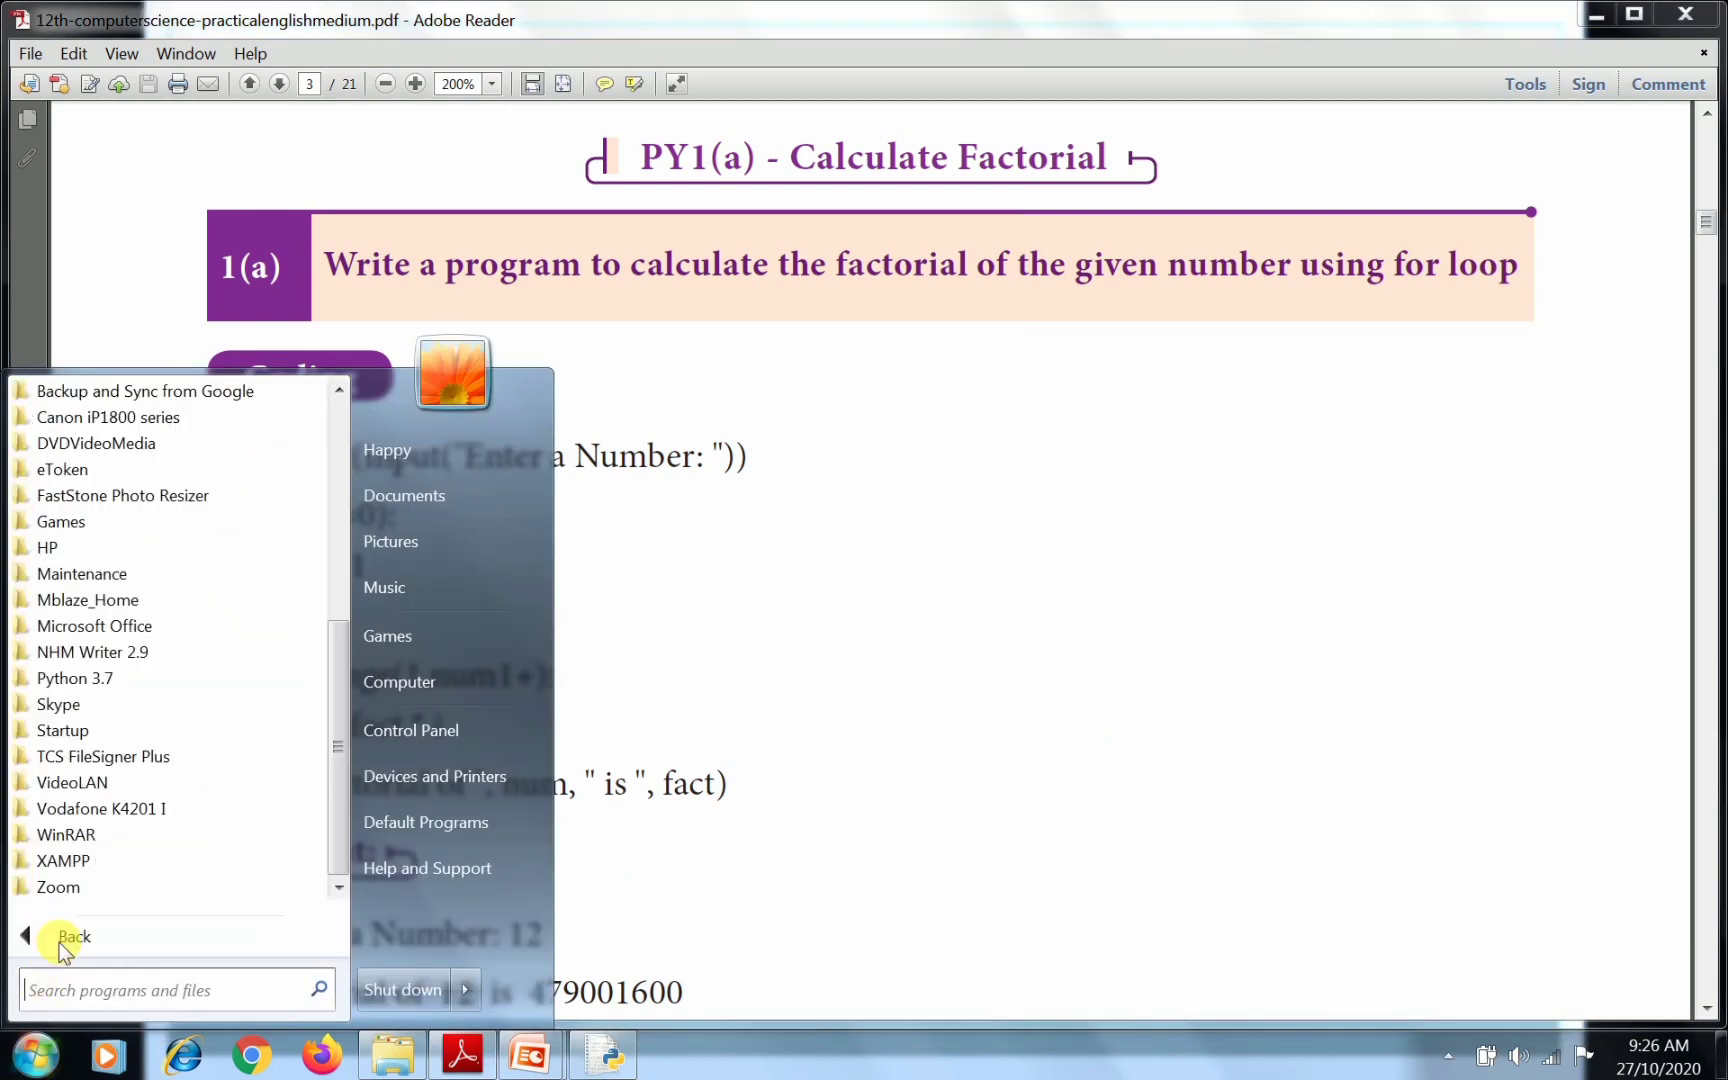
click(74, 678)
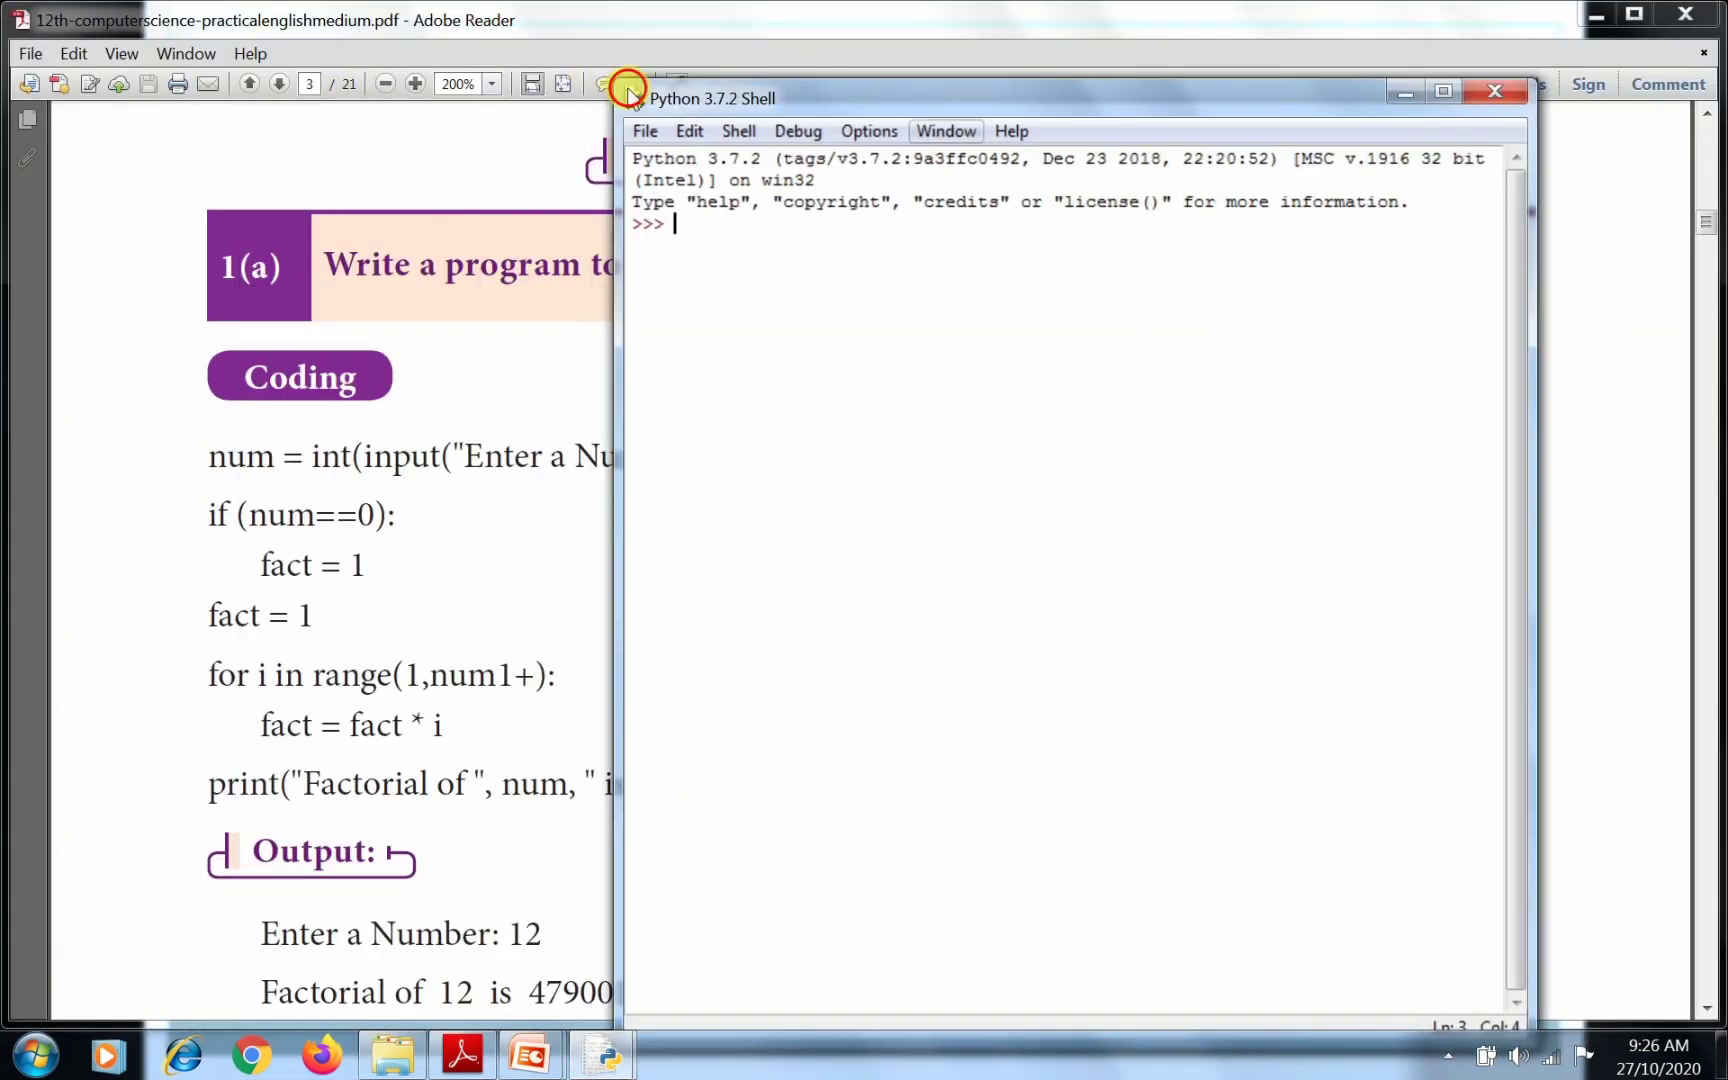
Create a new untitled script via File > New File and place it beside the PDF.
drag(714, 98, 714, 20)
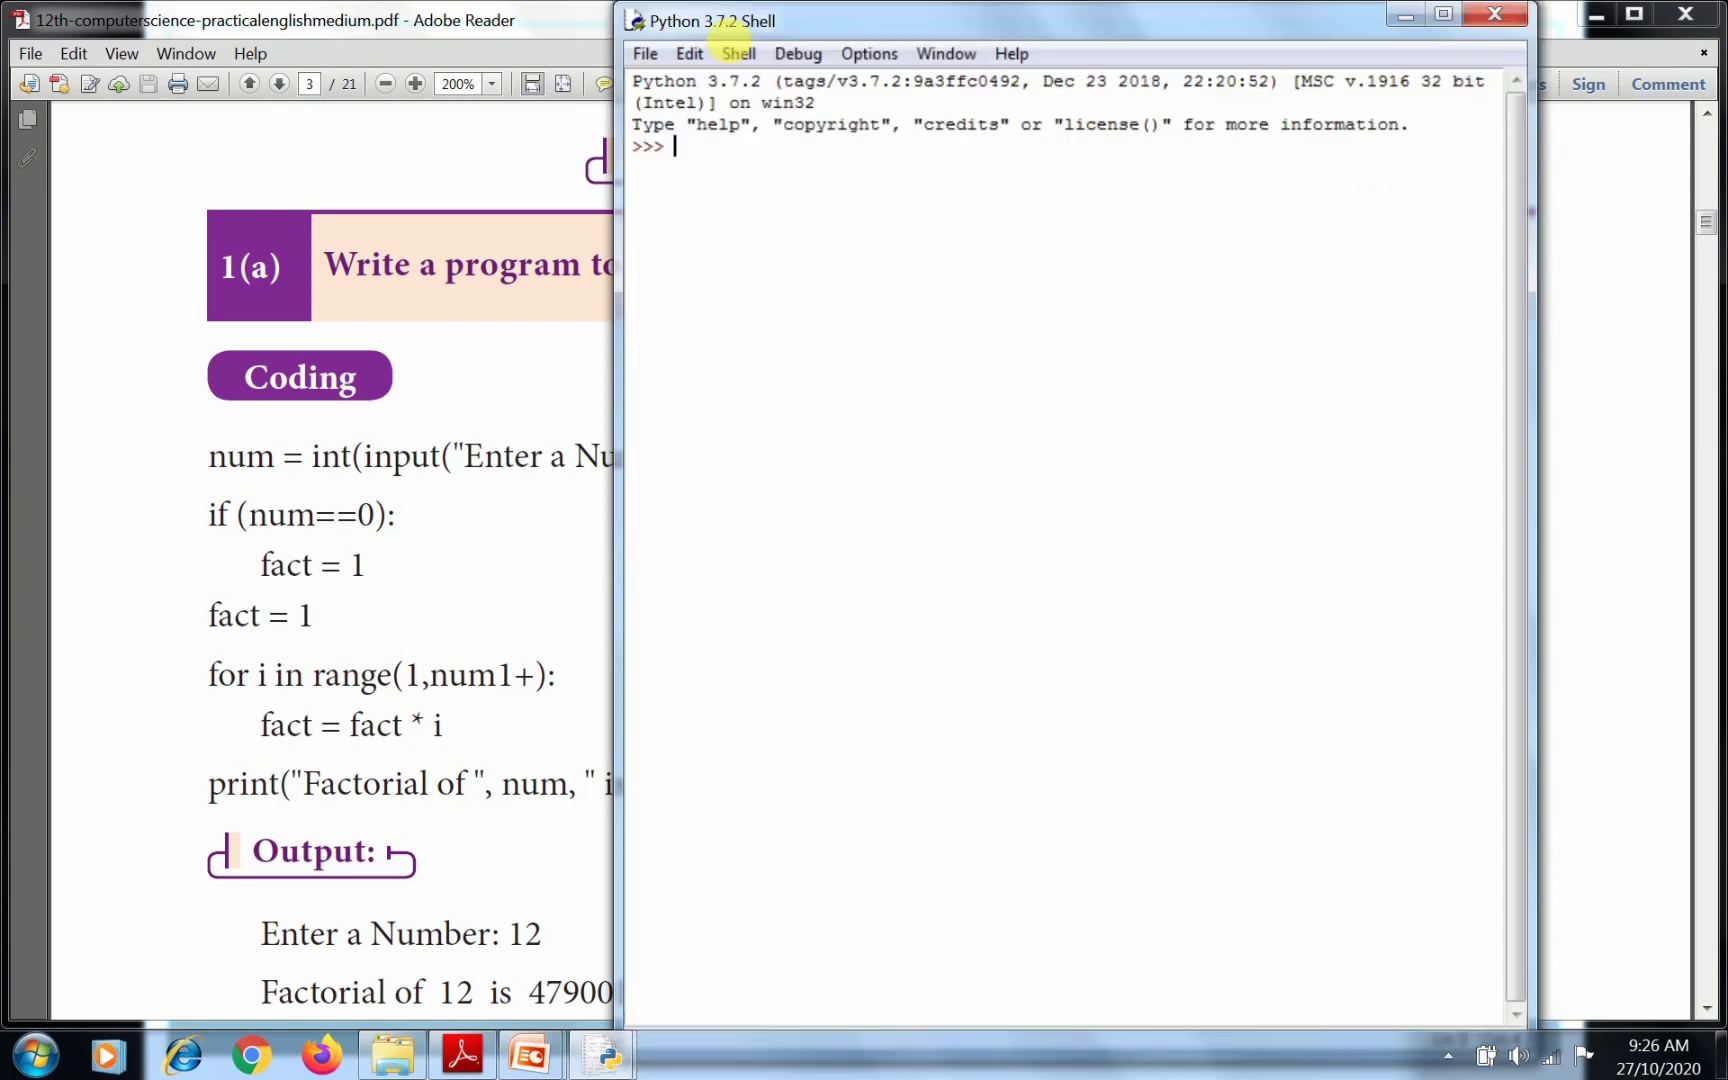
click(644, 52)
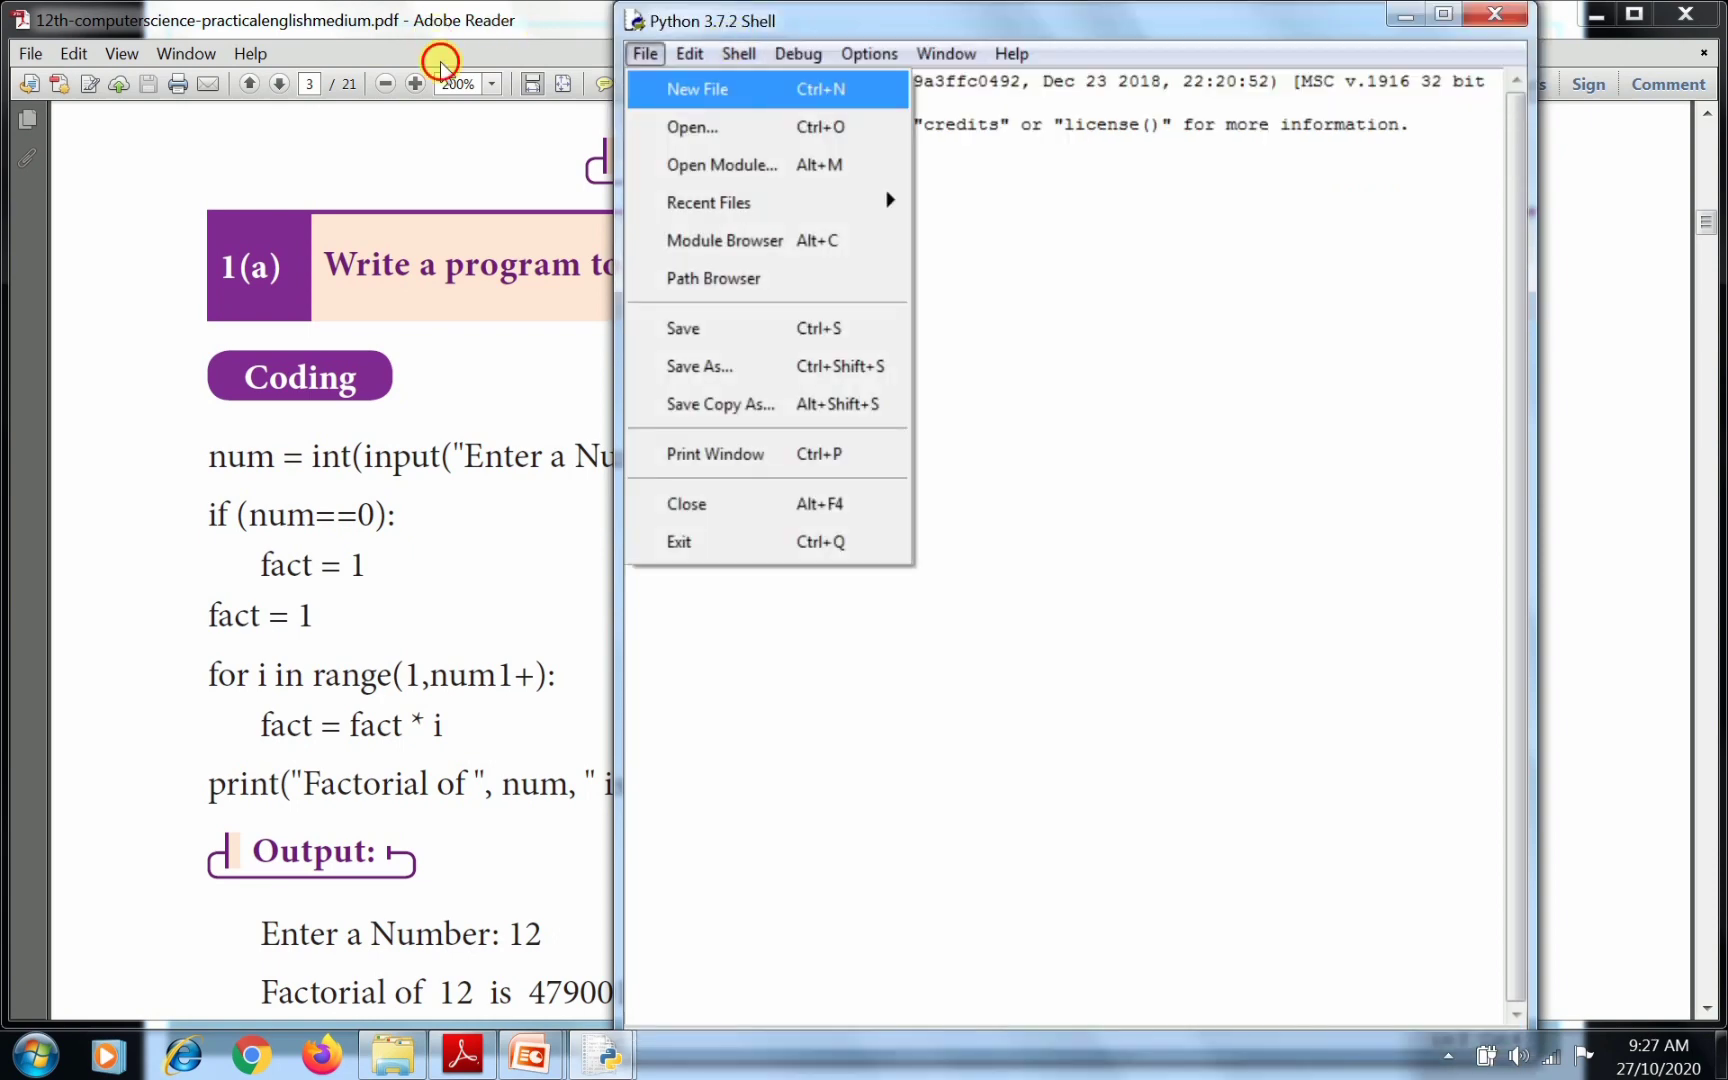
click(698, 90)
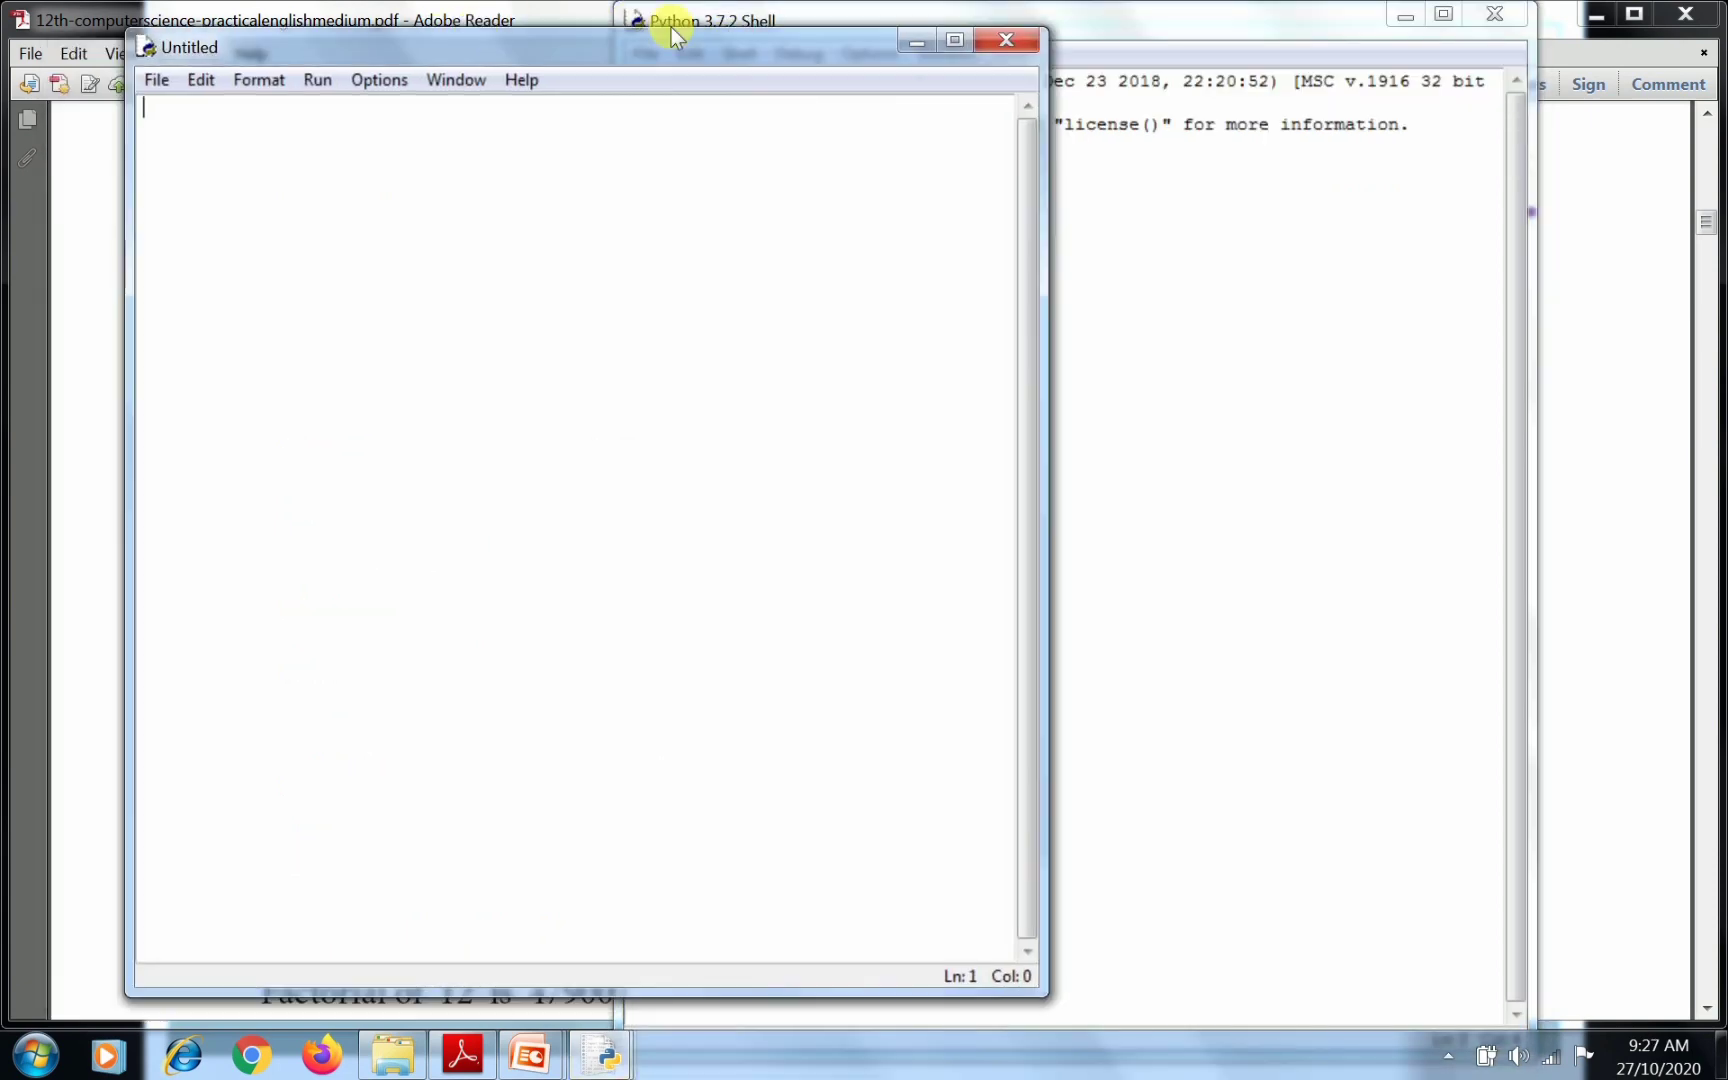
click(868, 100)
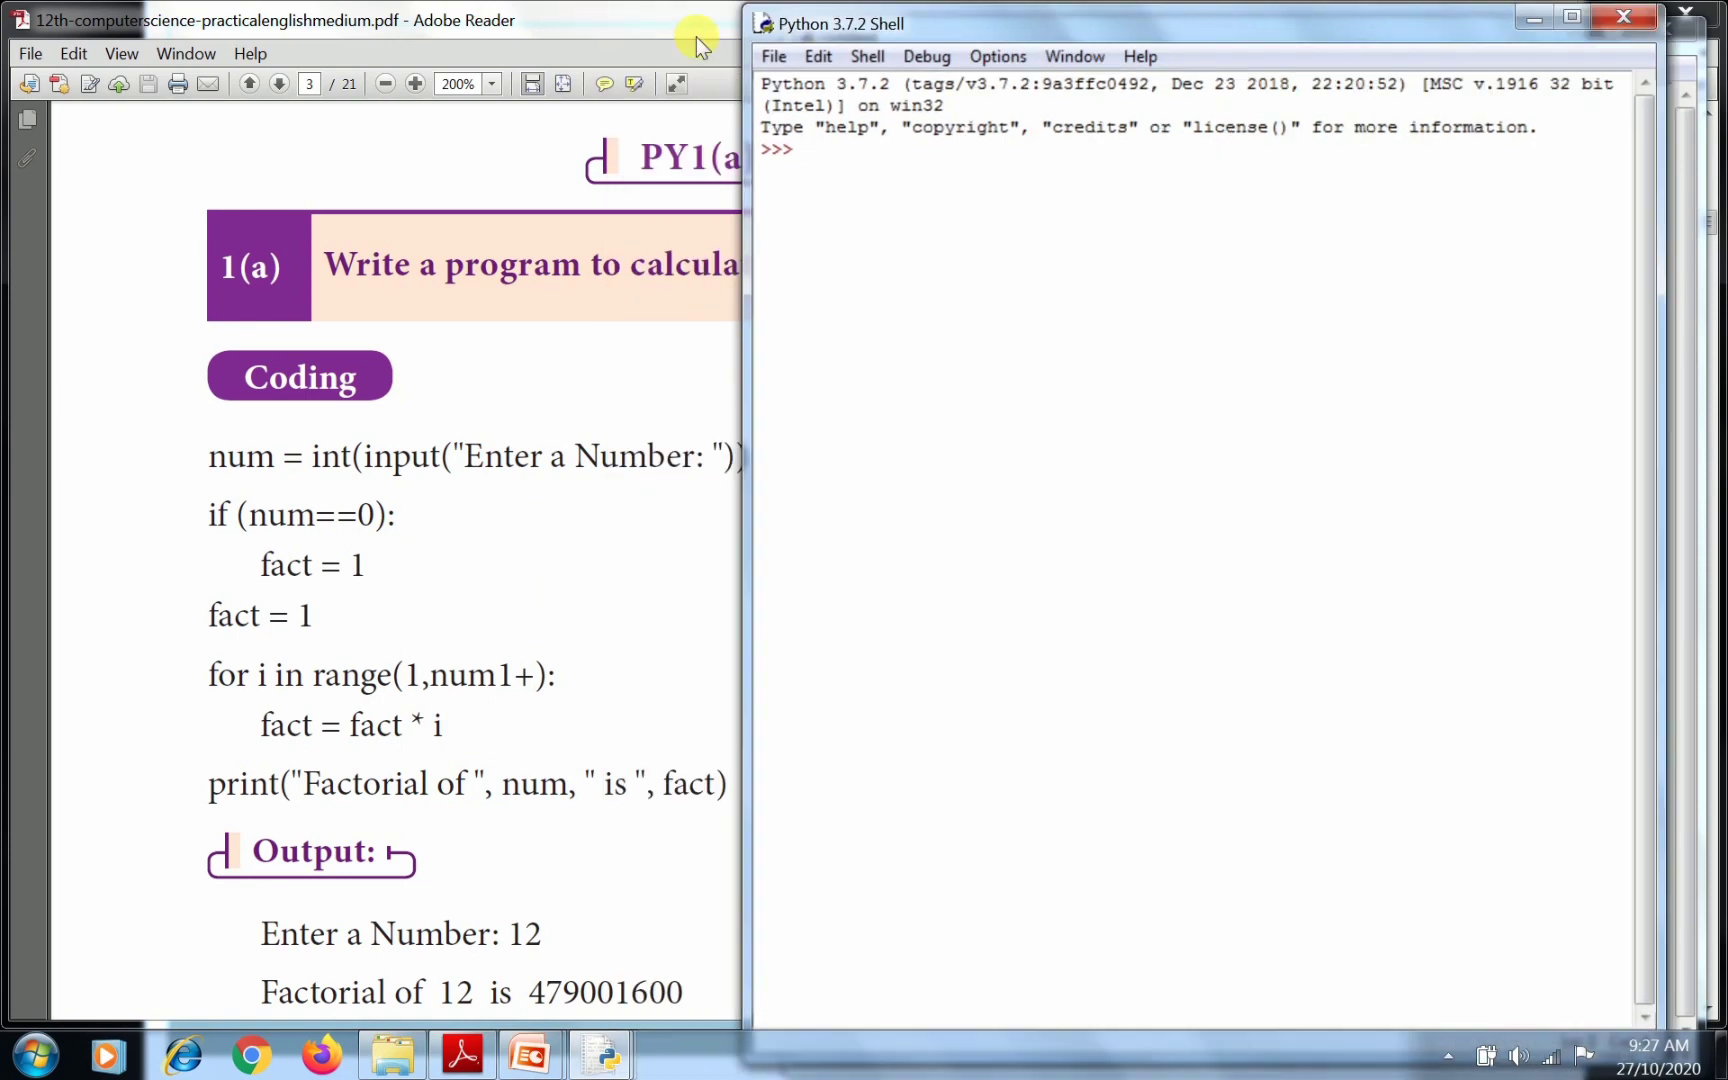
key(alt+tab)
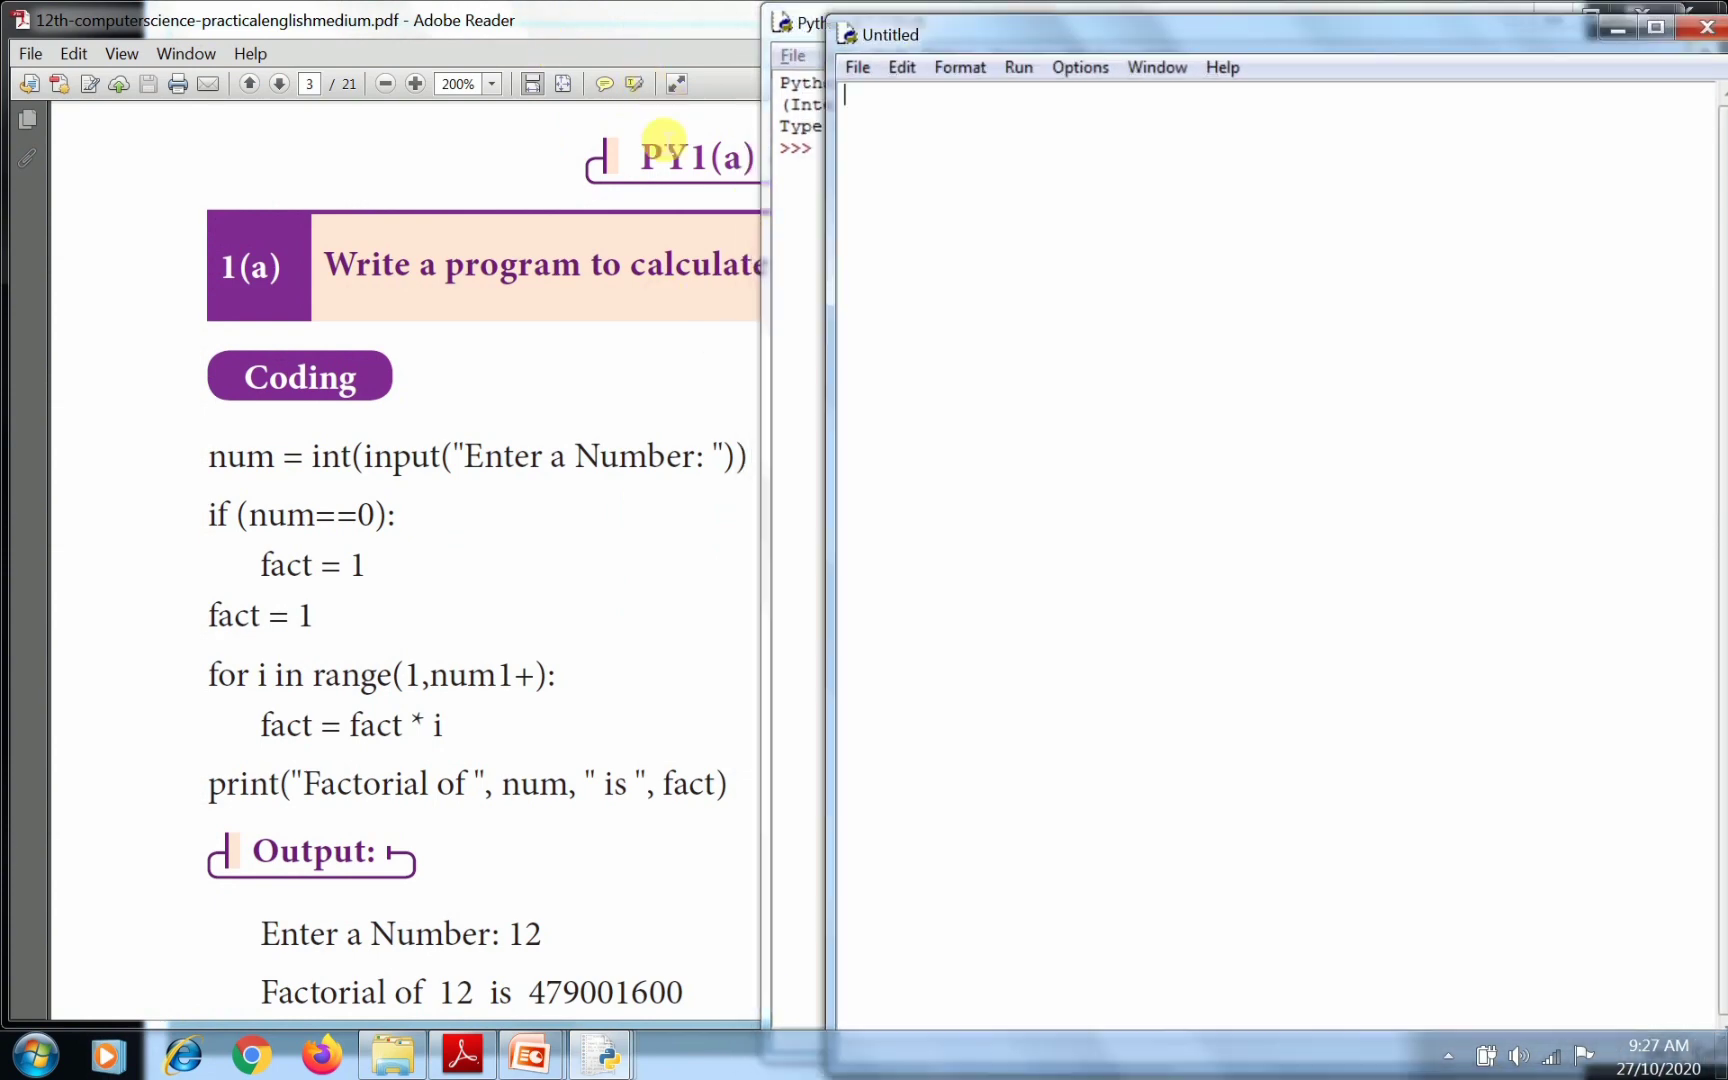
Write the first line num=int(input("Enter a Number:")).
text(NU)
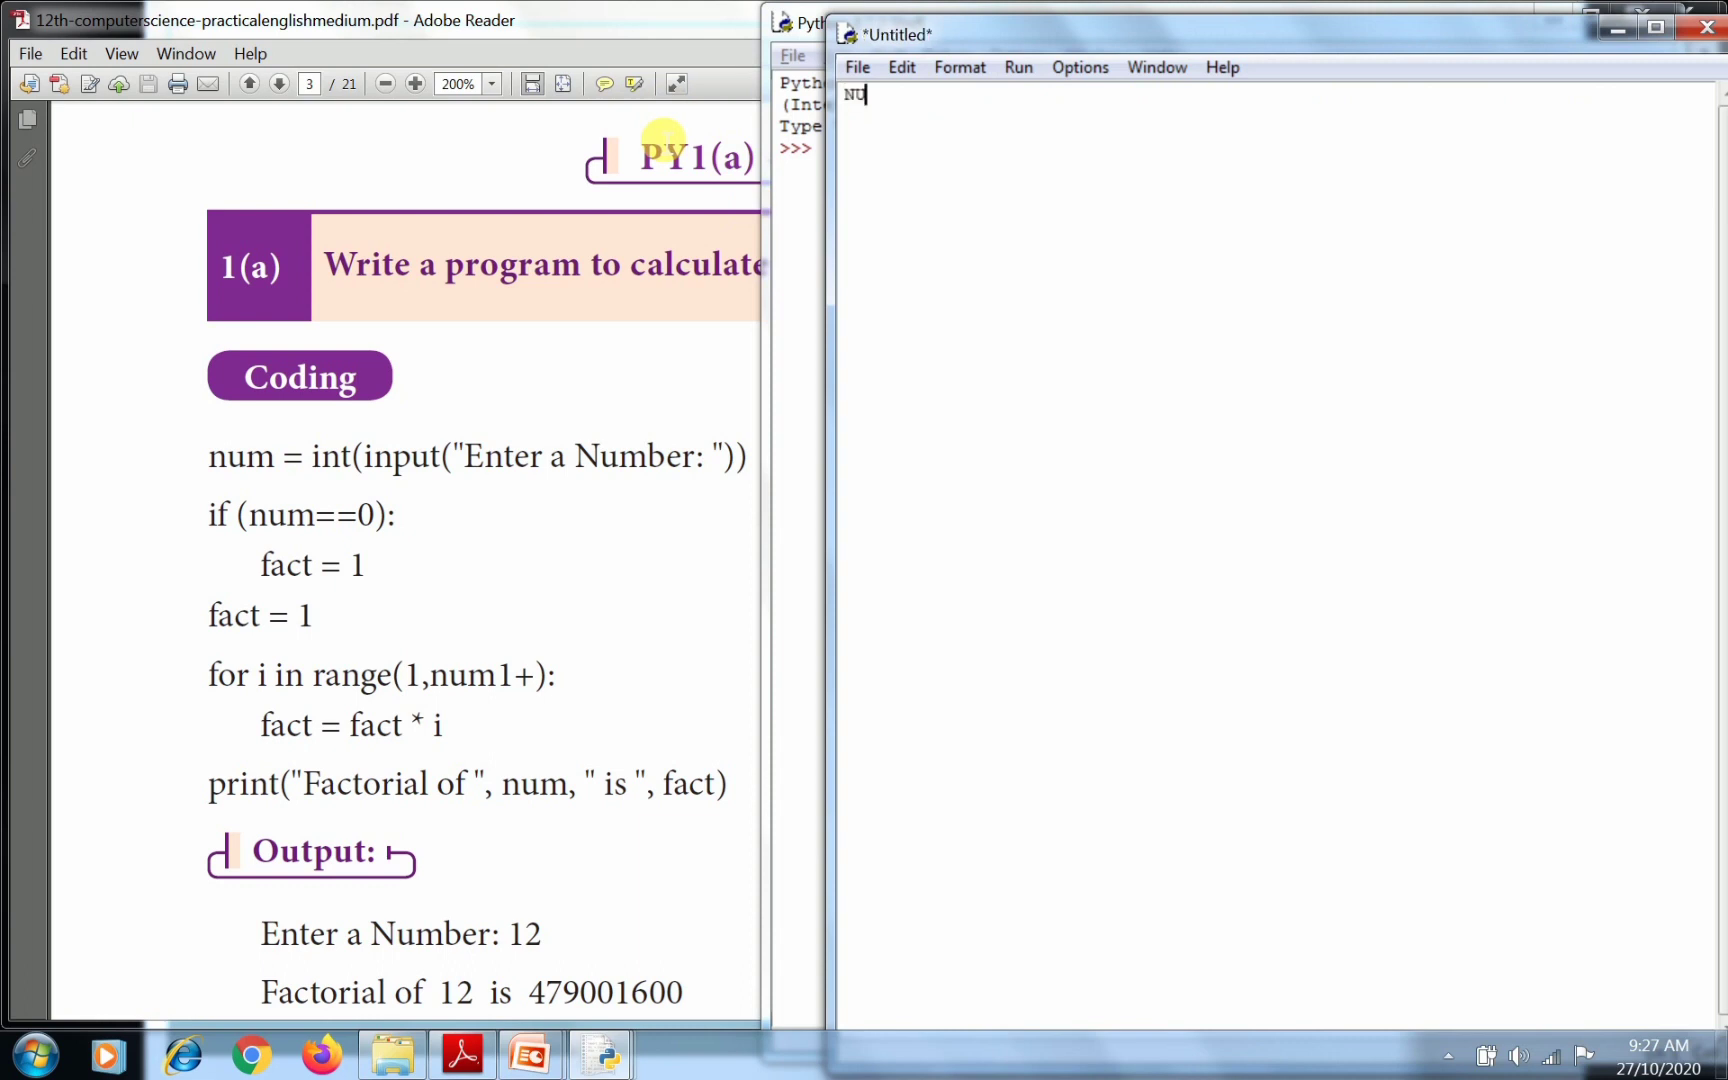
key(backspace)
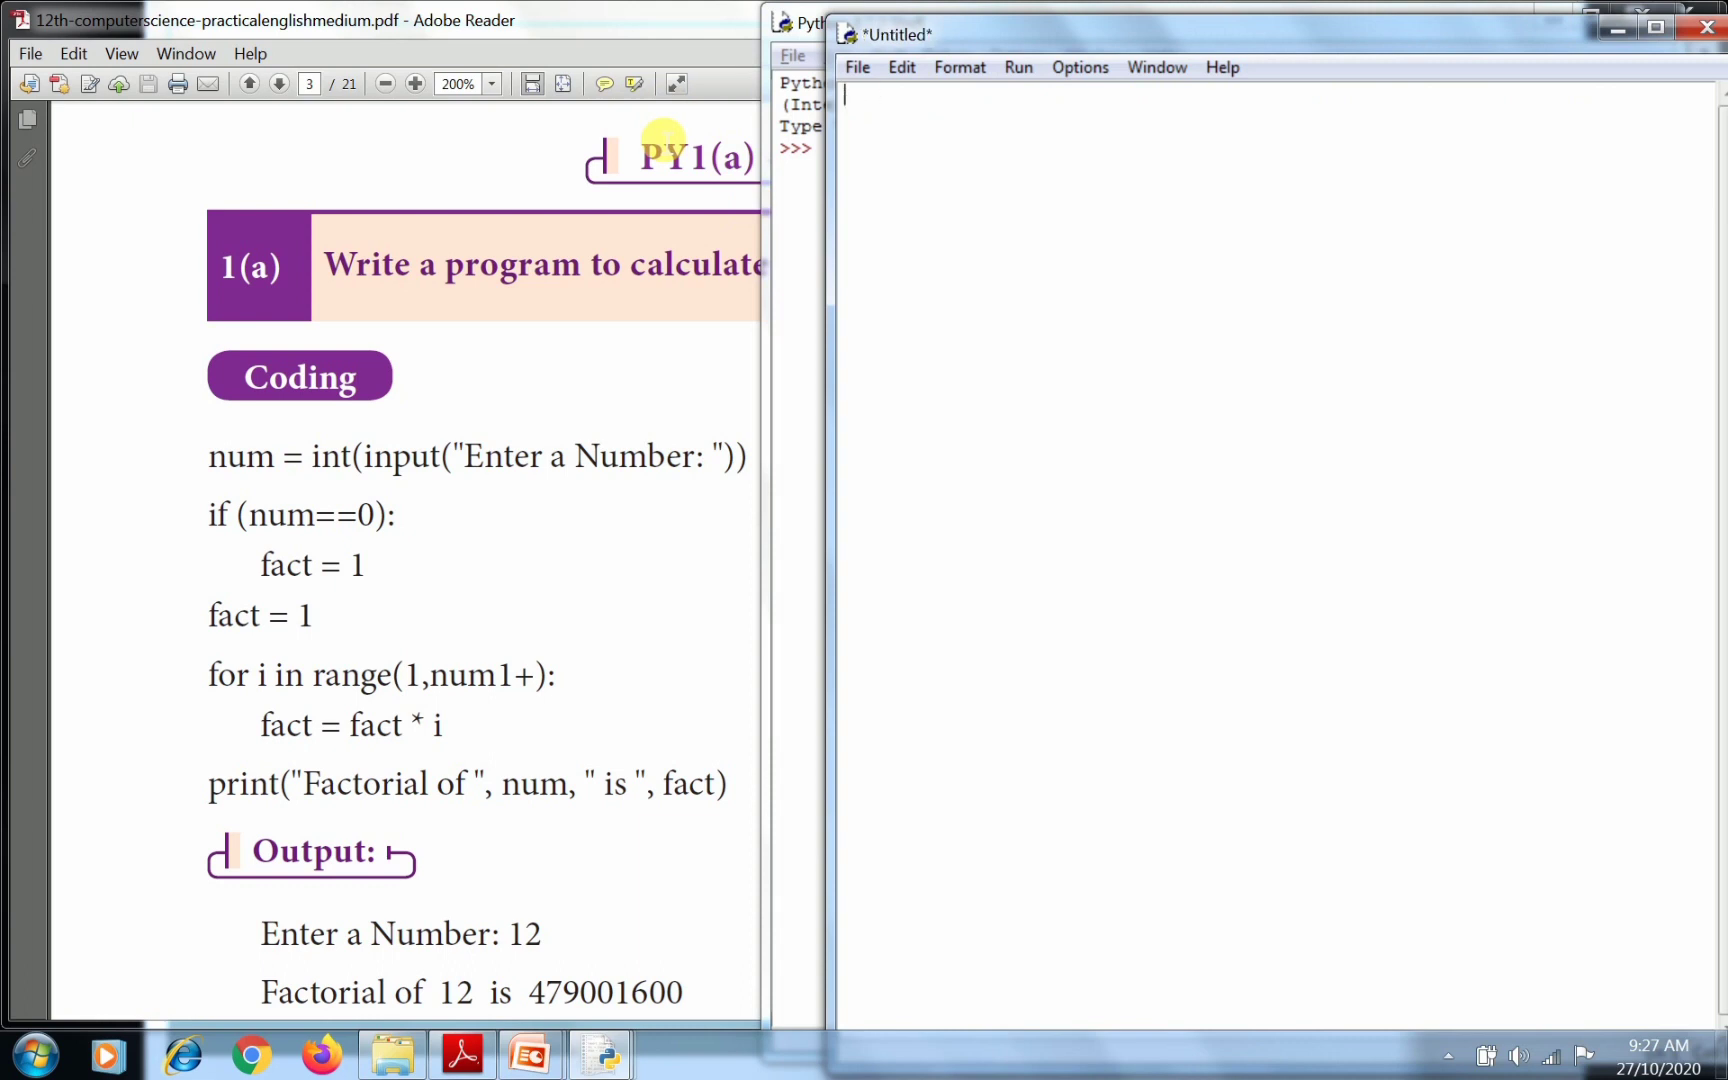
text(num)
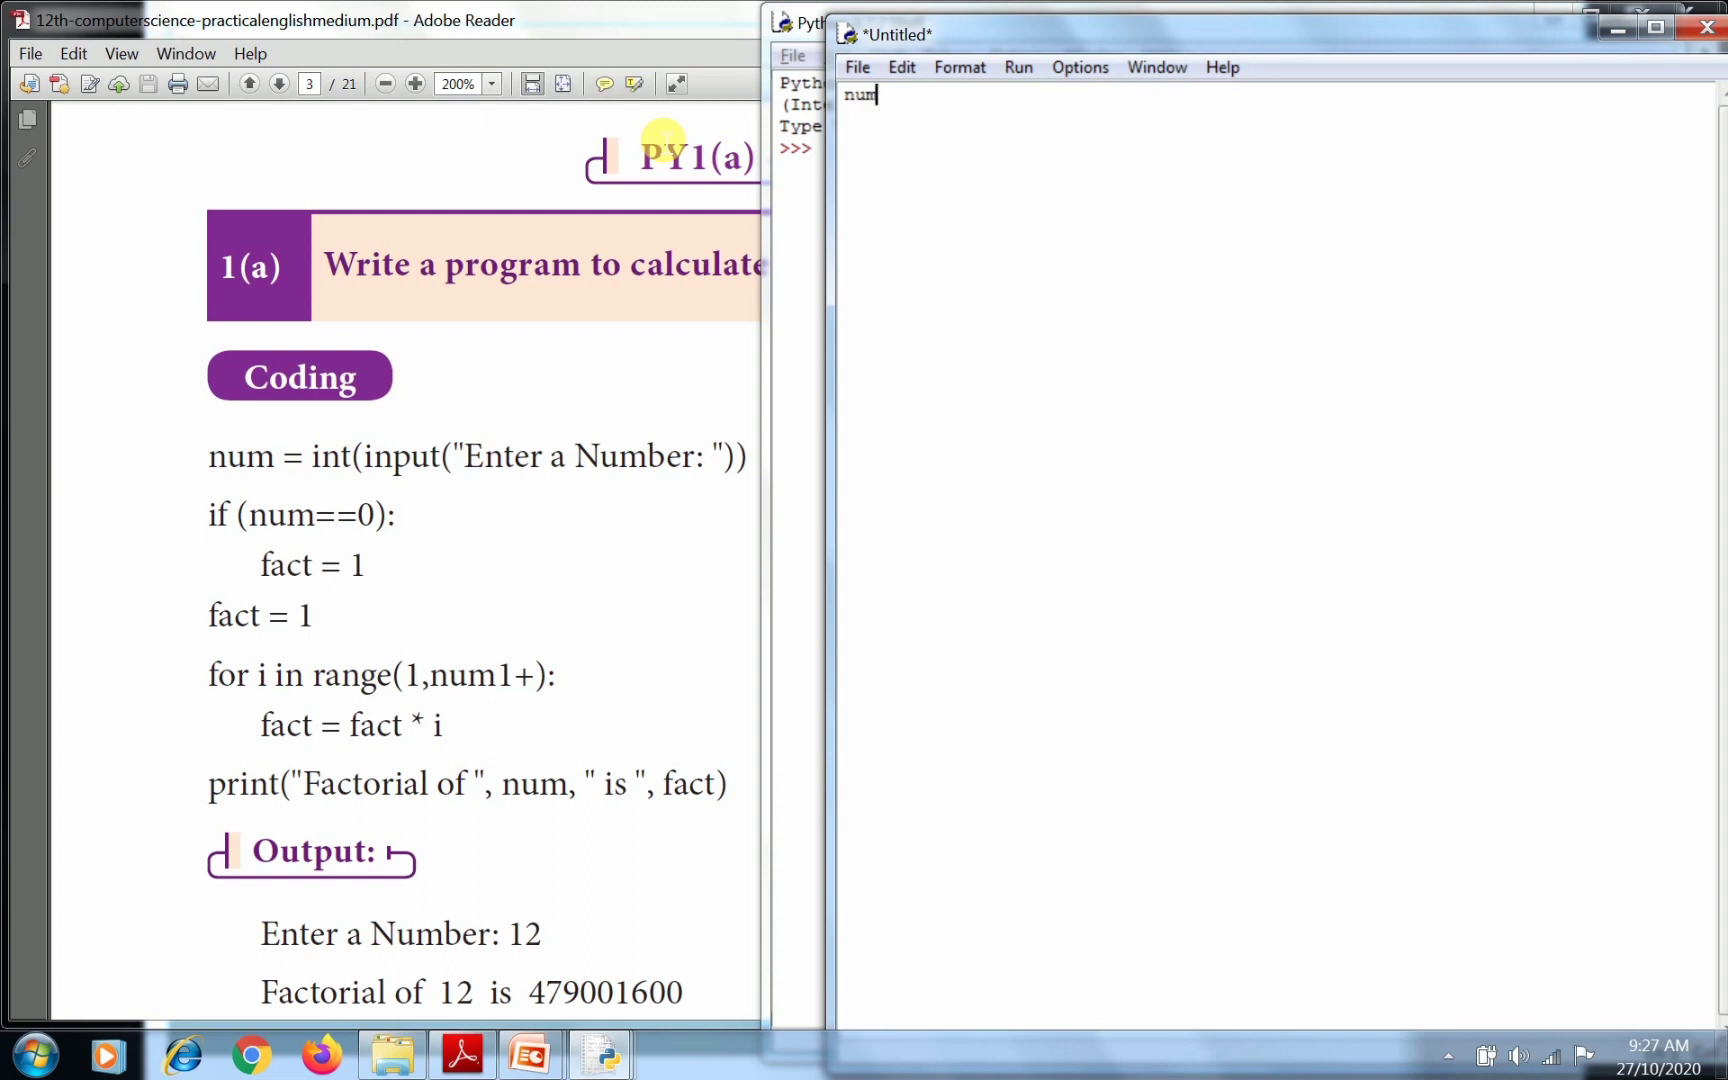
text(=in)
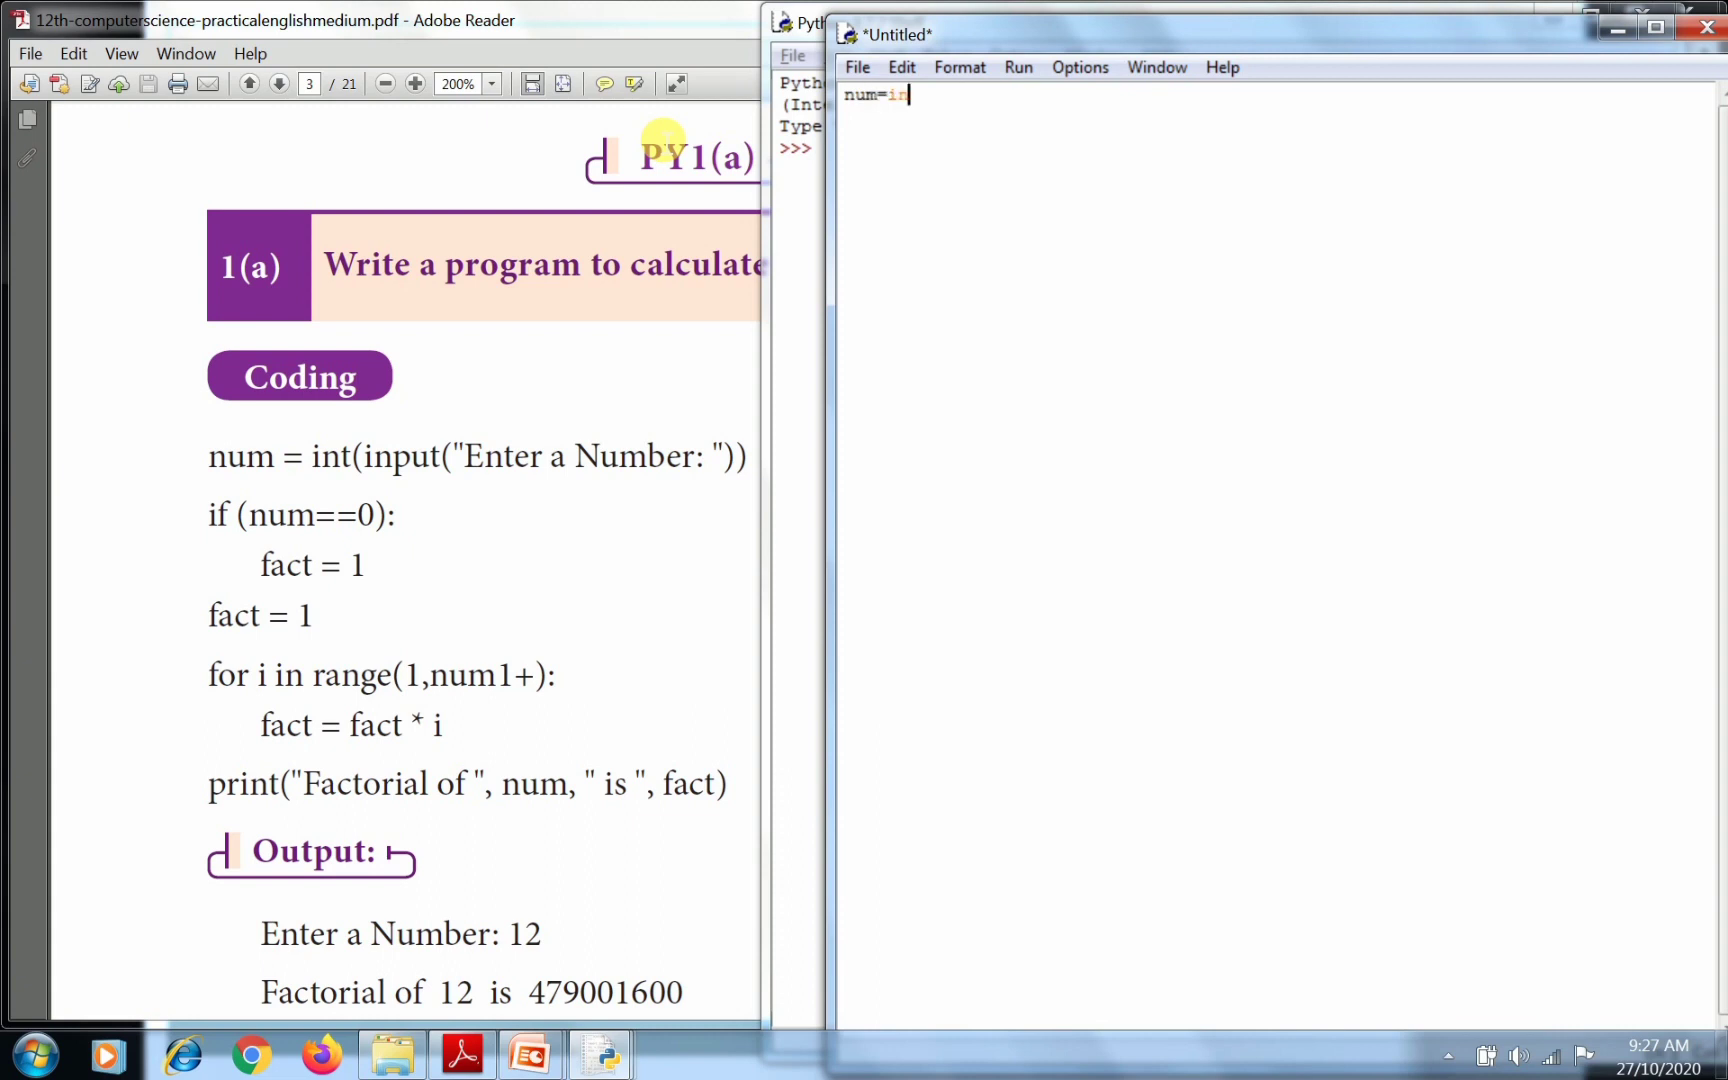
text(t)
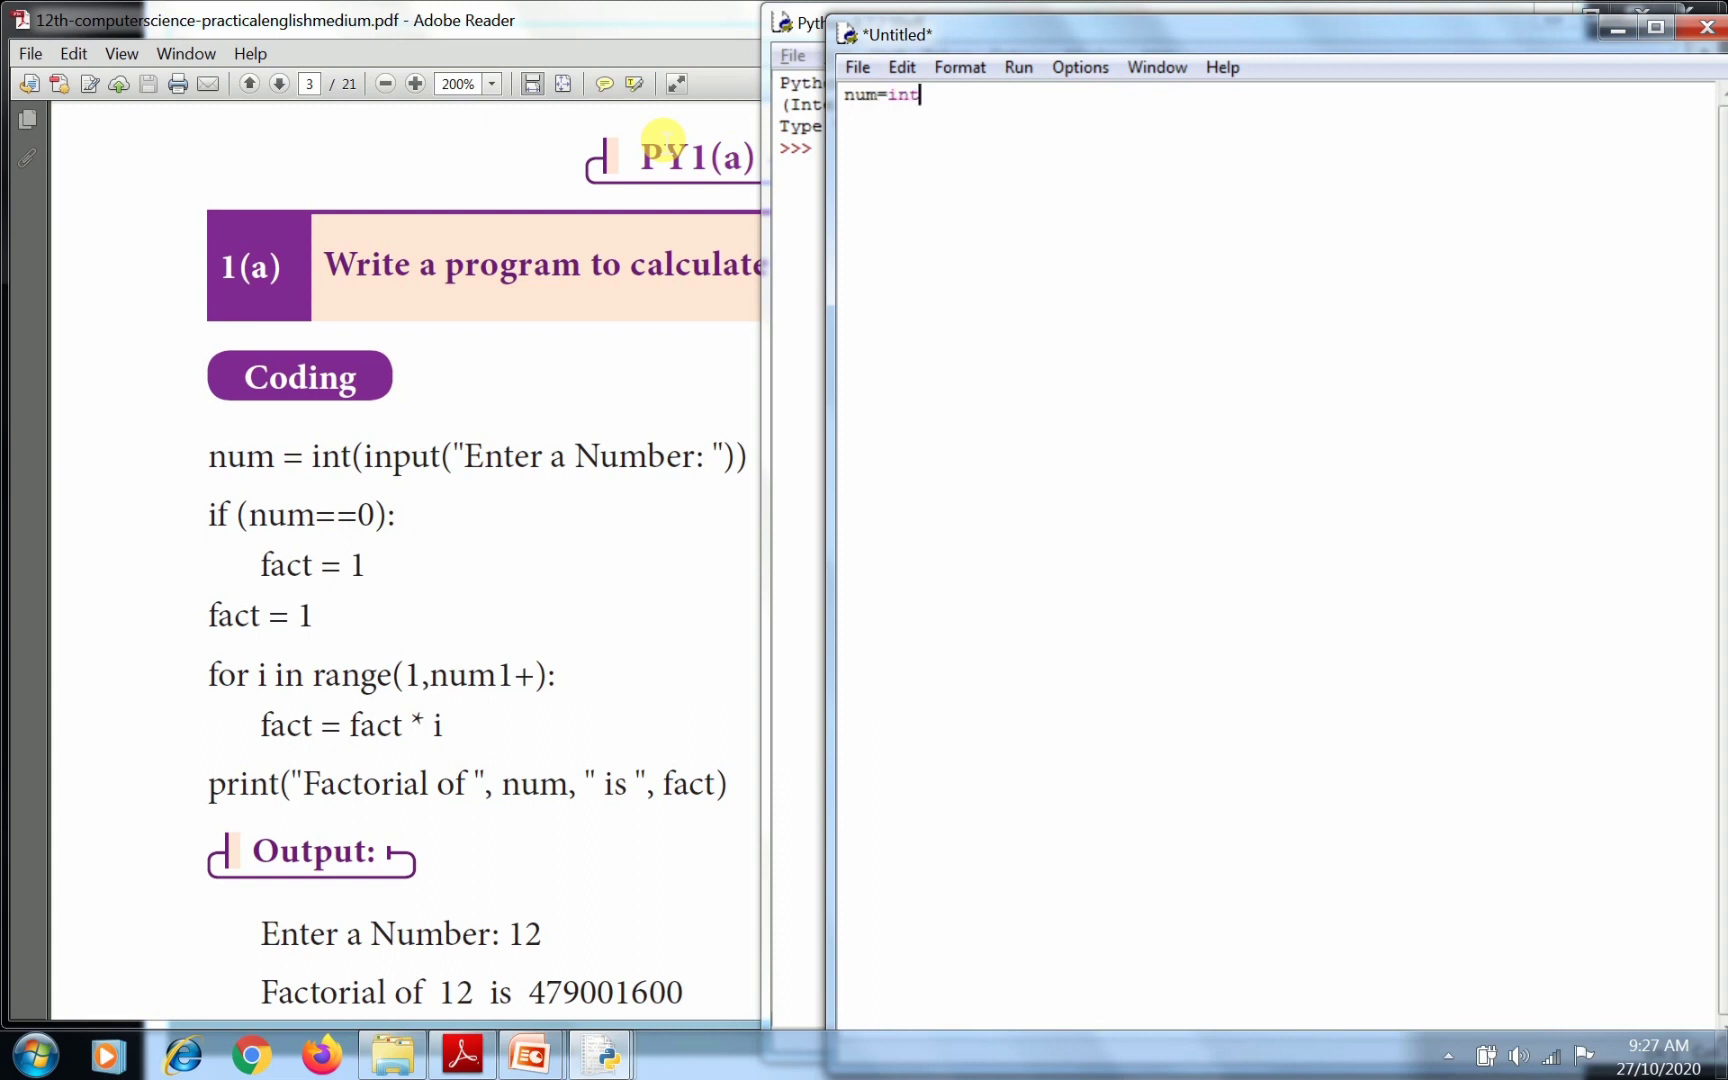
text(()
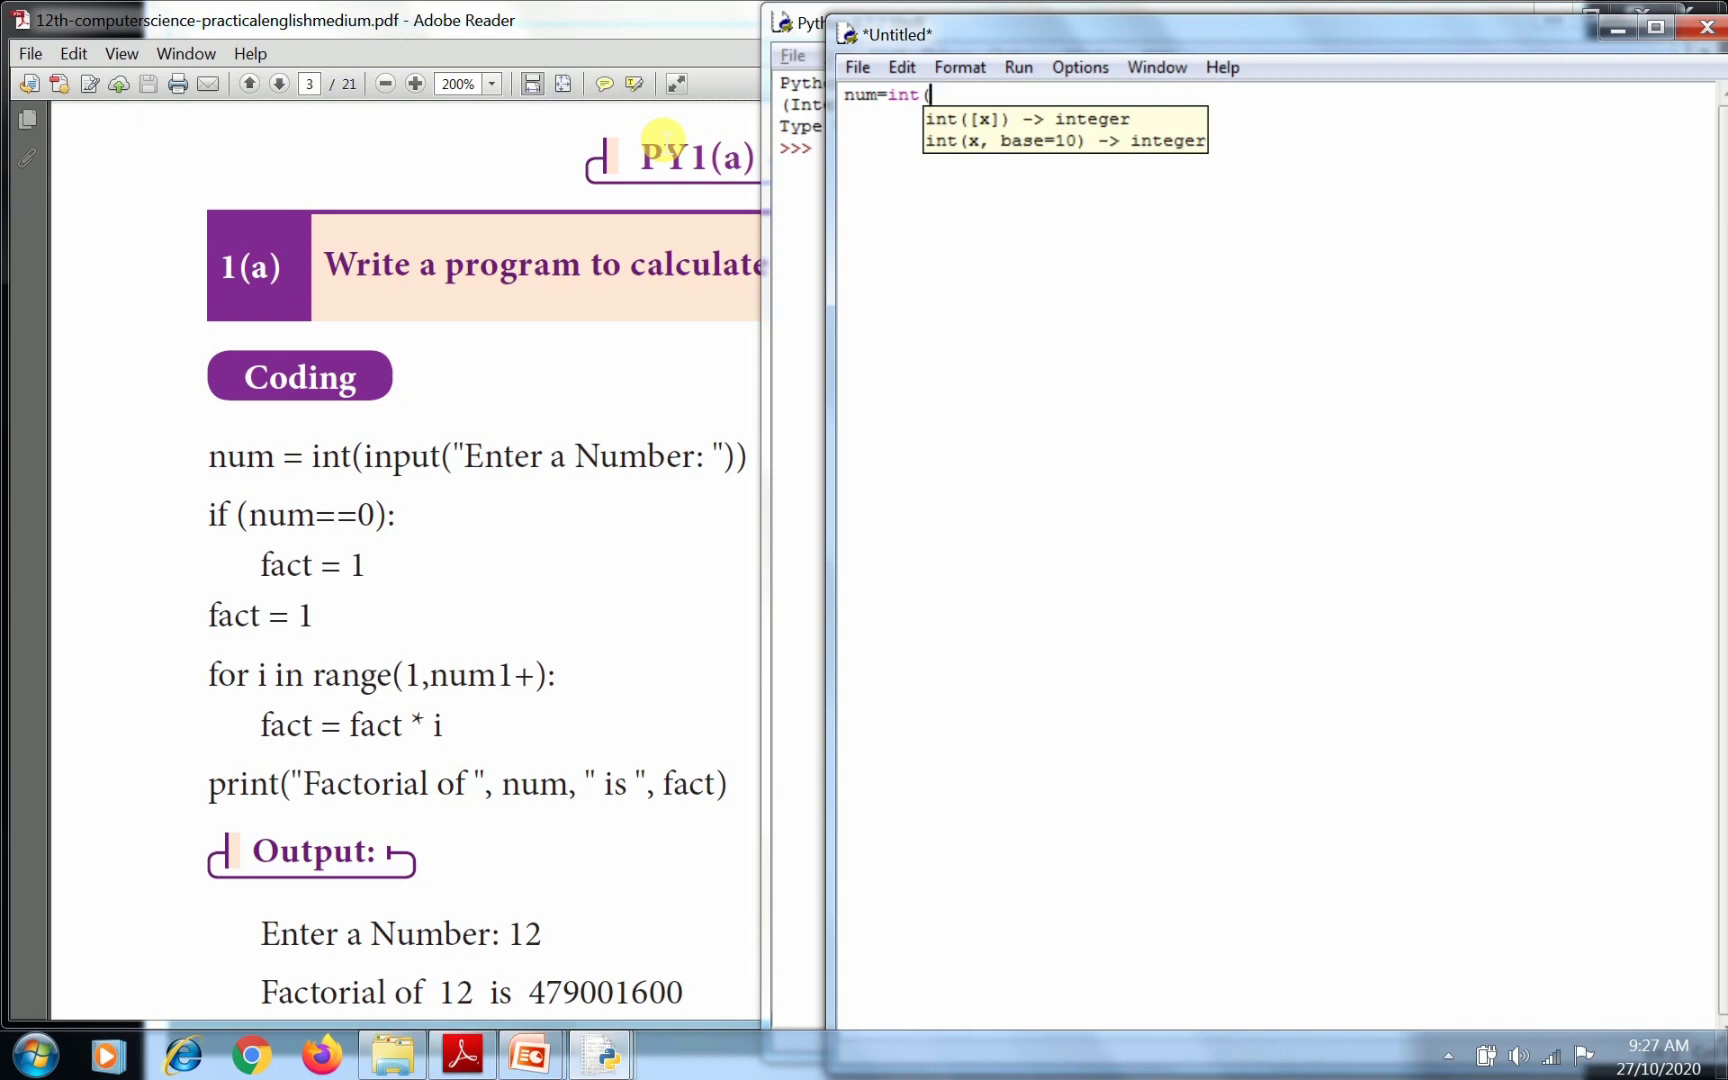
text((input)
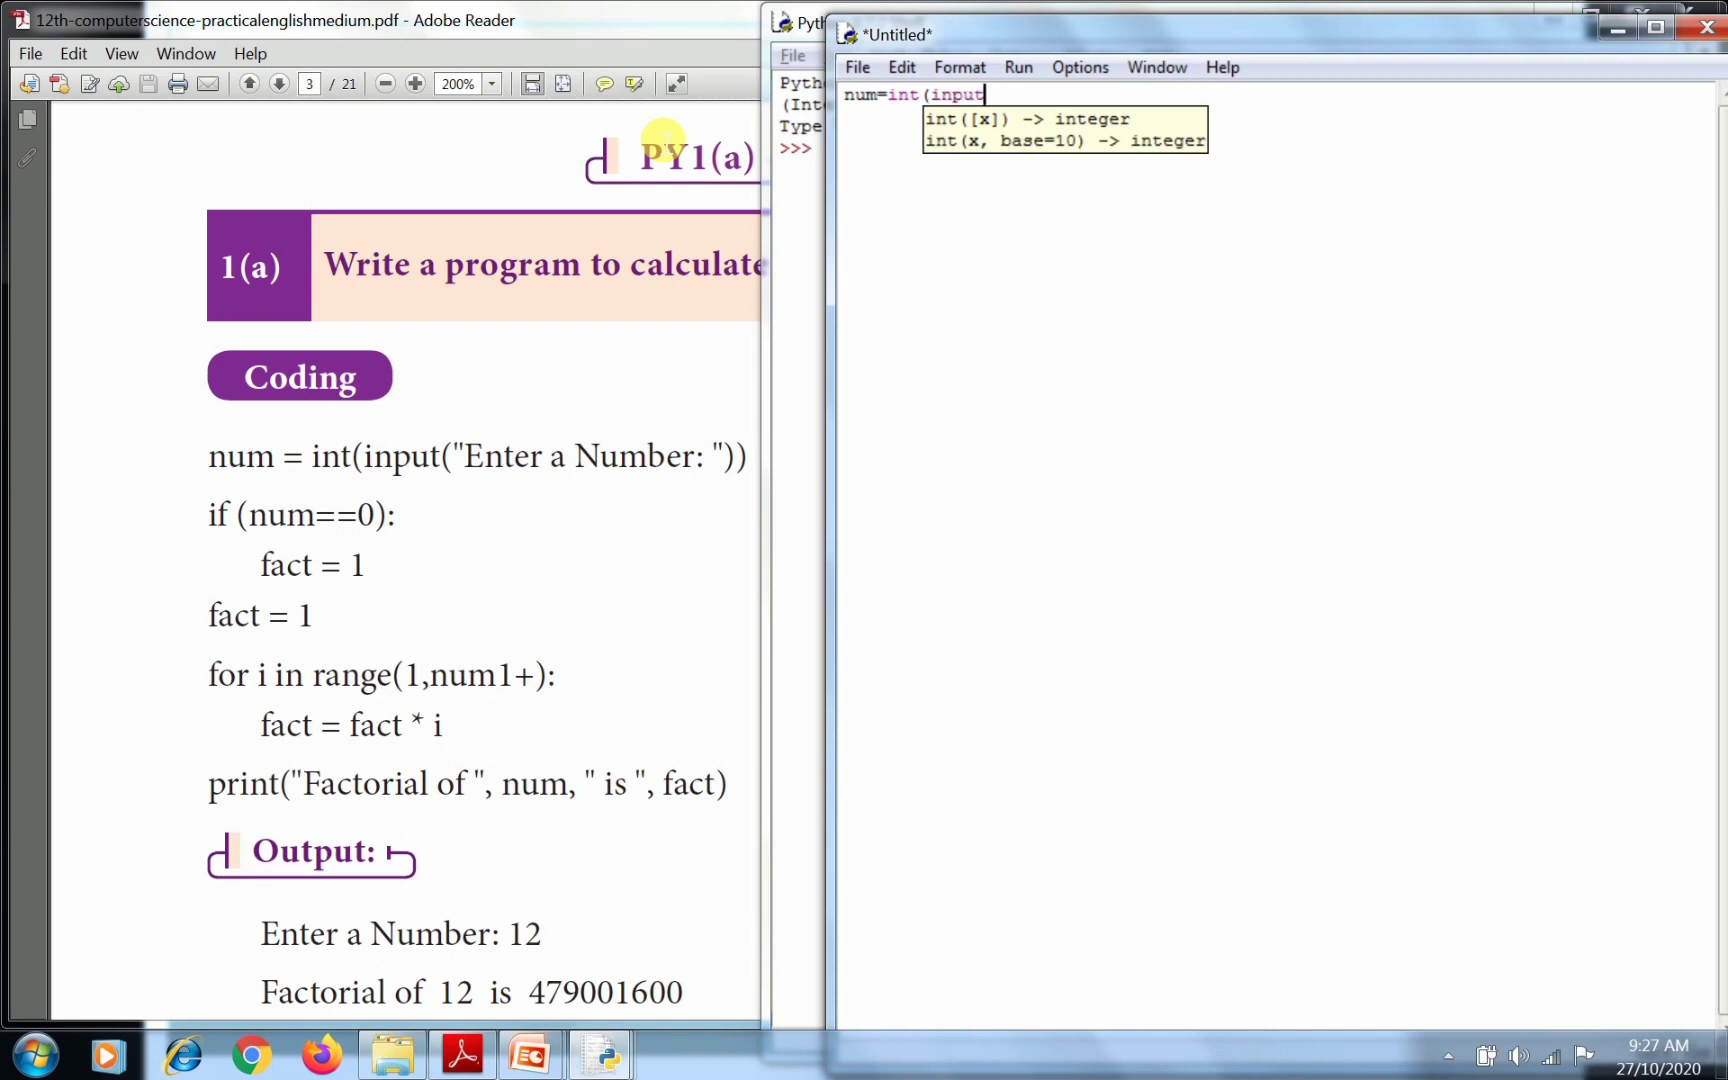
text((")
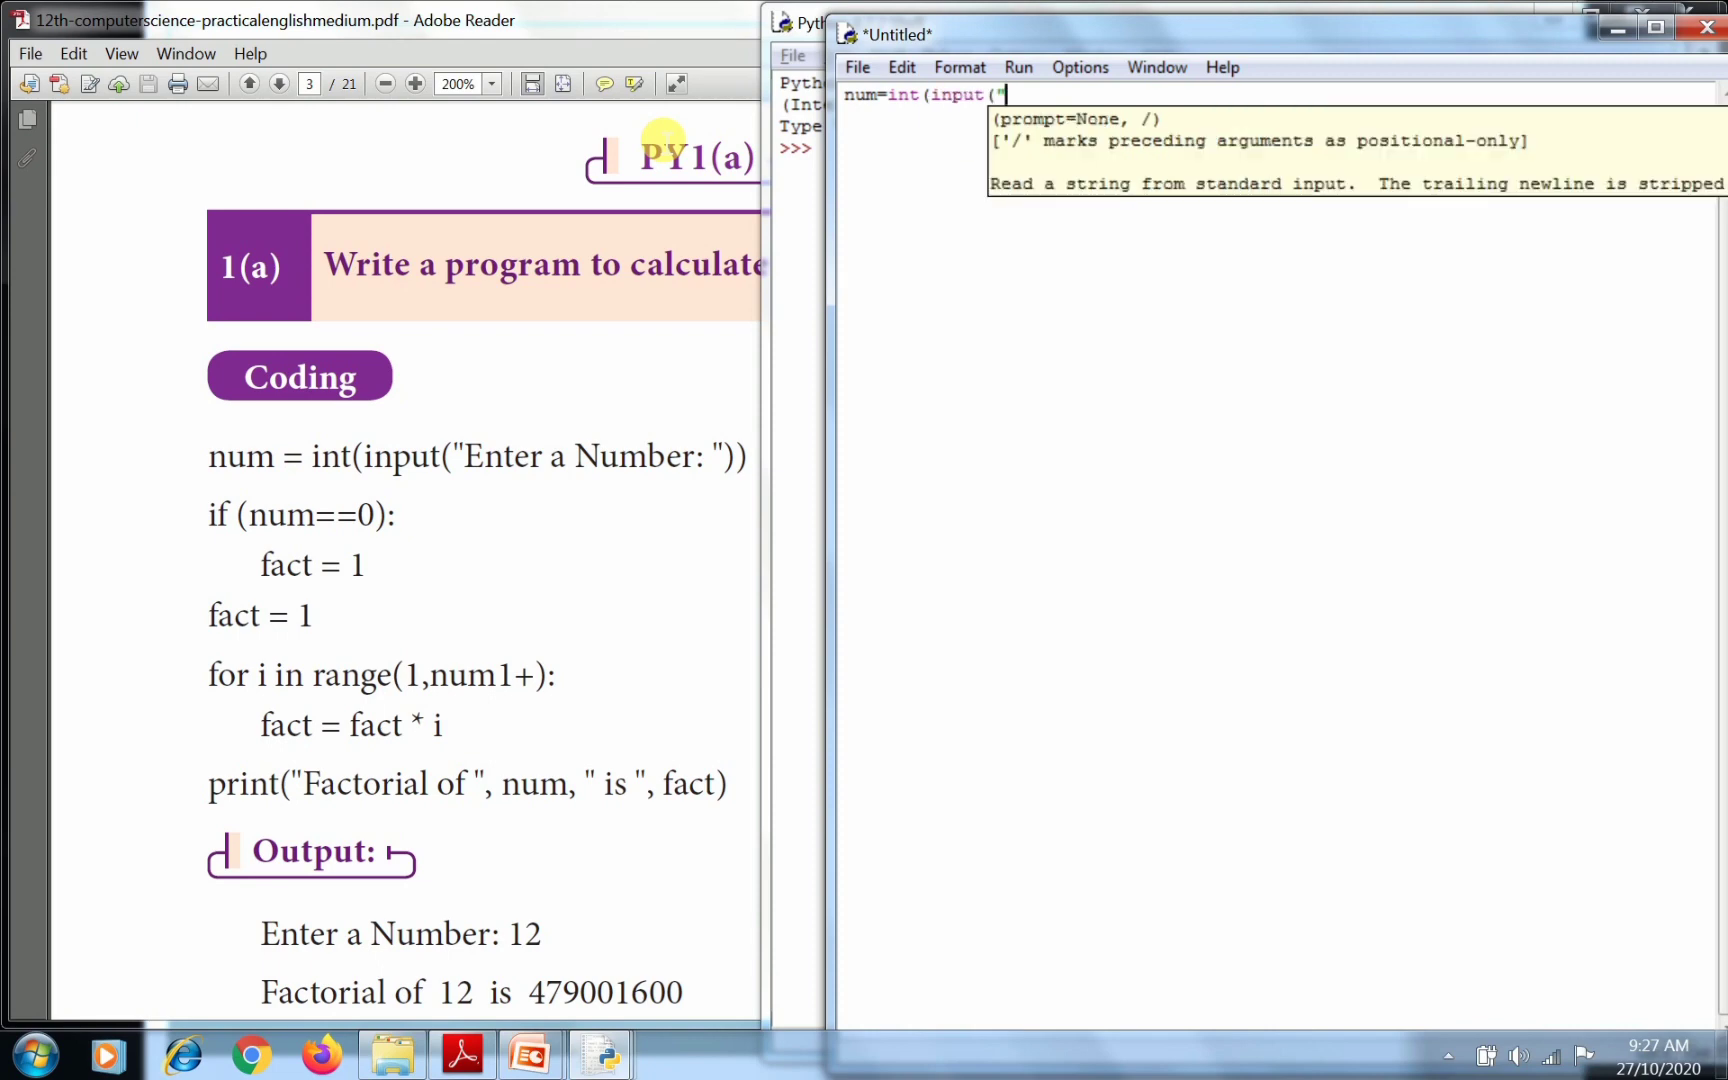
text(Enter a)
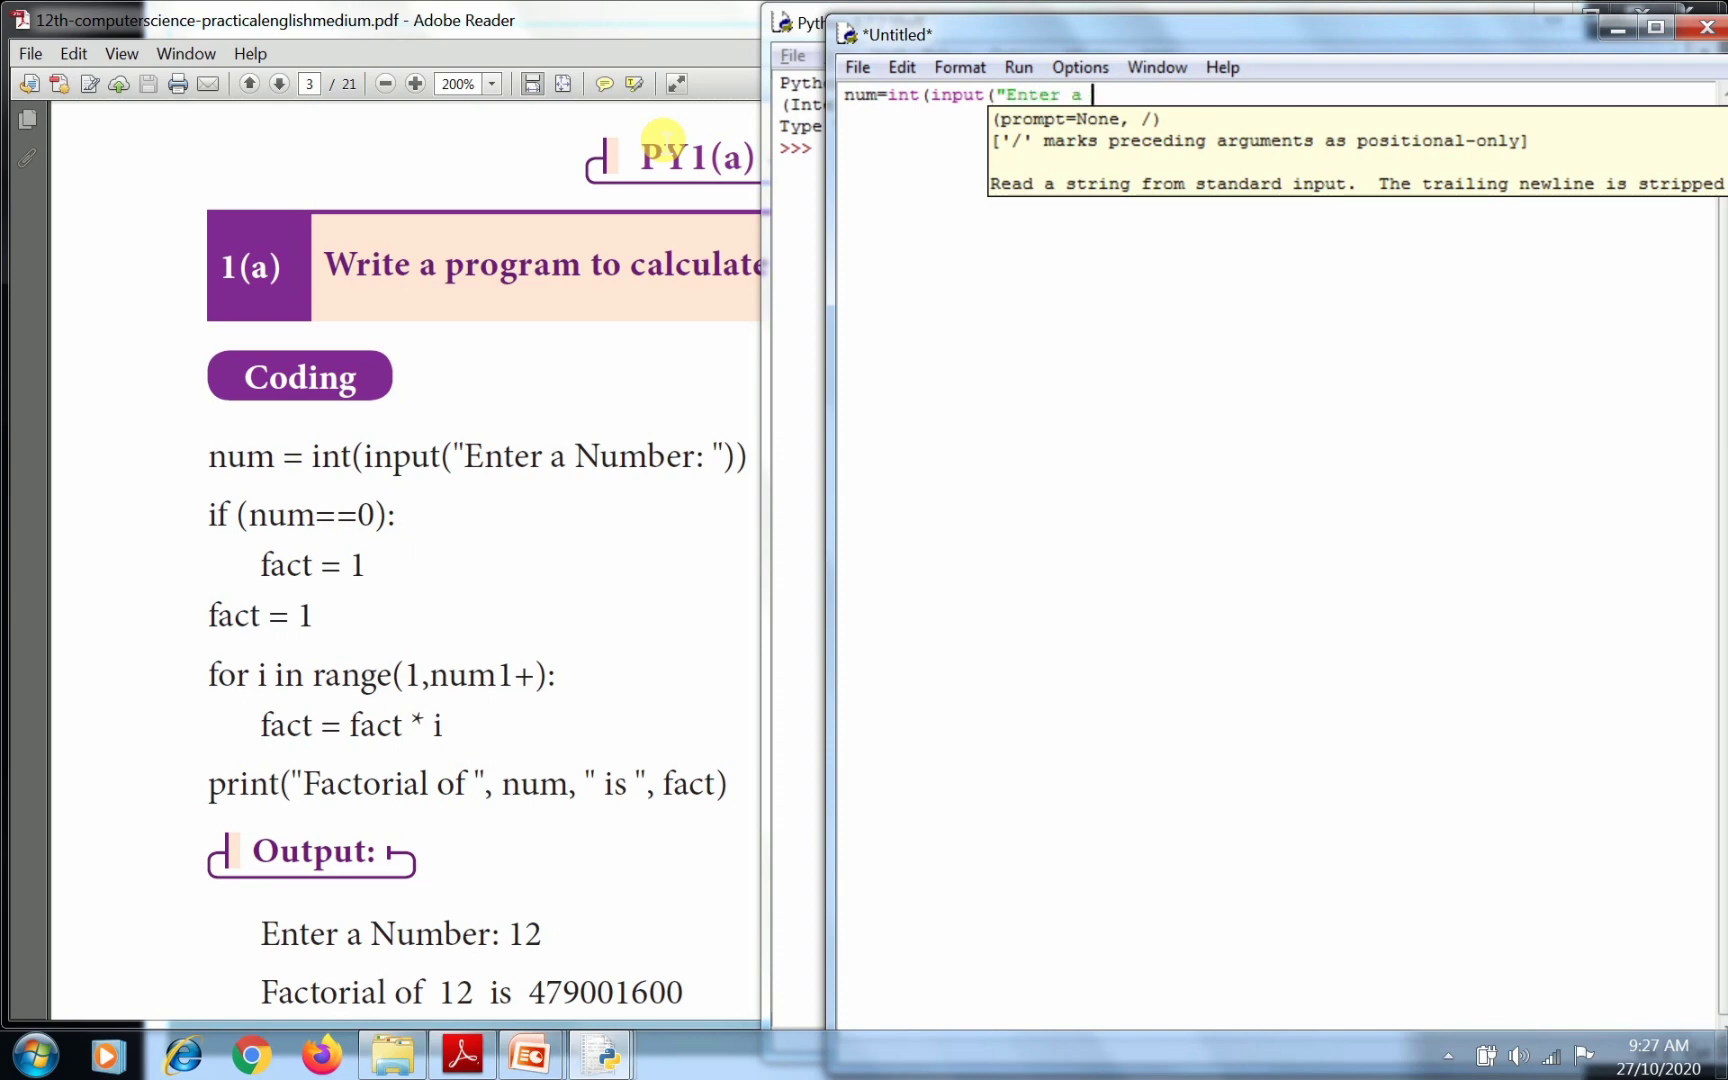
text(Number:)
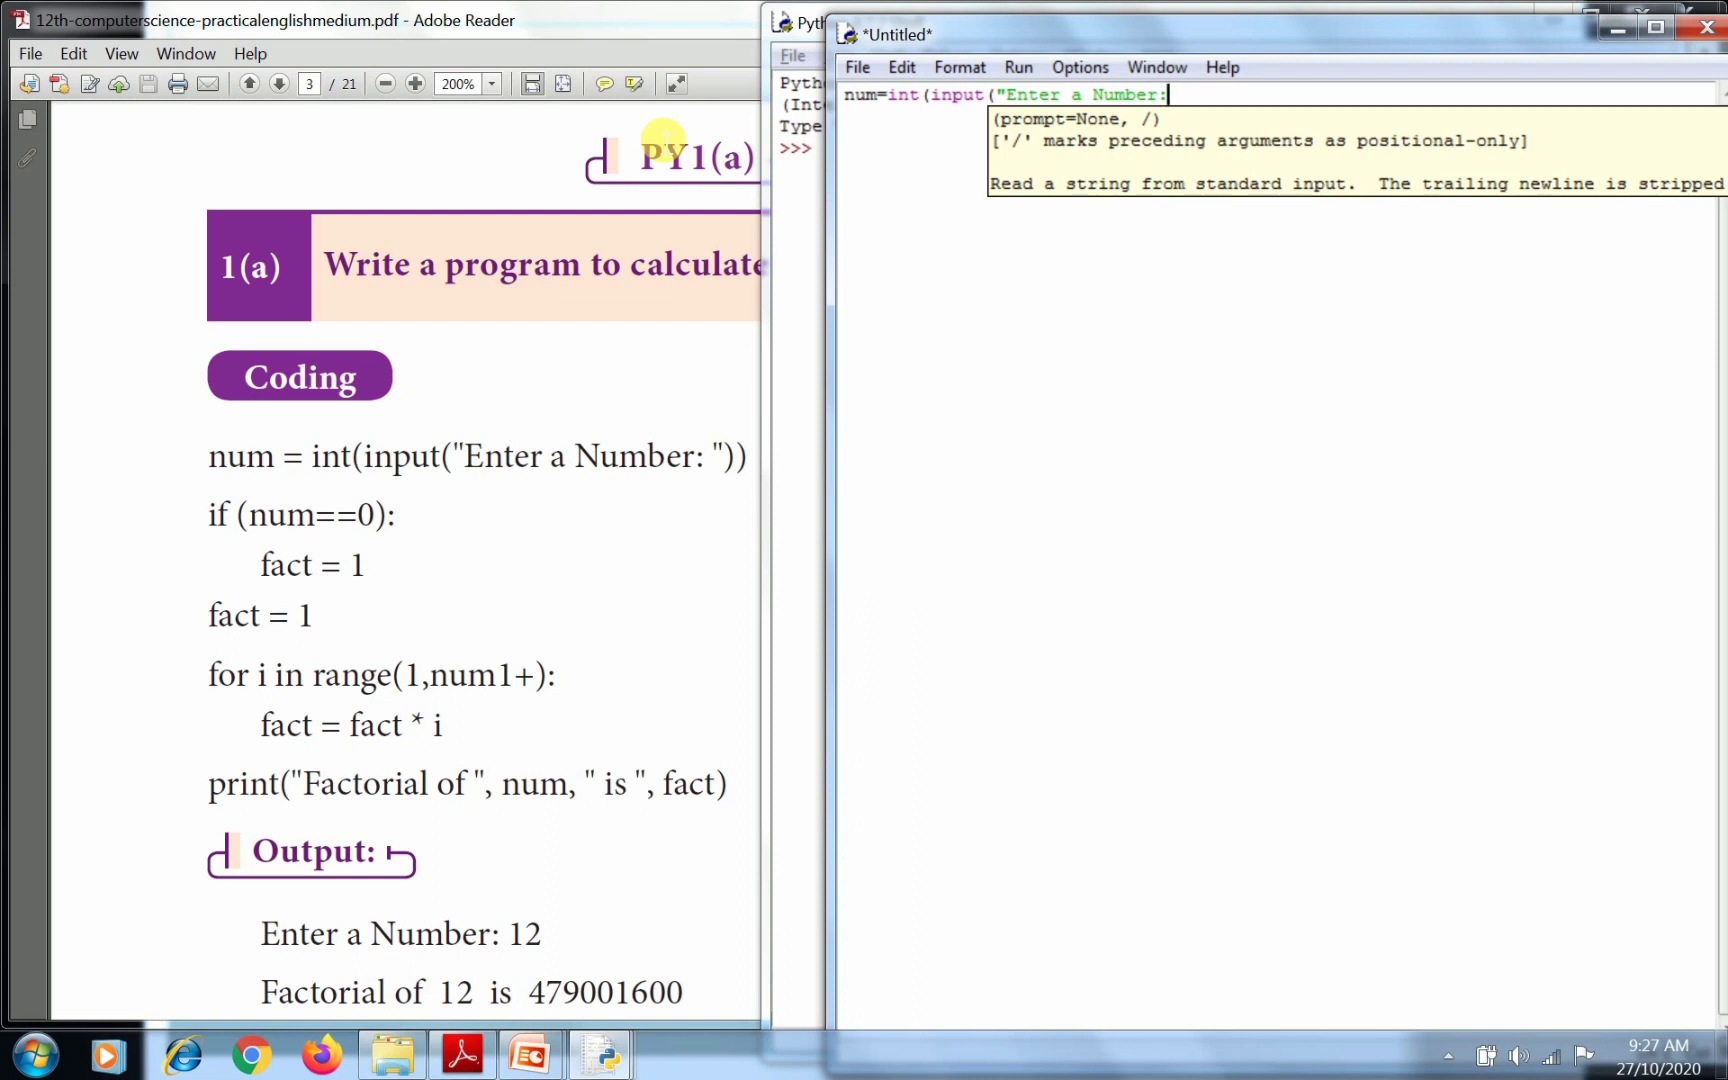
text())
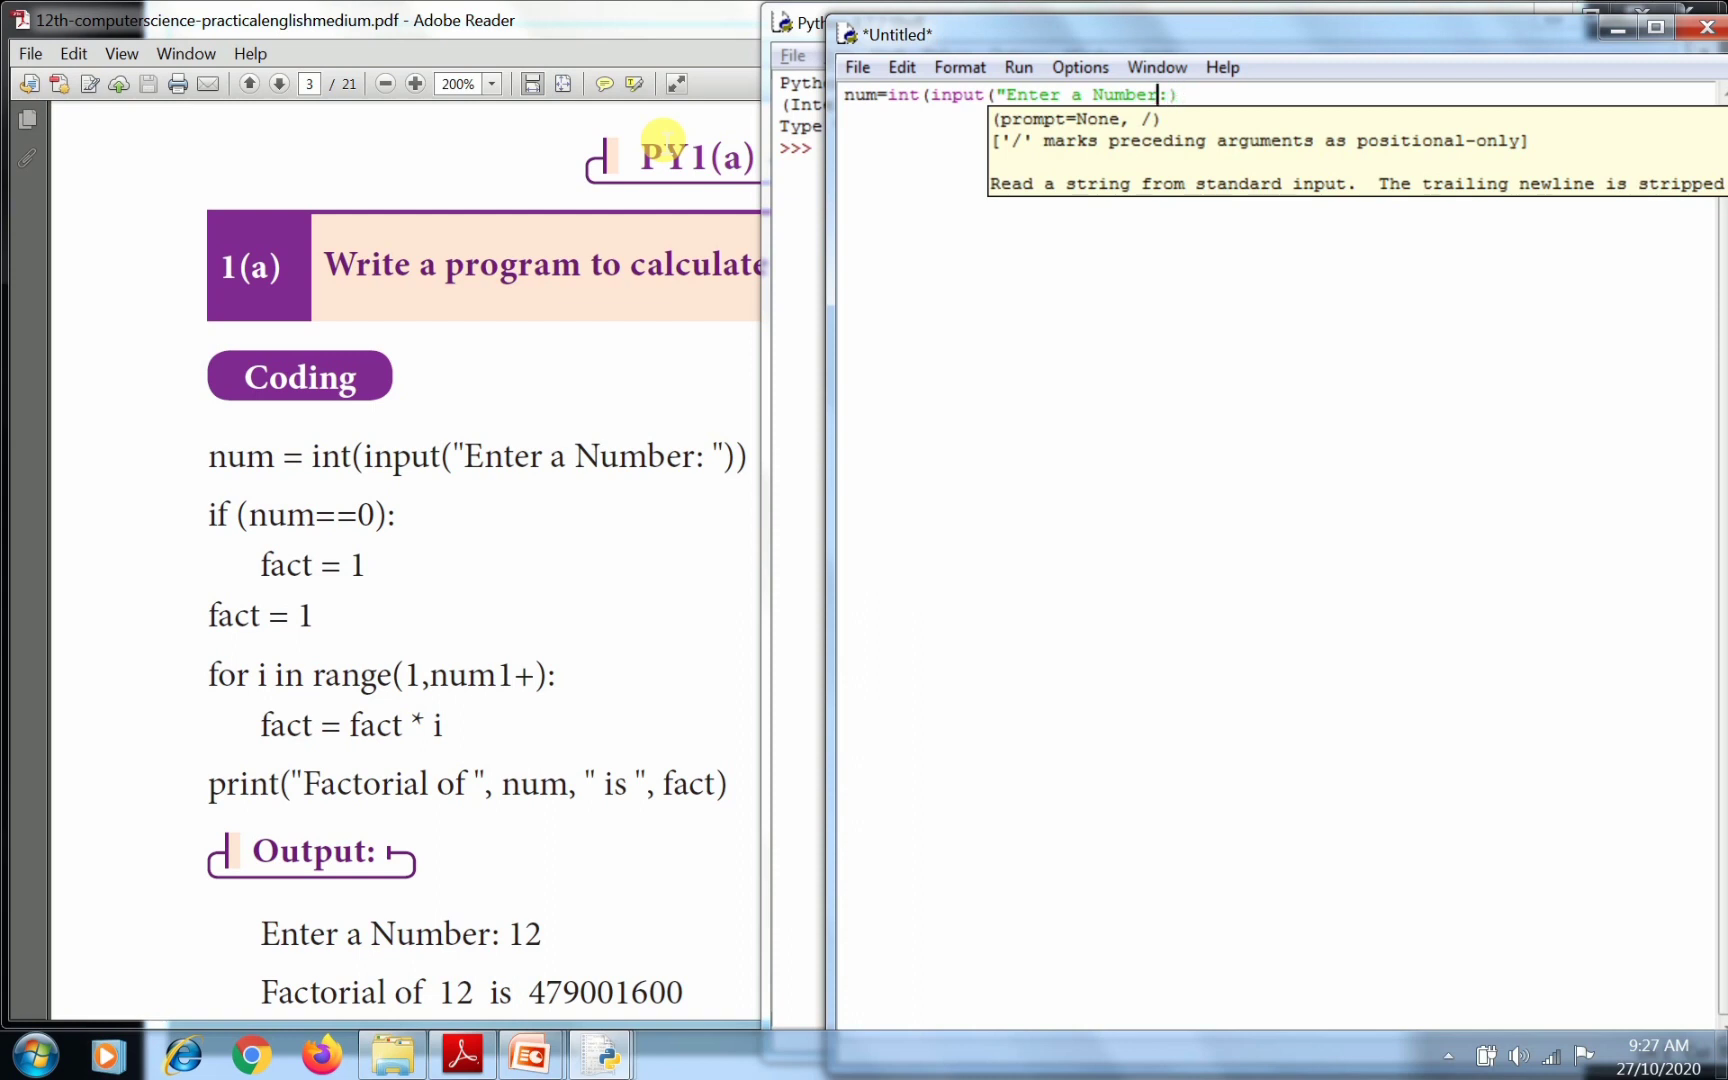
text())
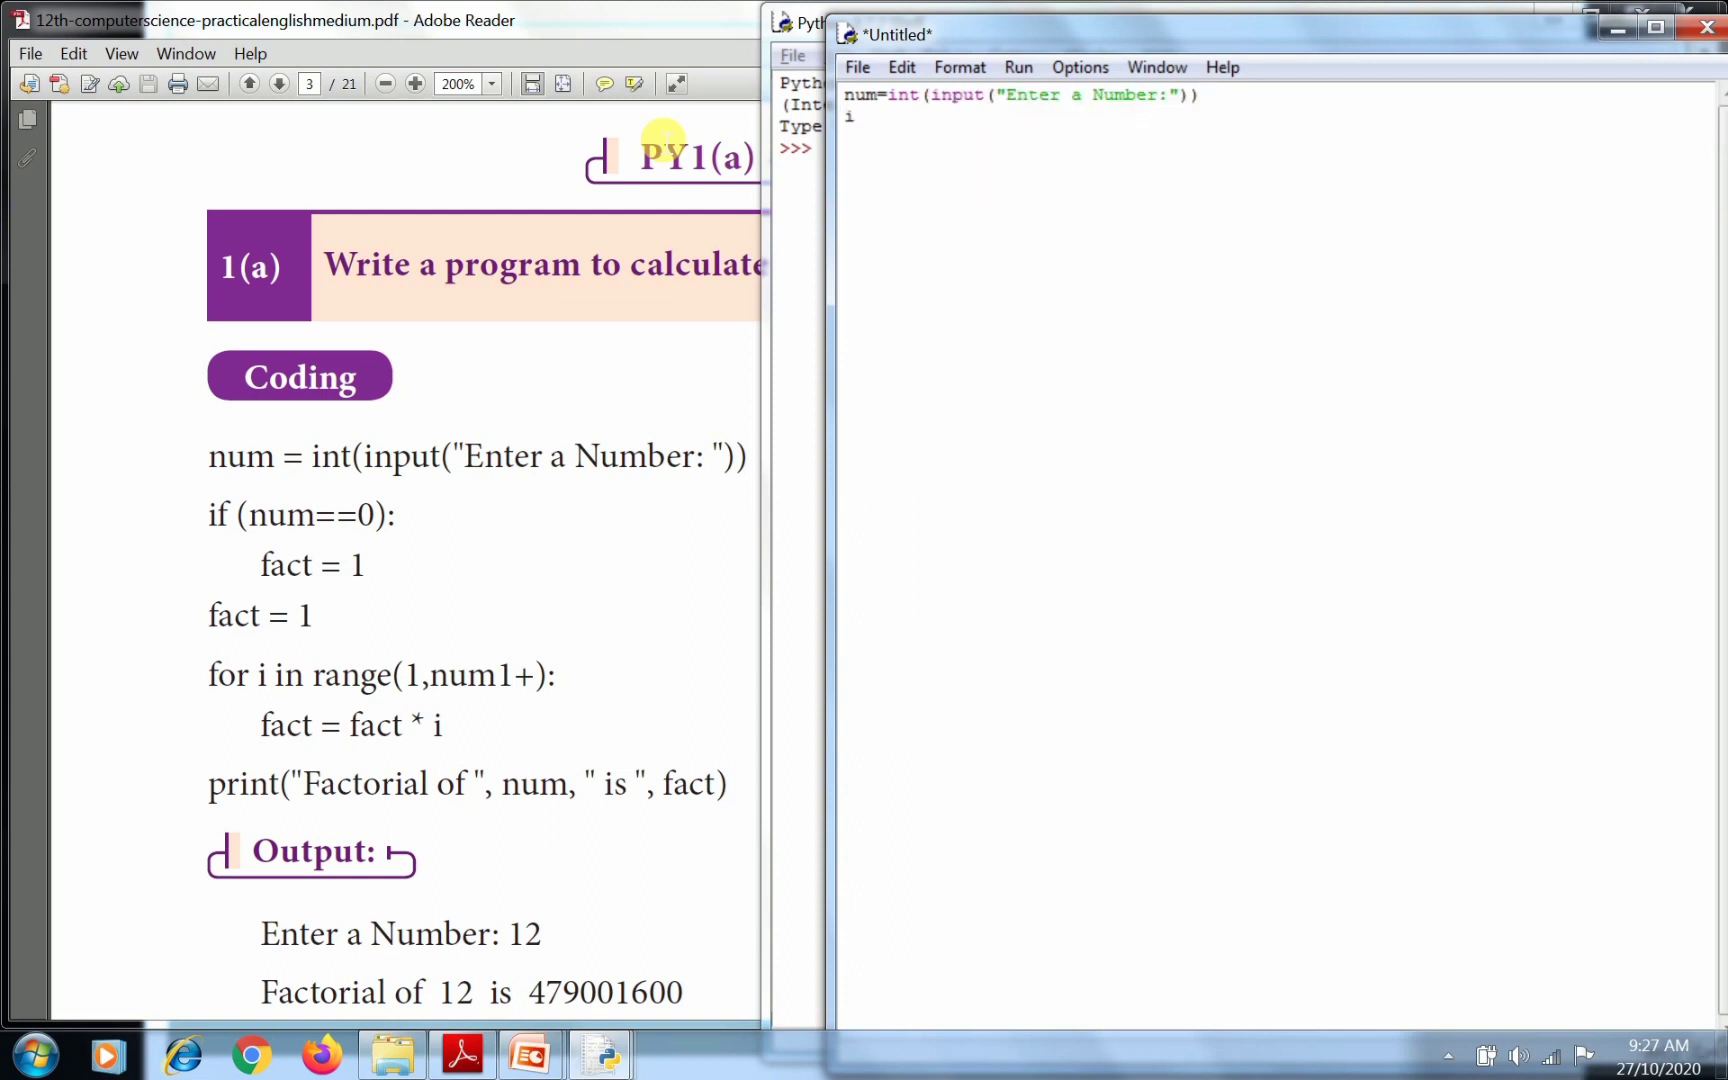
Write the check line if(num==0):.
text(if()
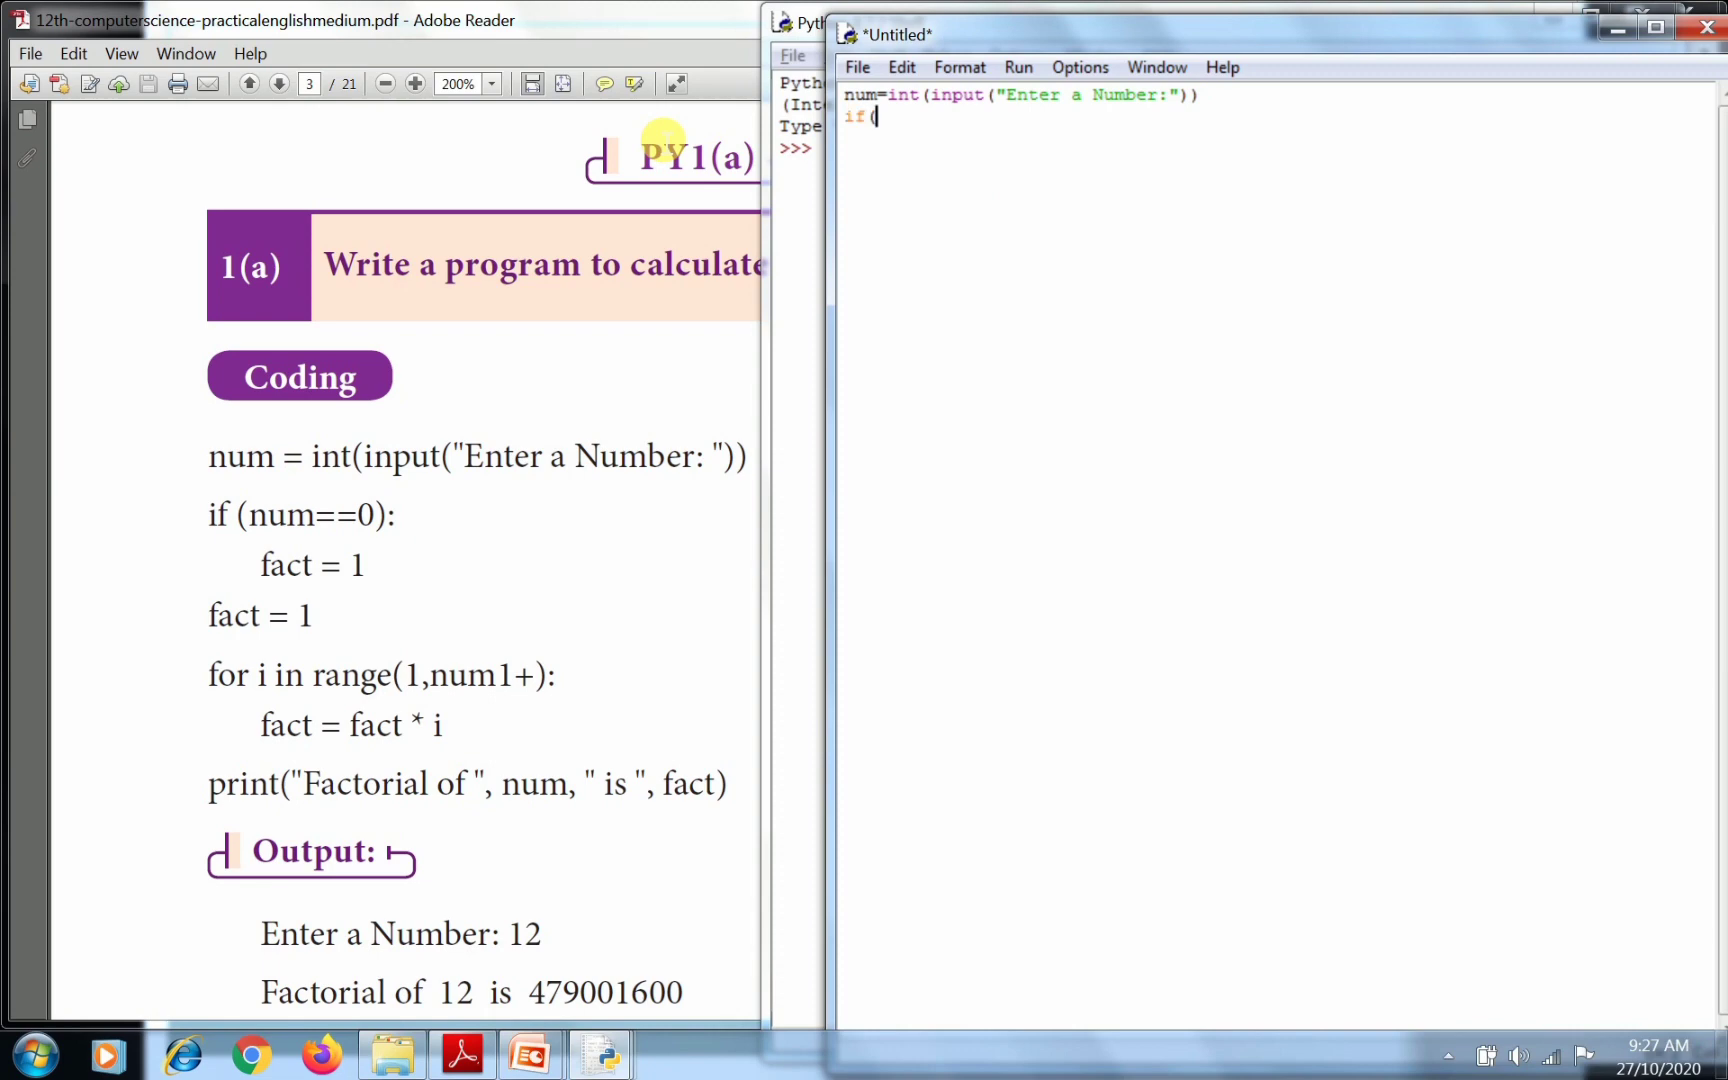
text(num)
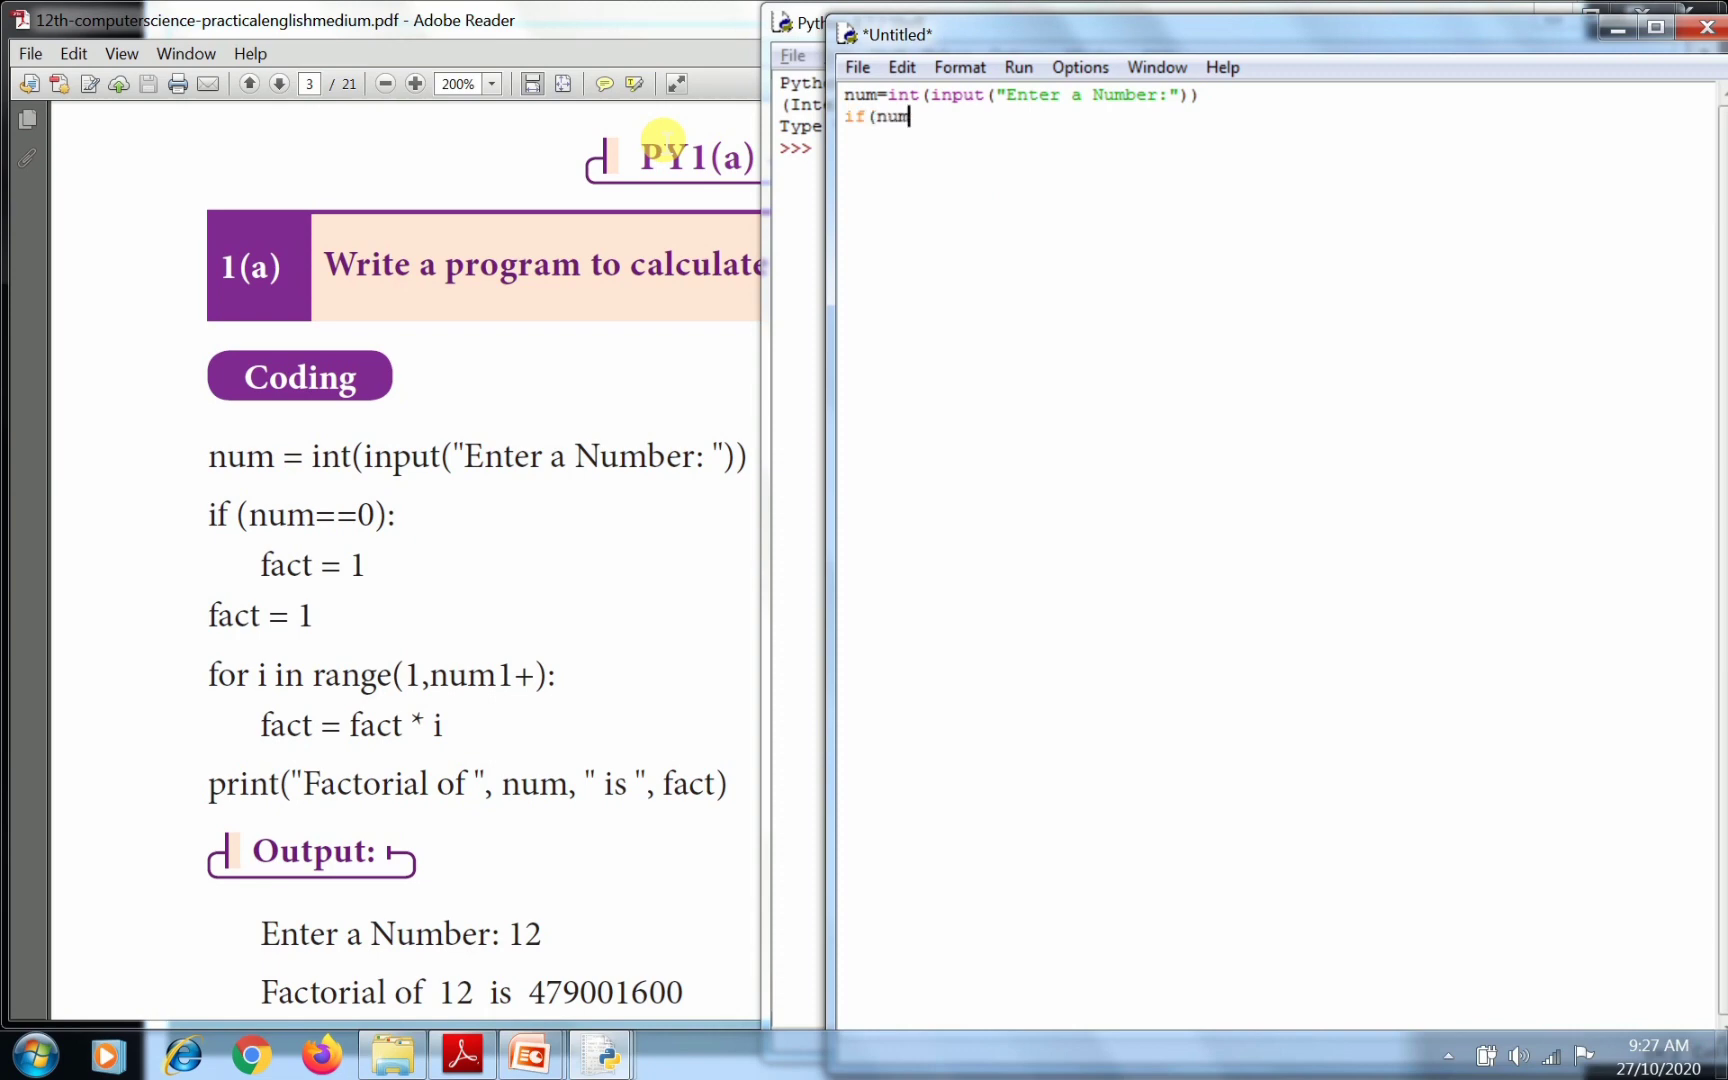
text(==0)
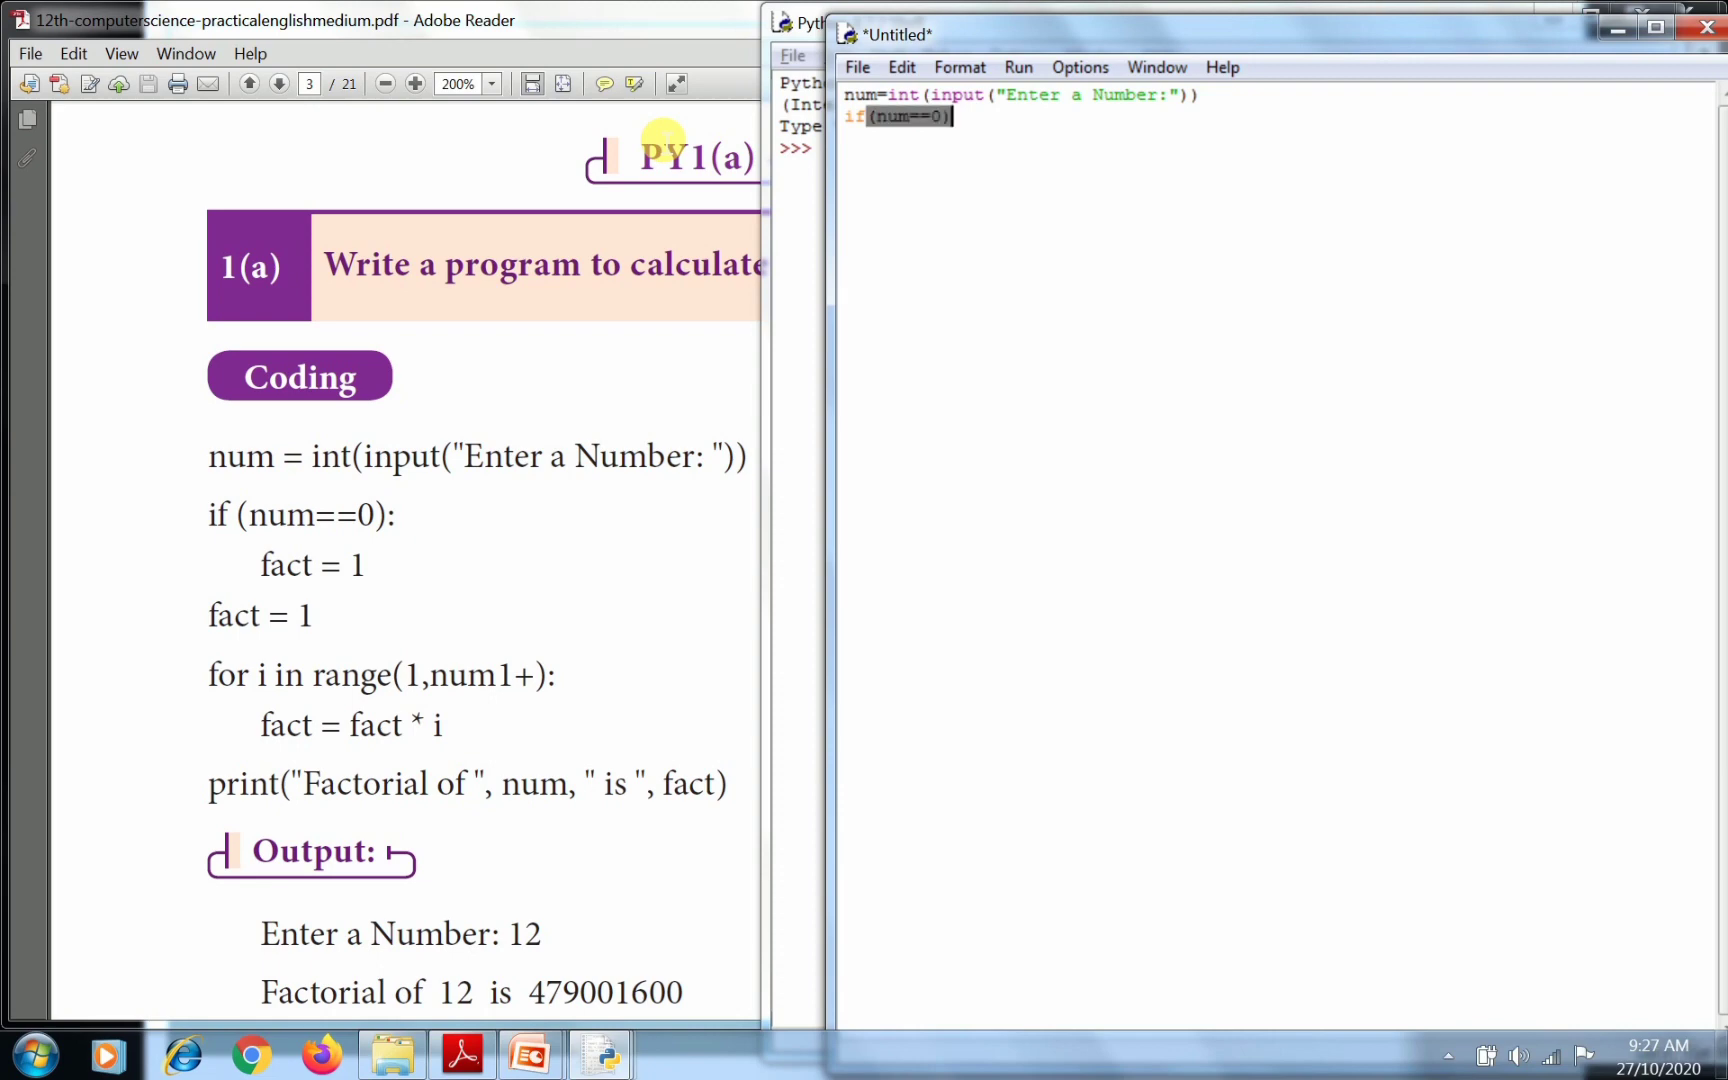
click(956, 116)
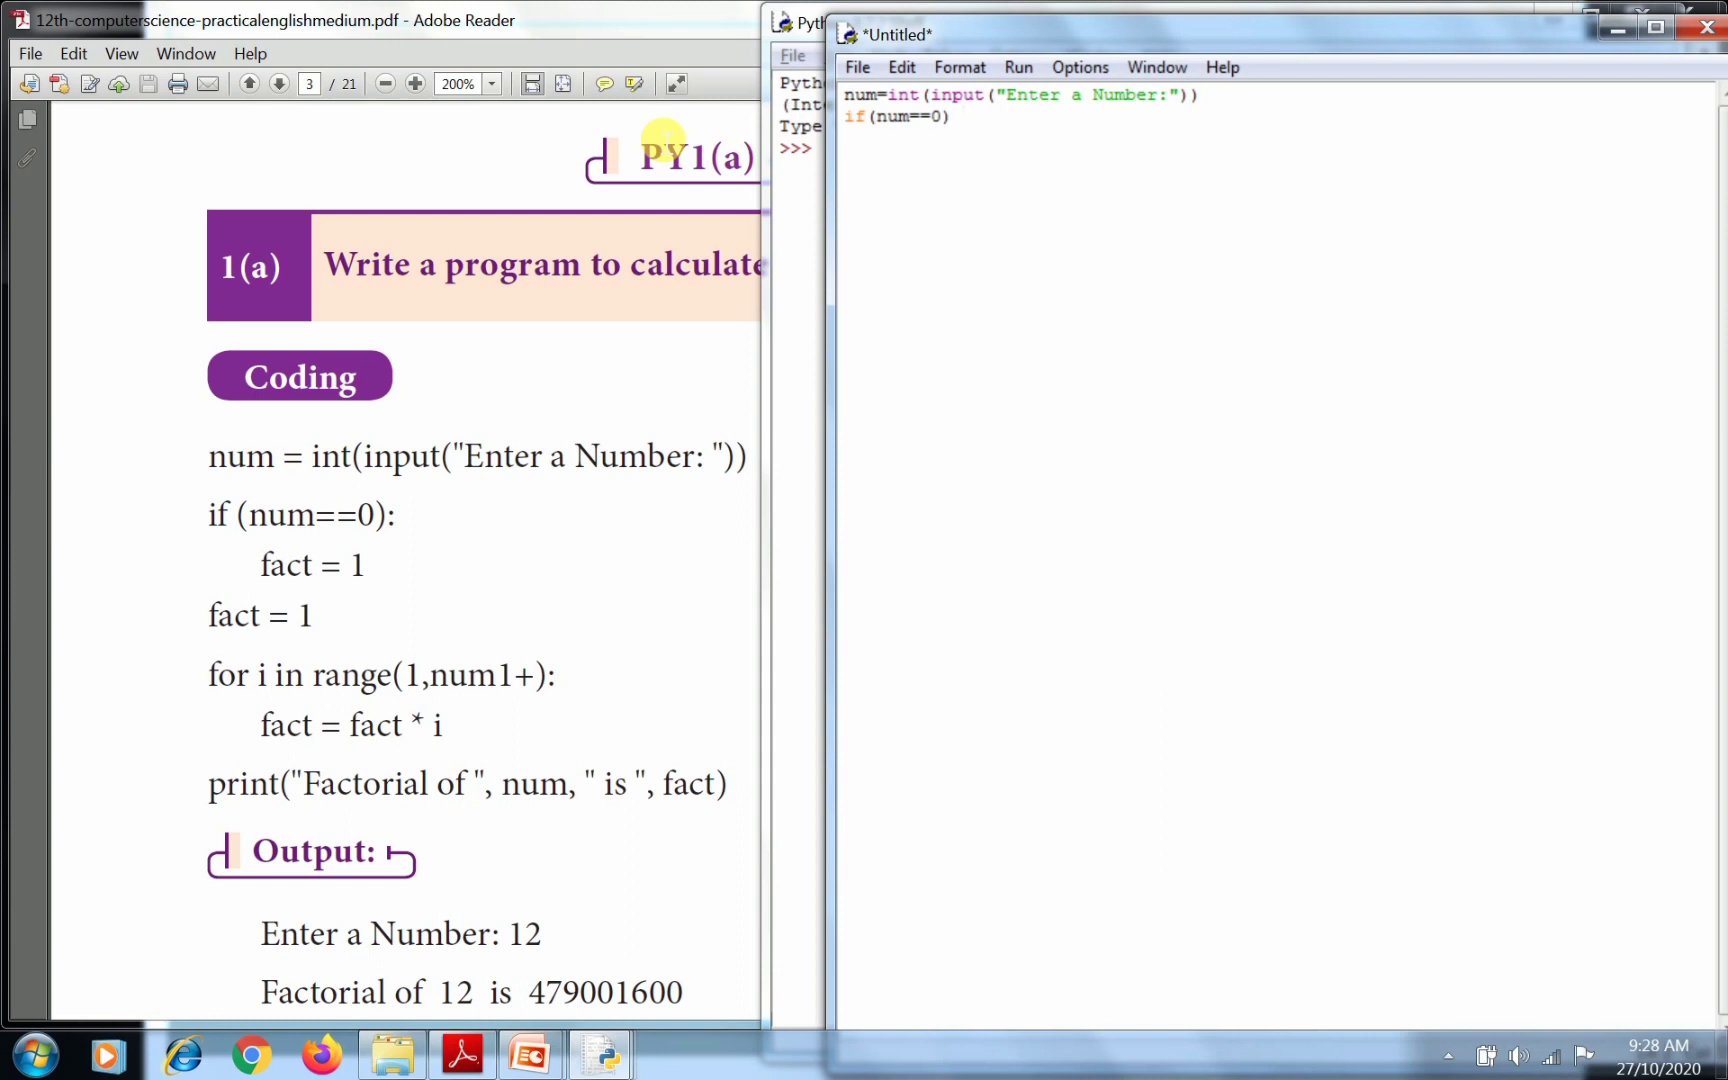
text(:)
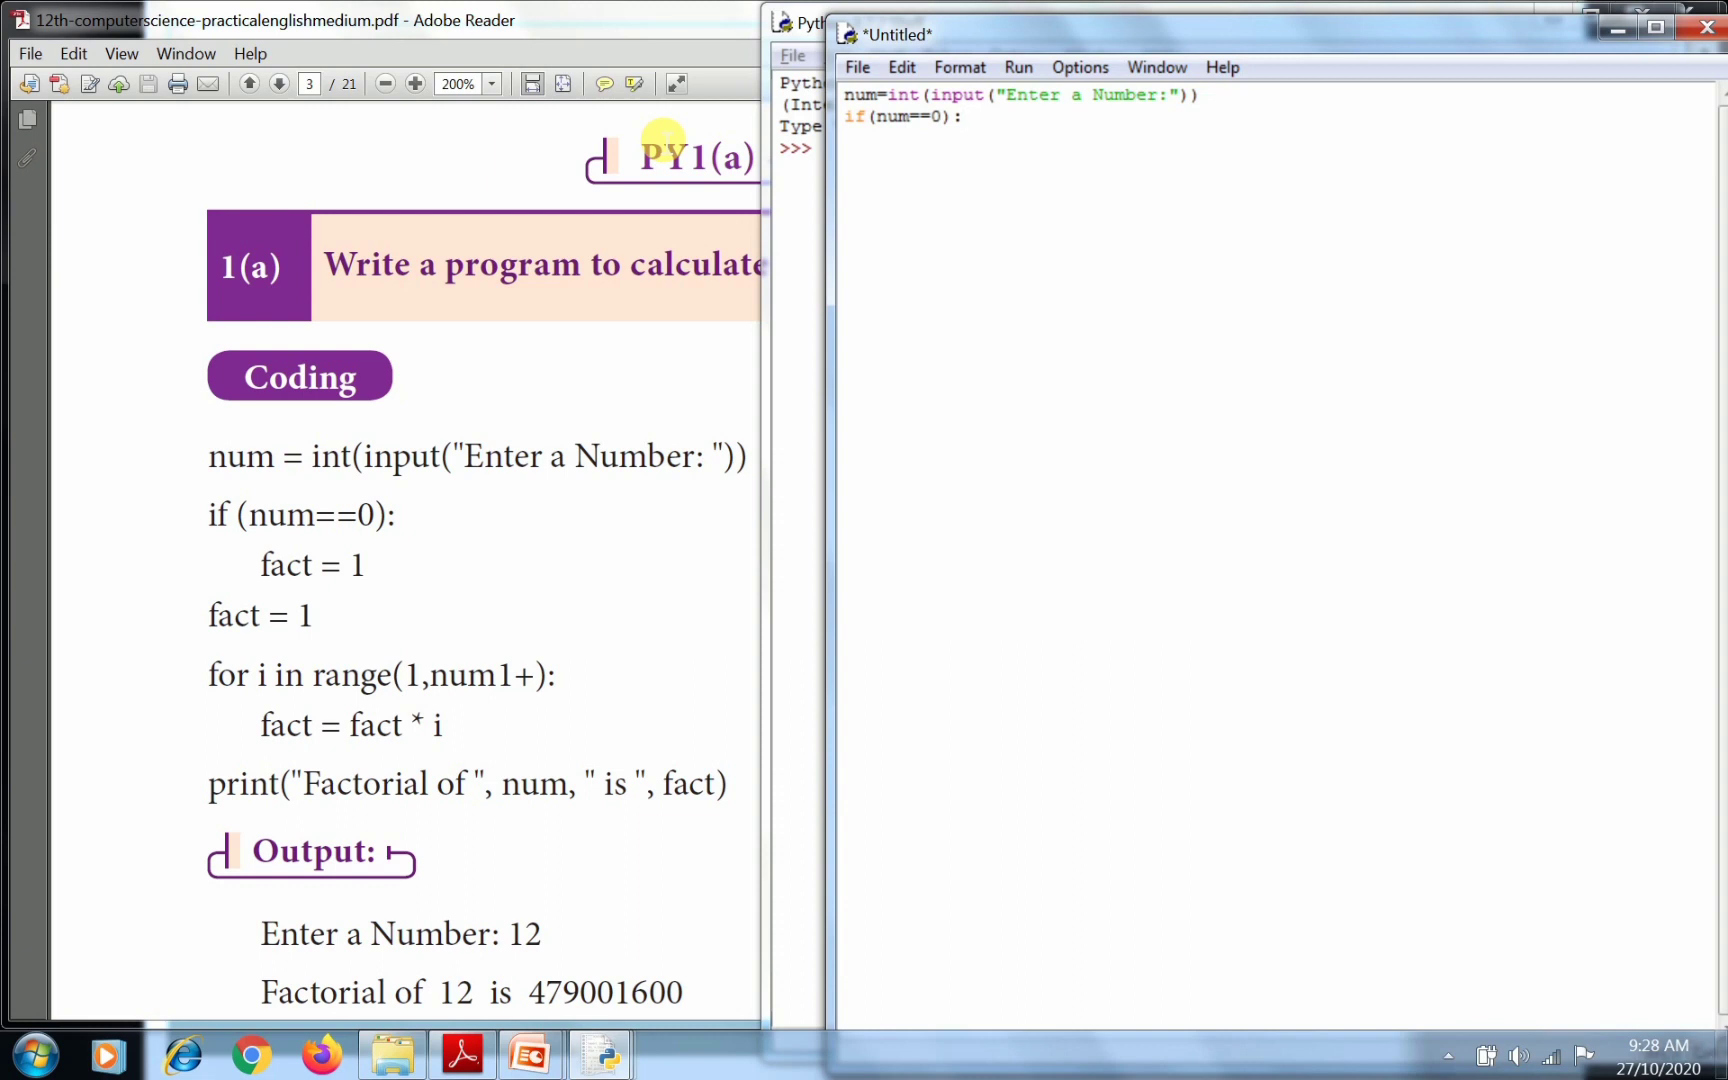
Add an indented fact=1 under the if, then a standalone fact=1 line.
text(fact)
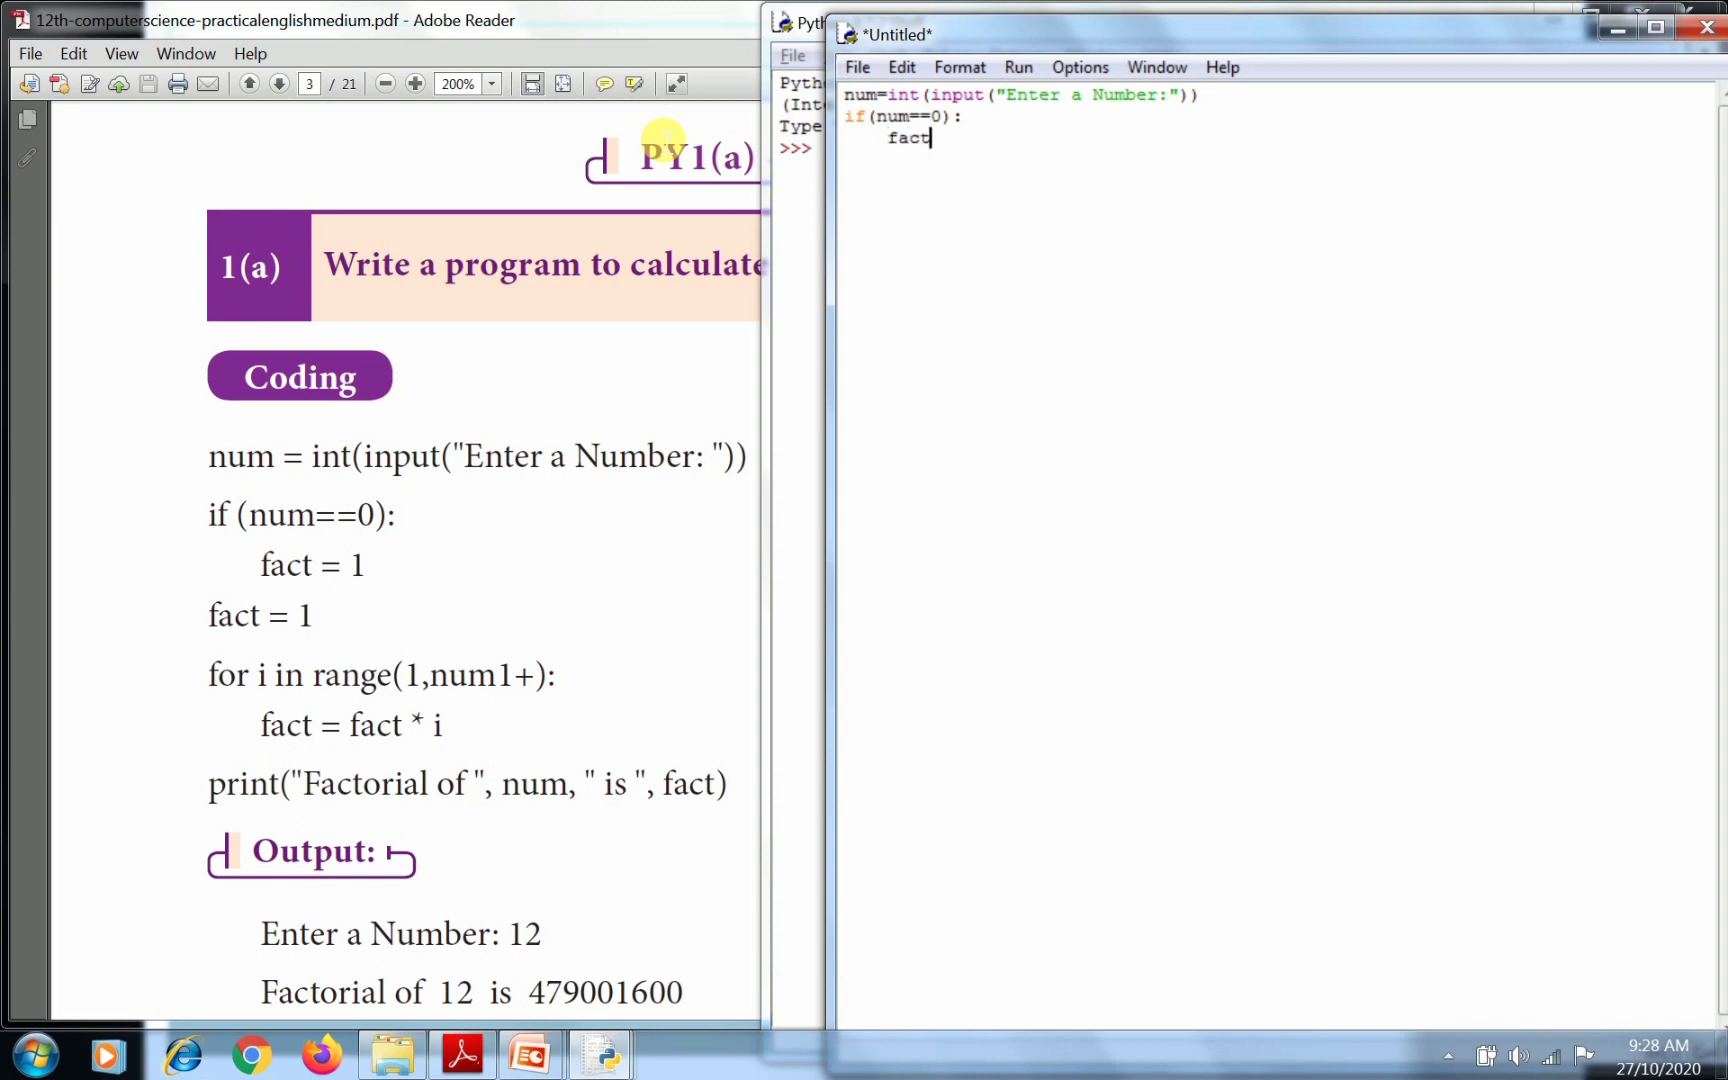
text(=1)
text(fa)
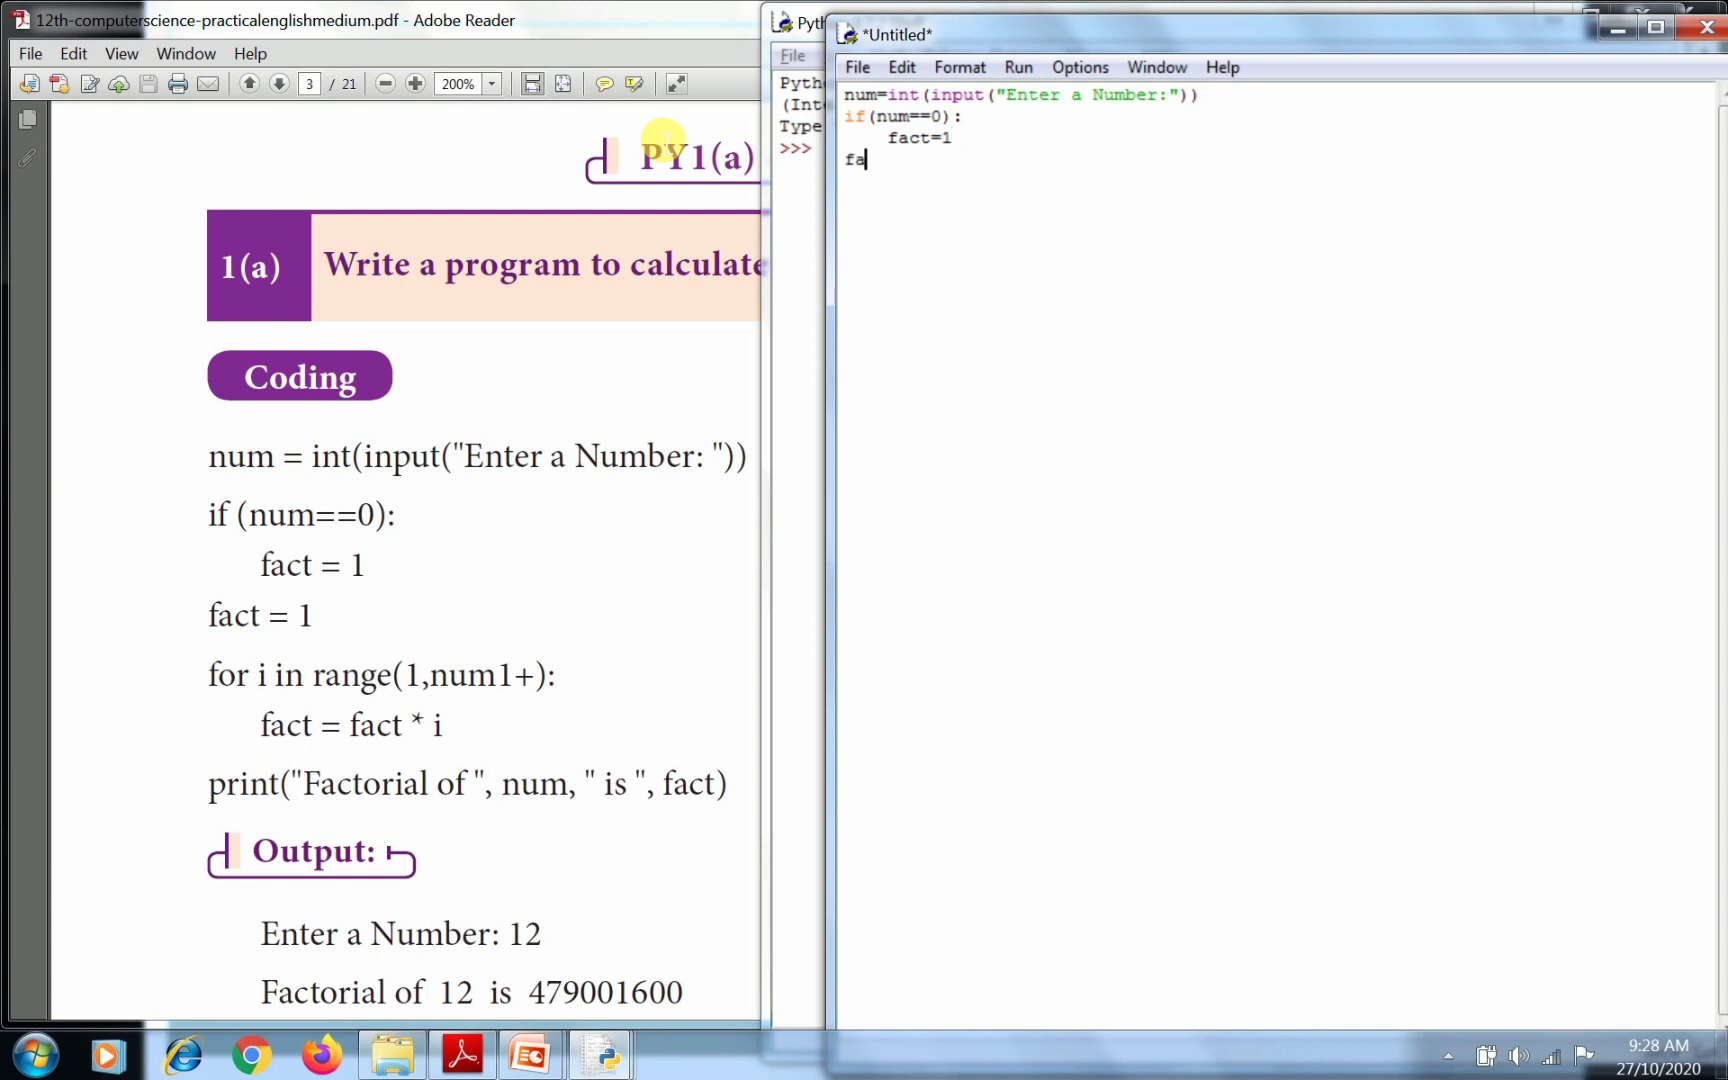
text(ct=1)
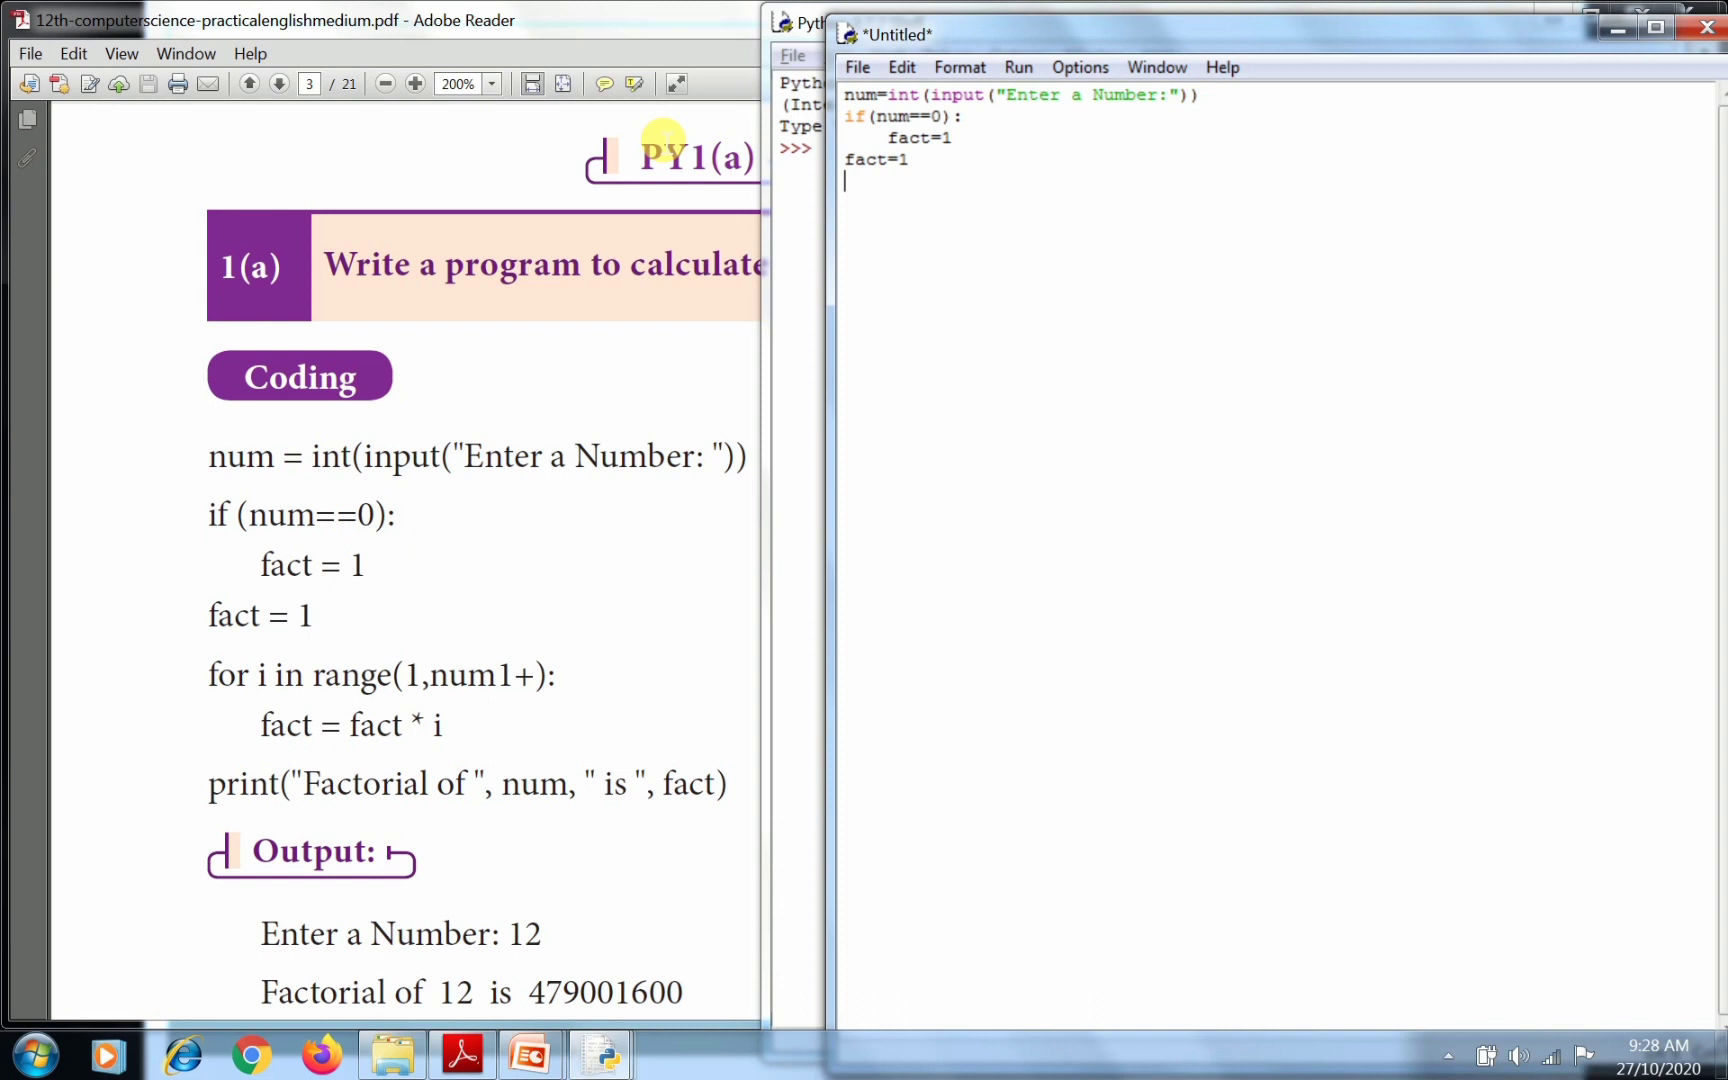
Write the loop header for i in range(1, num1+):.
text(for i)
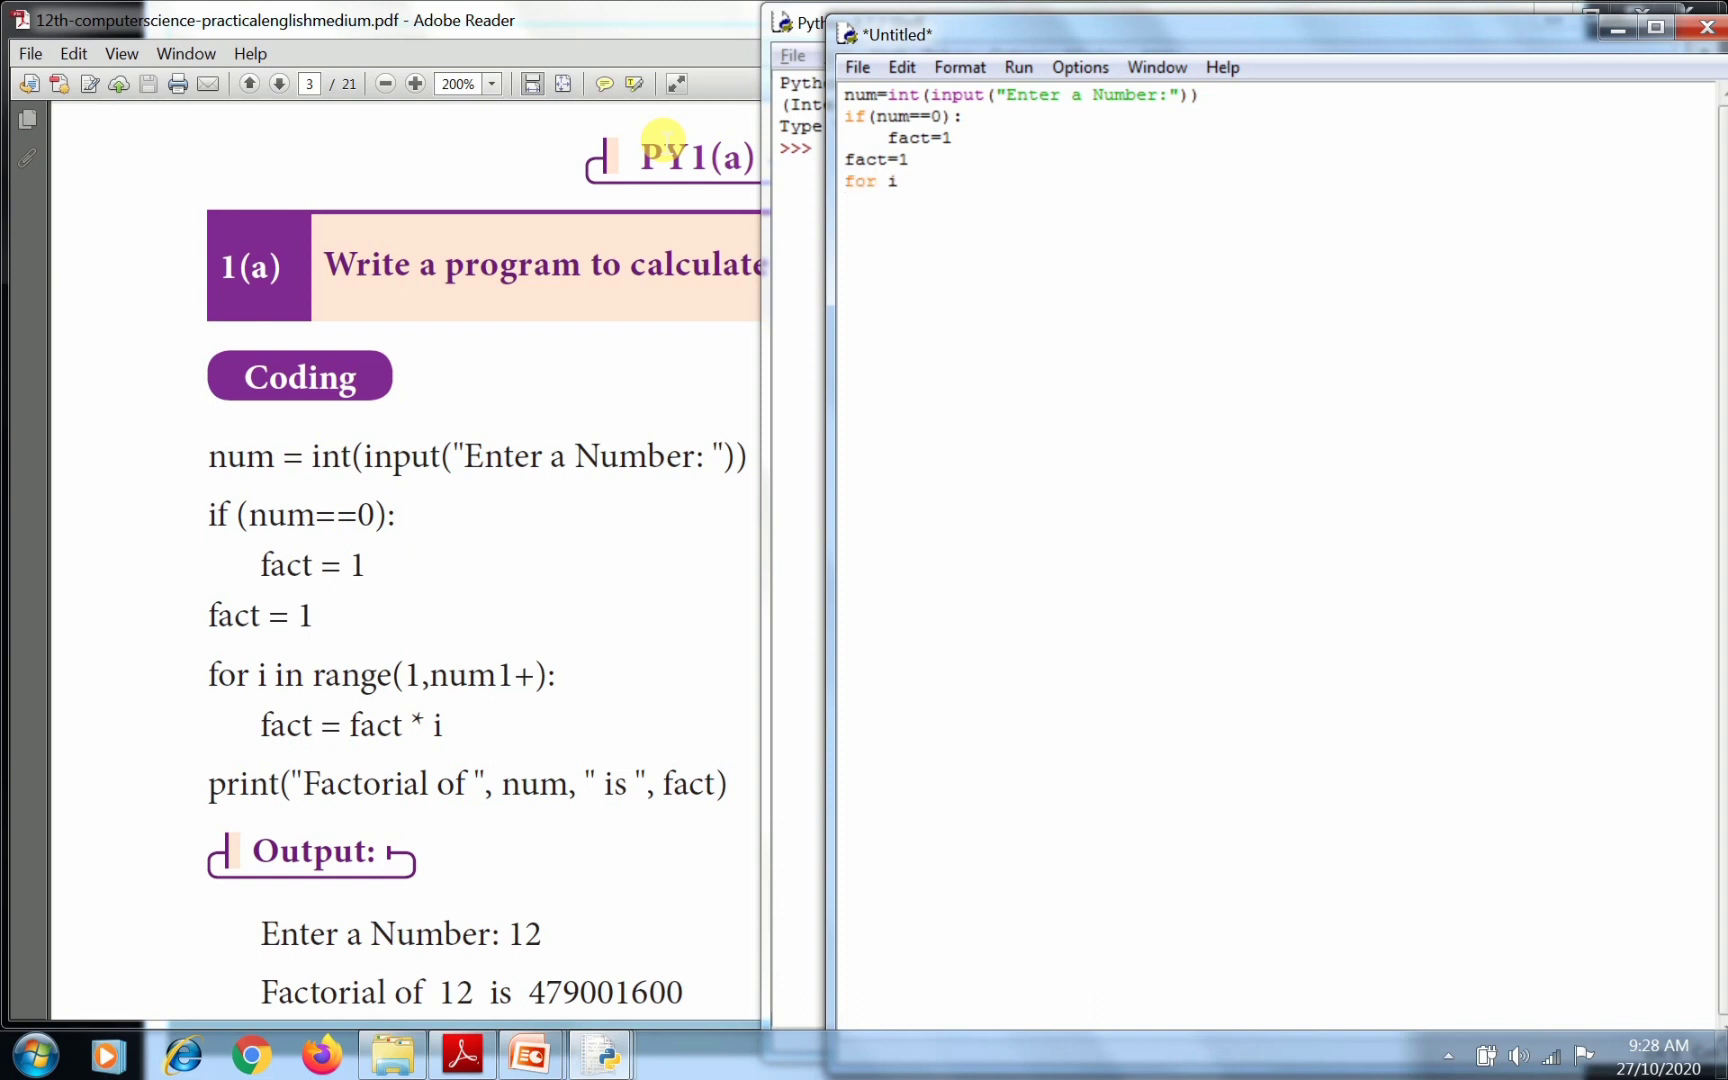
text(in)
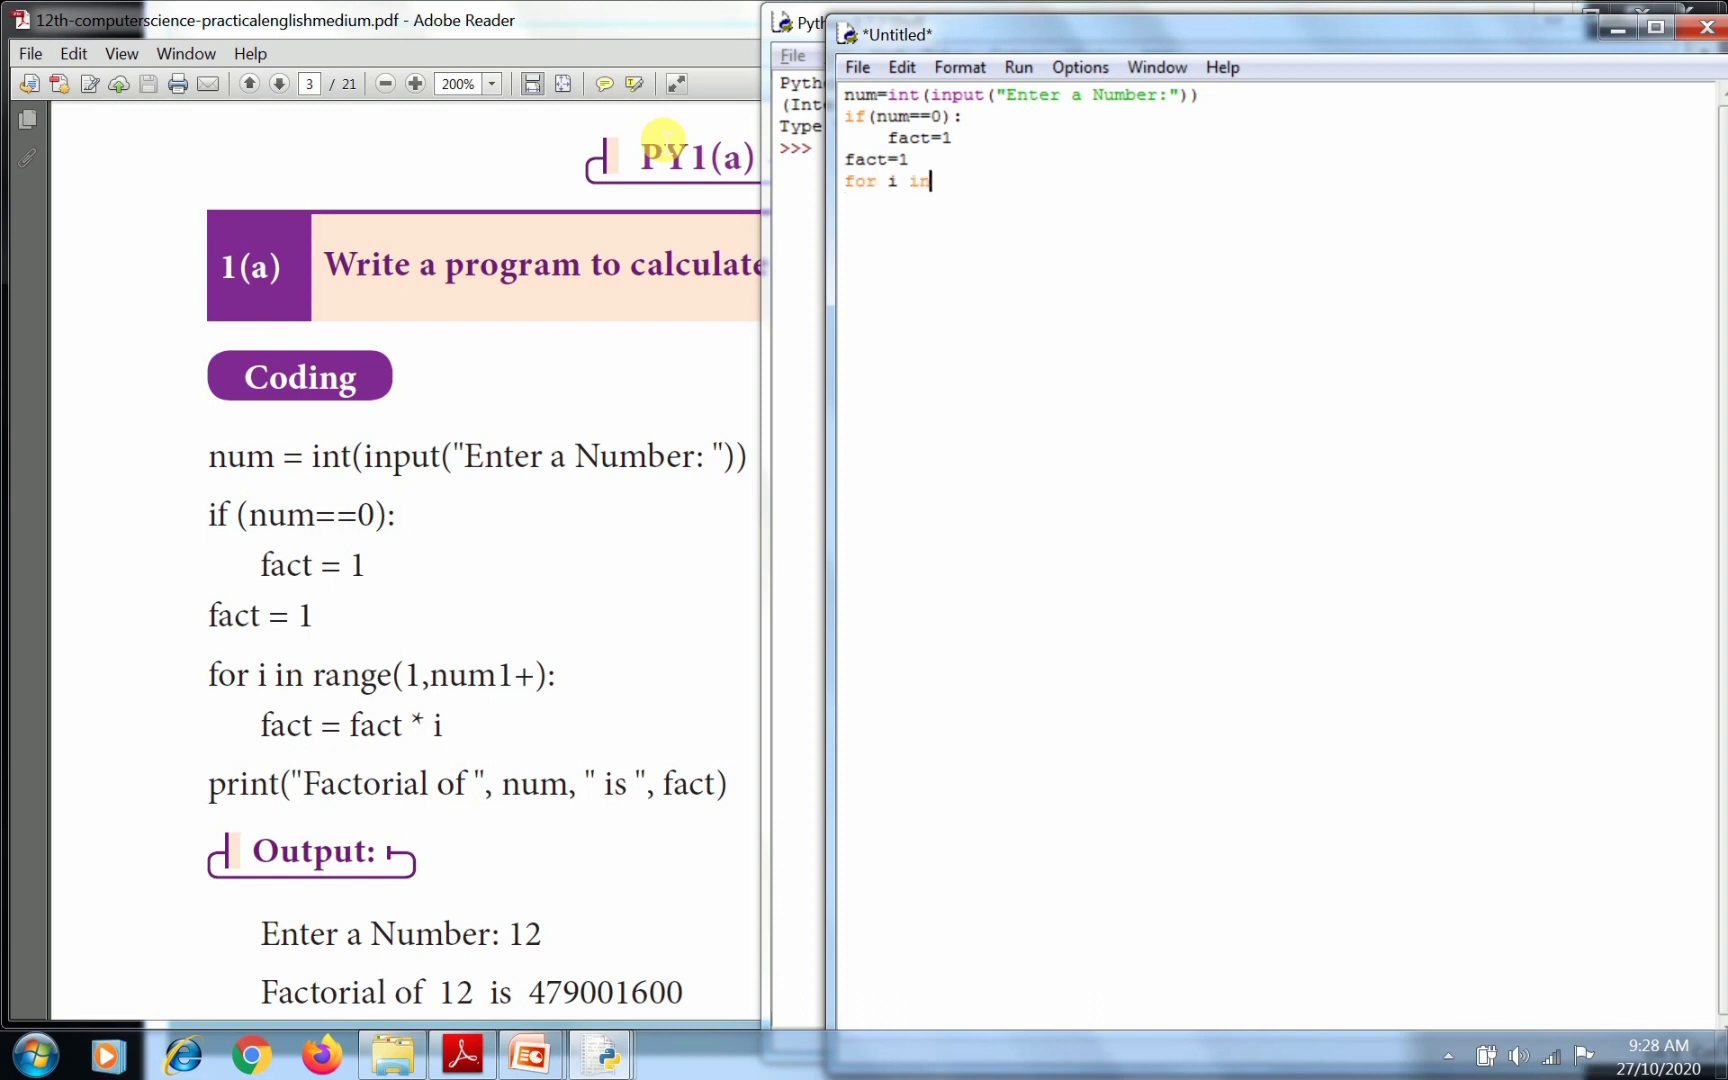
text(rang)
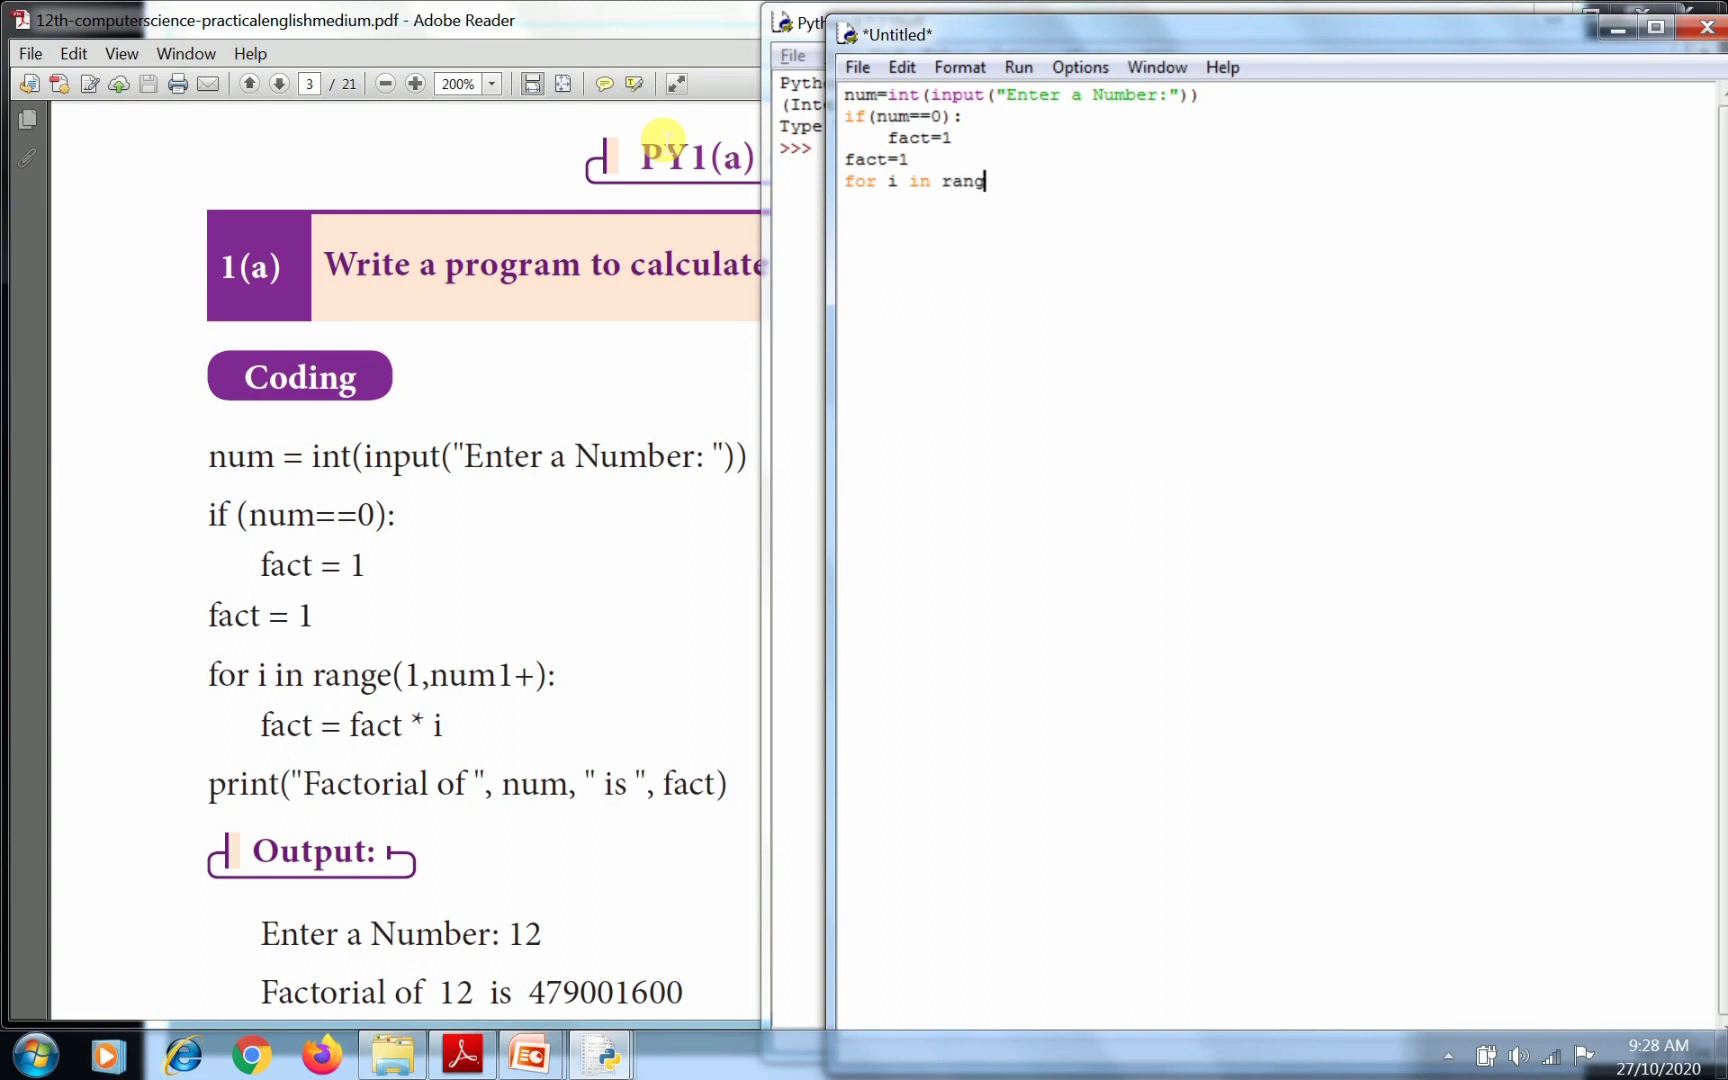
text((1)
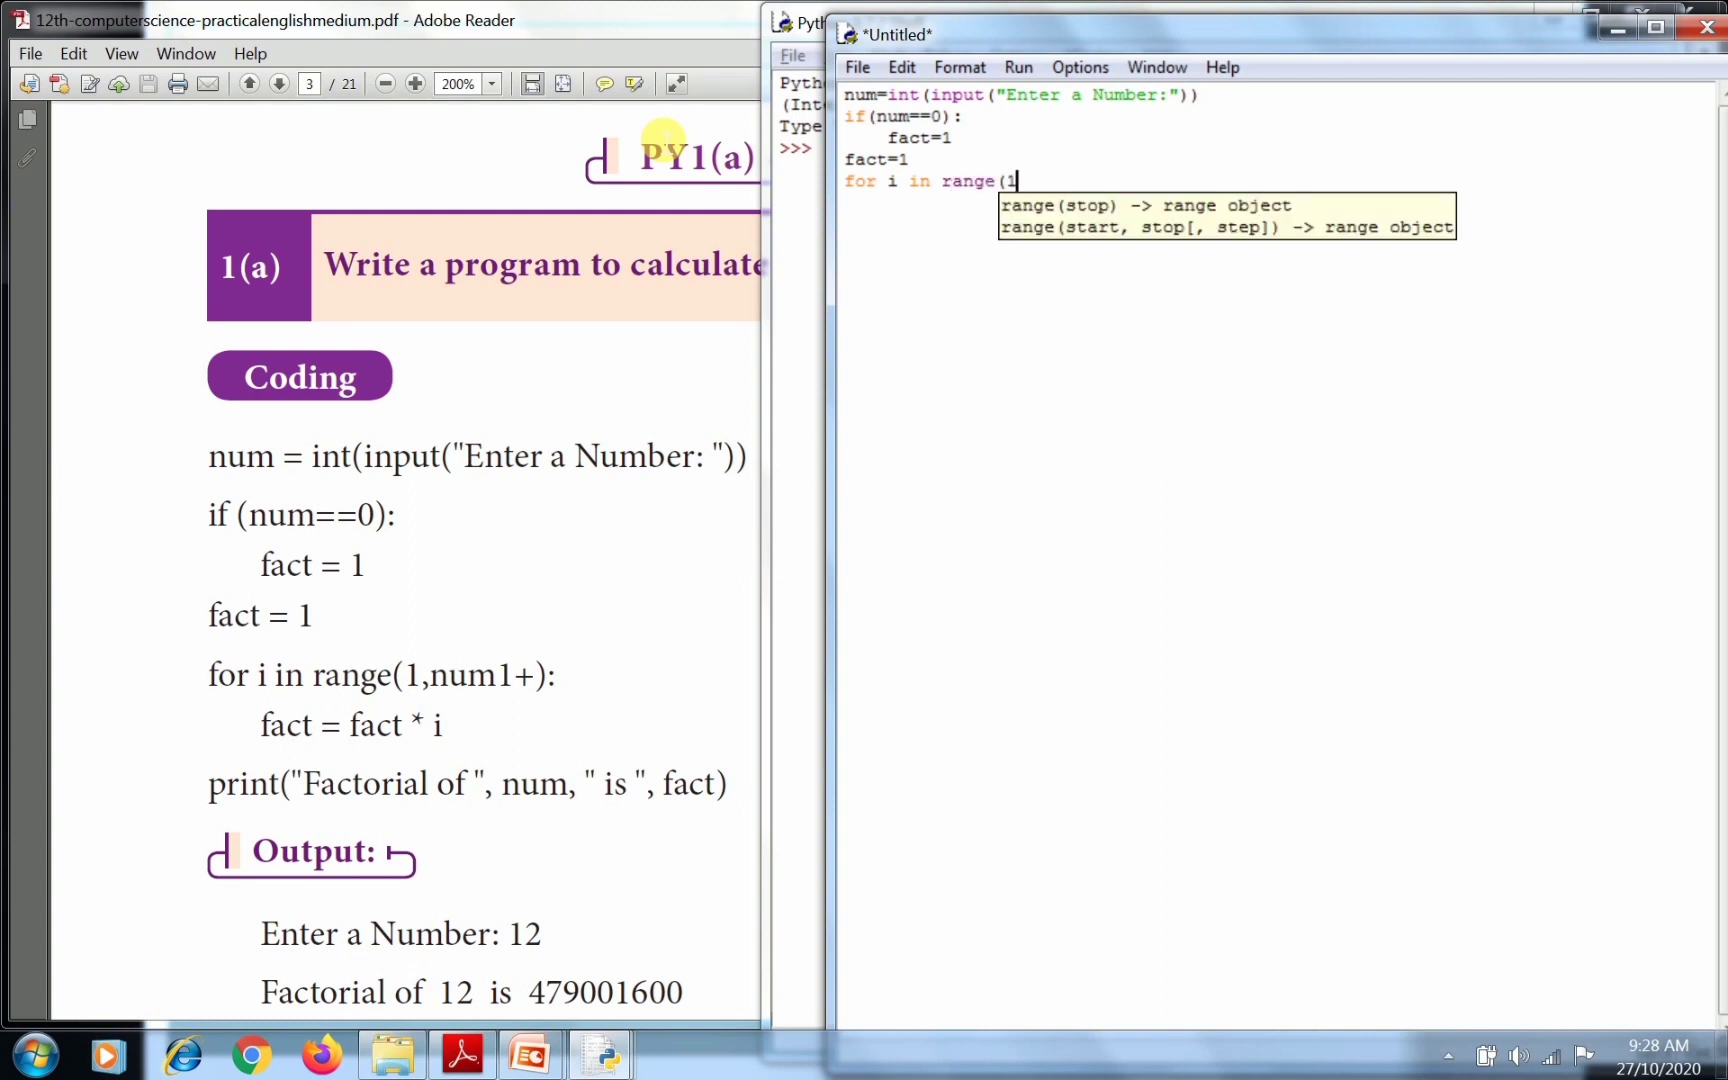
text(, n)
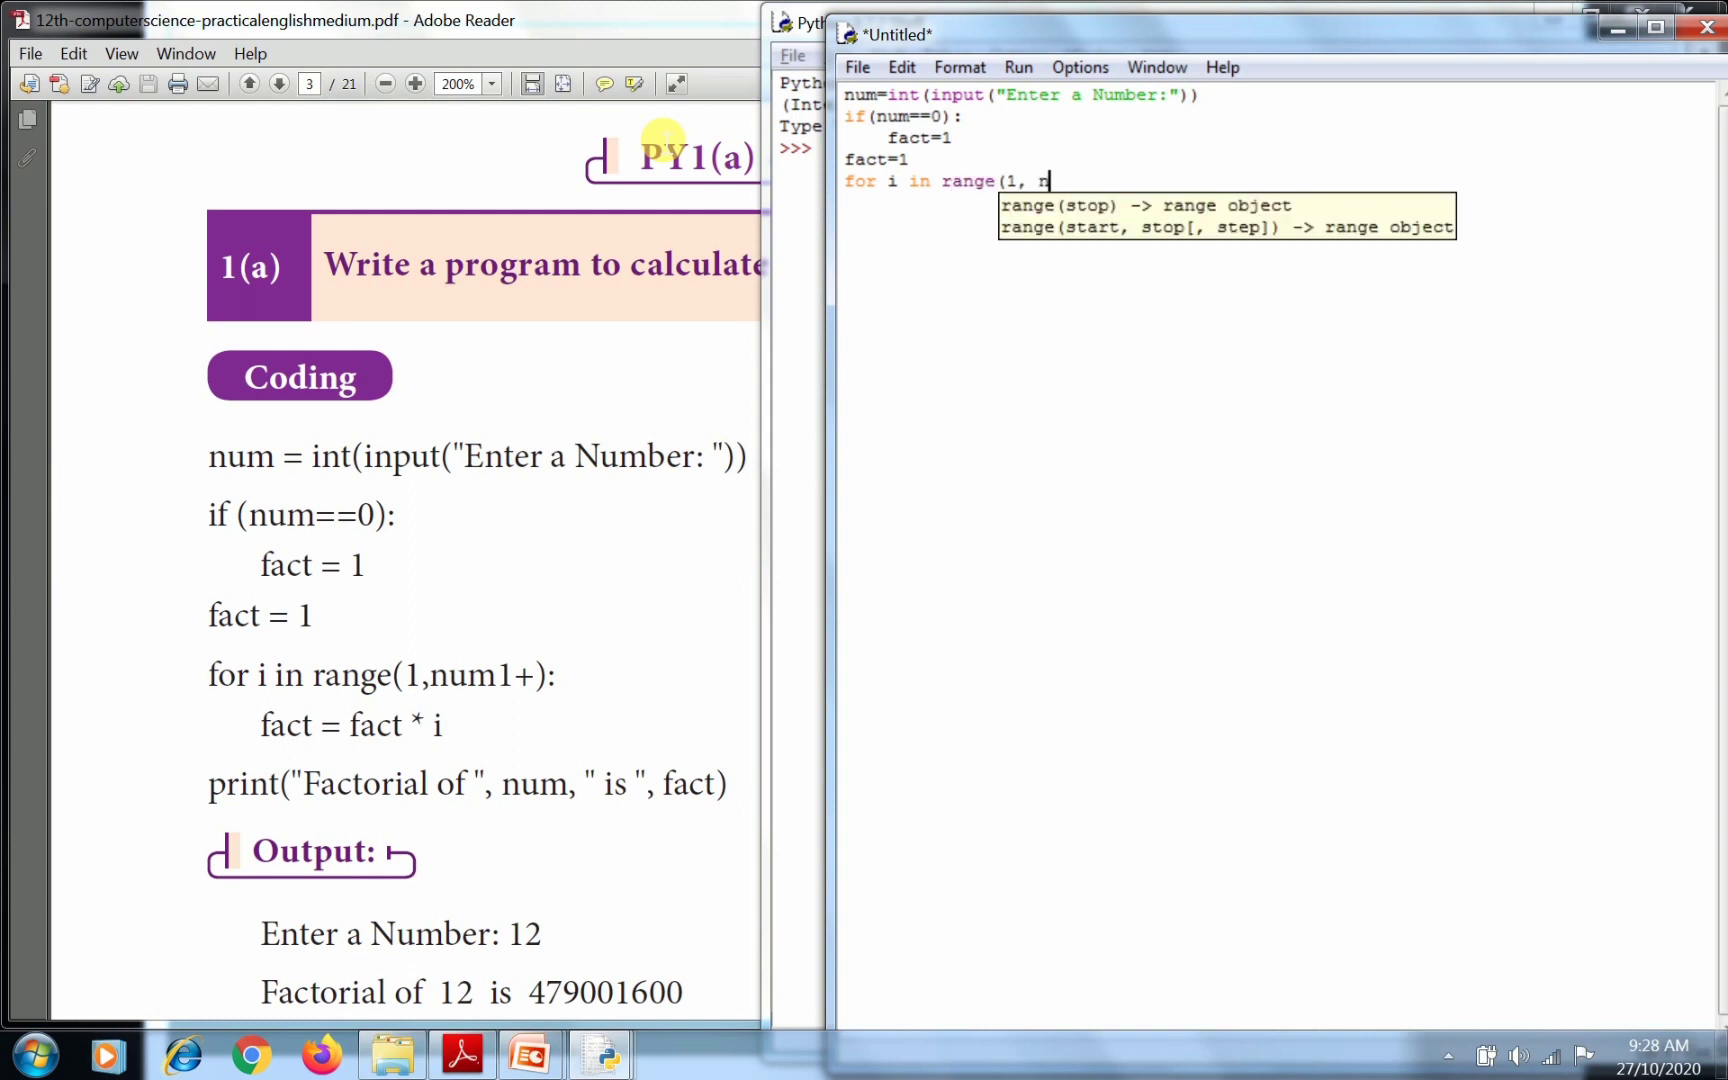
text(um1)
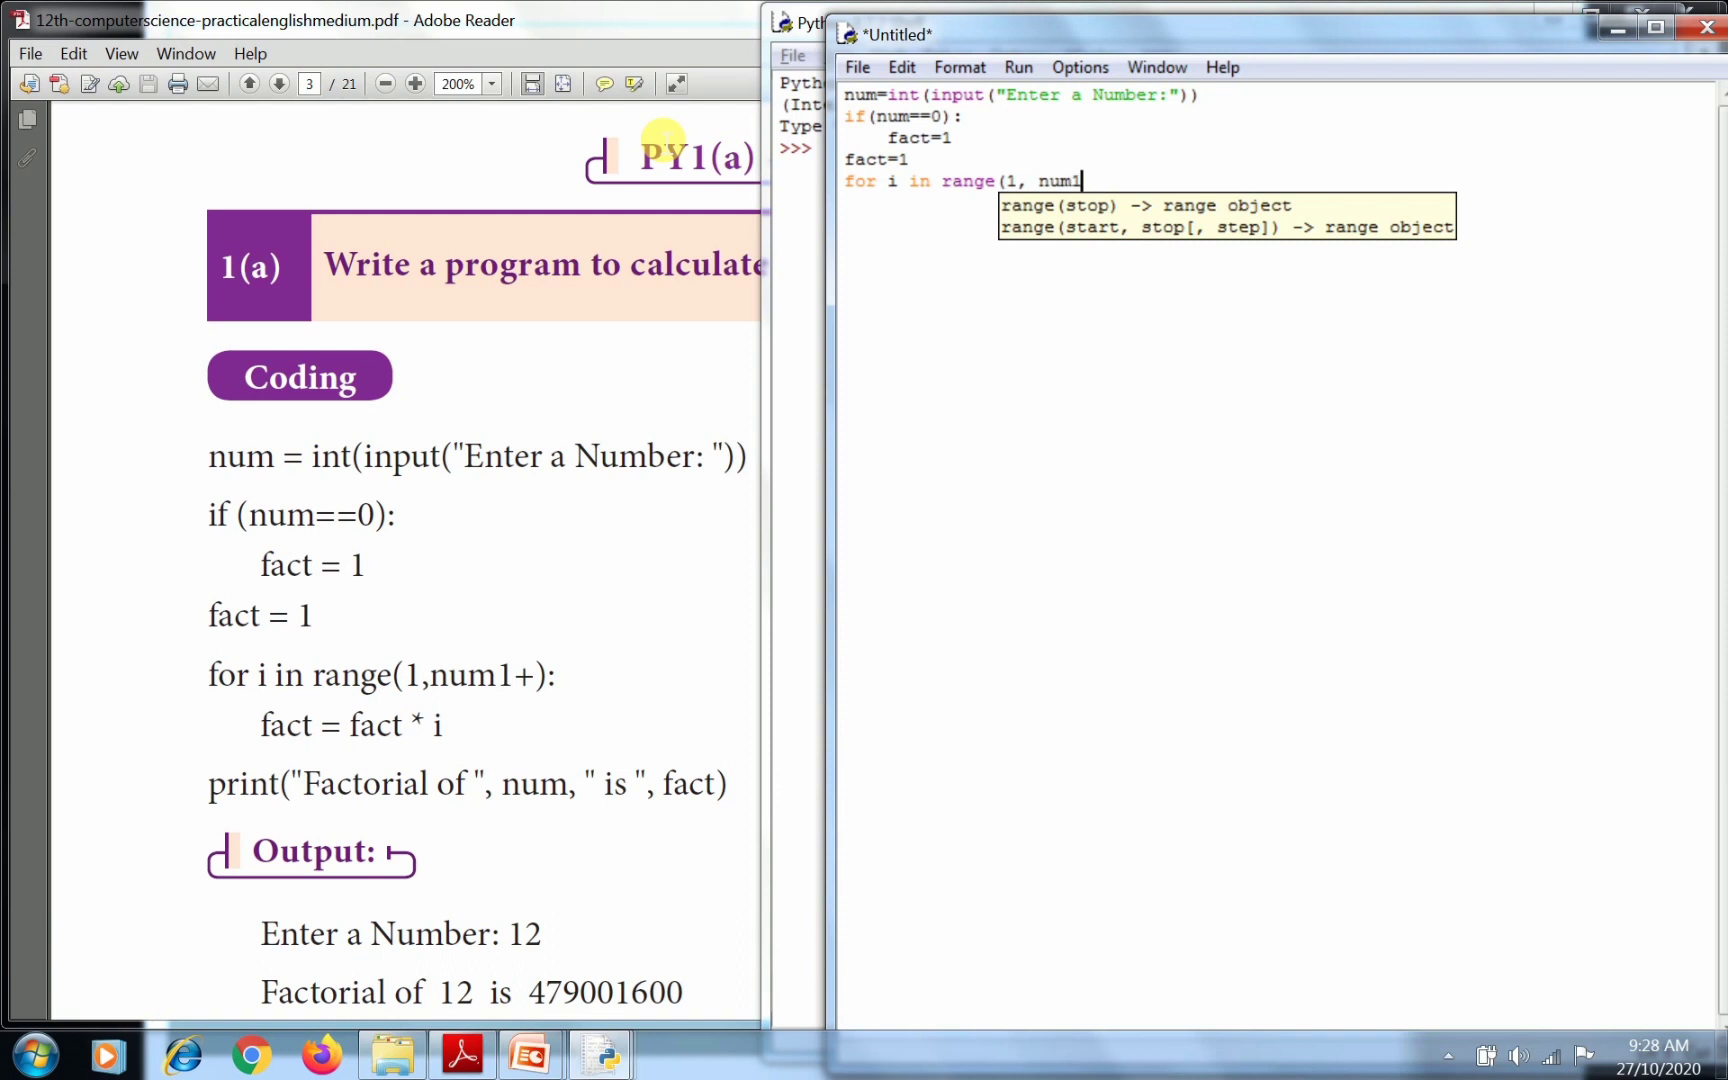
text(+)
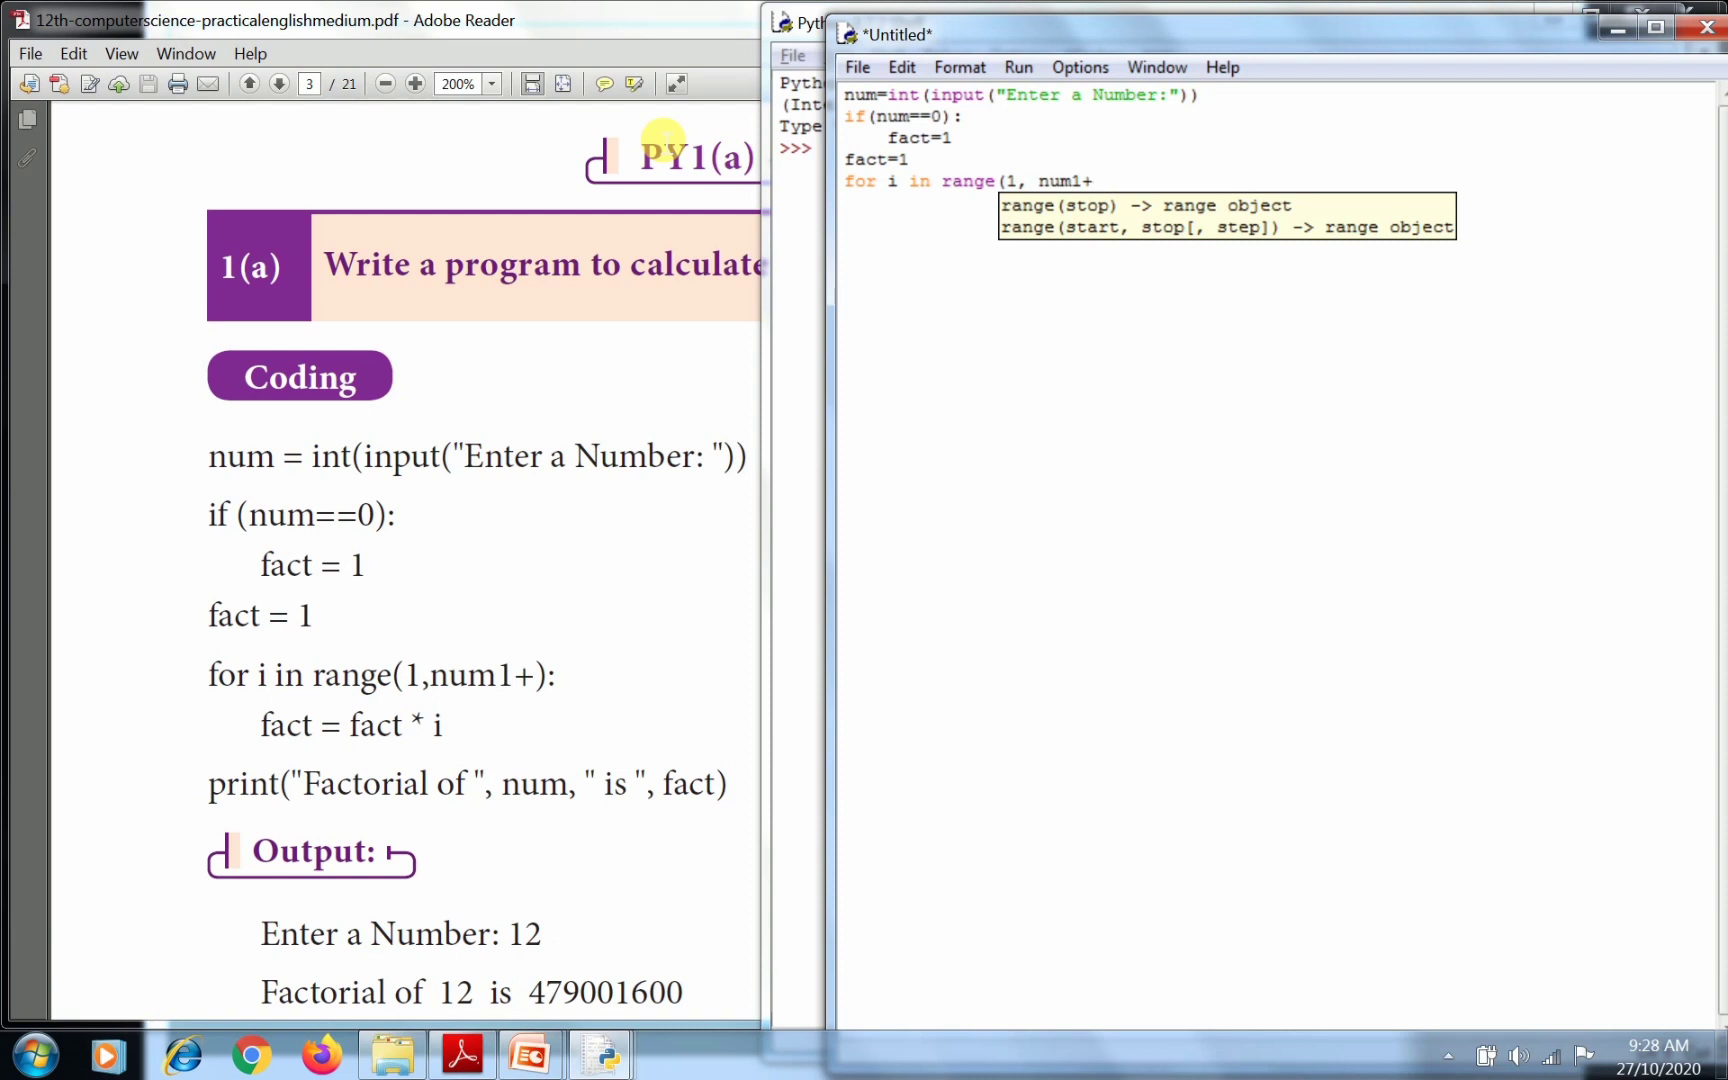
text())
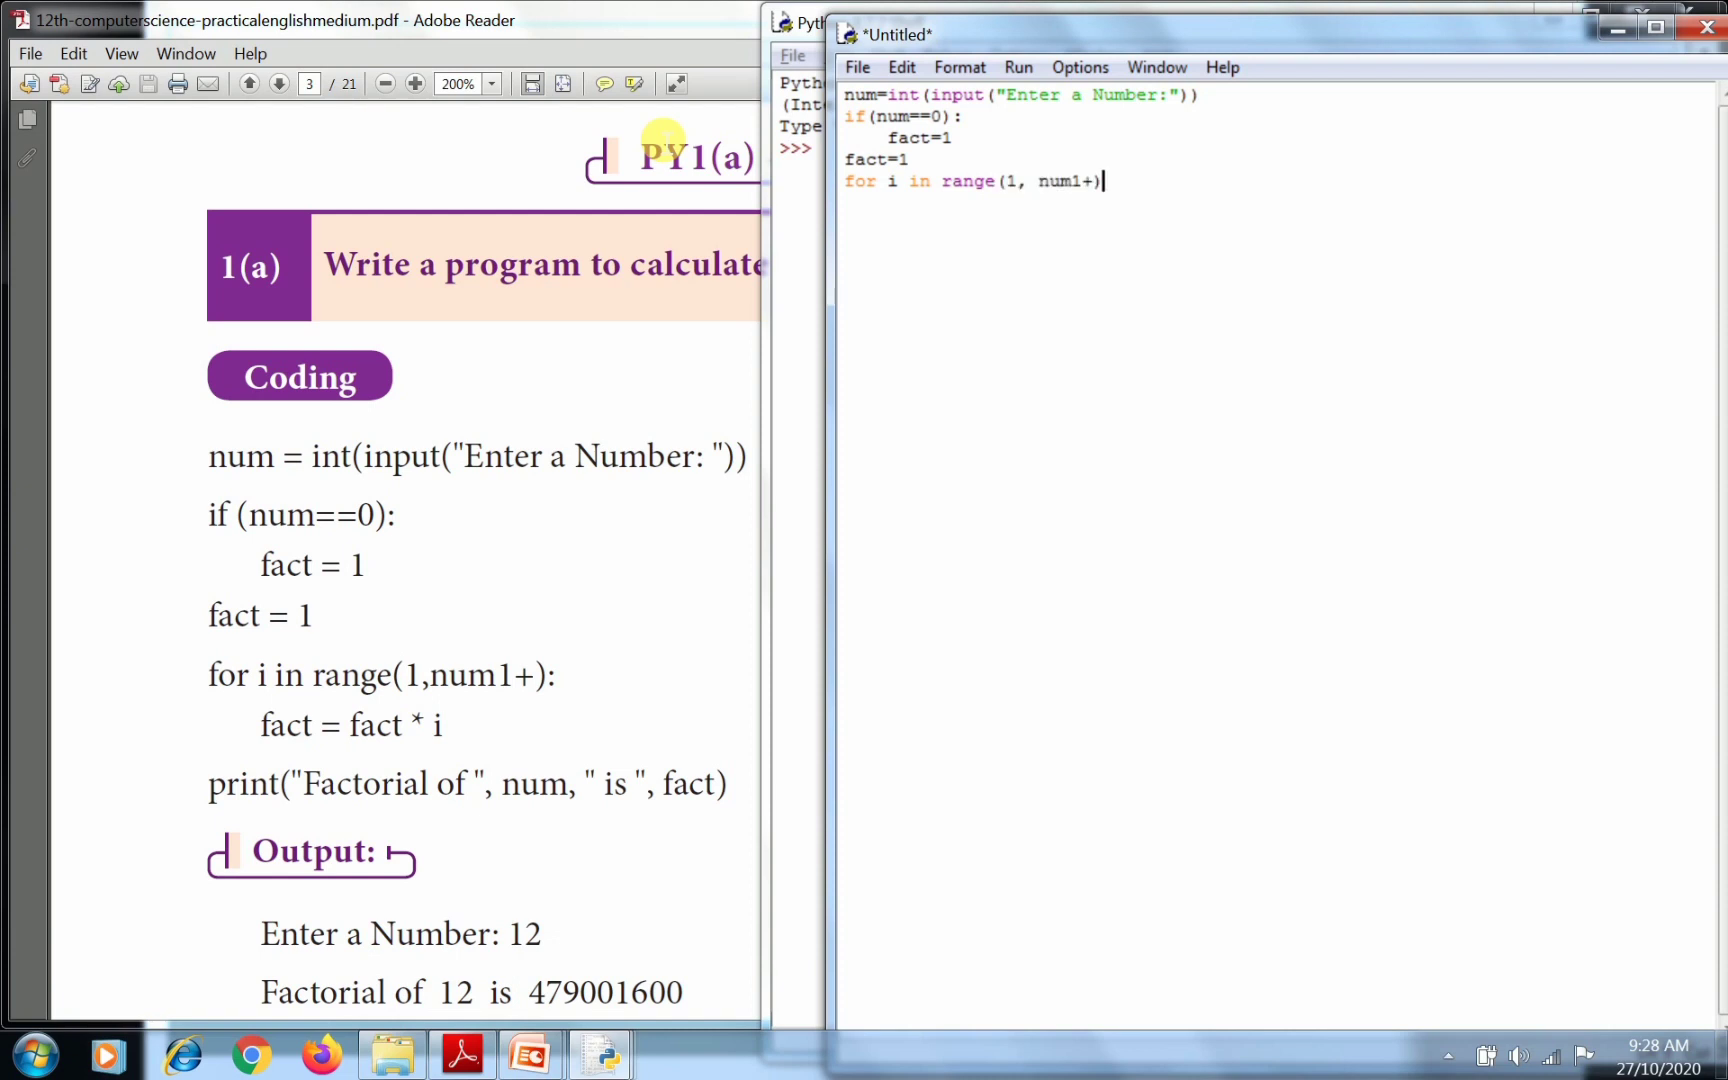
text(:)
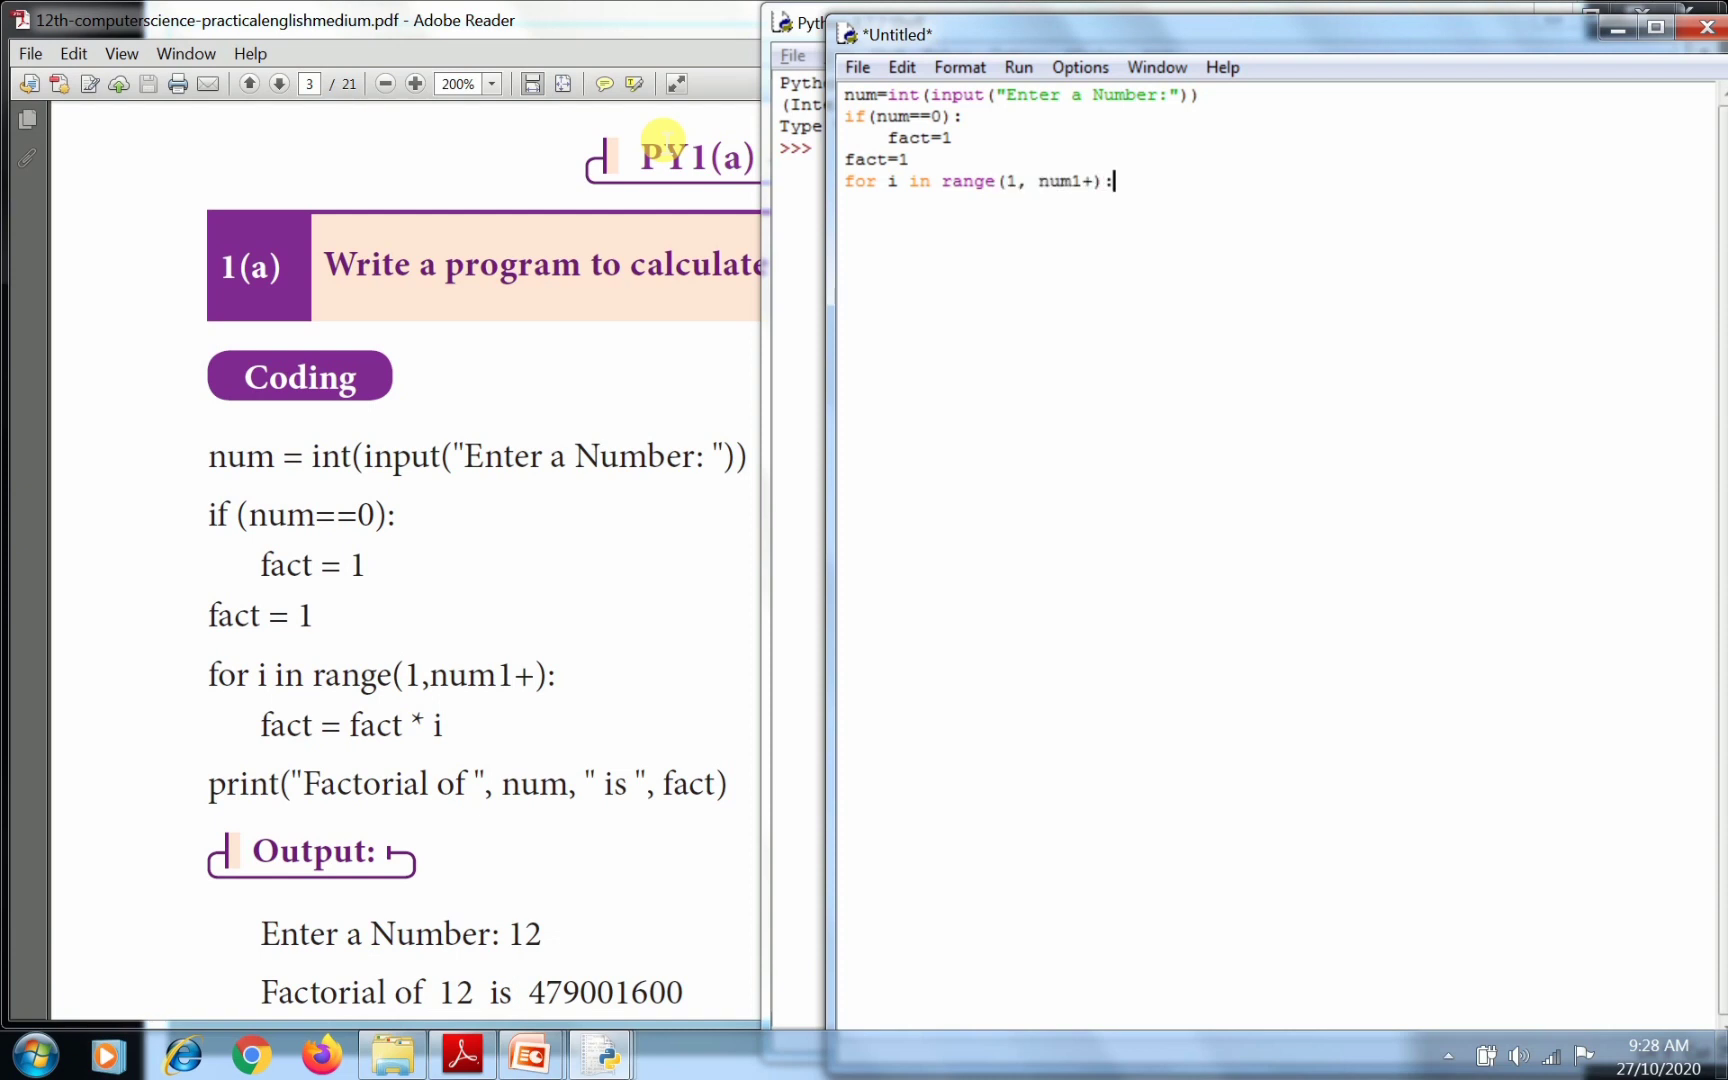
Add the indented loop body fact=fact*i.
text(fa)
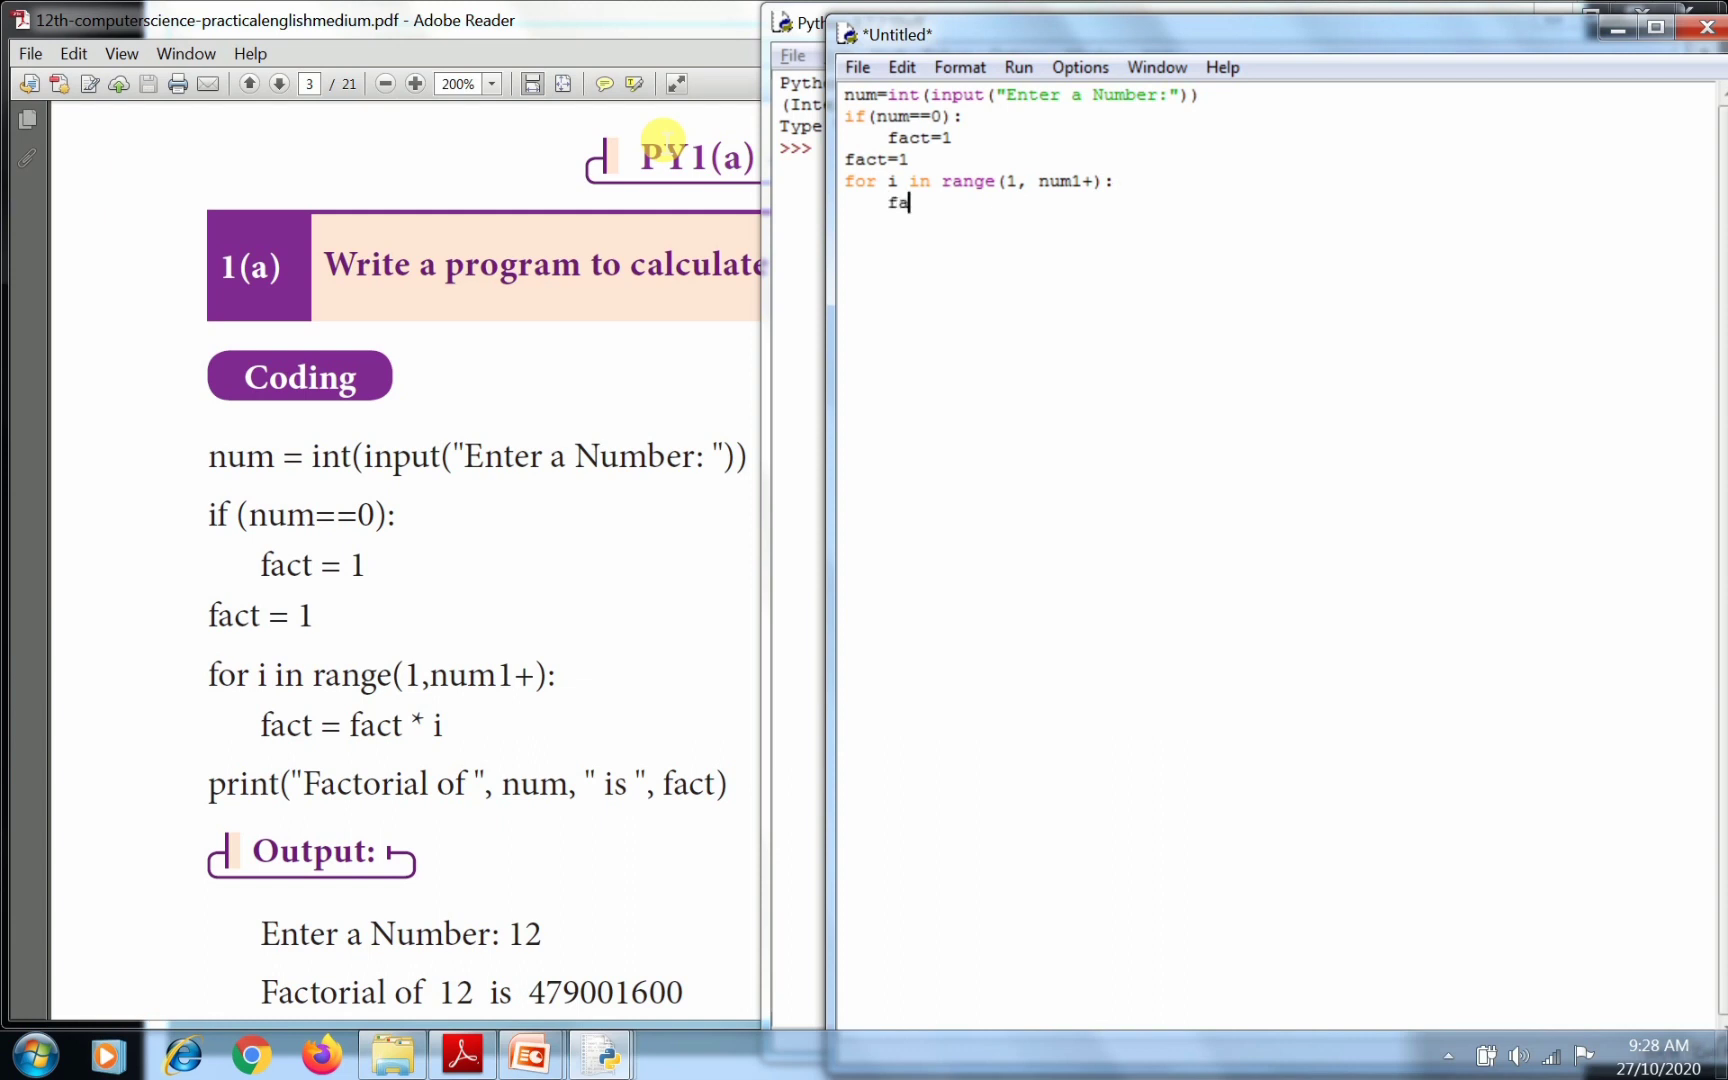
text(ct)
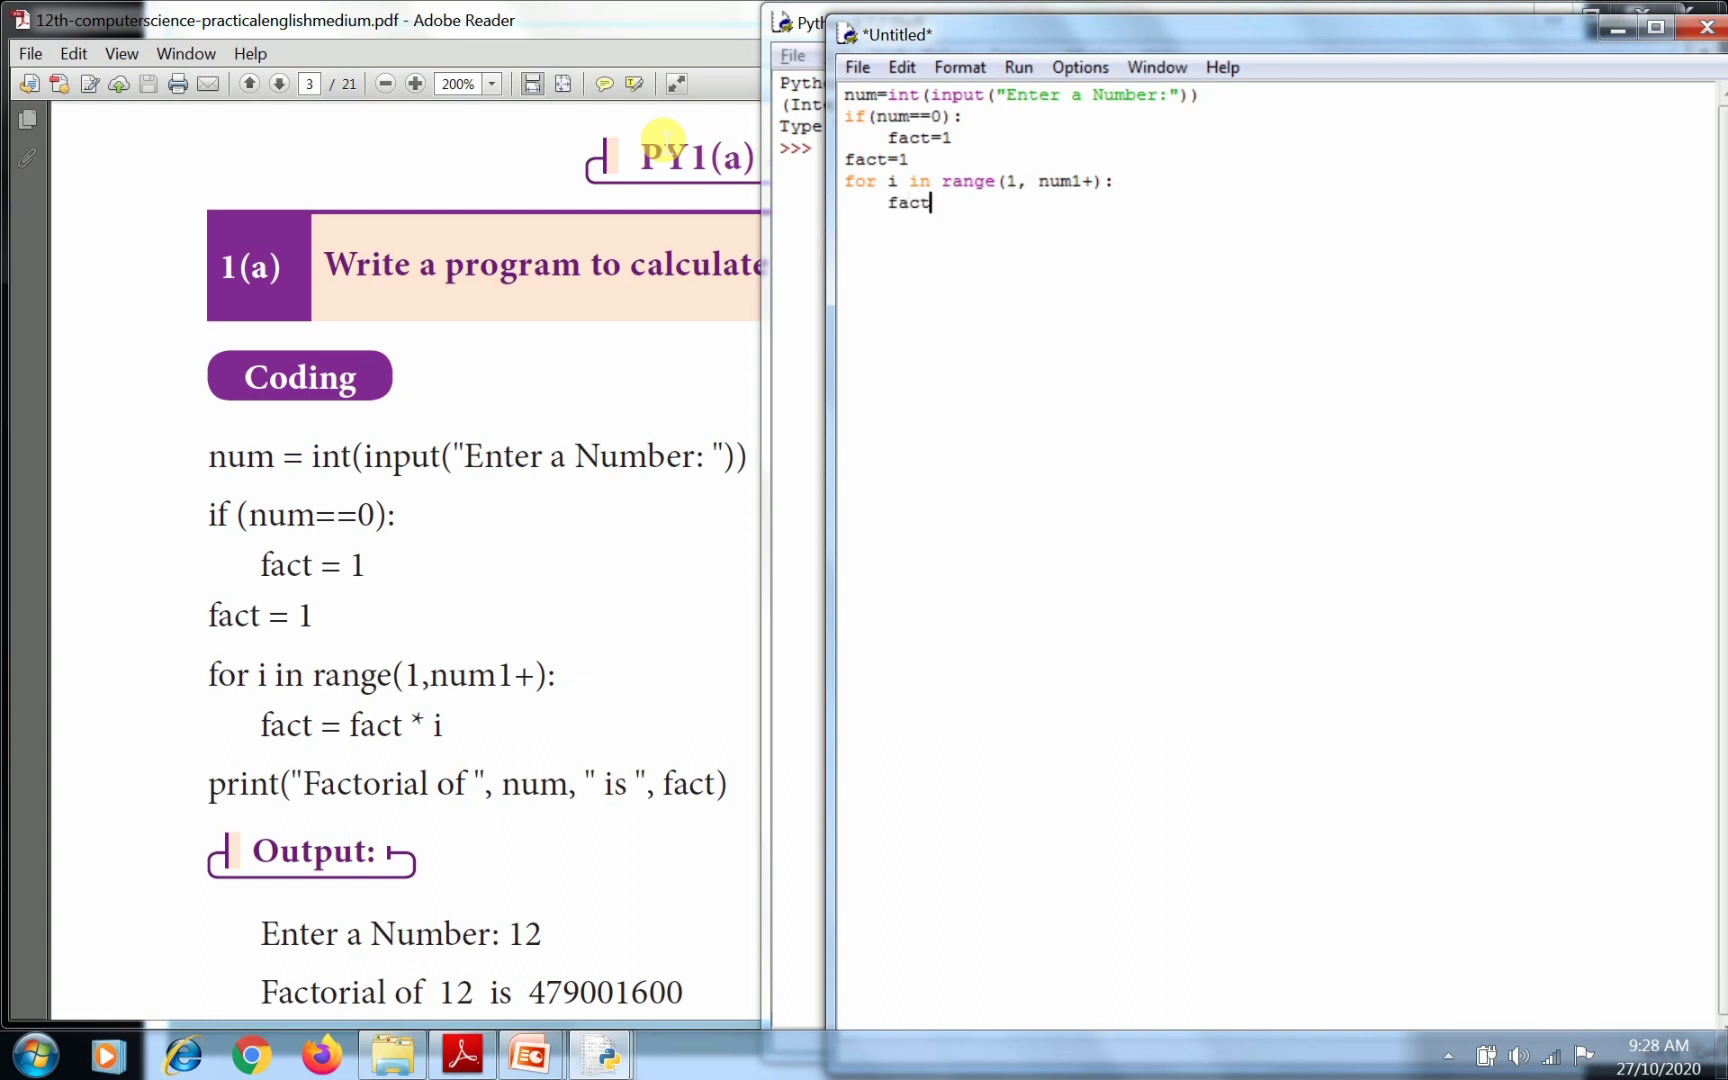
text(=fact)
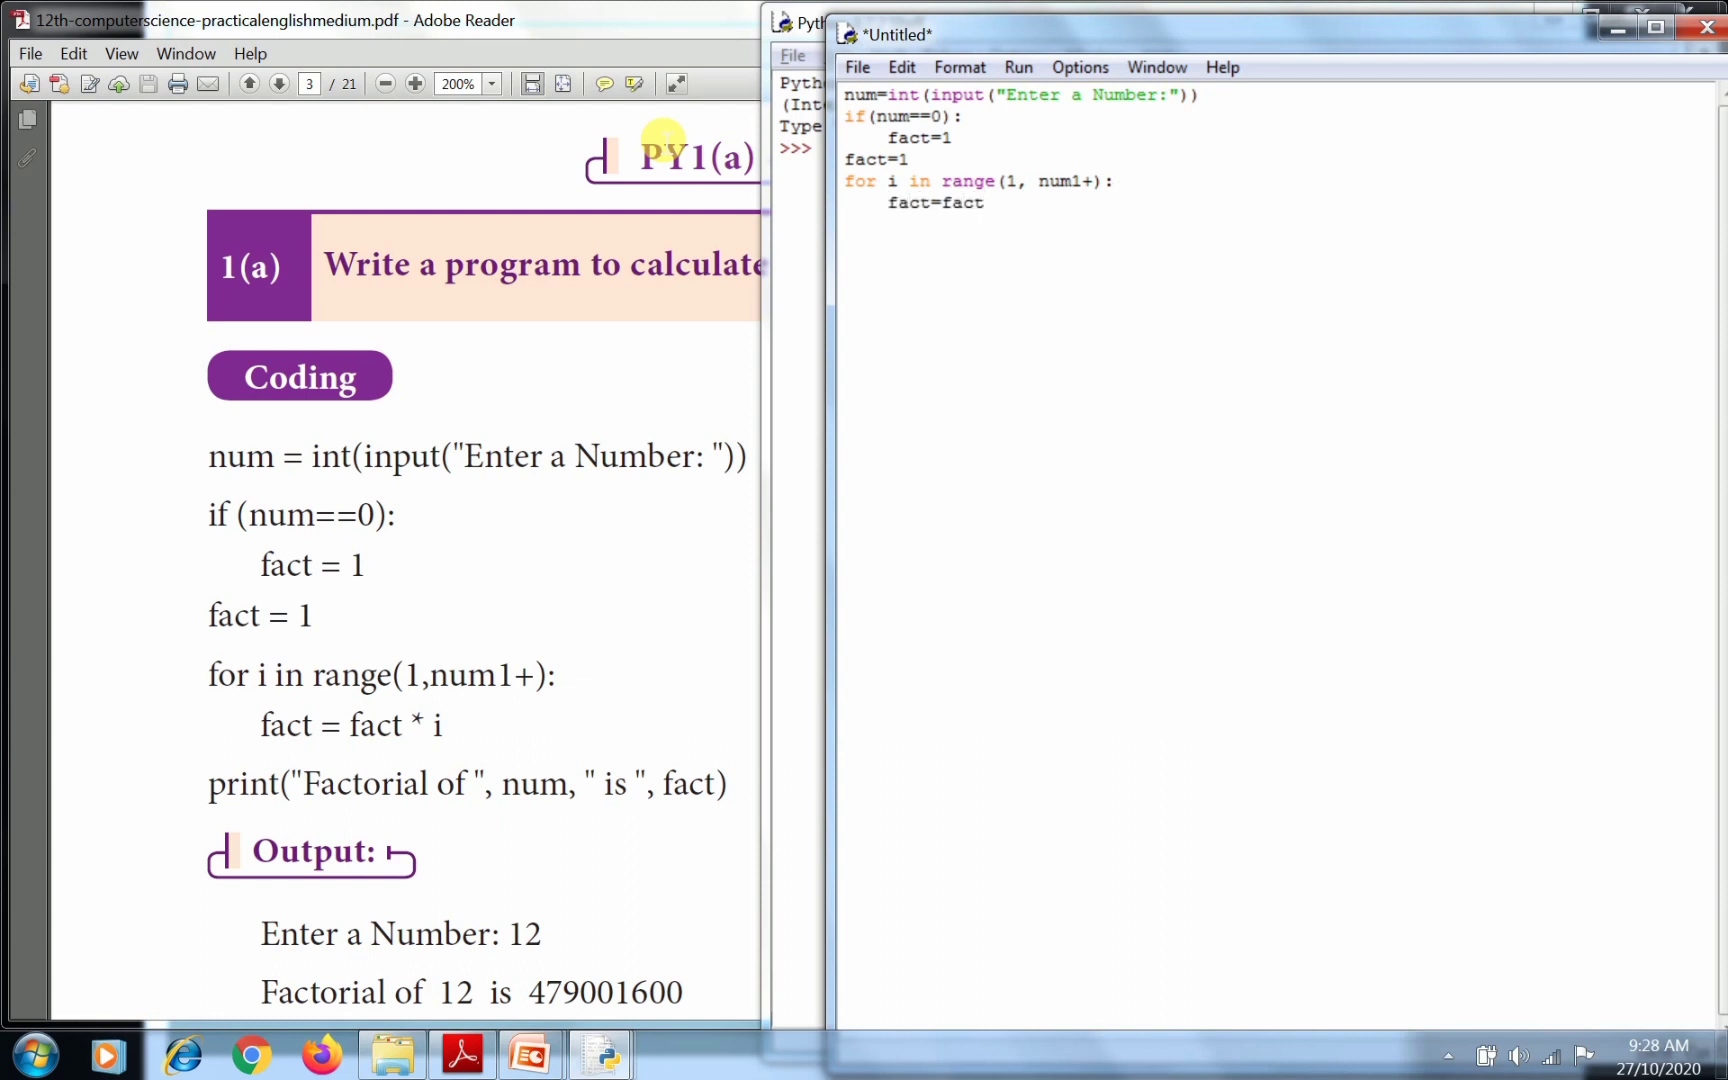
text(*1)
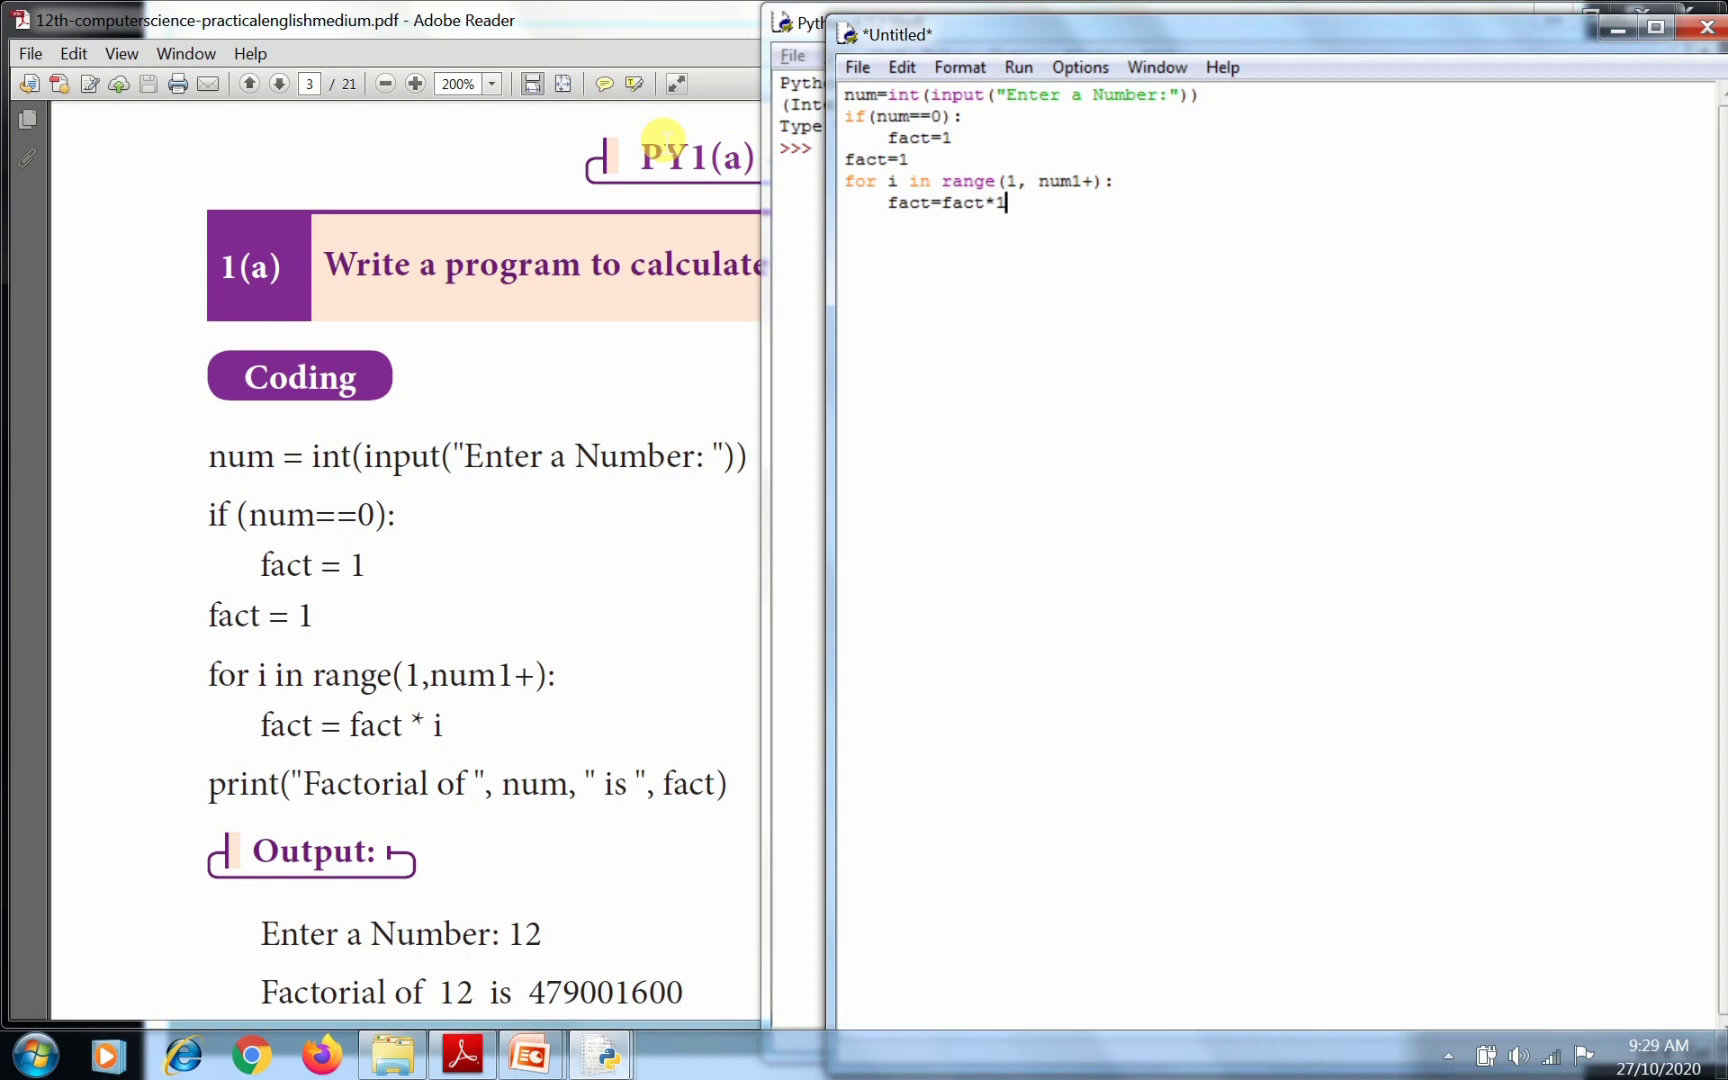
text(i)
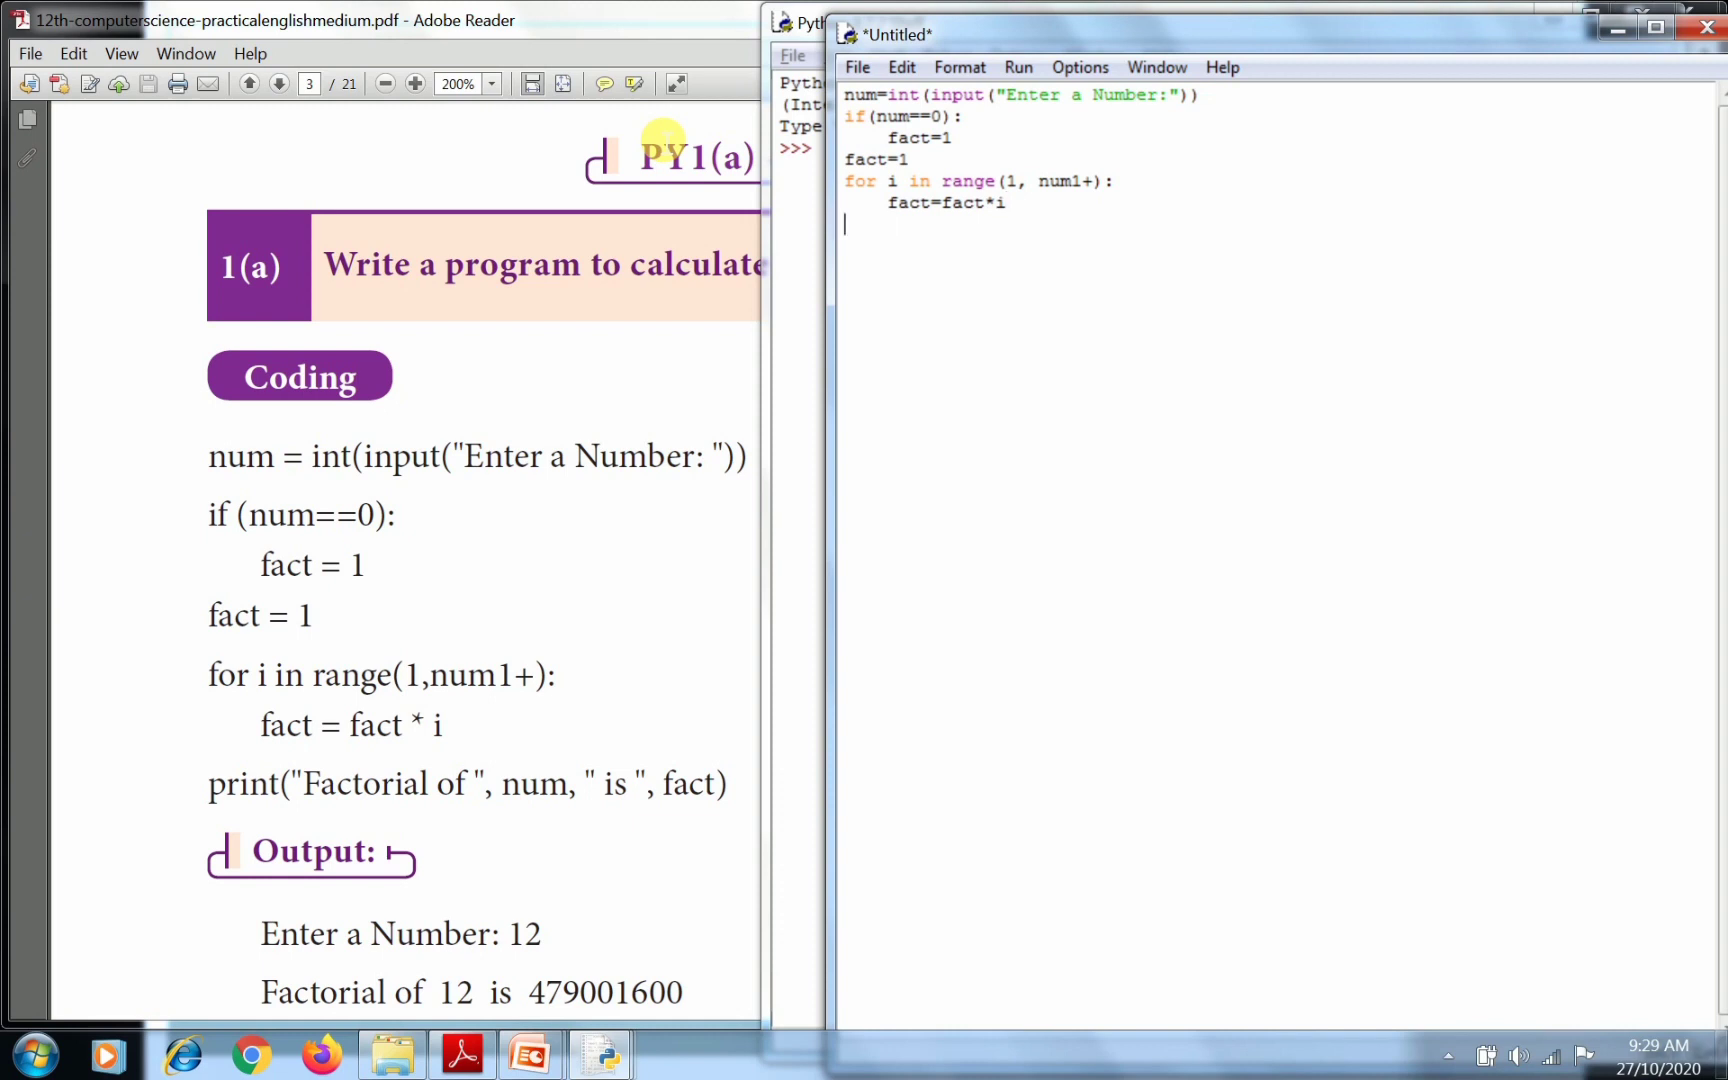
Begin the final line print("Factorial of",num.
text(pr)
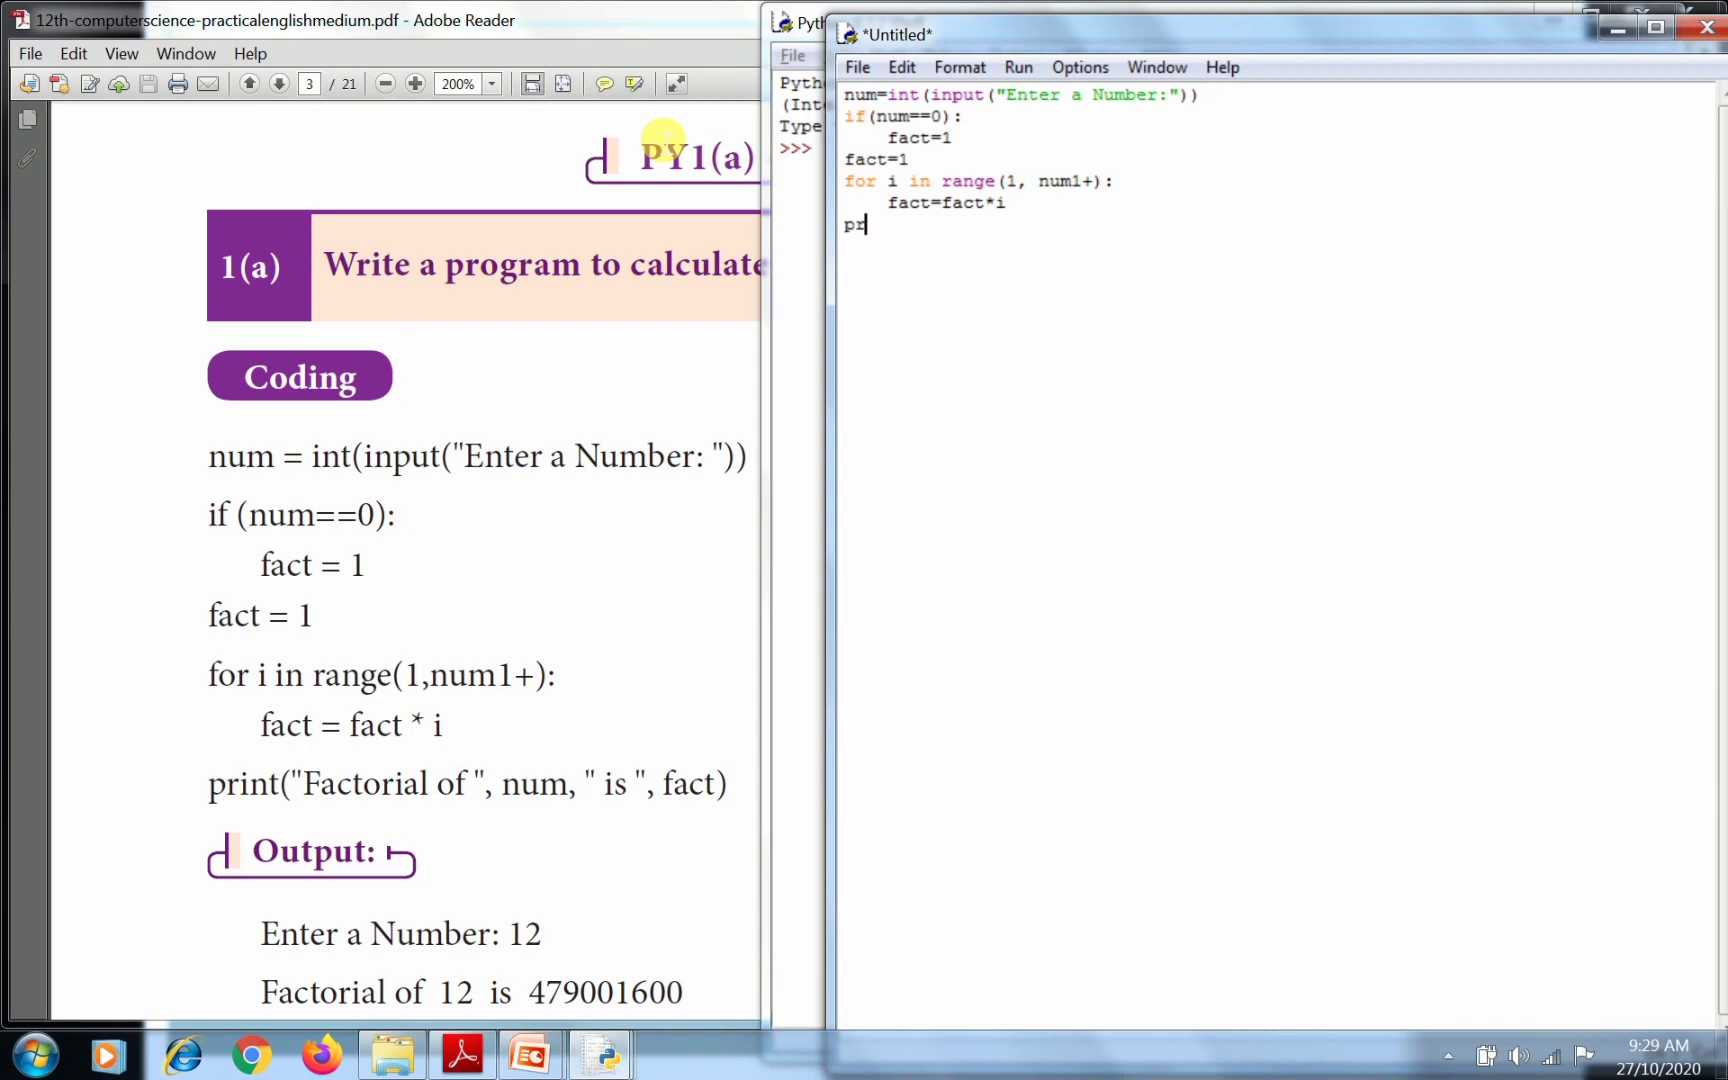
text(int)
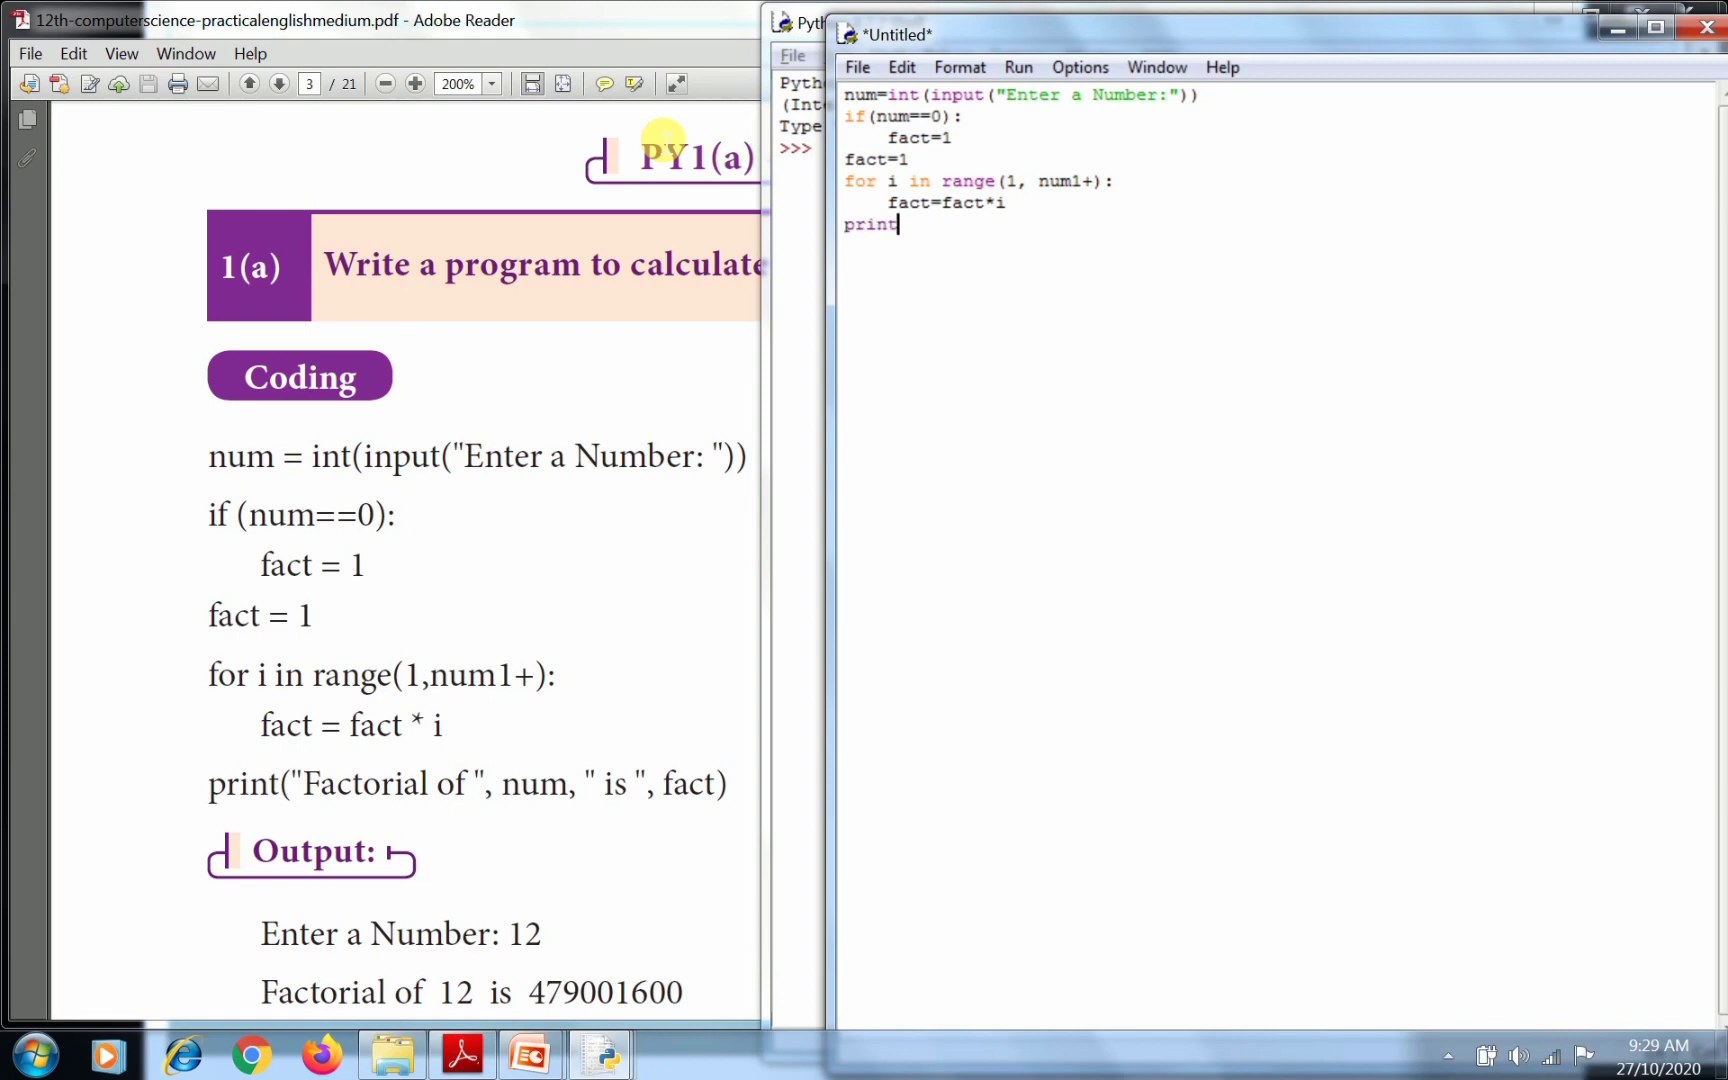
text((")
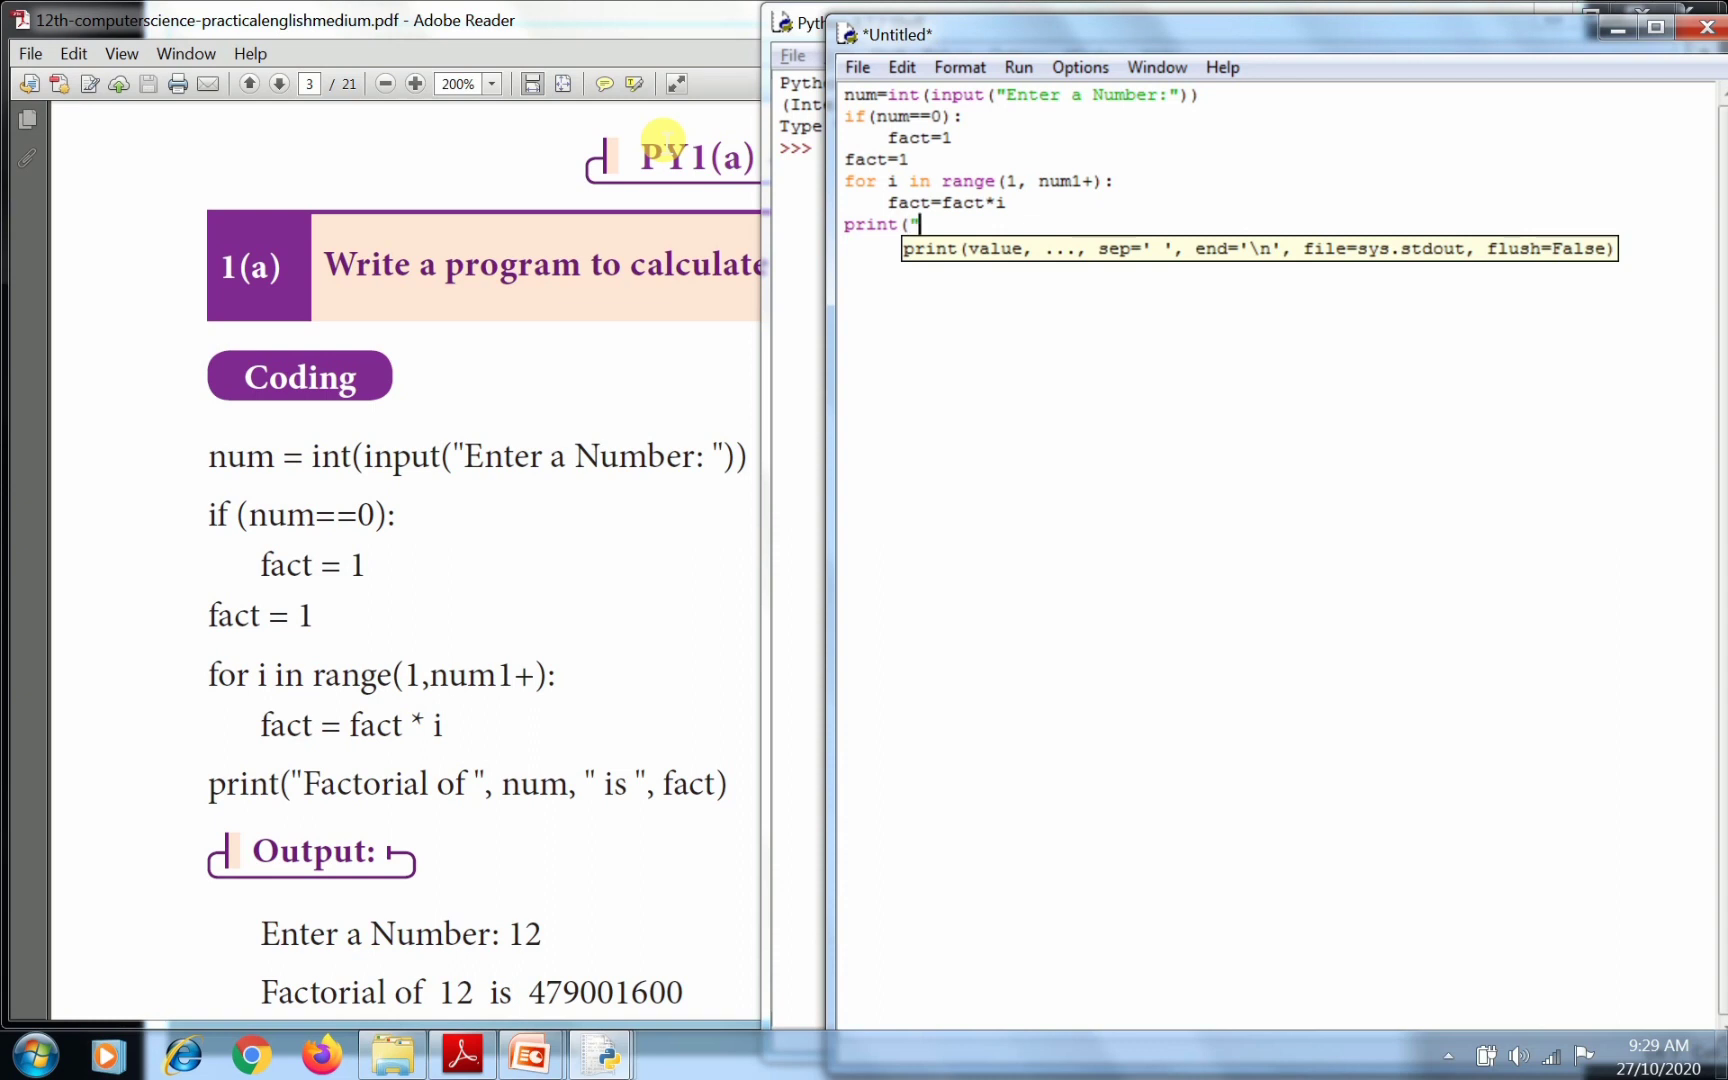
text(F)
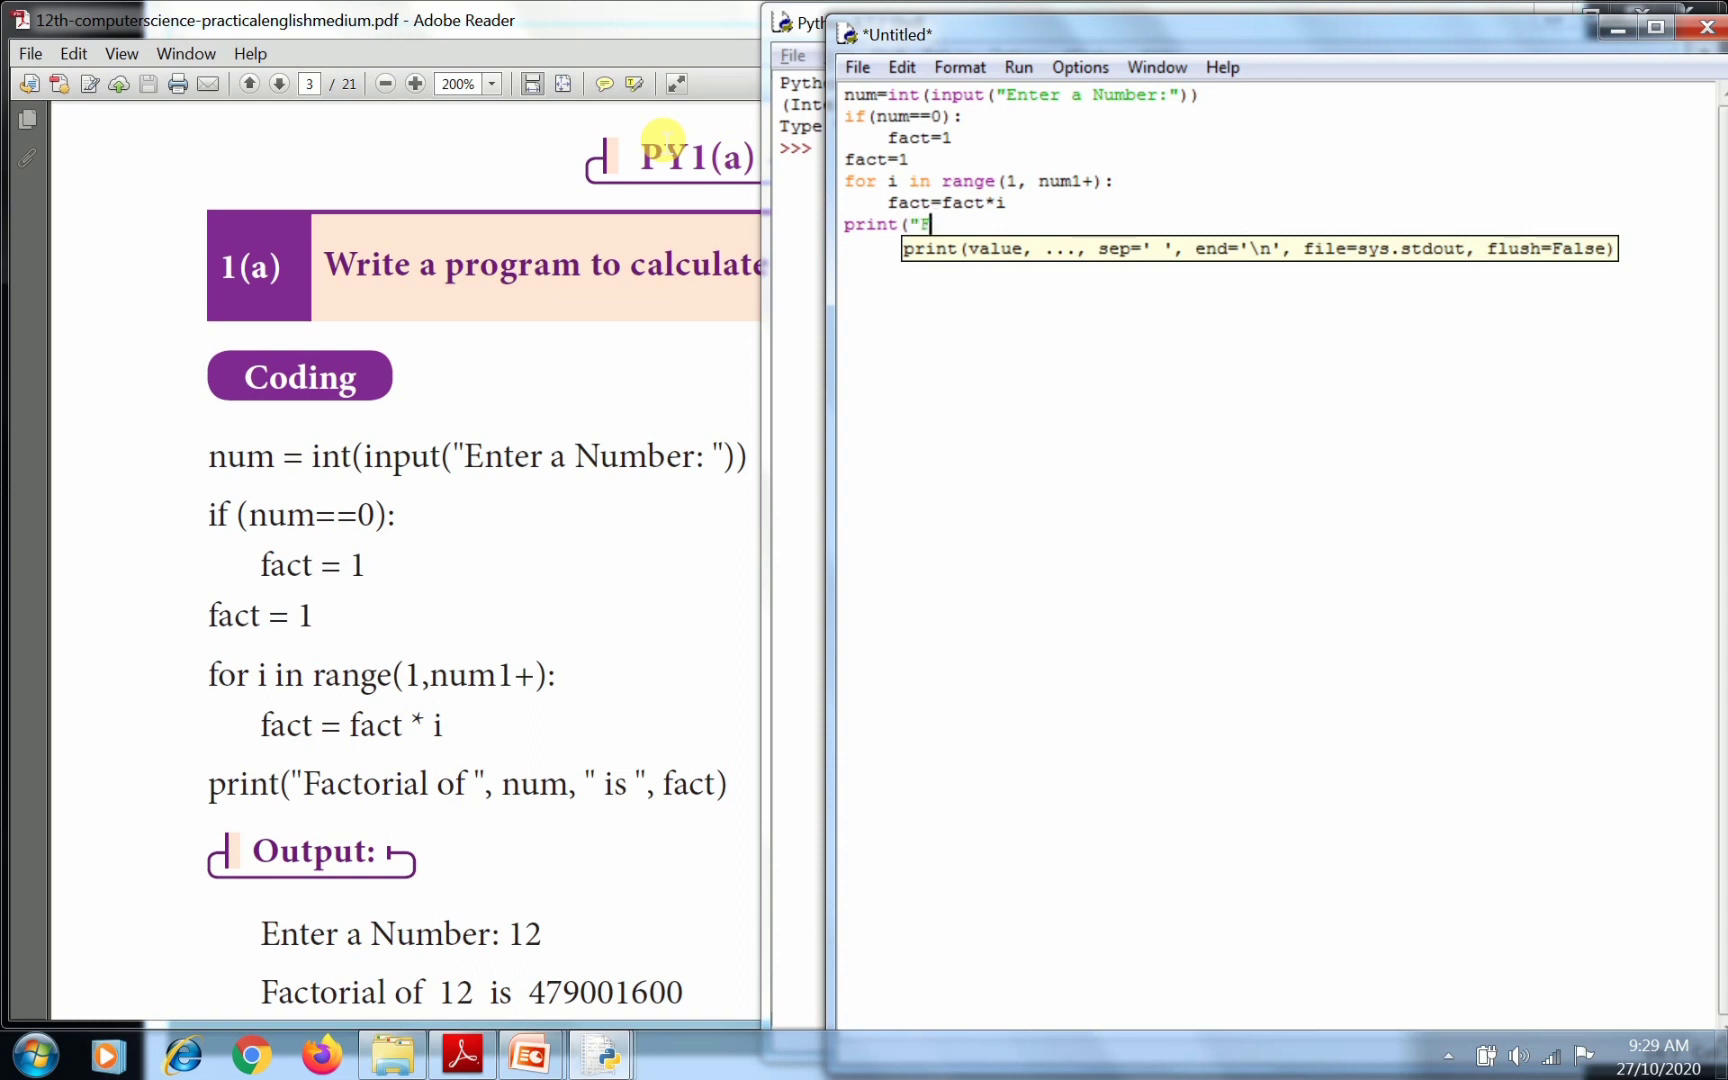
text(actorial)
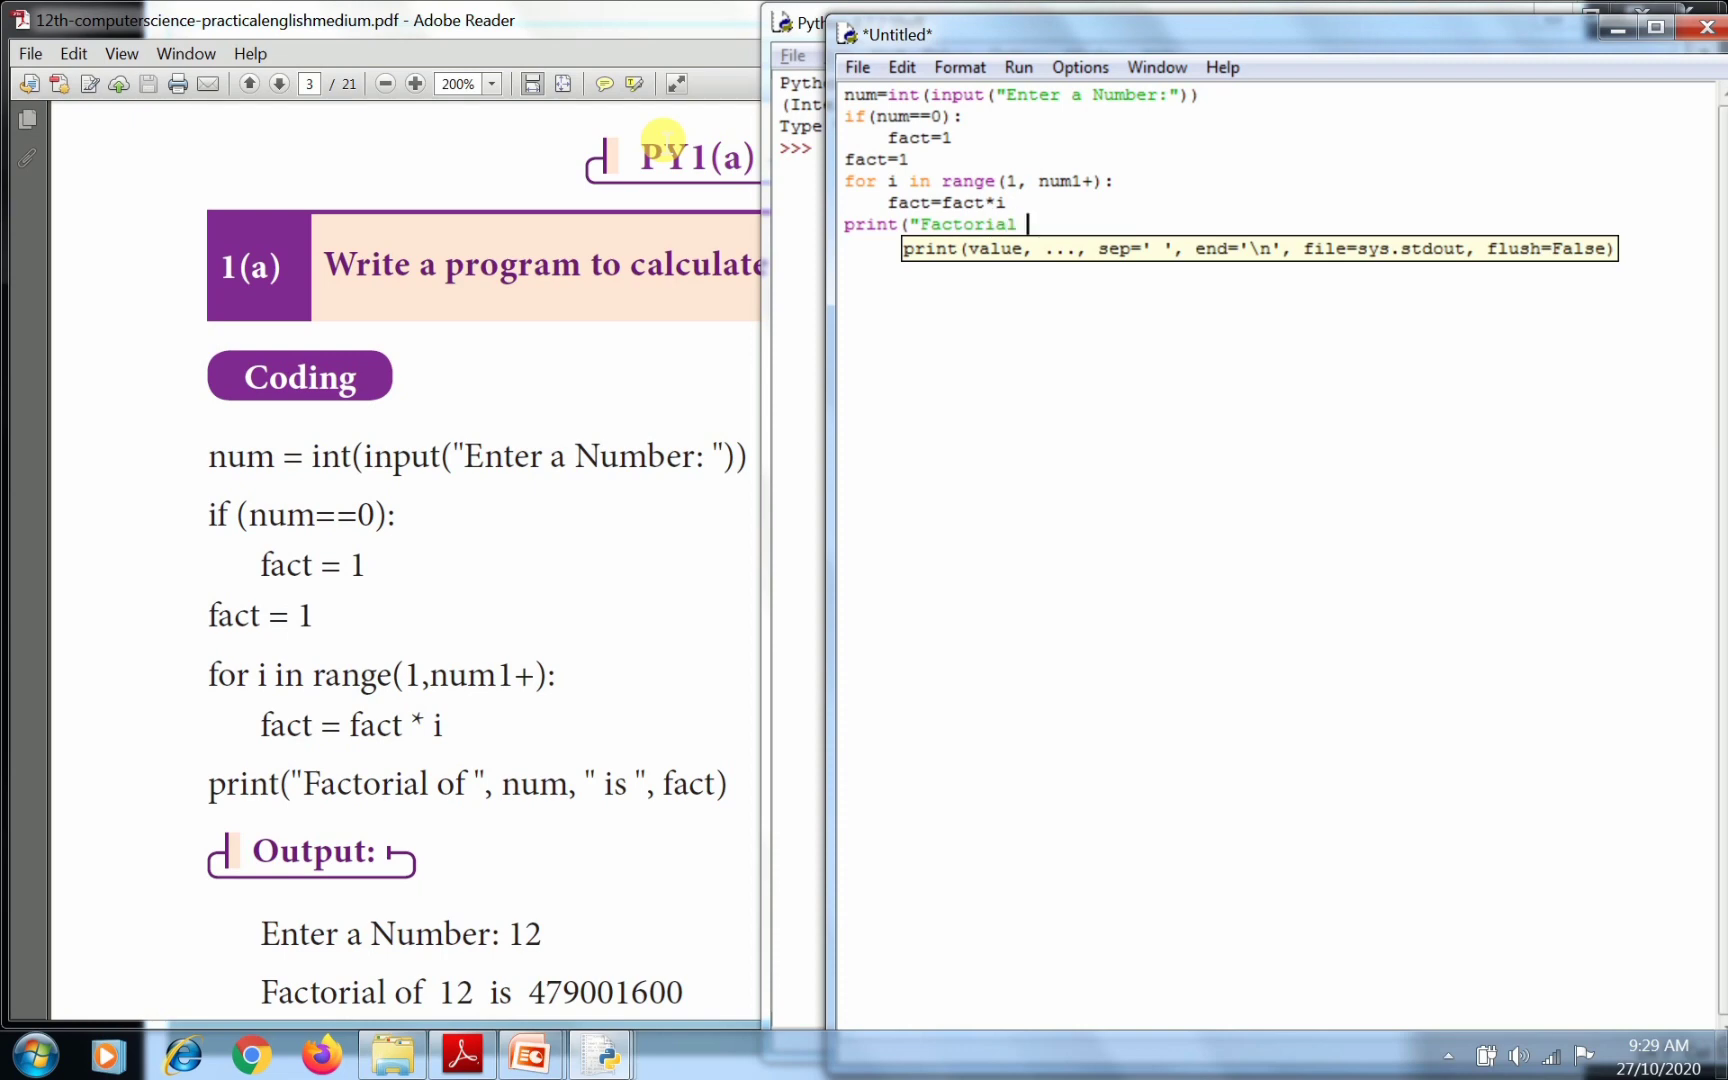
text(of",)
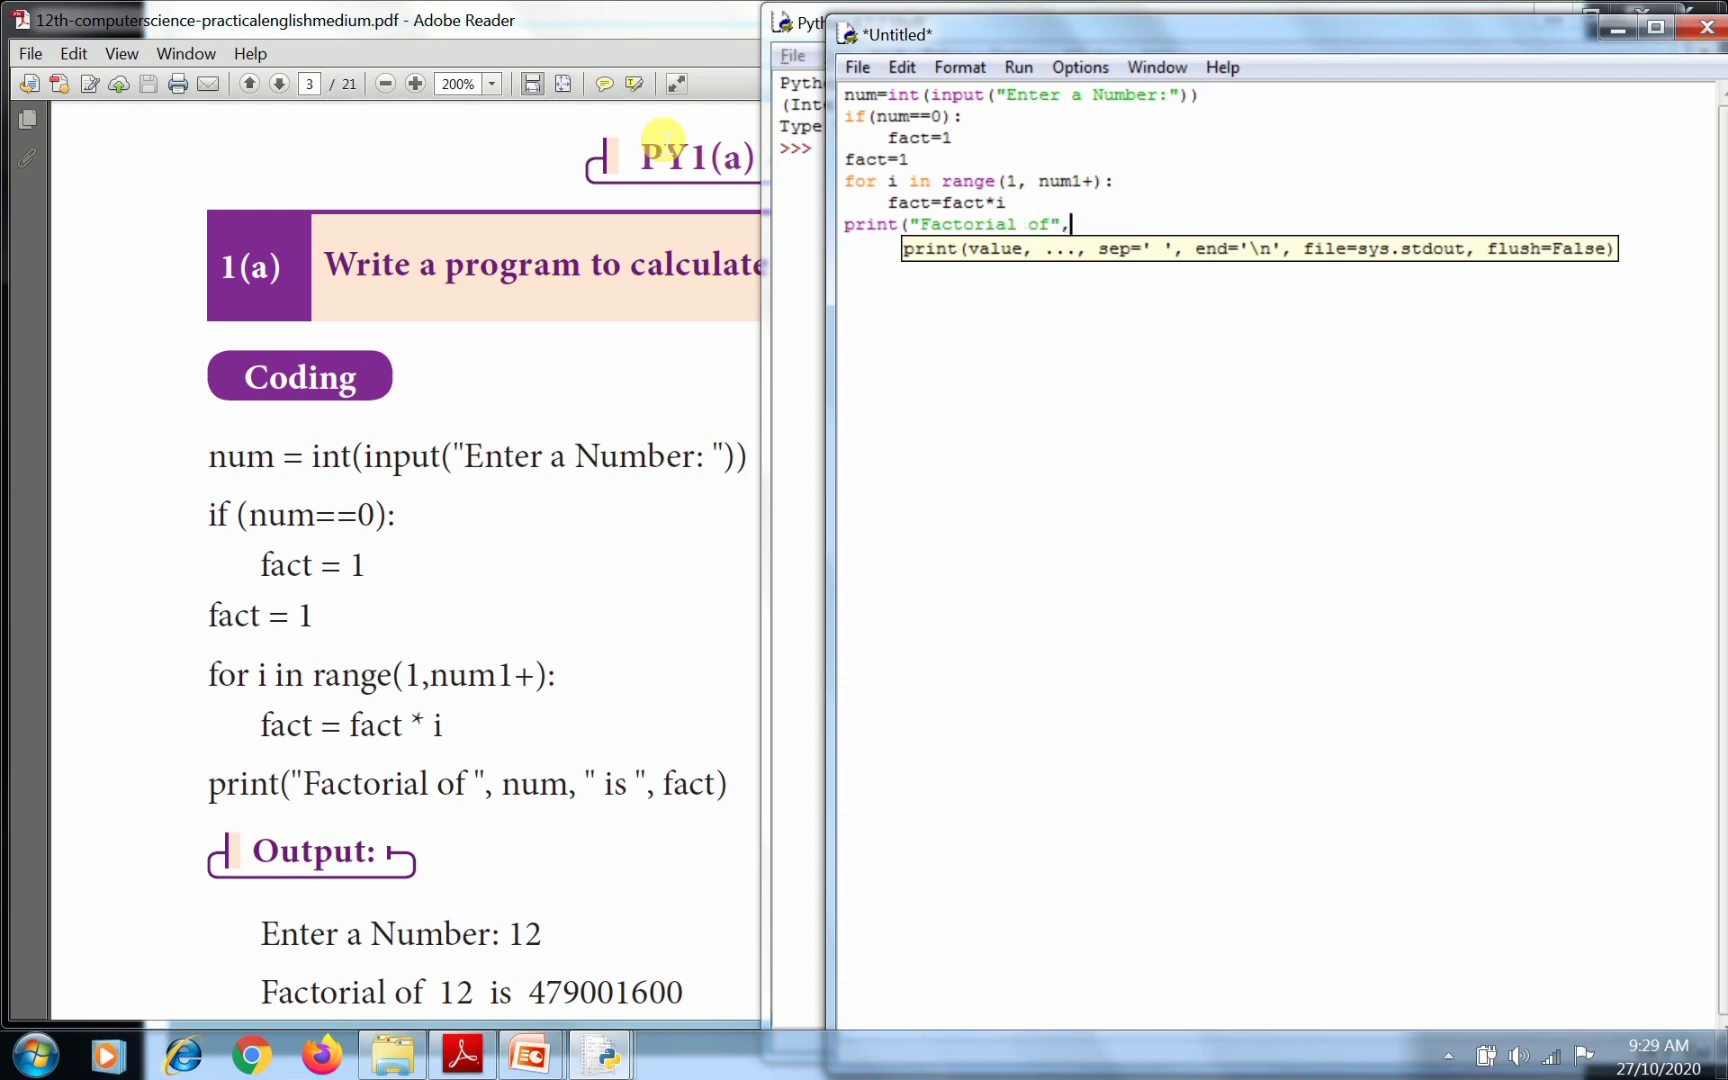
text(num)
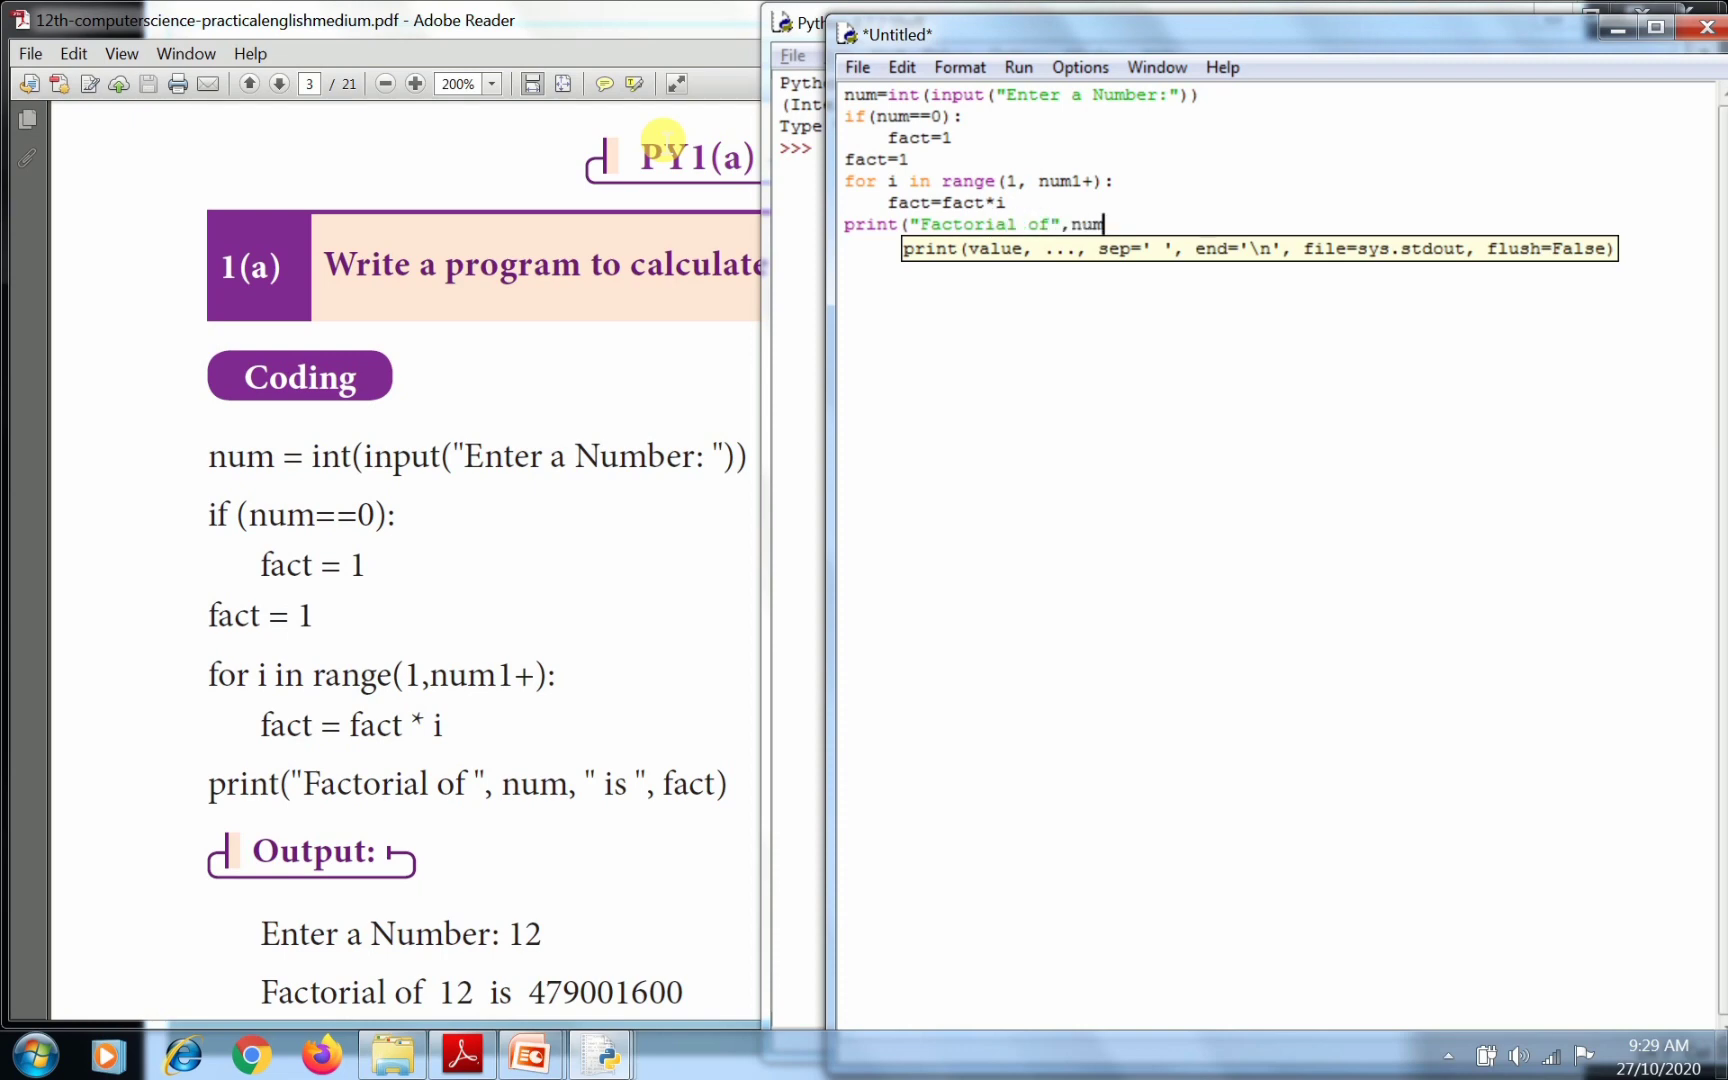
Finish it as print("Factorial of",num, "is",fact), fixing the unquoted is.
text(, is)
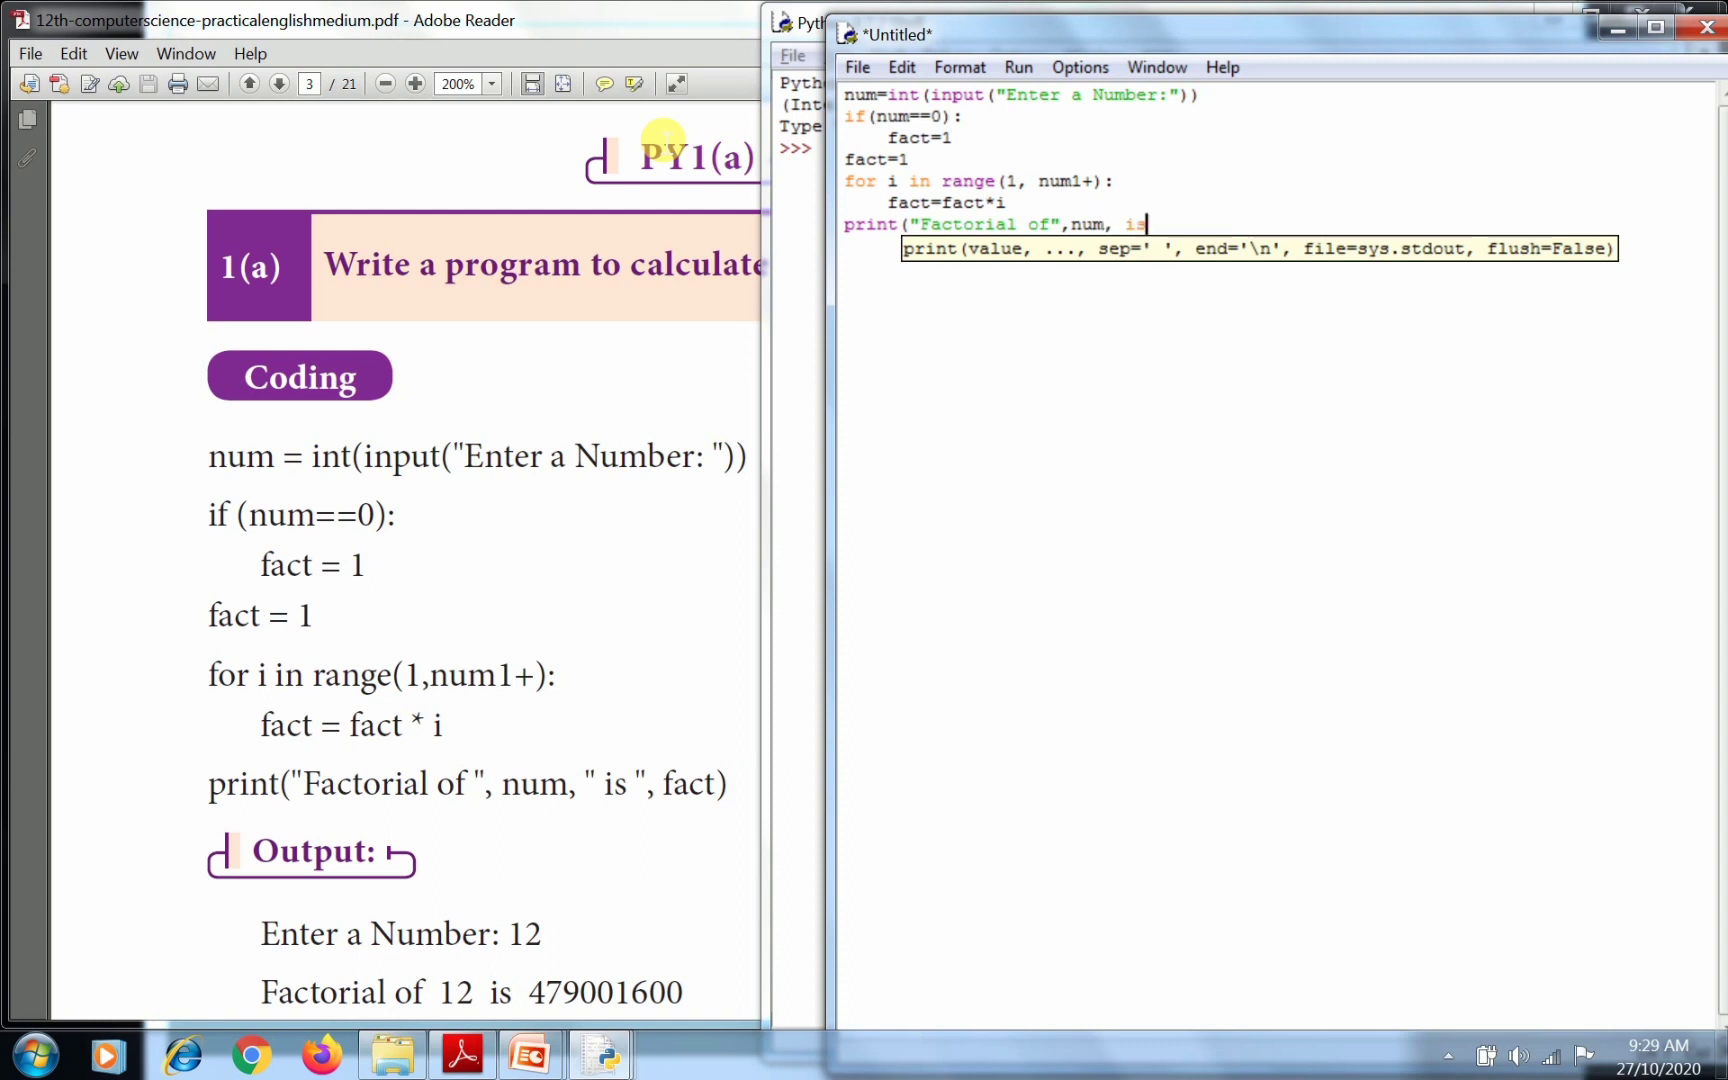
key(BackSpace)
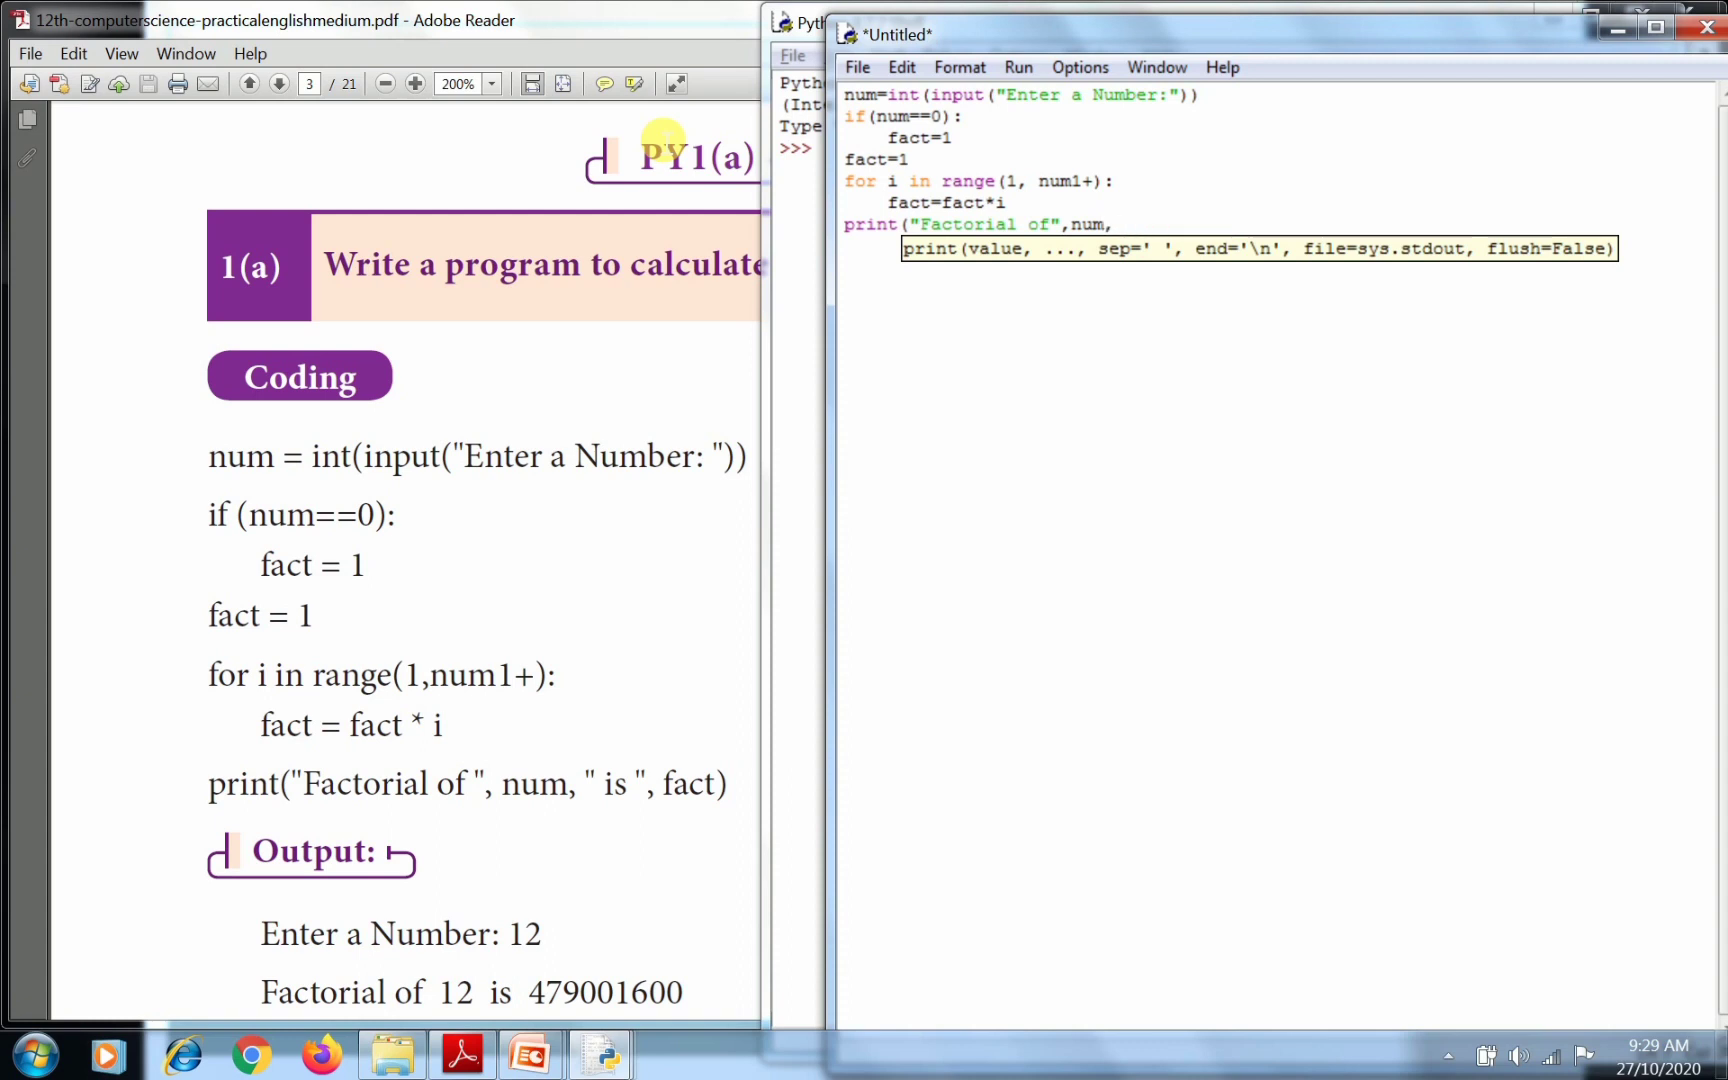
text("is)
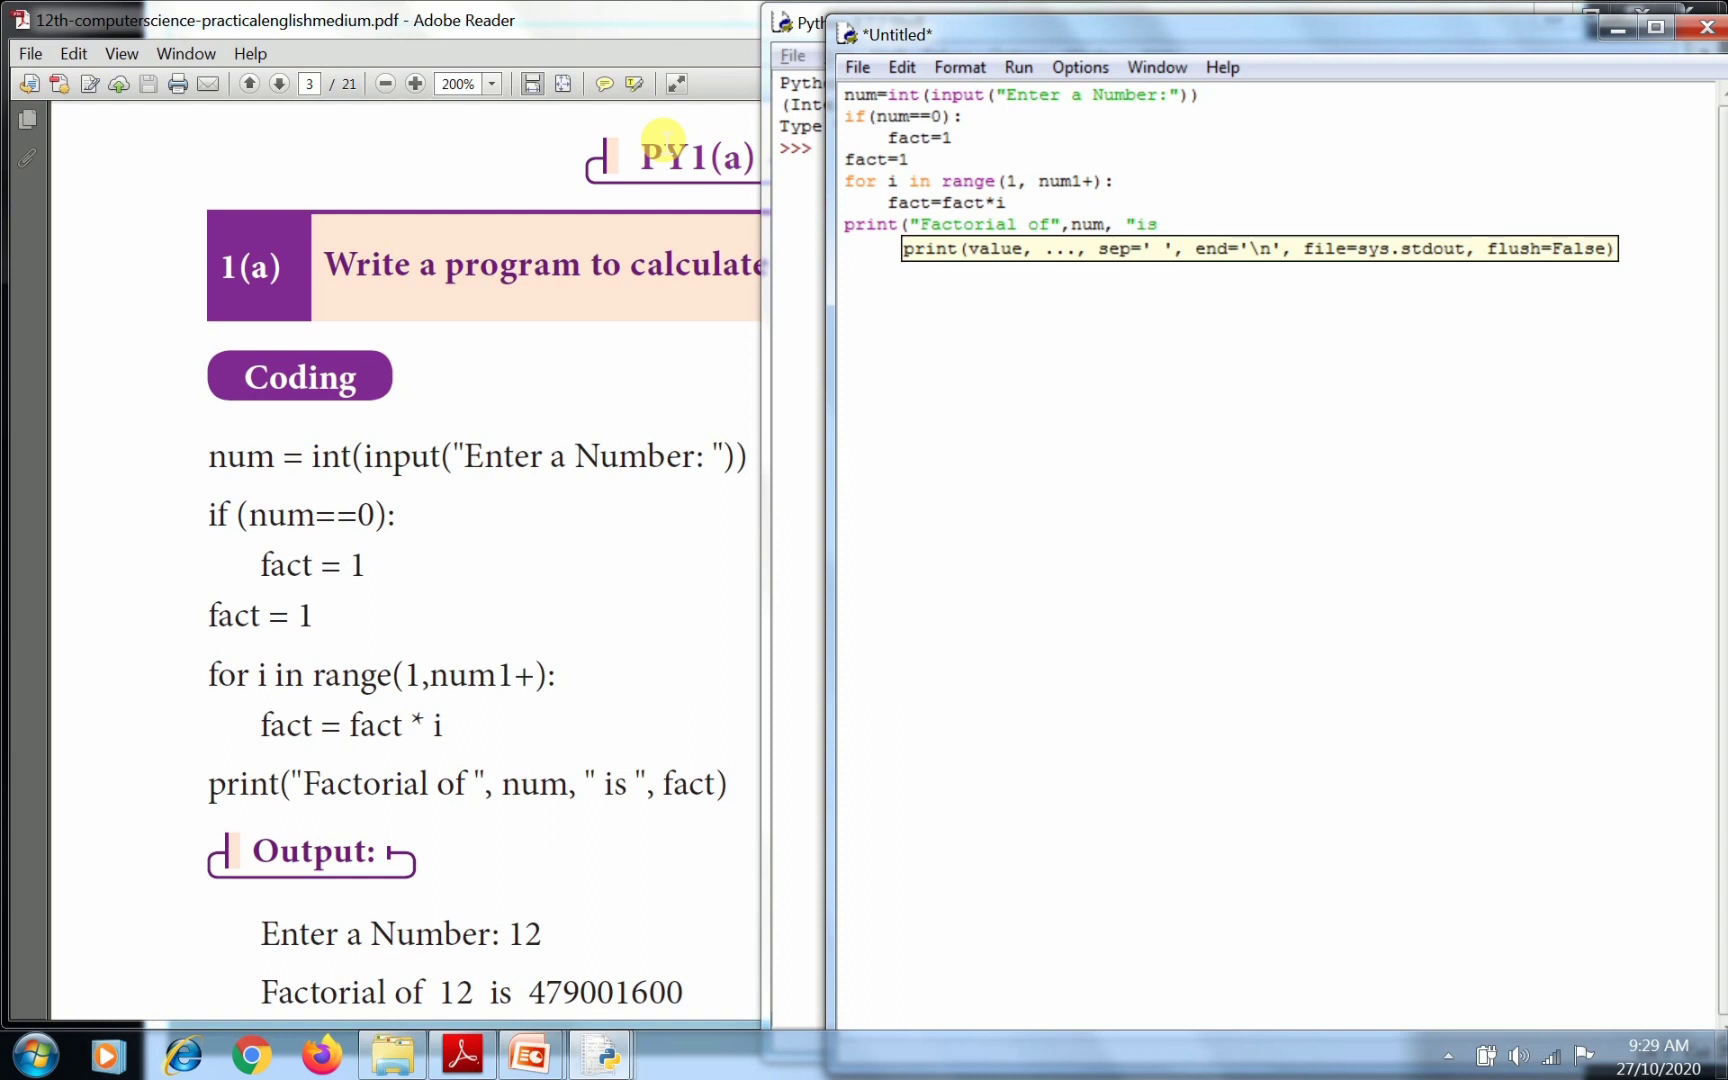
text(, fact))
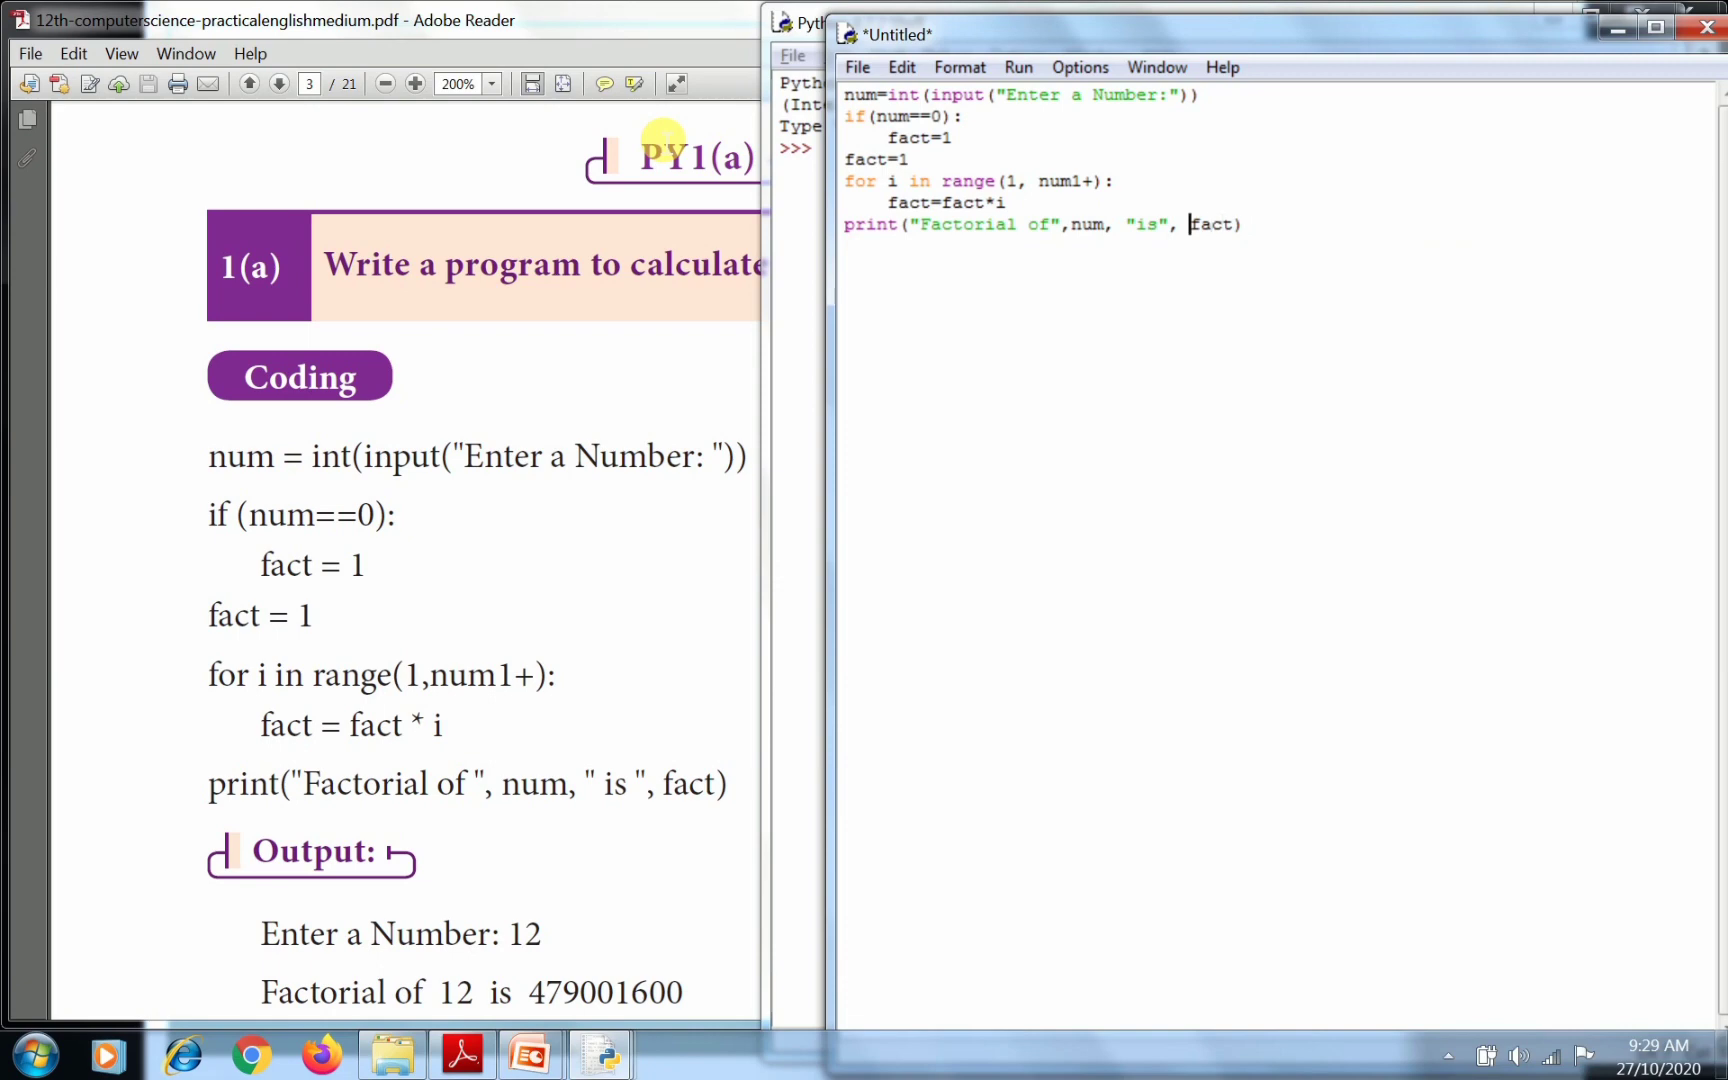
key(Backspace)
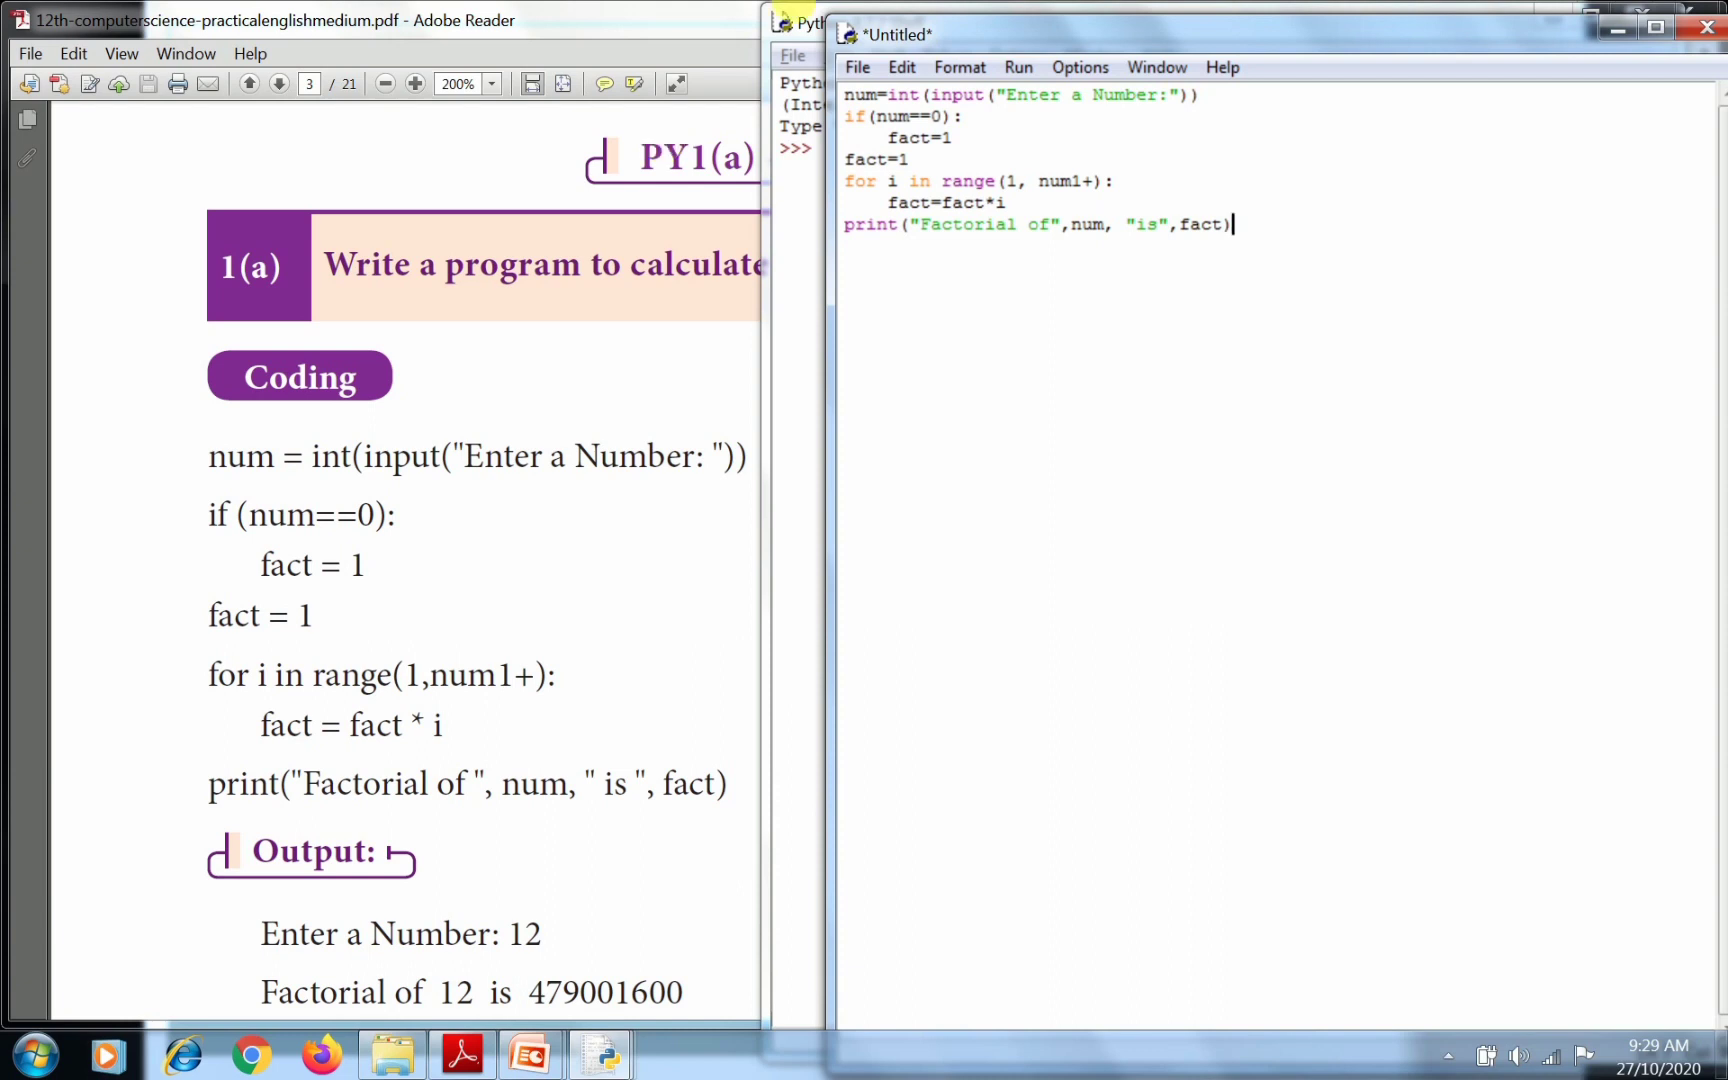
click(858, 68)
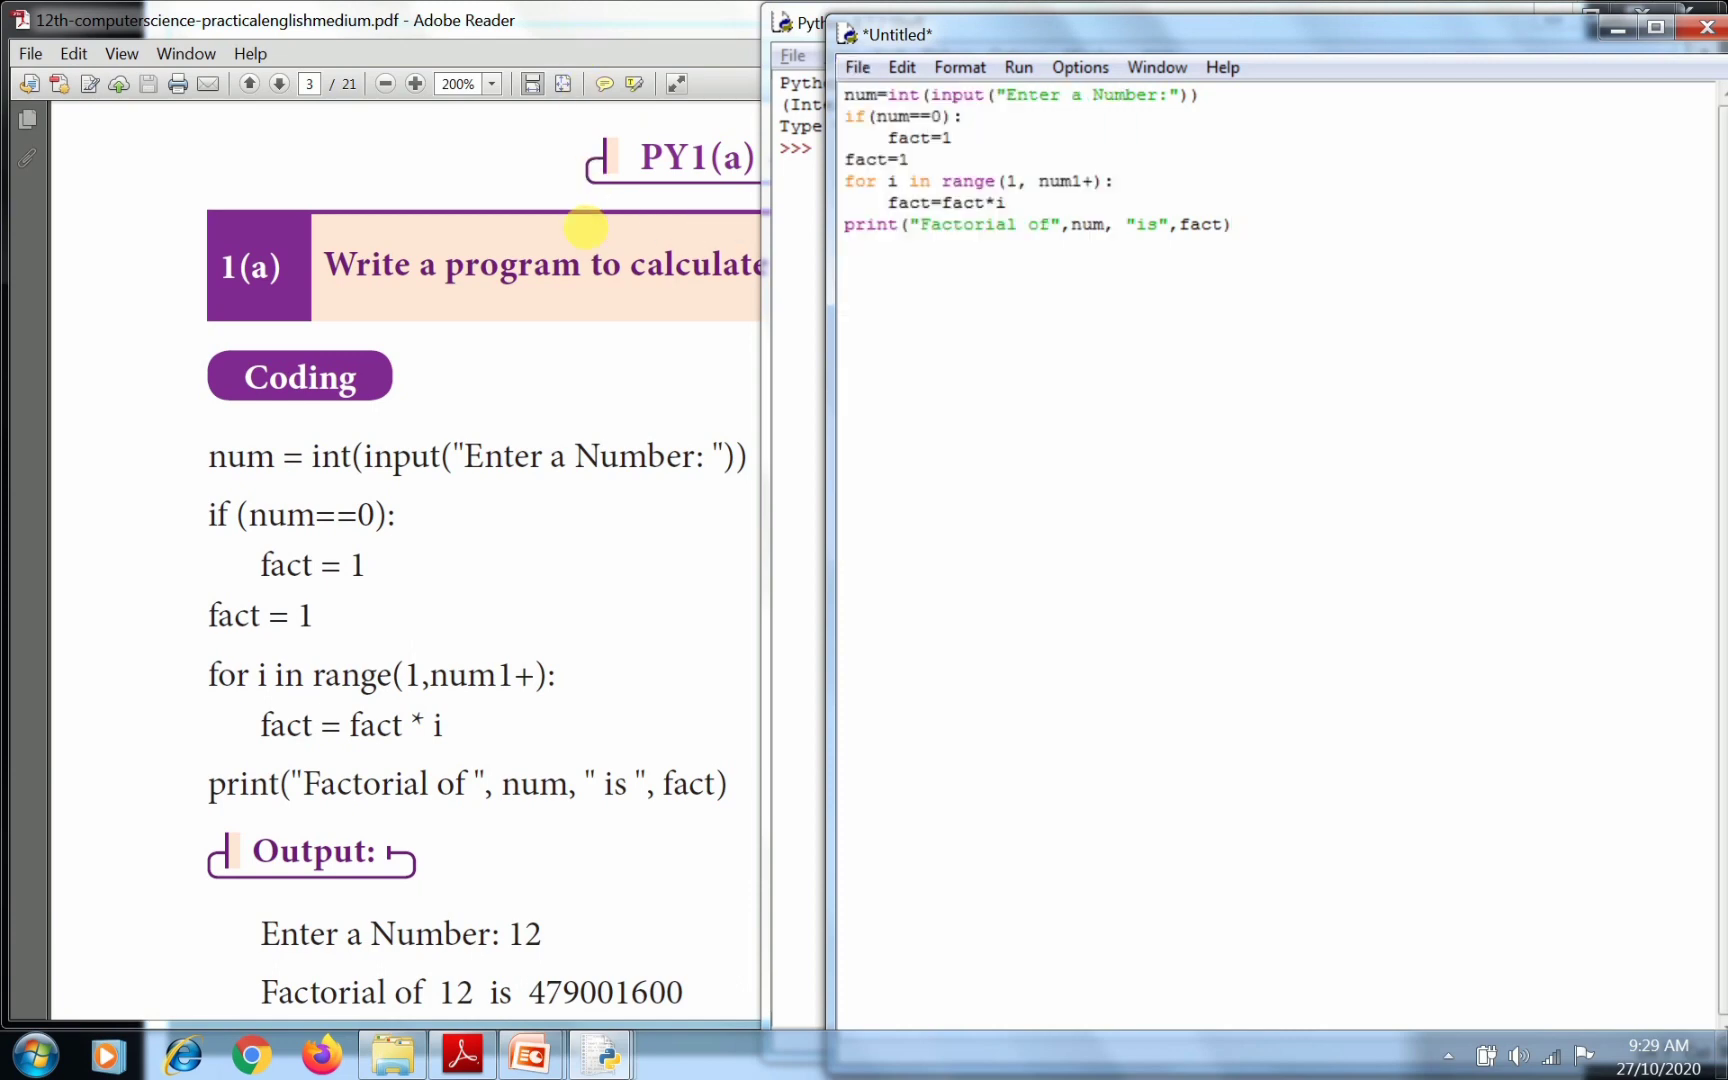
Save the program as fact.py in the Python37-32 folder.
key(ctrl+s)
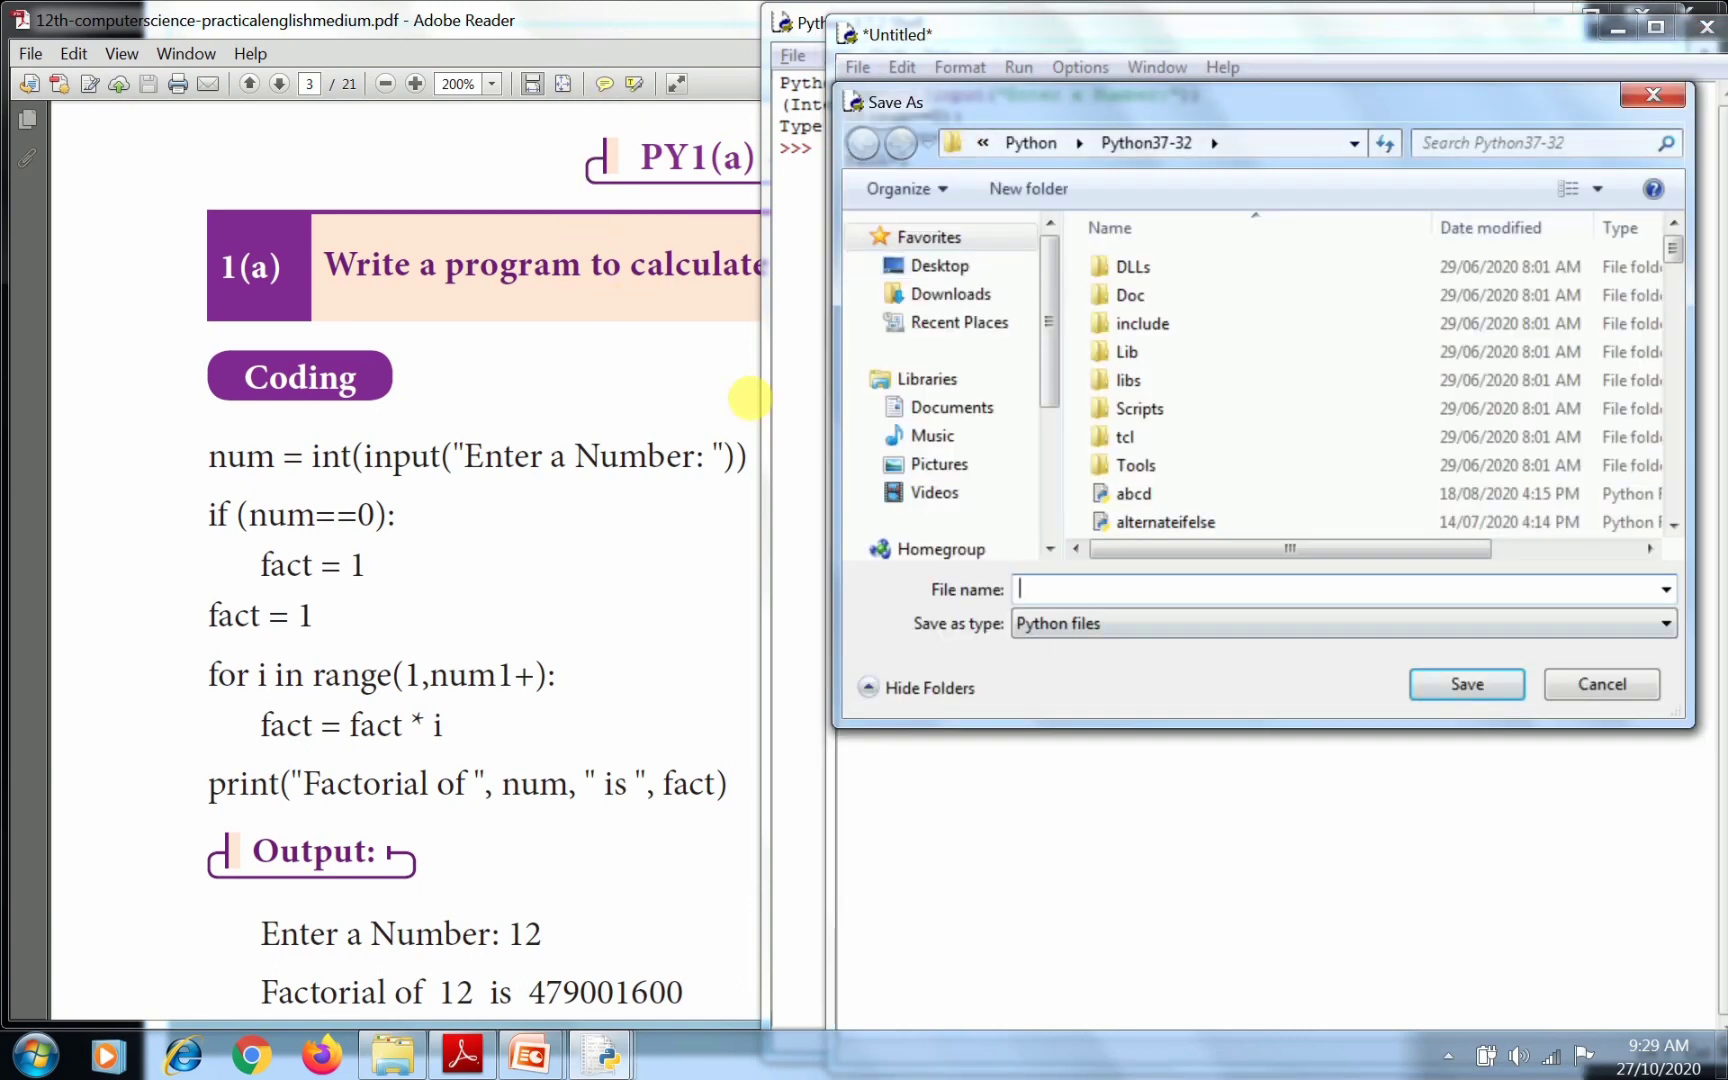
mouse_move(754, 398)
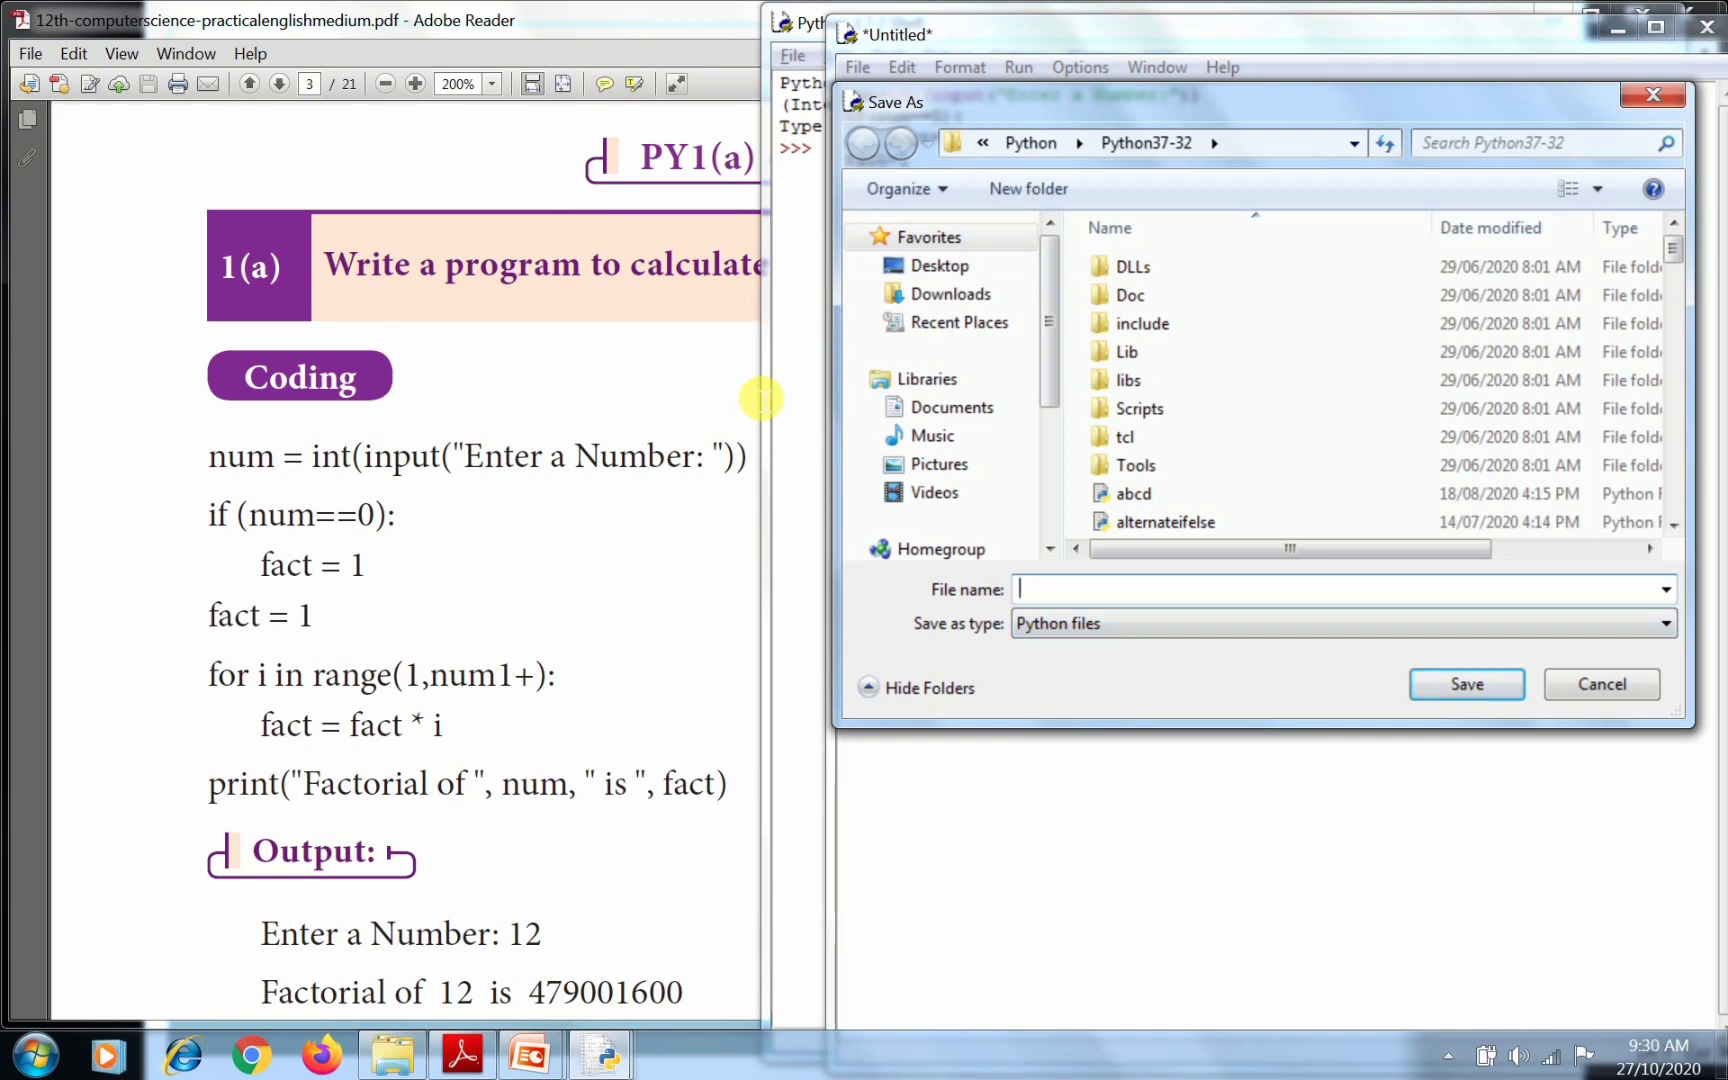
text(fact)
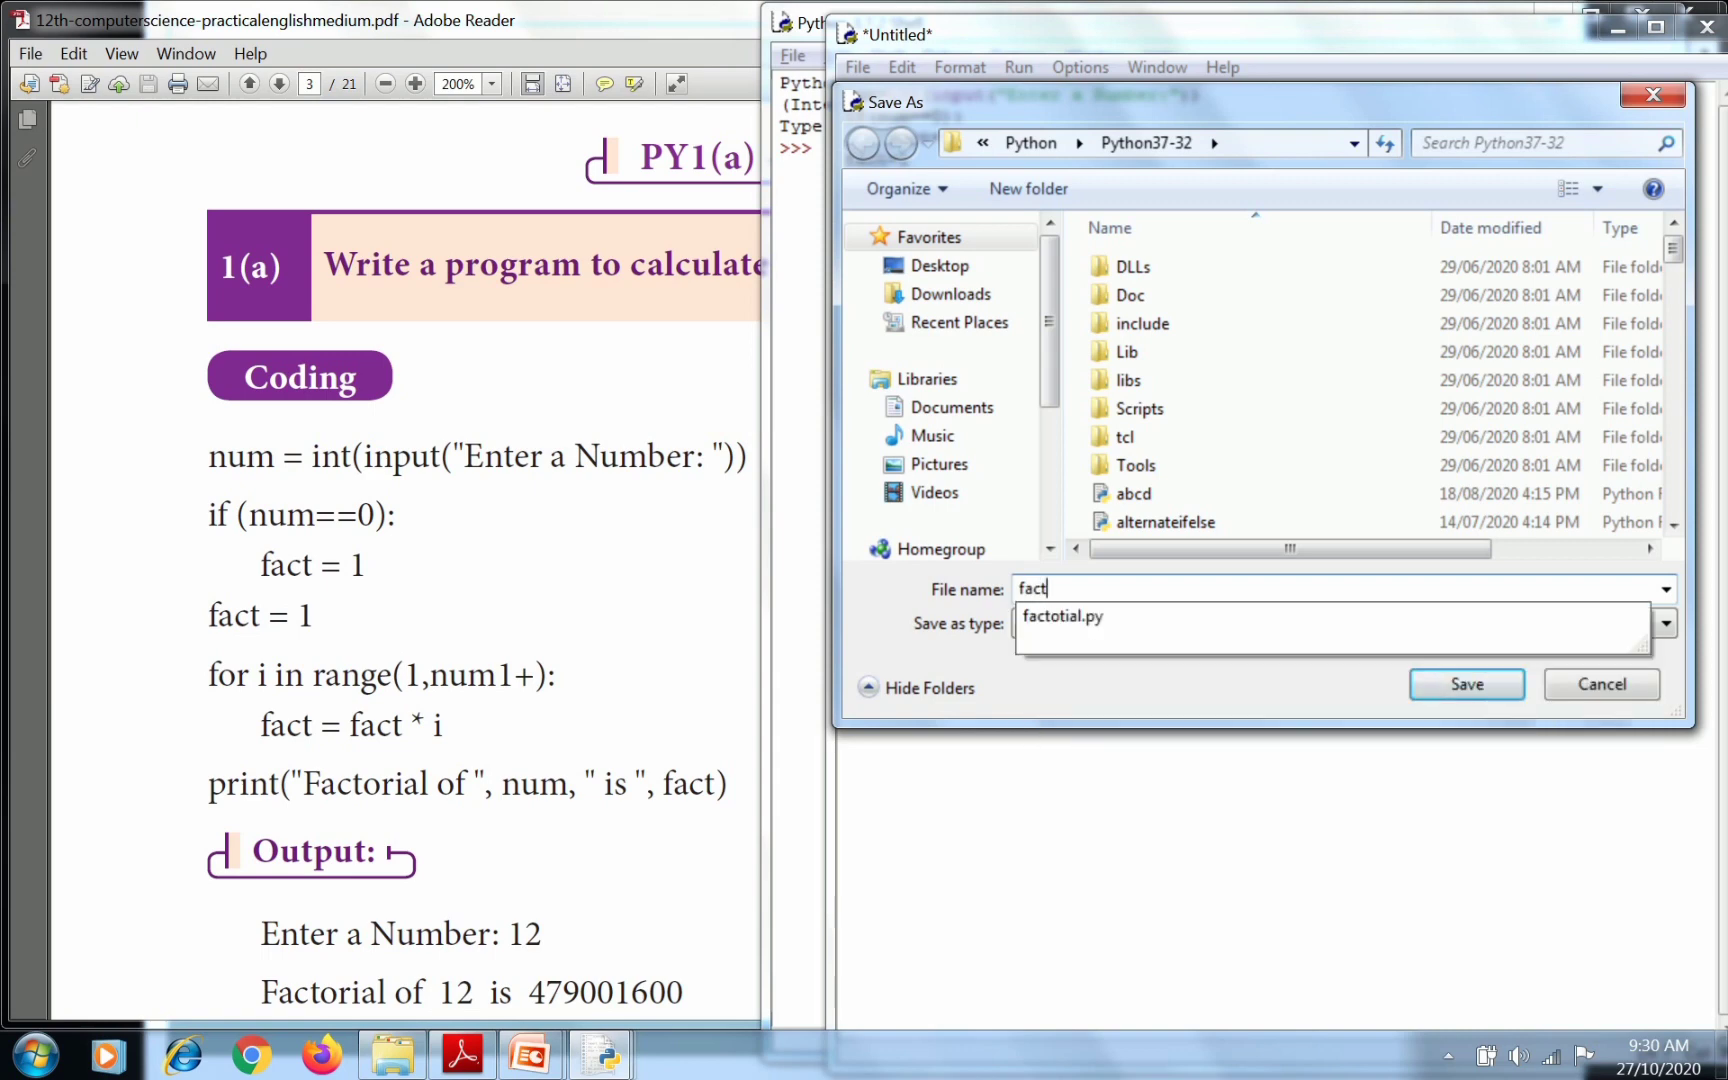
click(1464, 684)
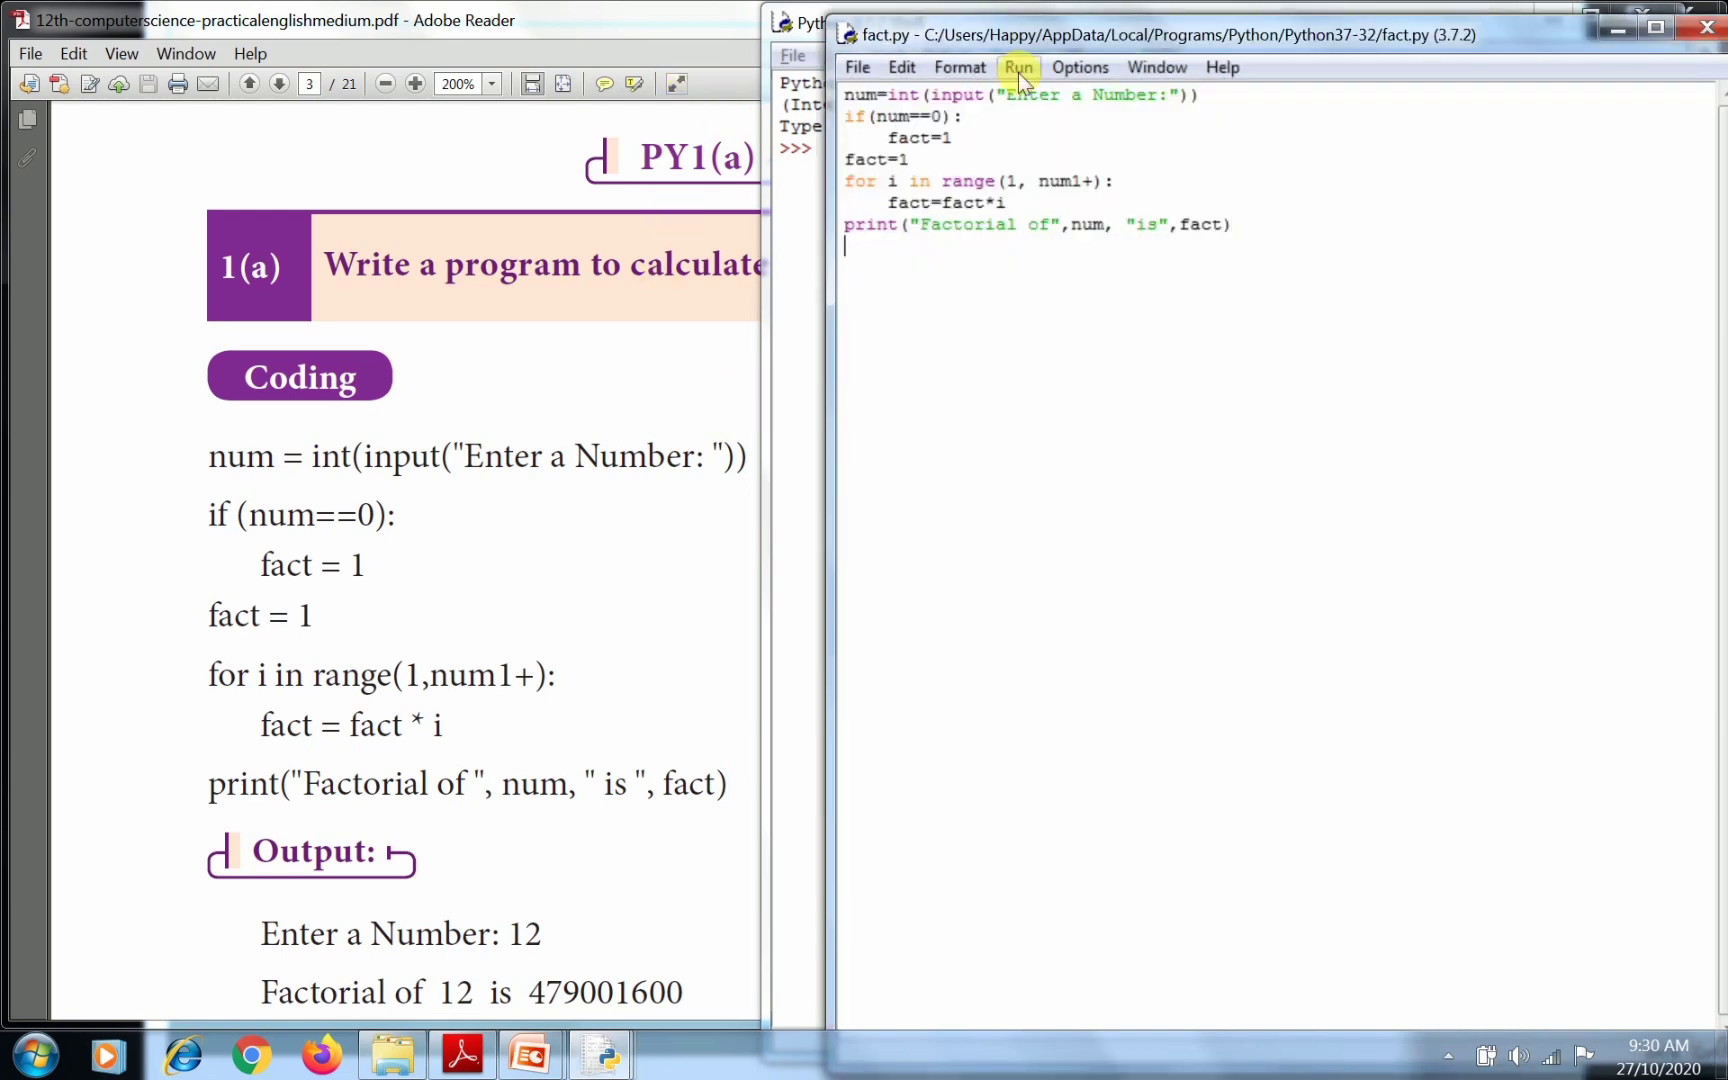
Run the module and hit an invalid syntax error at range(1, num1+).
click(1018, 68)
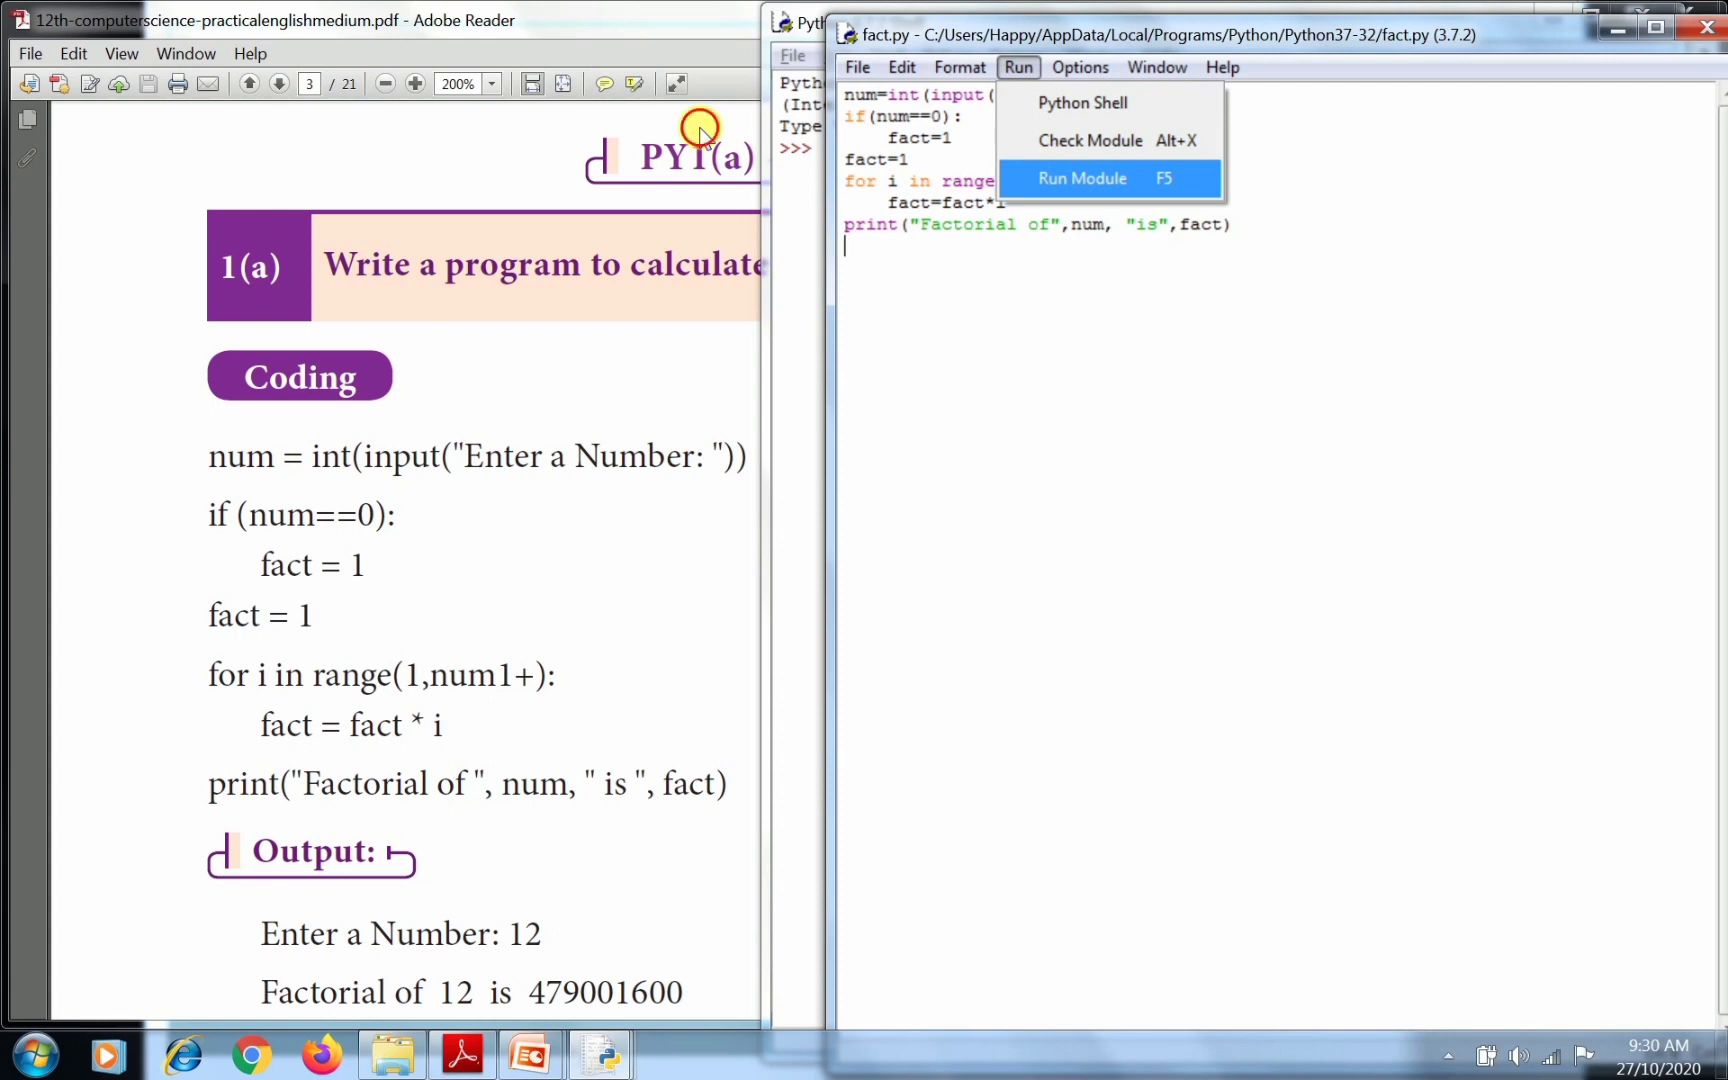
click(1082, 178)
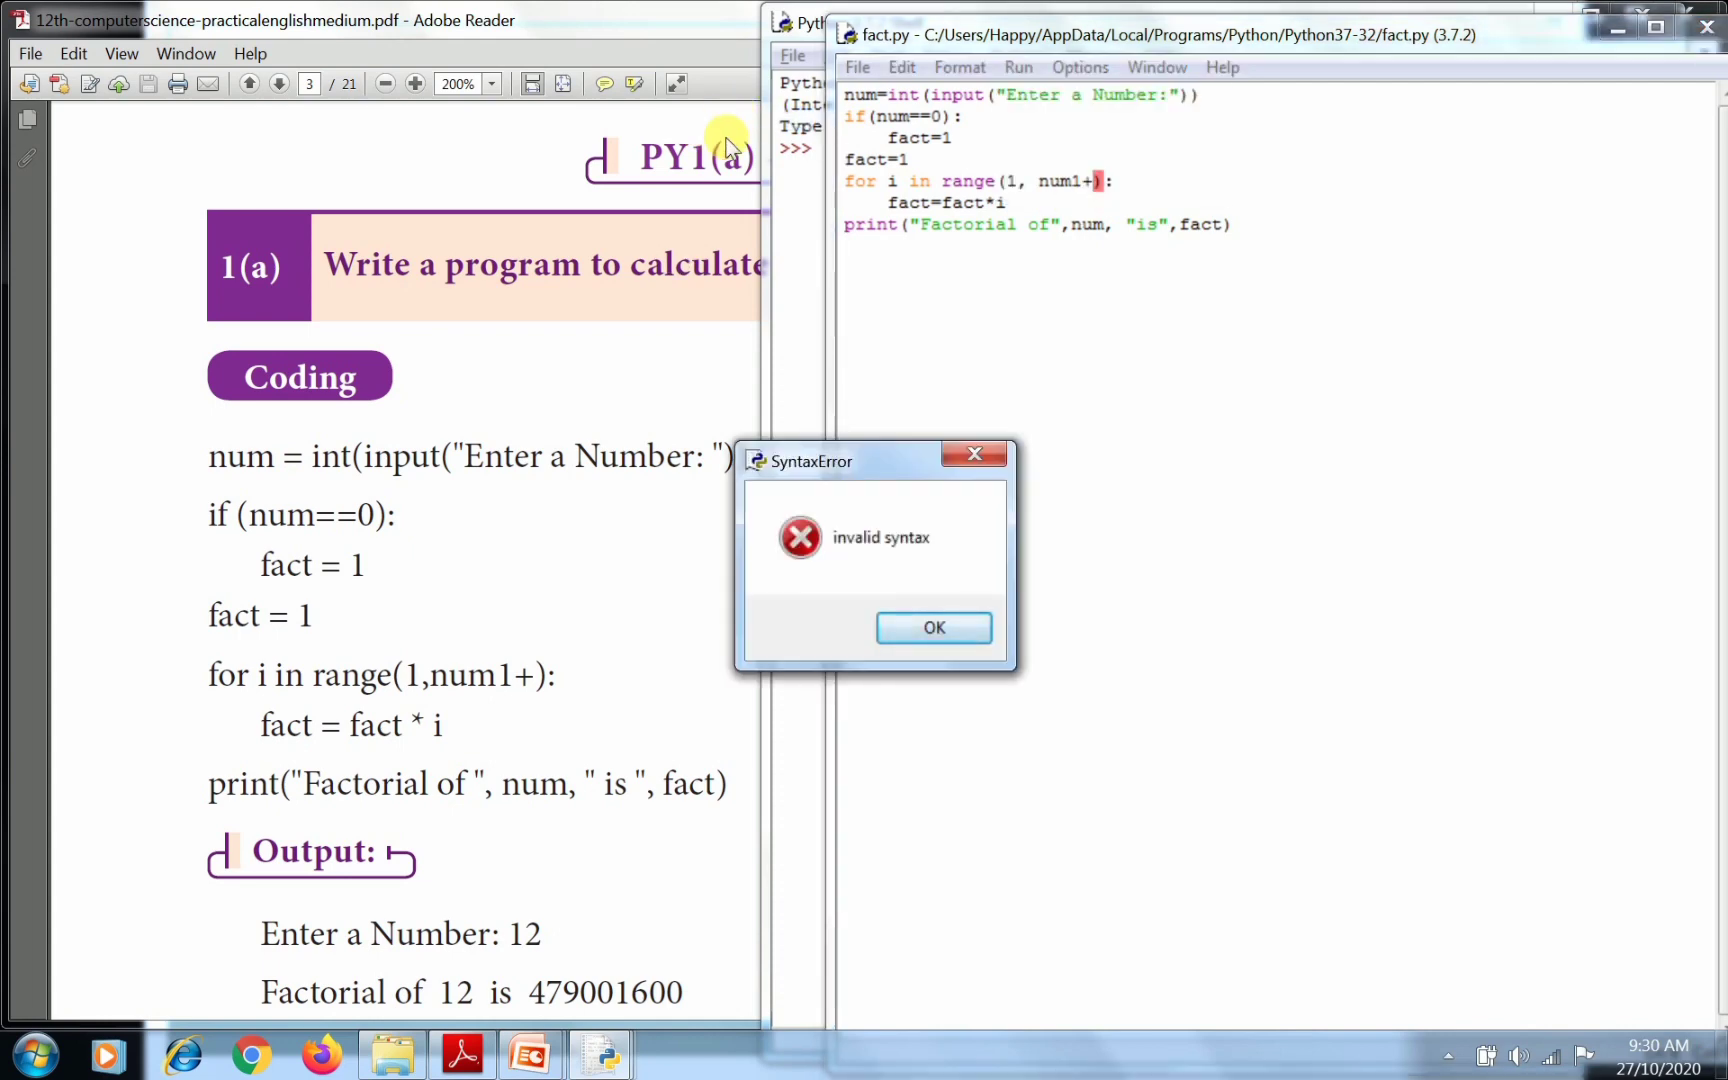
mouse_move(714, 126)
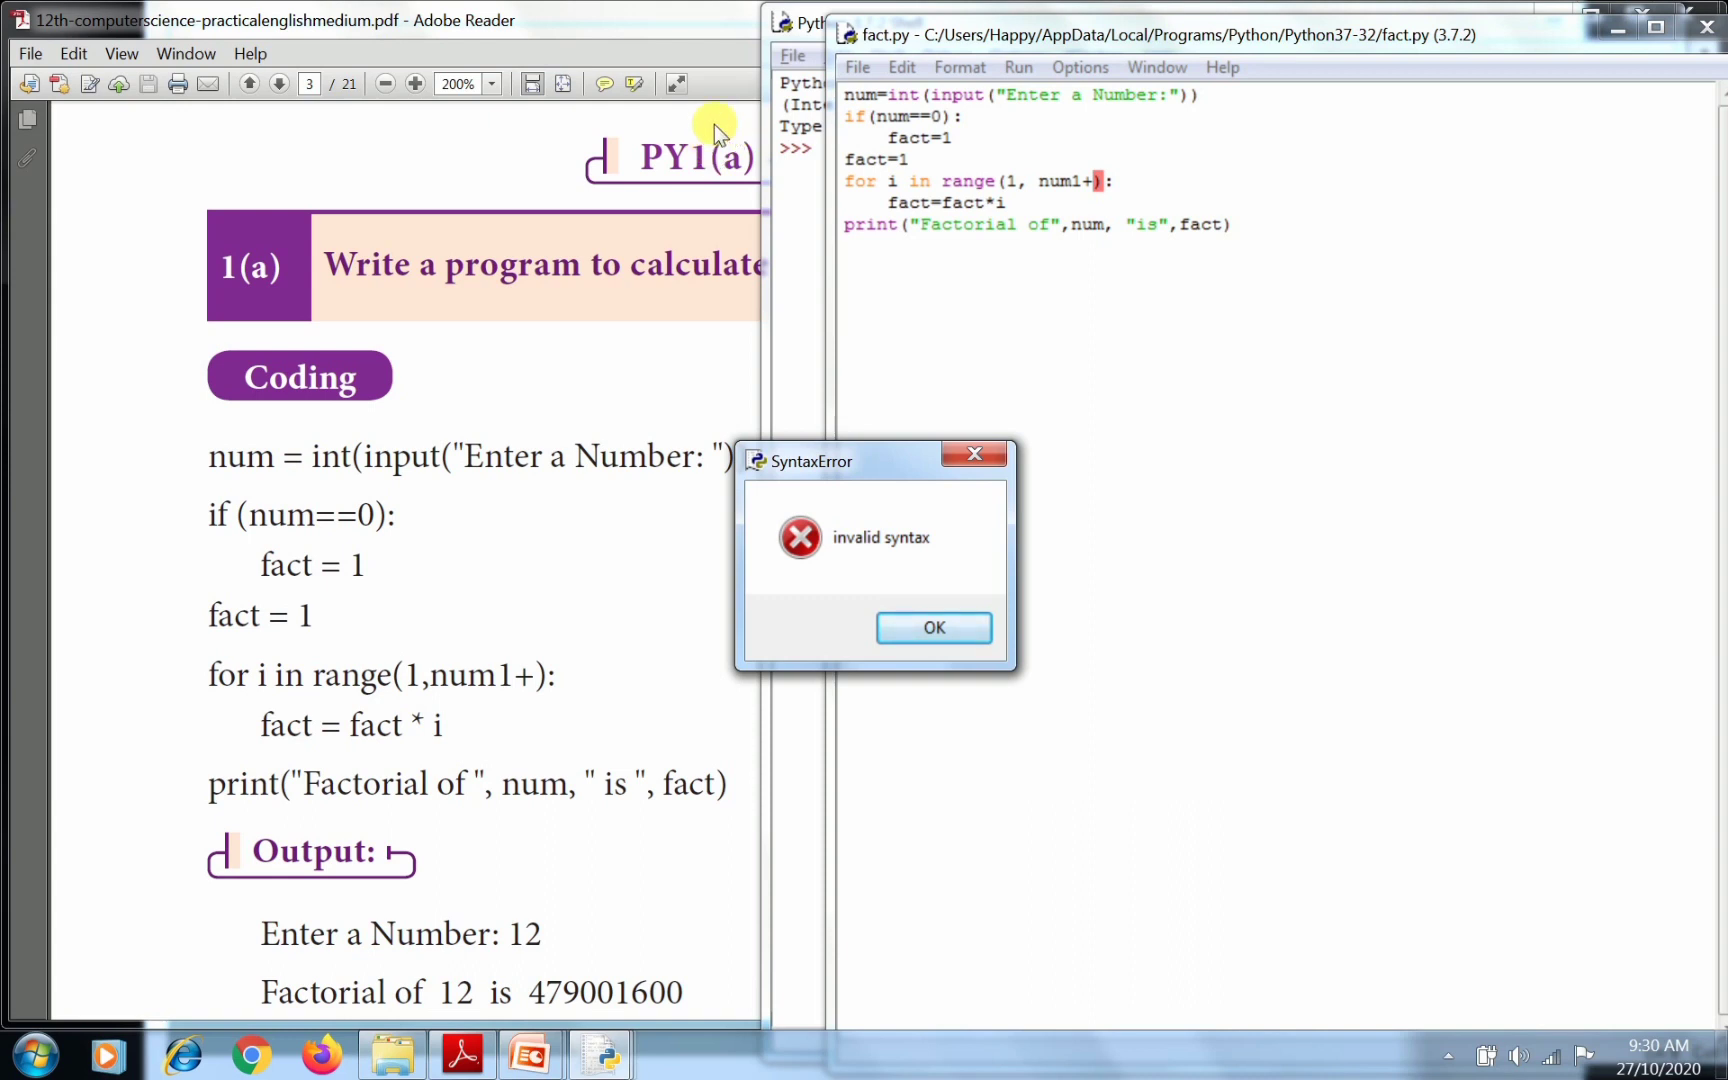
mouse_move(590, 88)
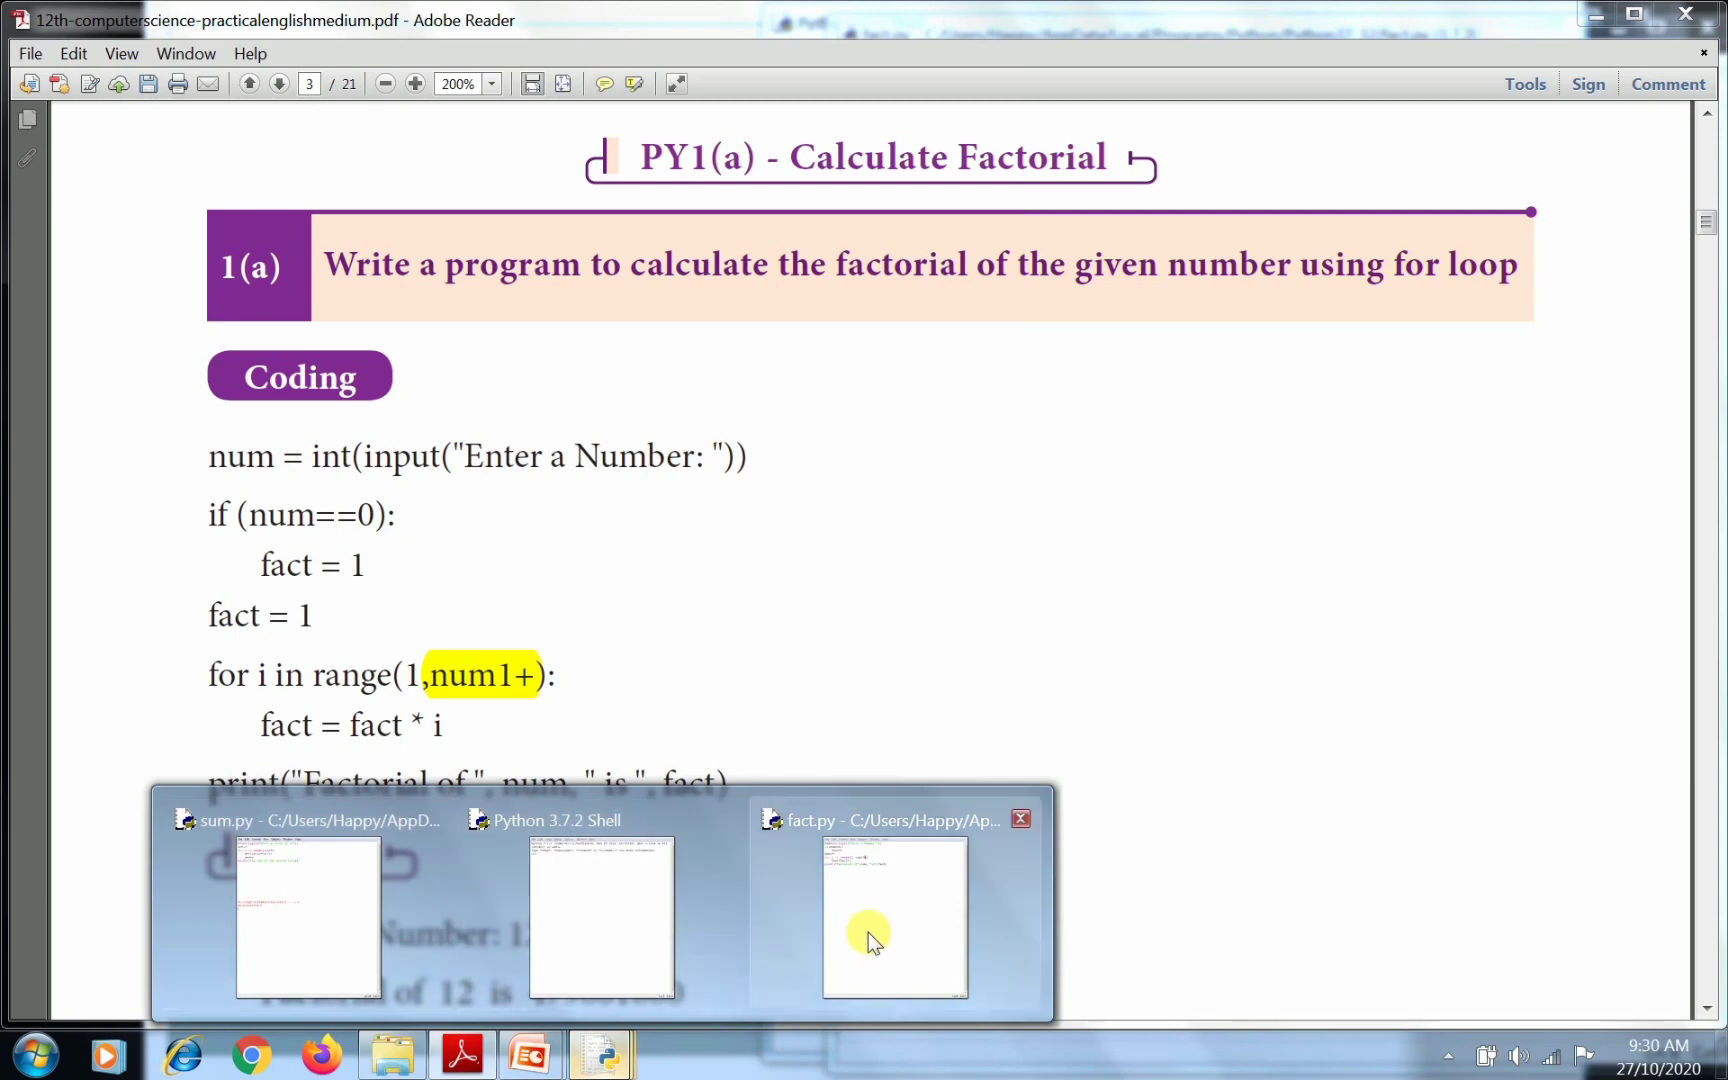
Dismiss the error, correct the range end to num+1 and save fact.py.
click(892, 918)
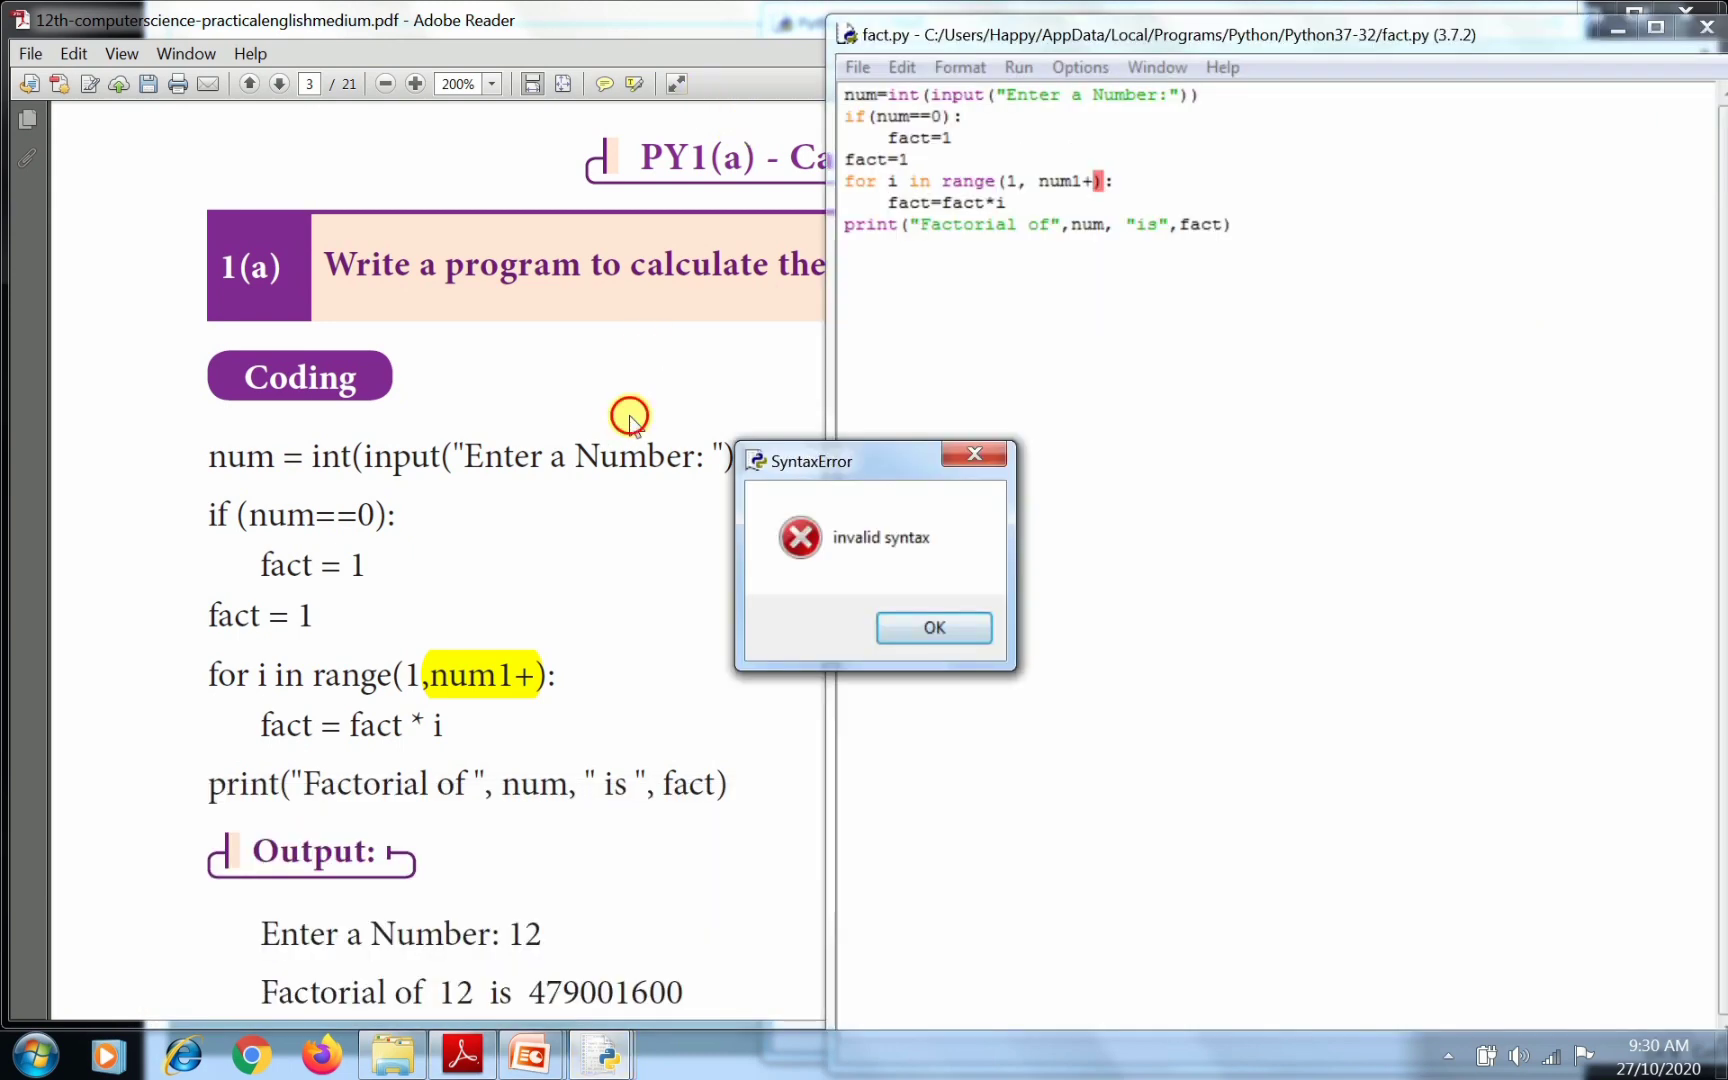
click(932, 628)
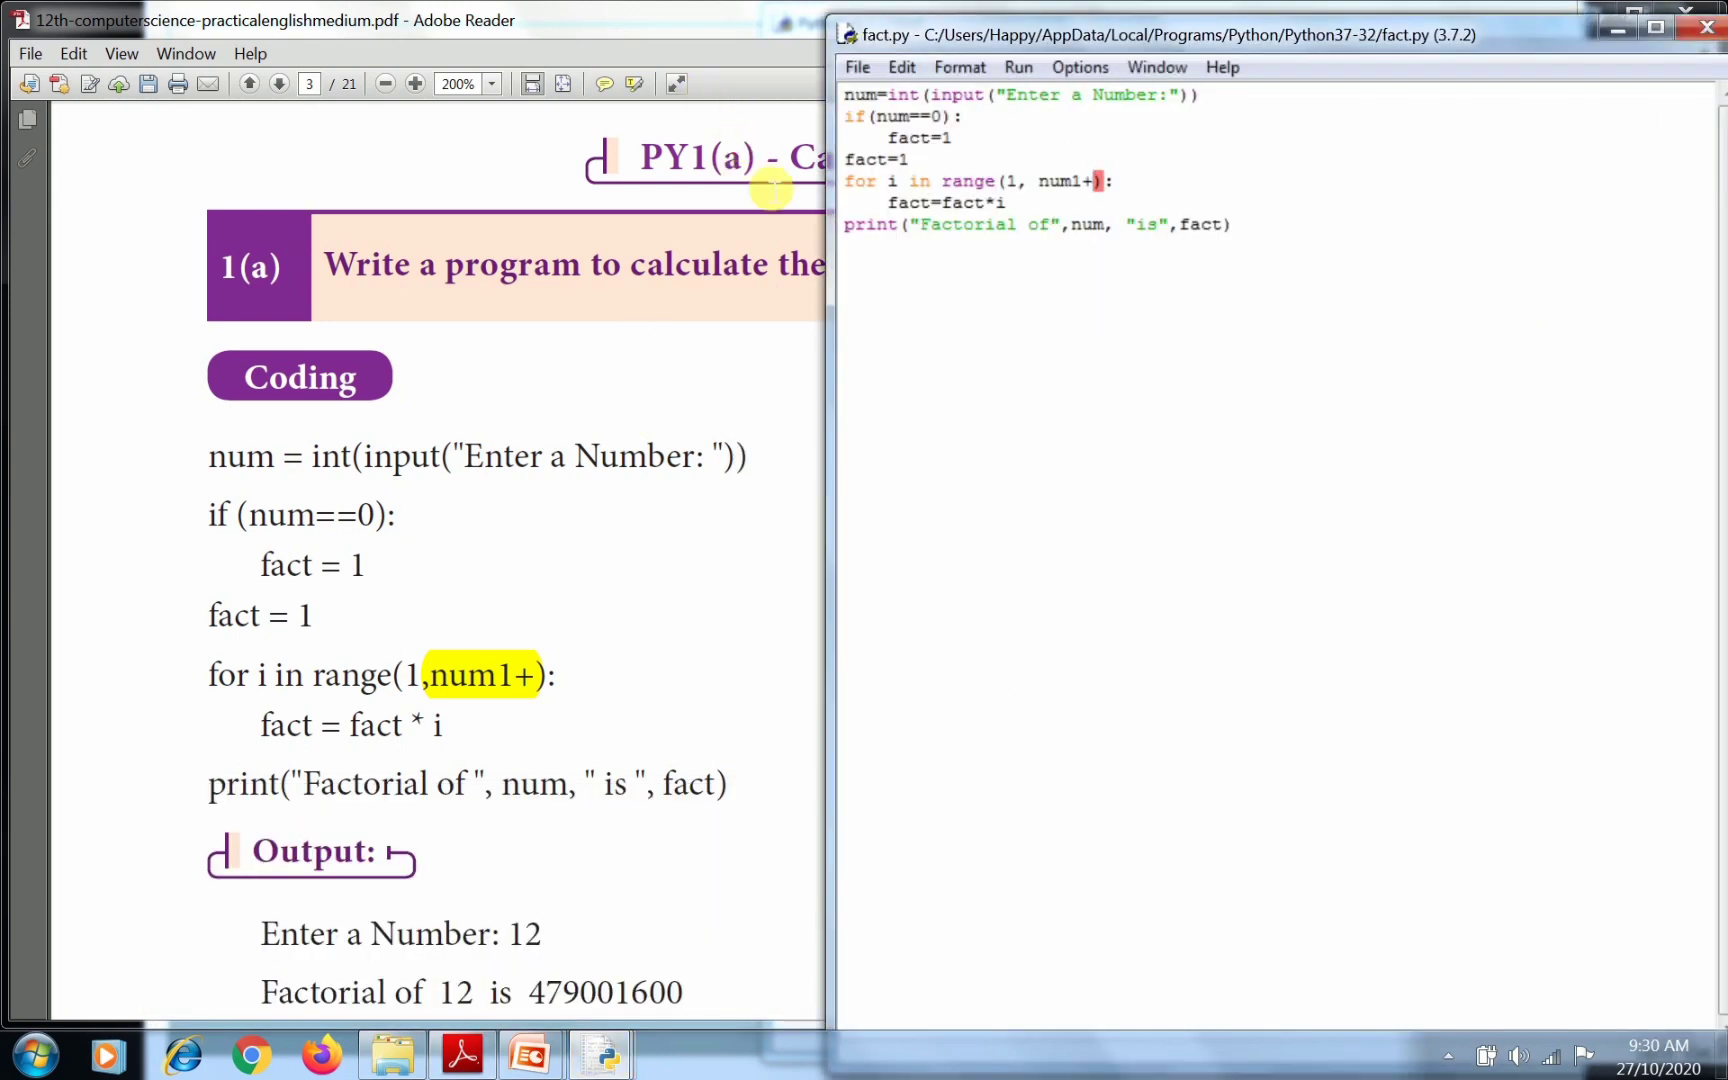
key(BackSpace)
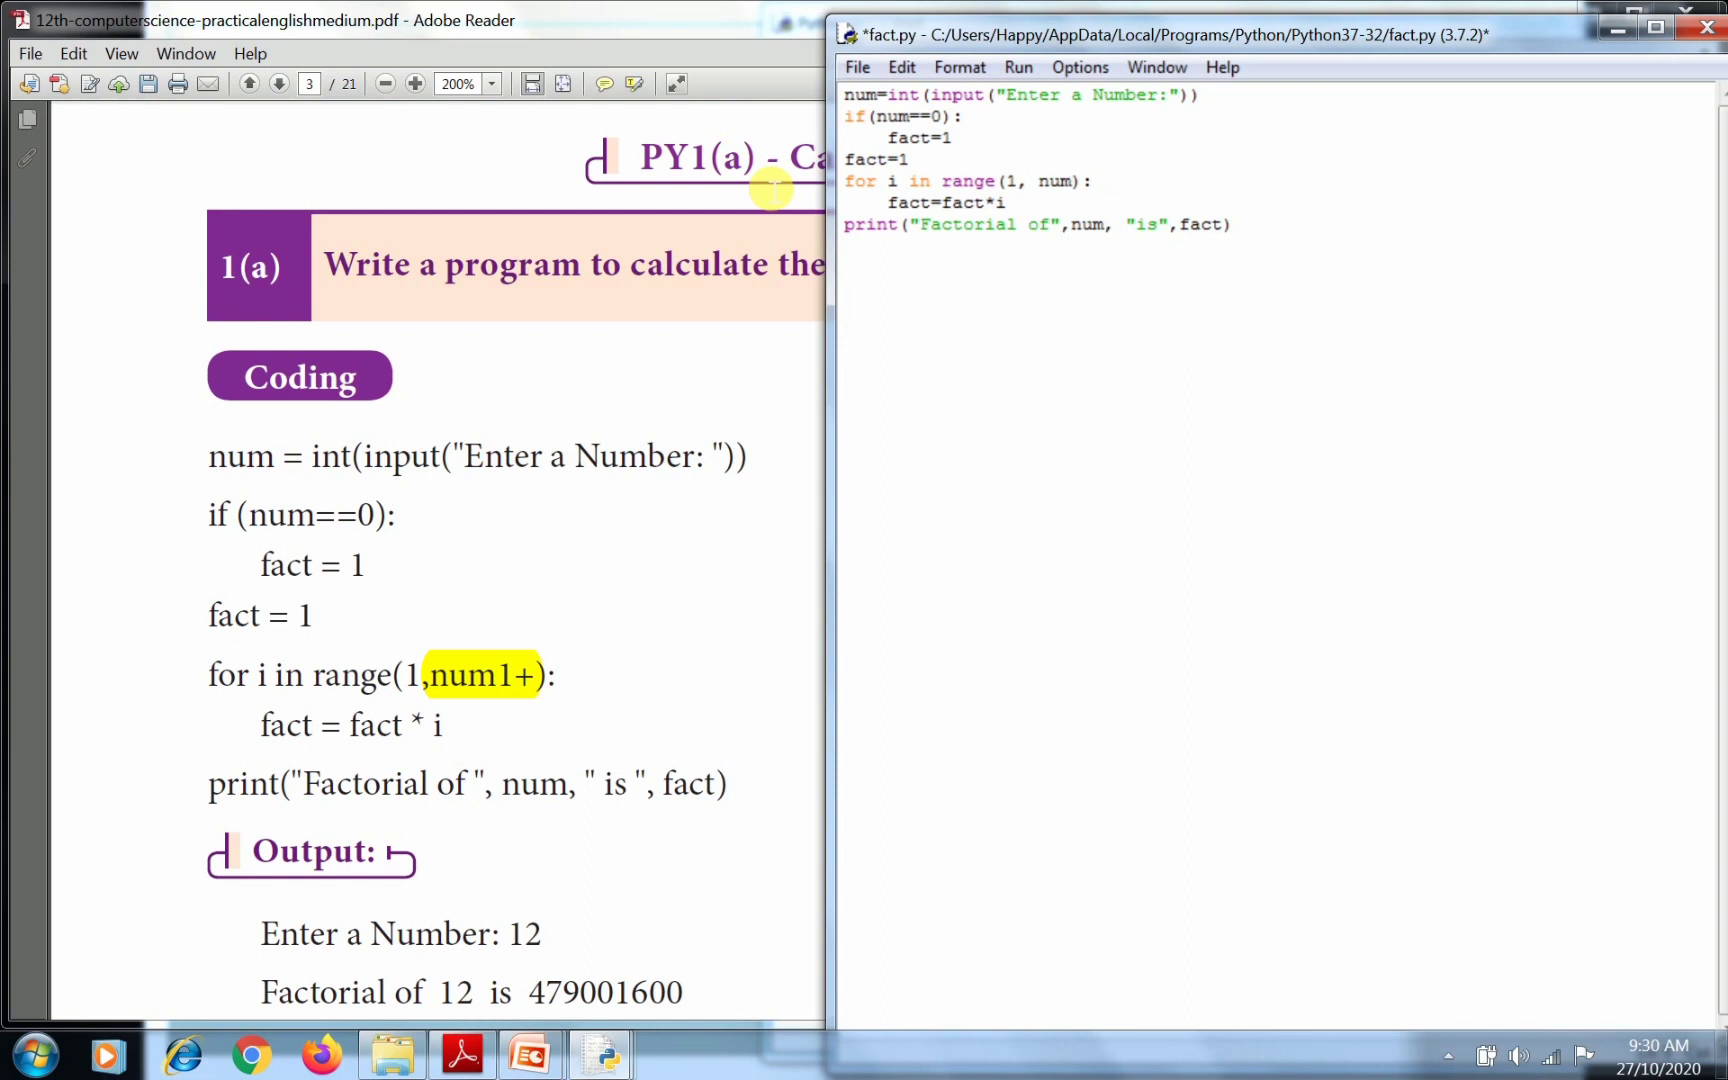
text(+1)
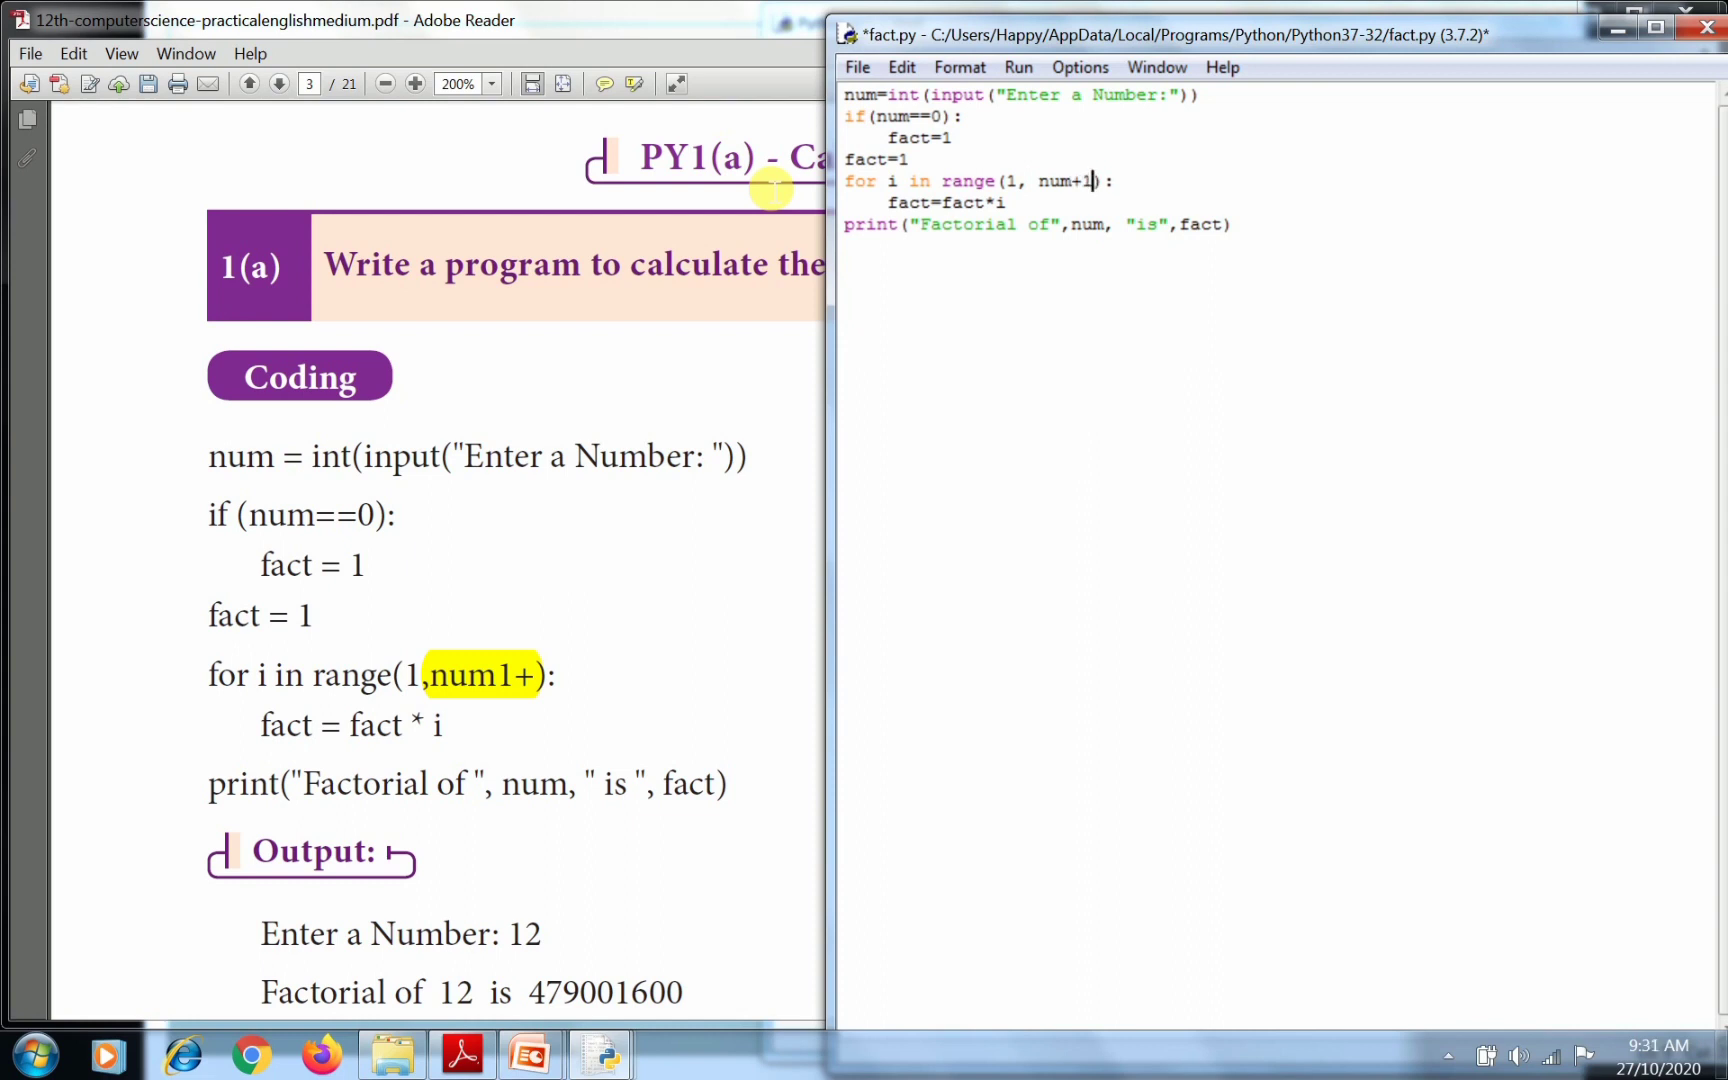
click(858, 68)
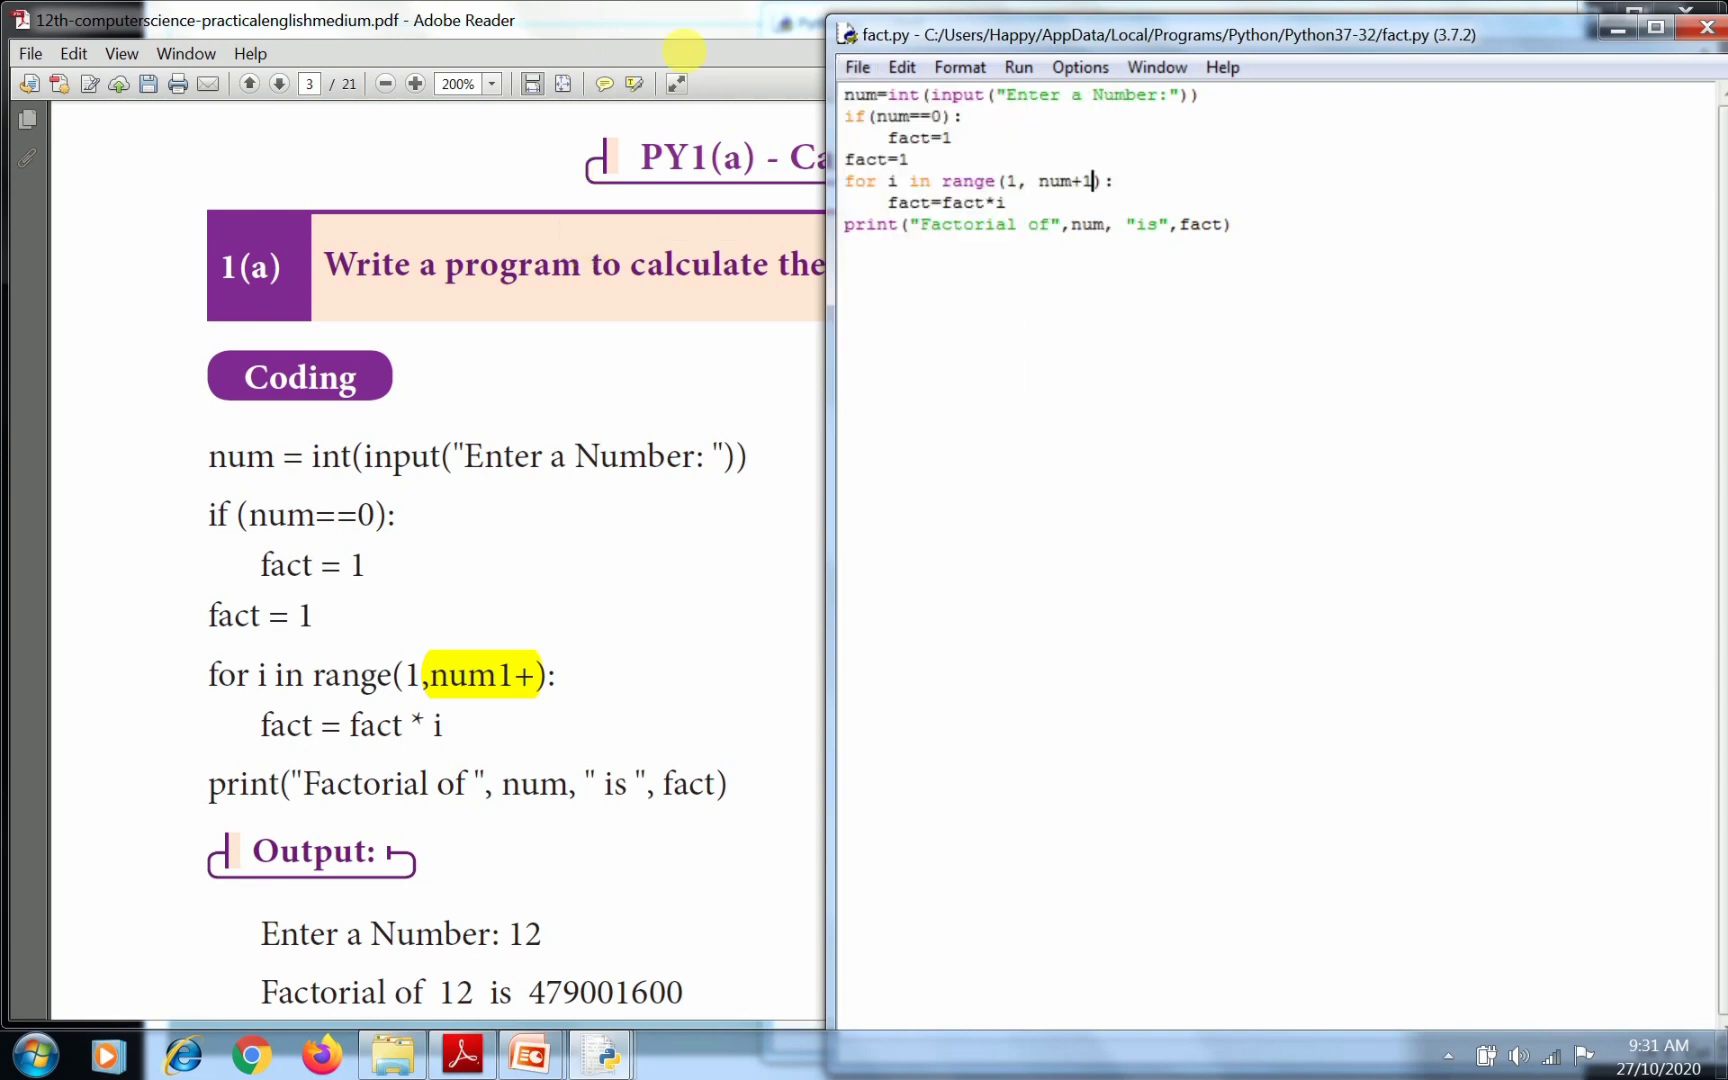
click(1018, 68)
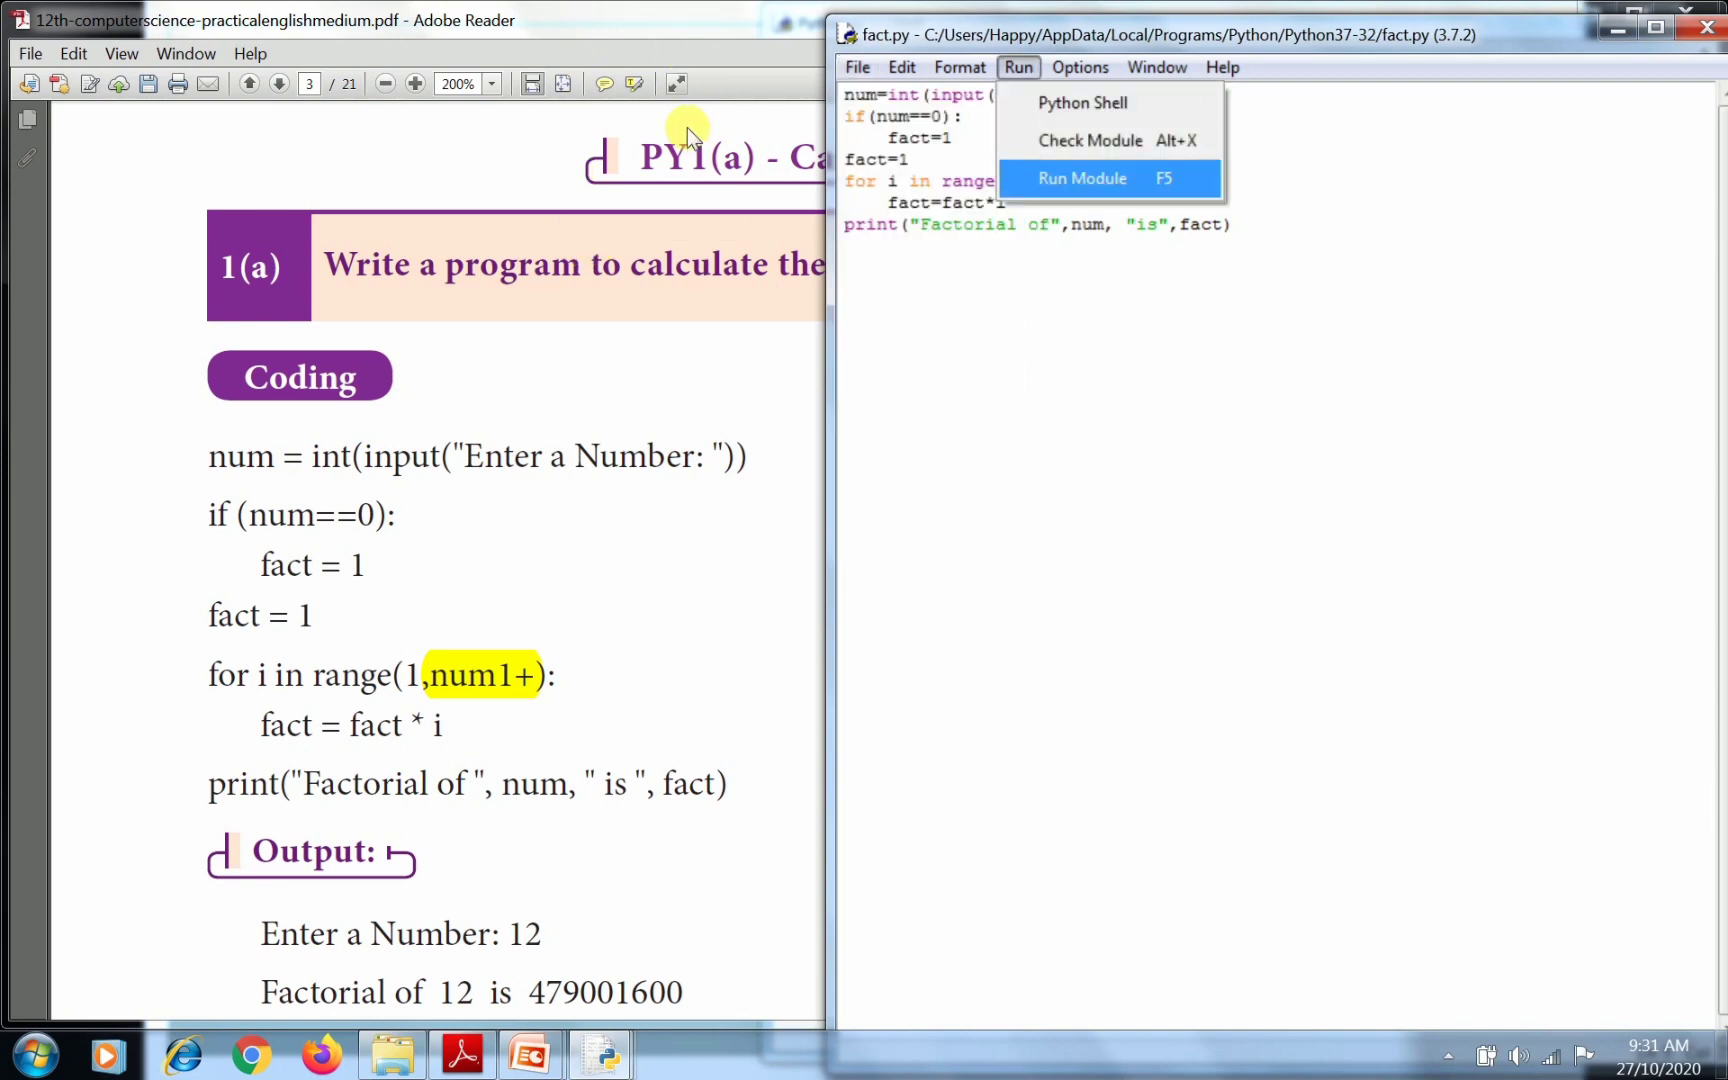
Run the corrected fact.py and enter 12, printing Factorial of 12 is 479001600.
click(1082, 178)
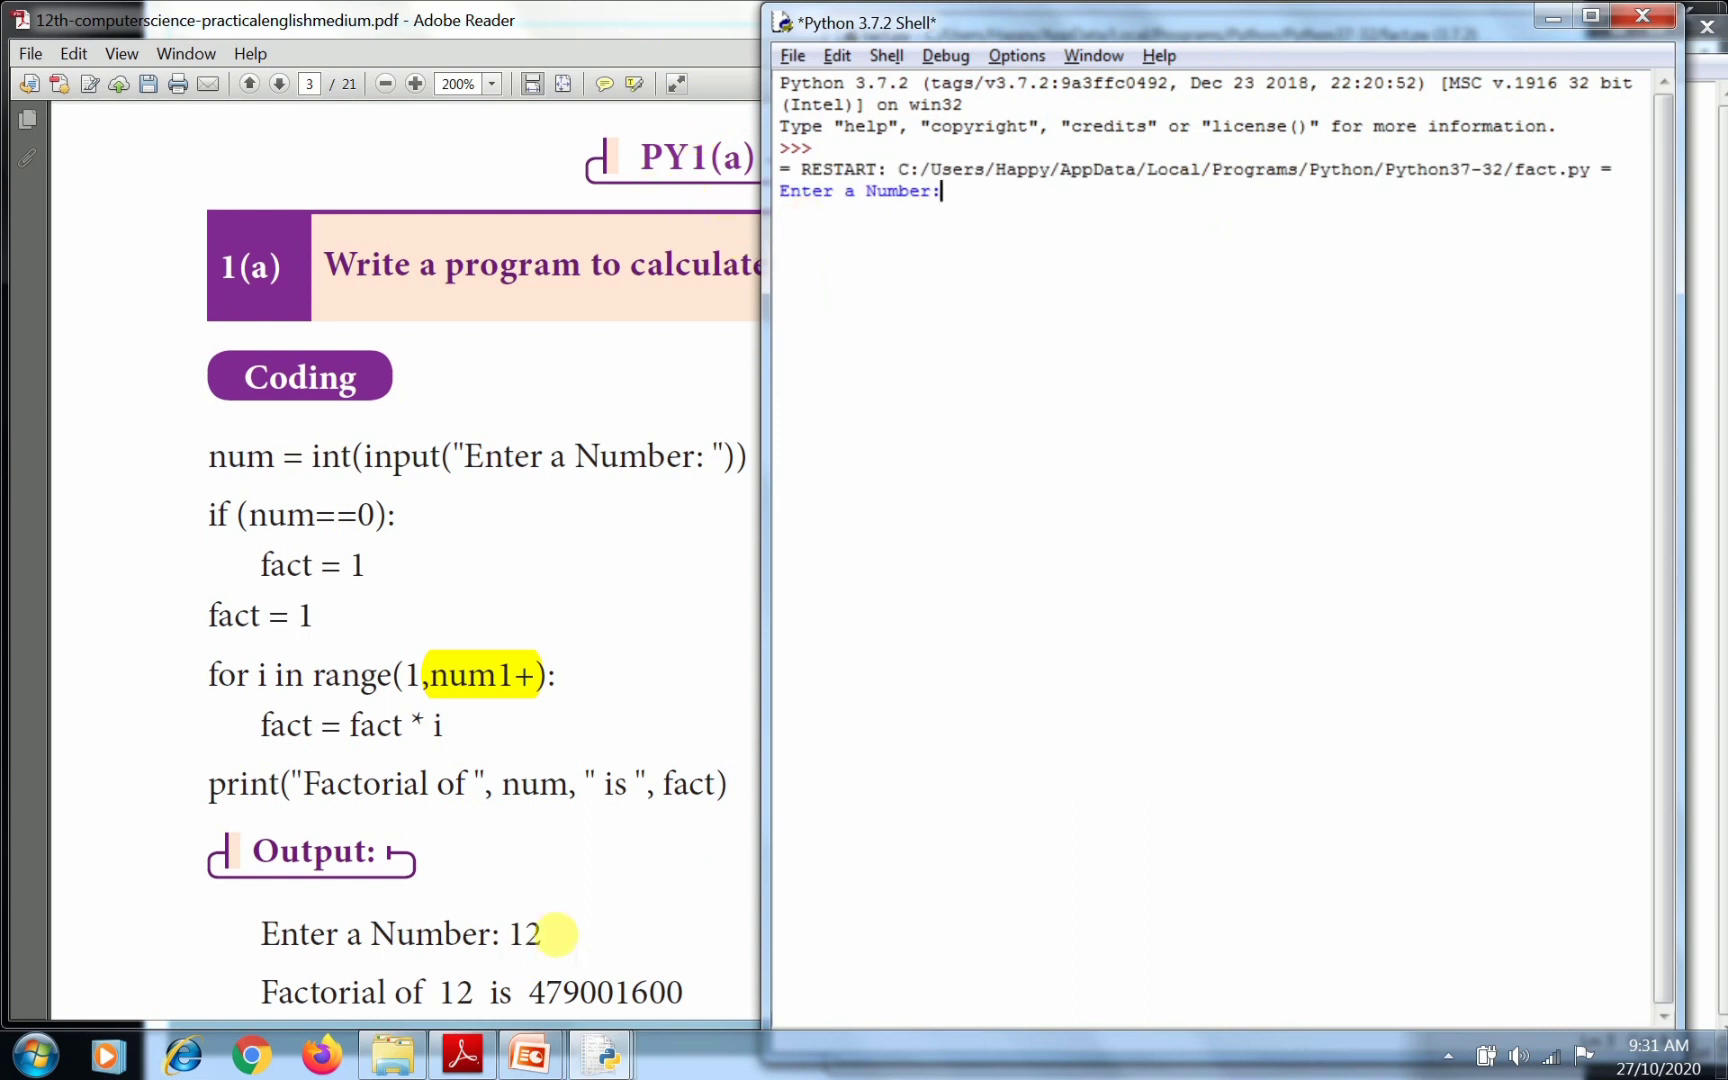
text(12)
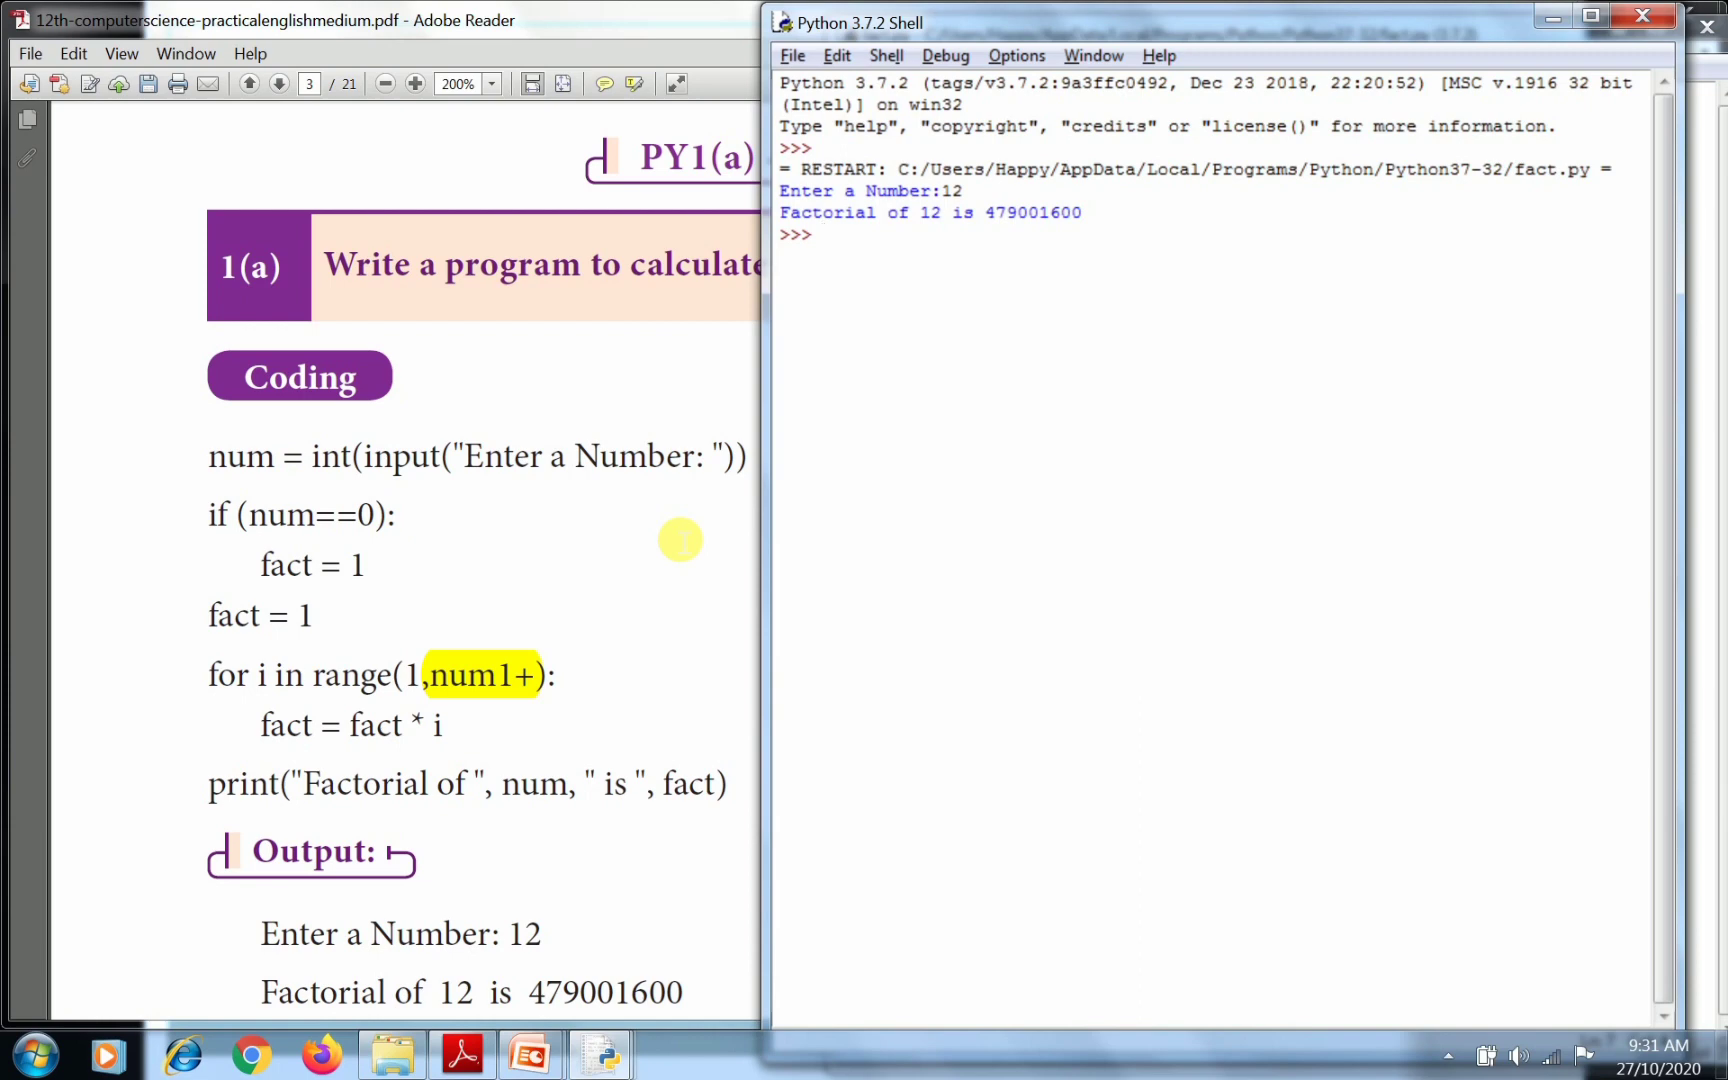
mouse_move(1118, 220)
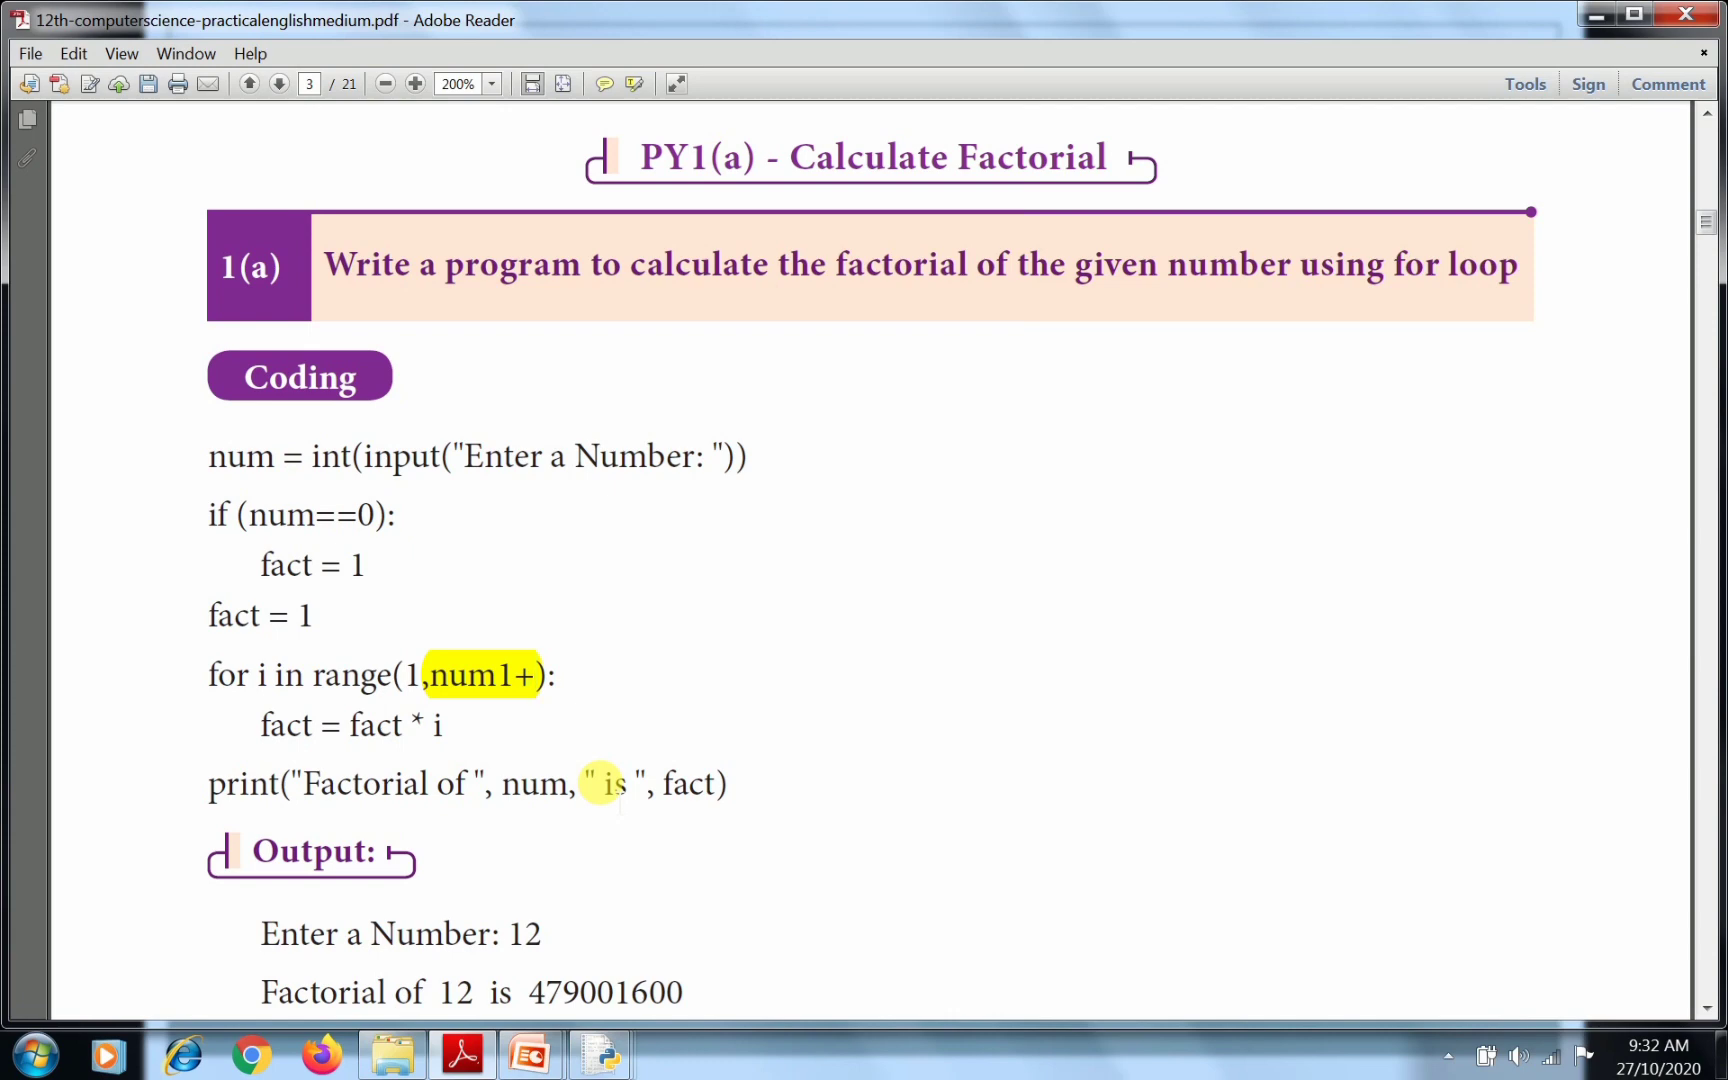
Scroll the PDF down to the PY1(b) Sum of Series code and its n=4 sample output.
scroll(down, 3)
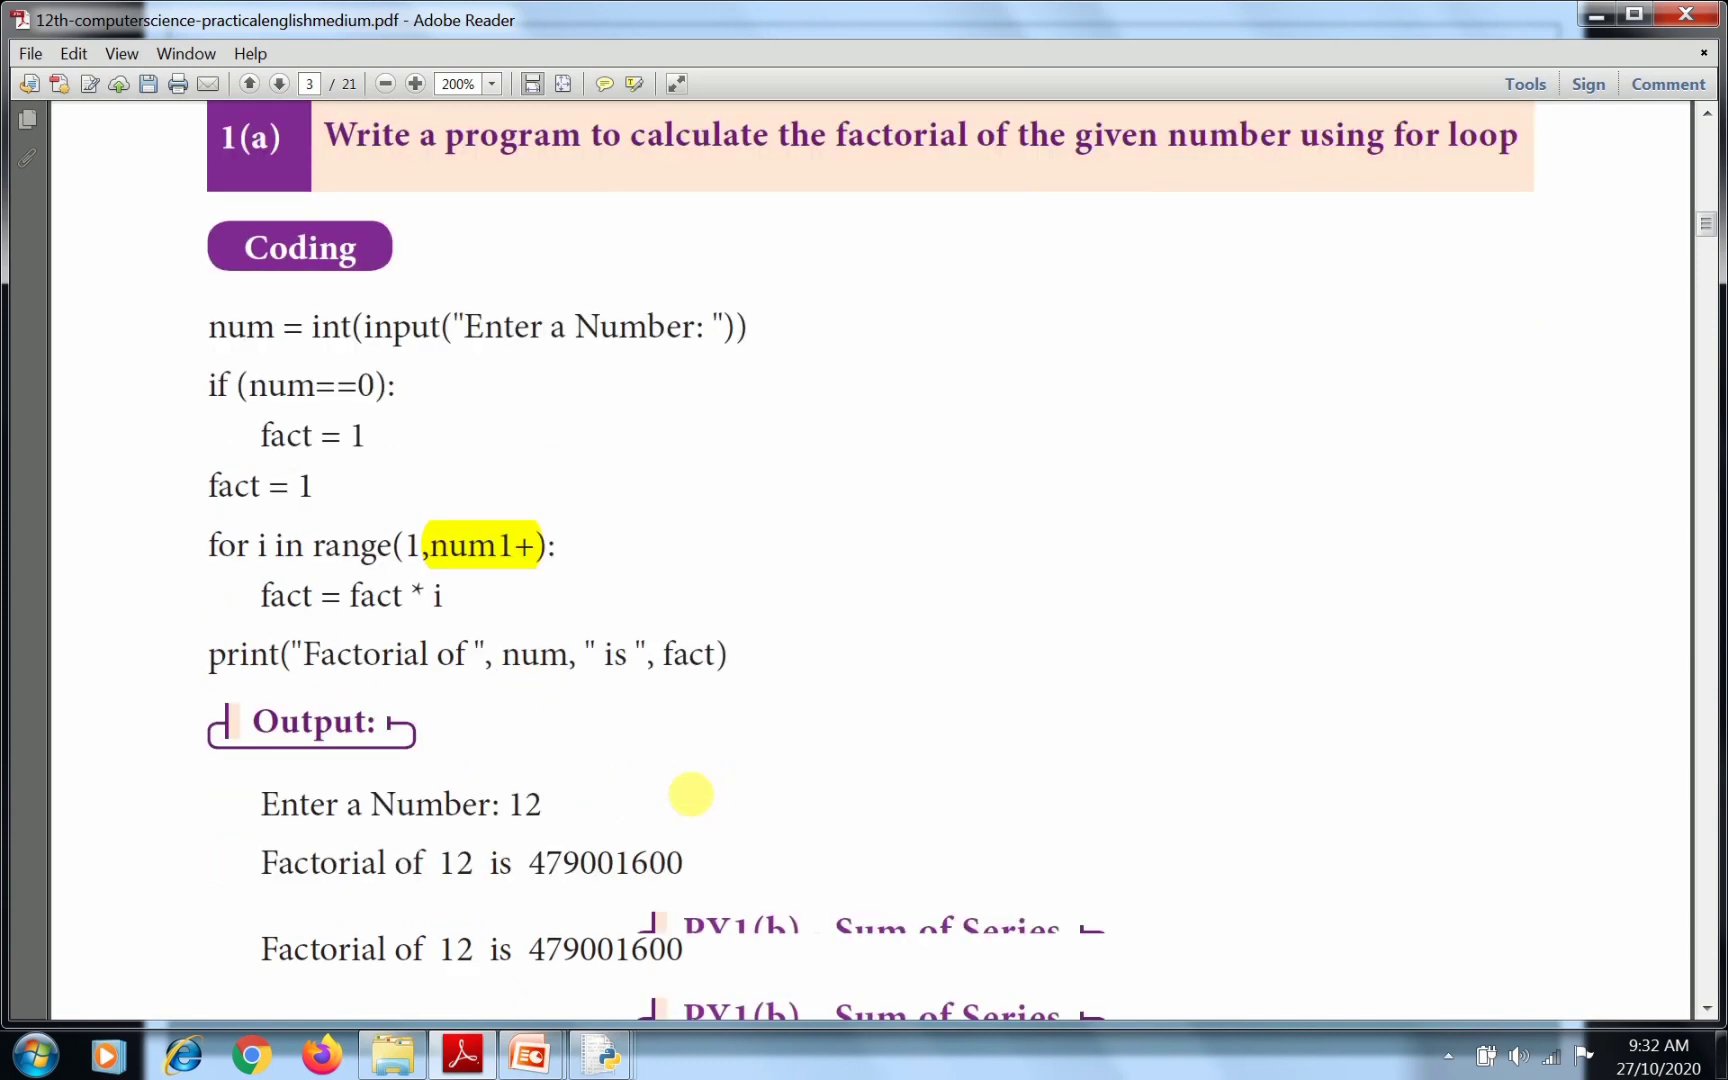
scroll(down, 3)
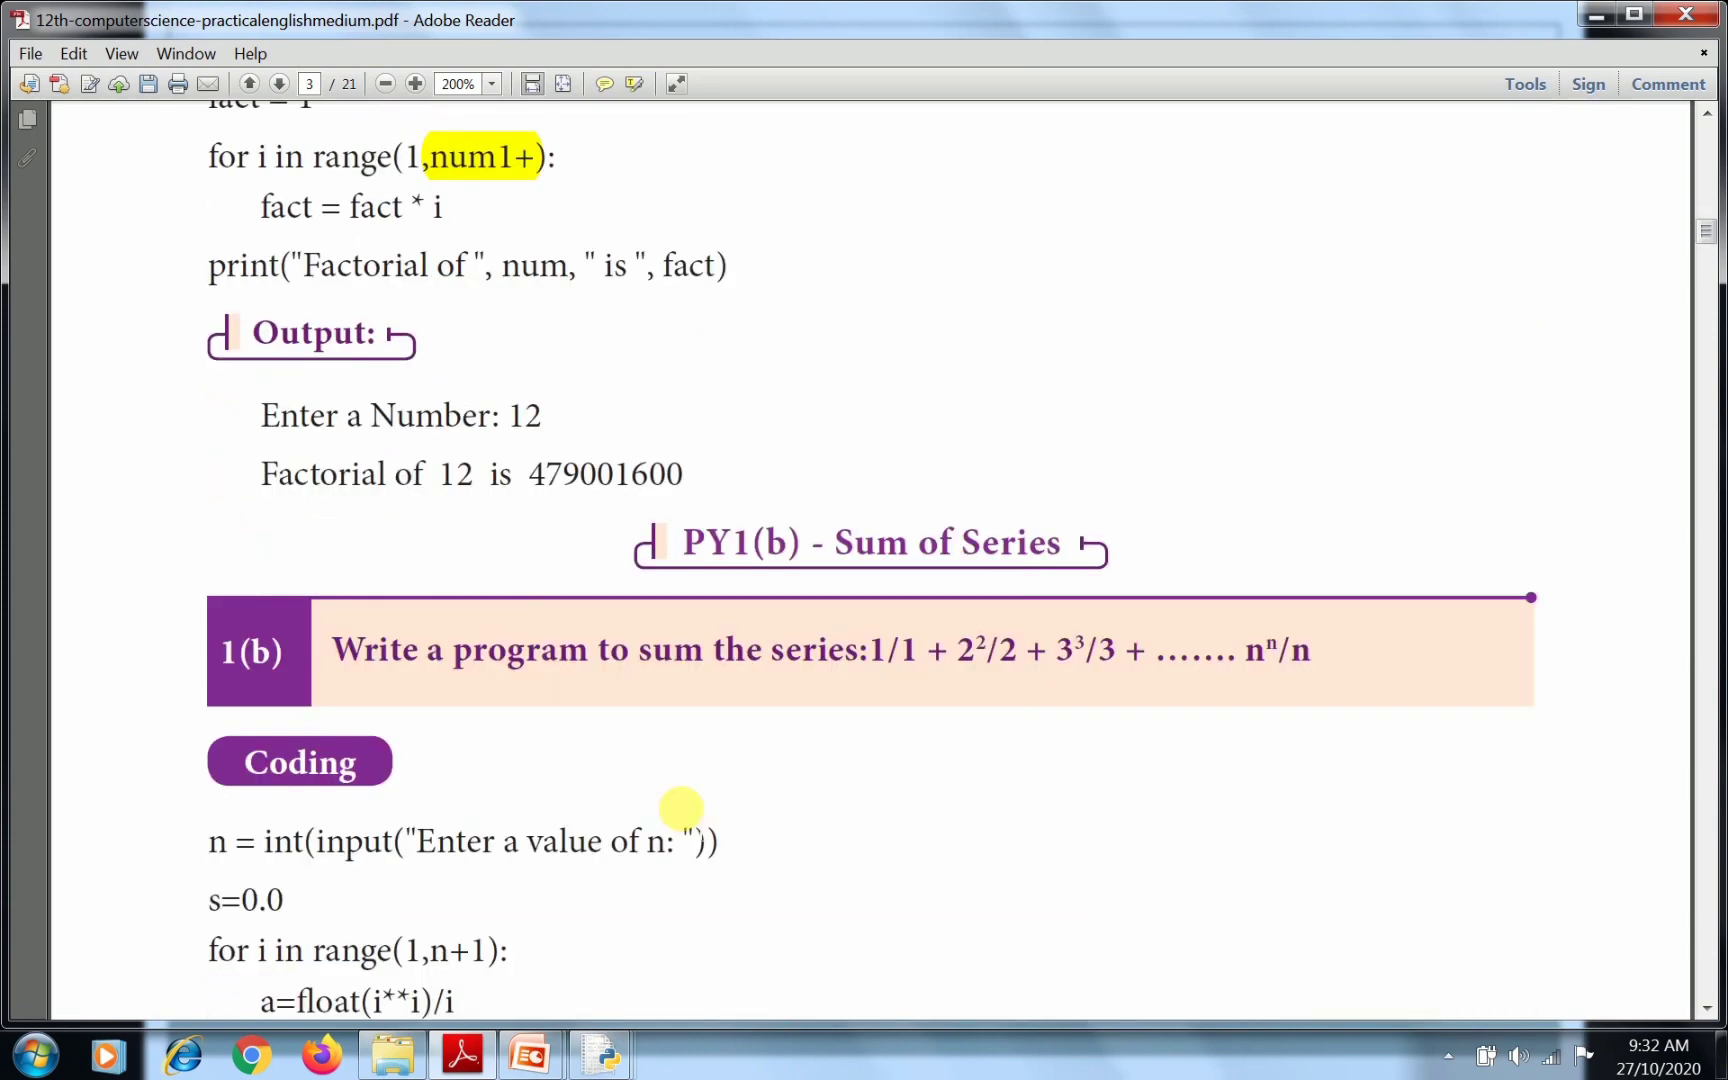
scroll(down, 3)
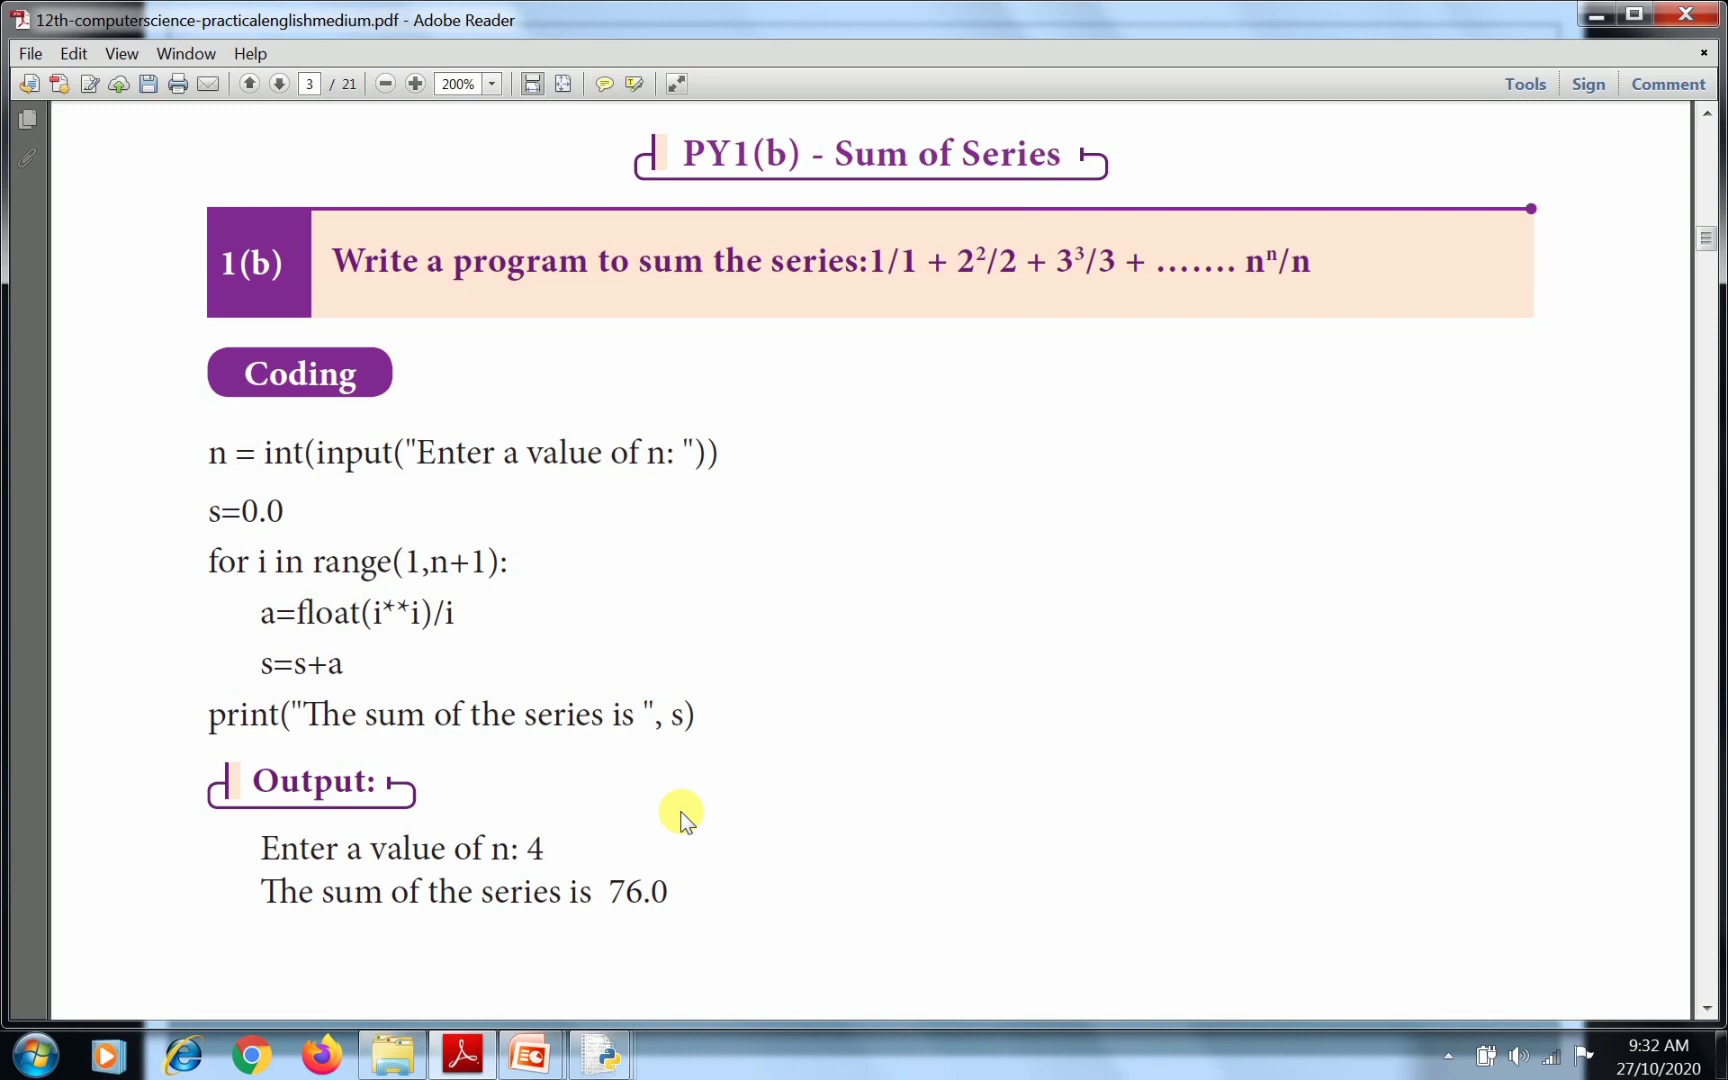
mouse_move(534, 482)
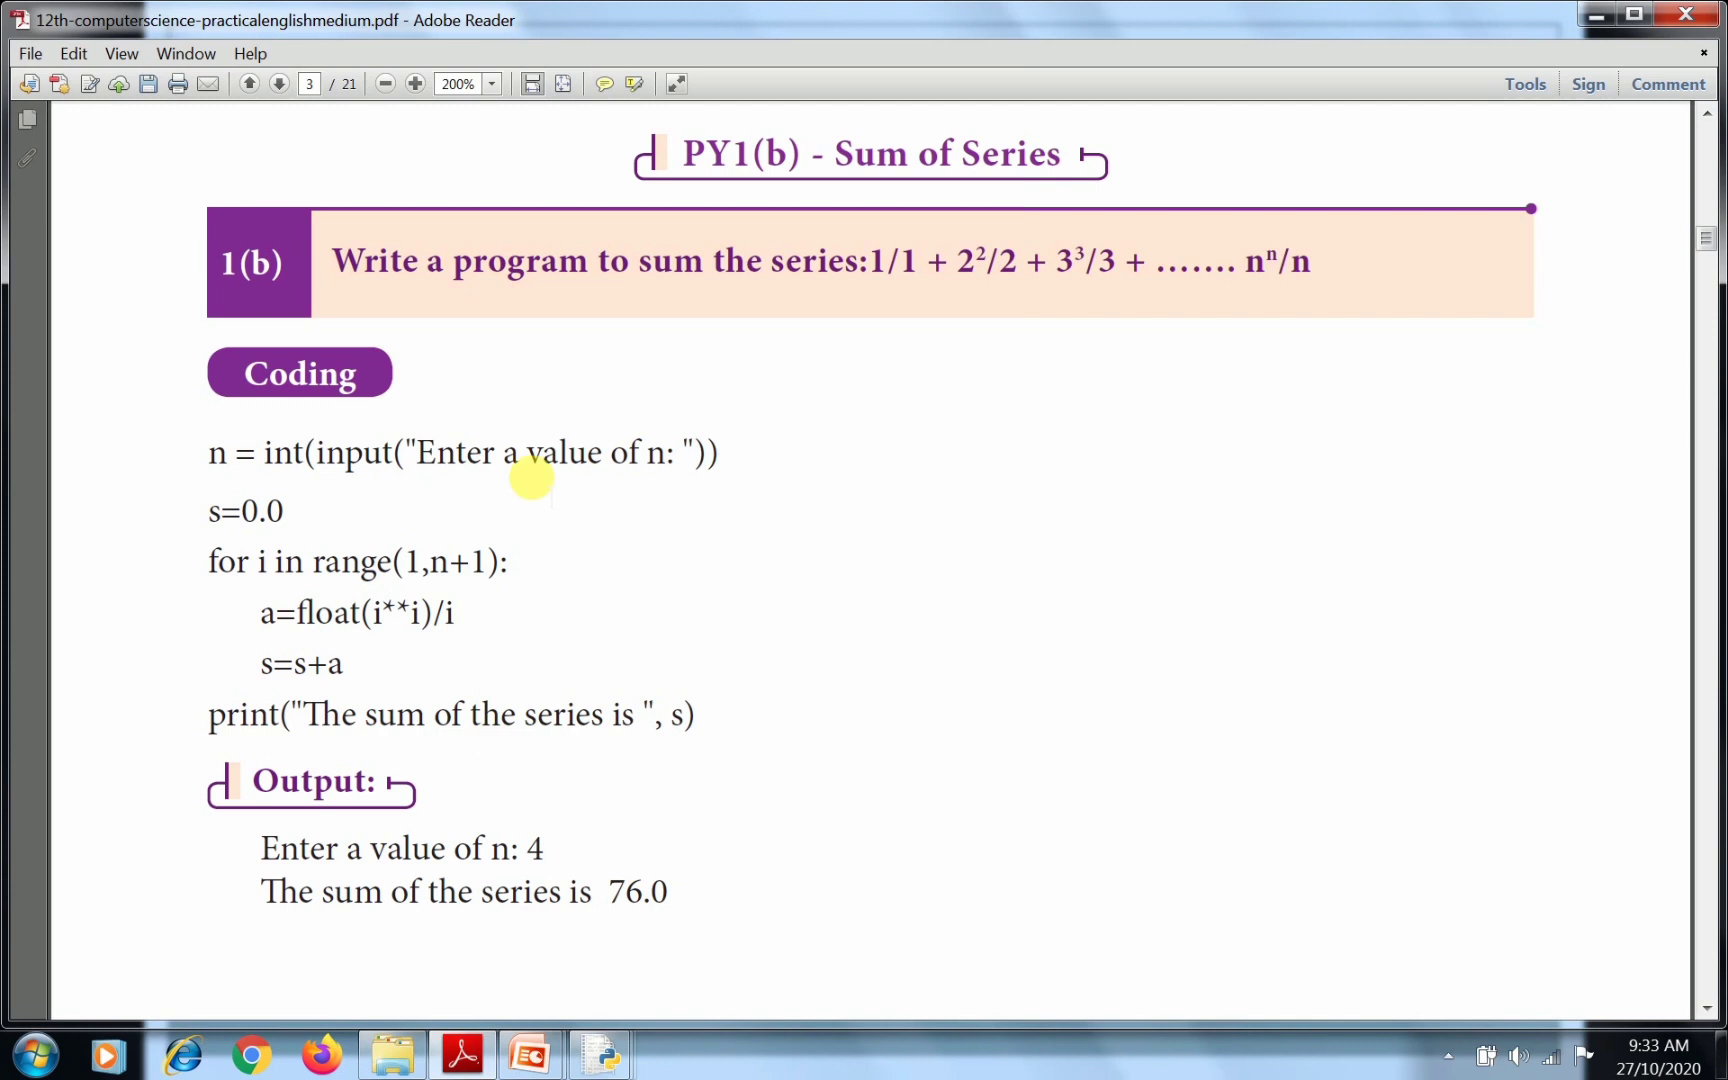
mouse_move(336, 526)
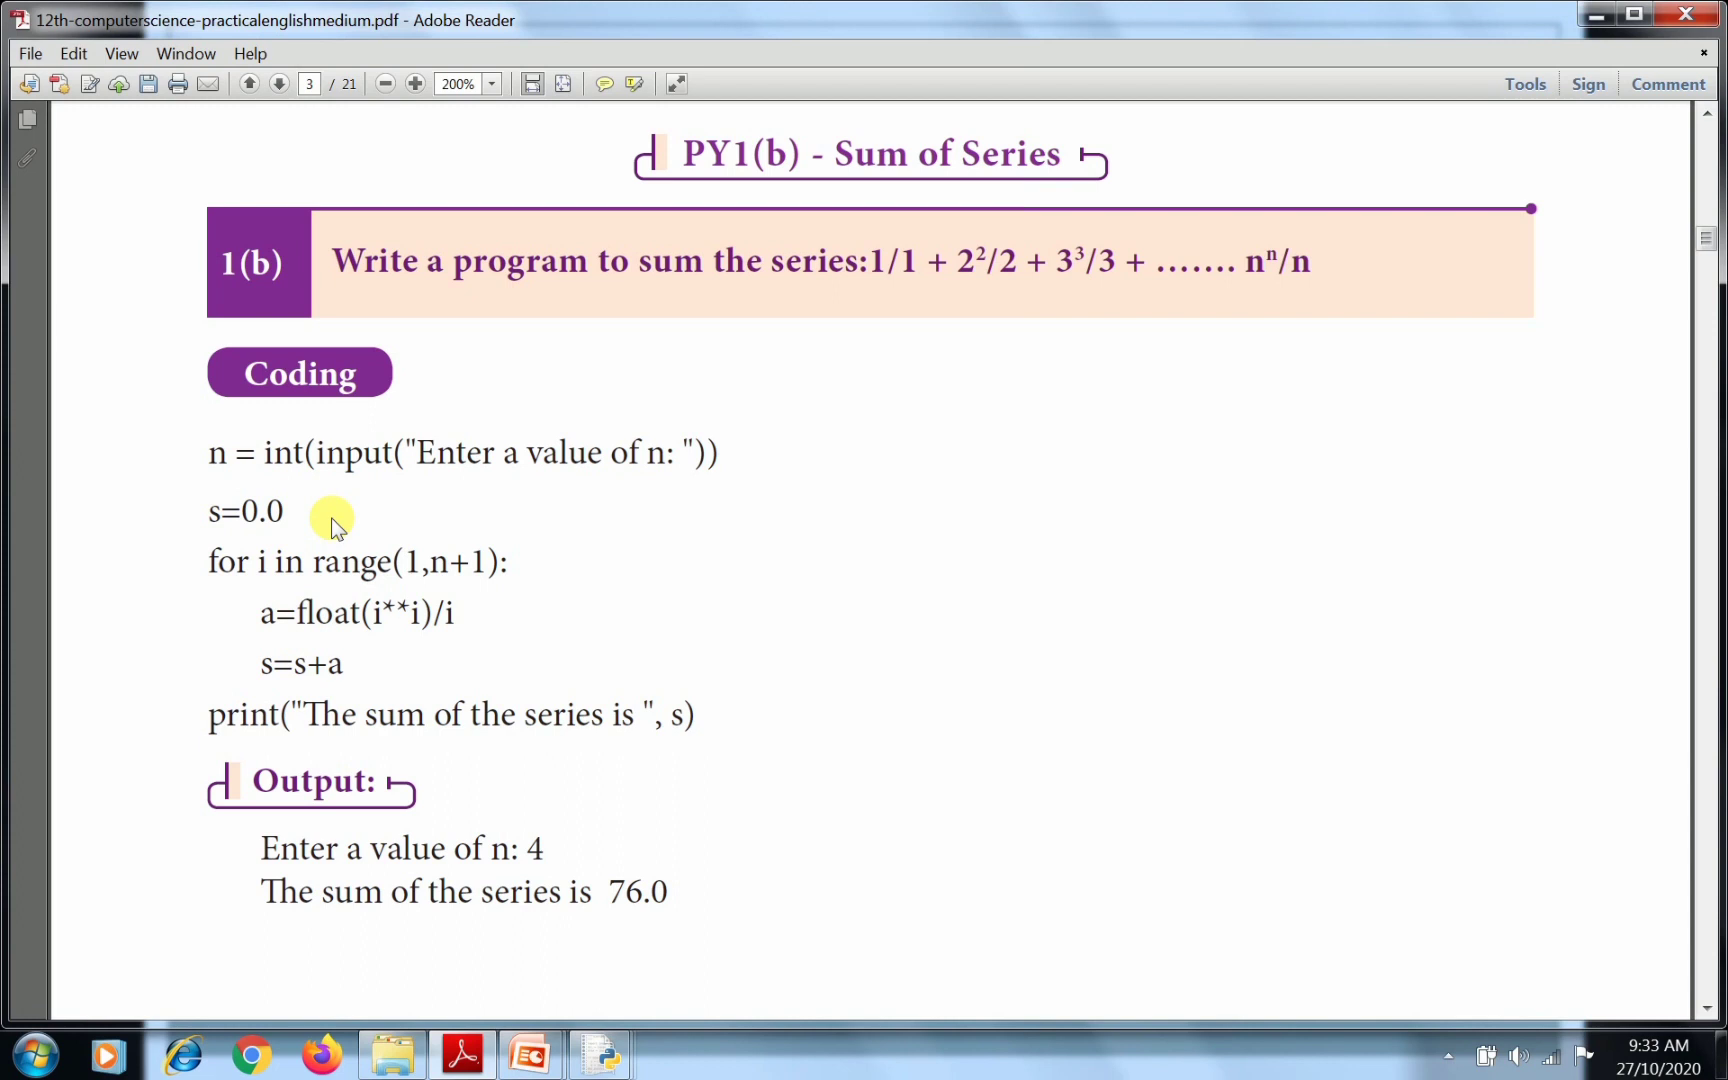
mouse_move(396, 580)
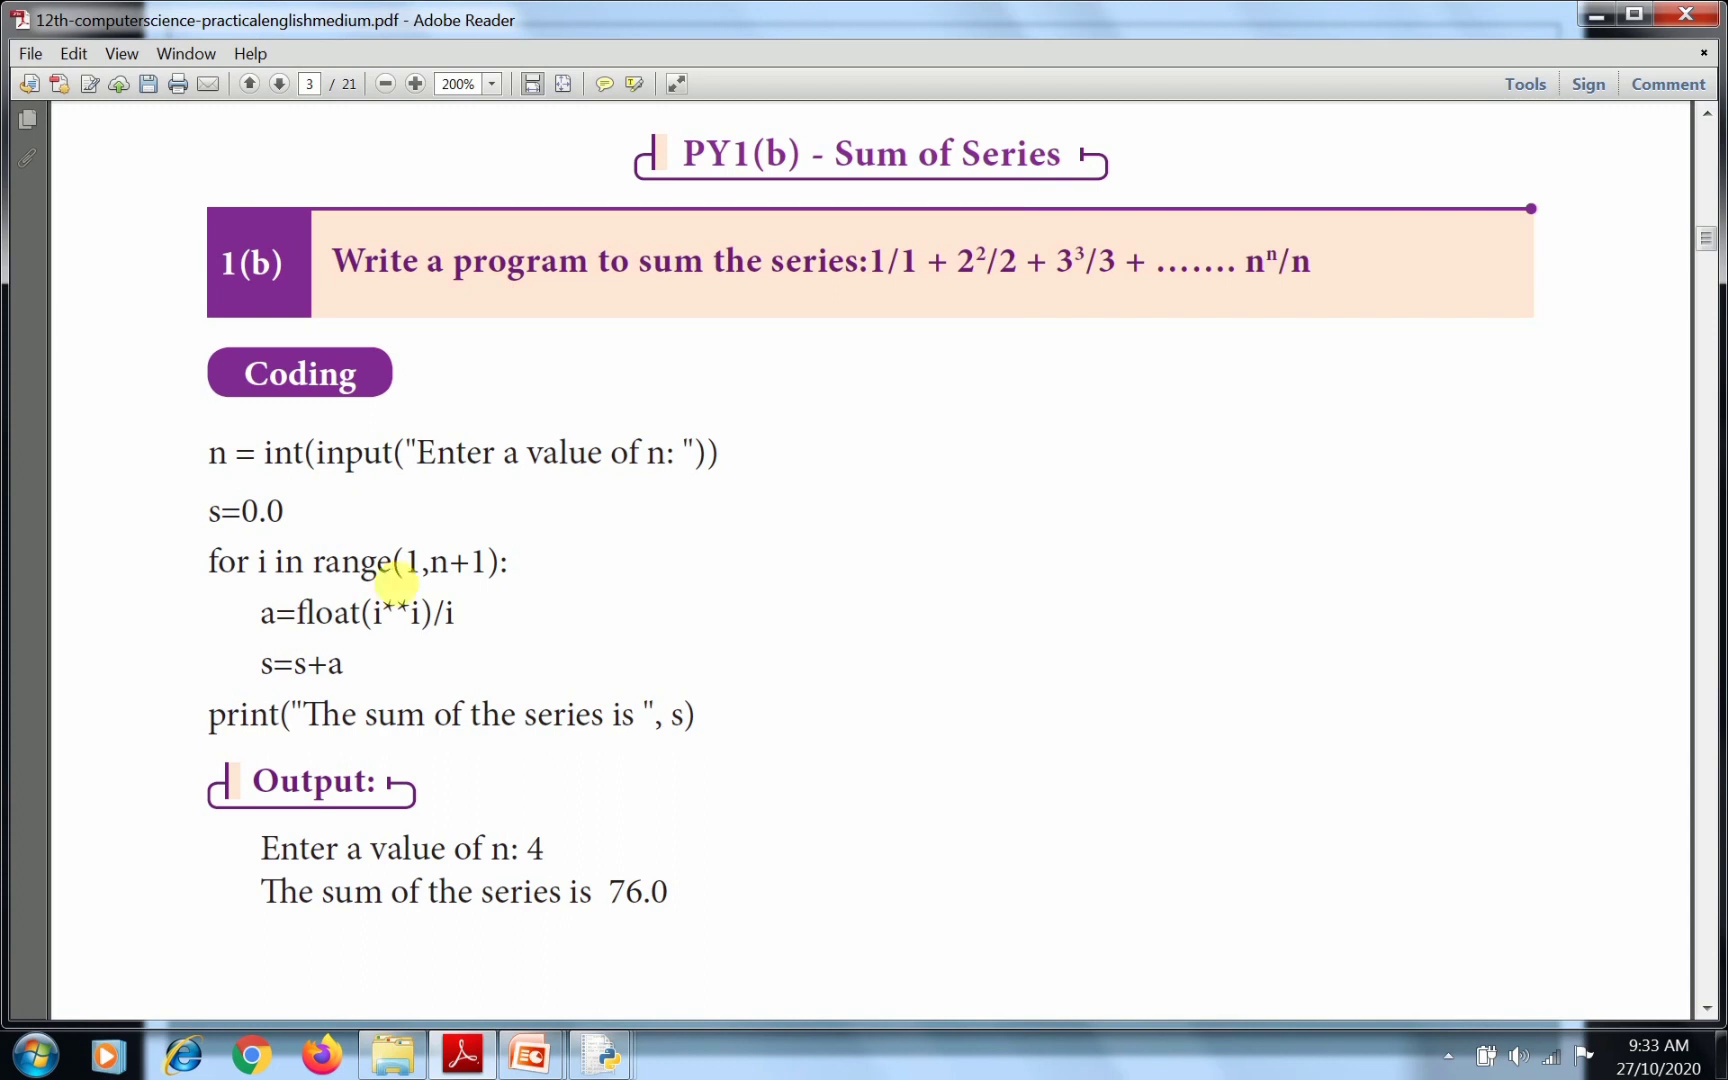
mouse_move(438, 588)
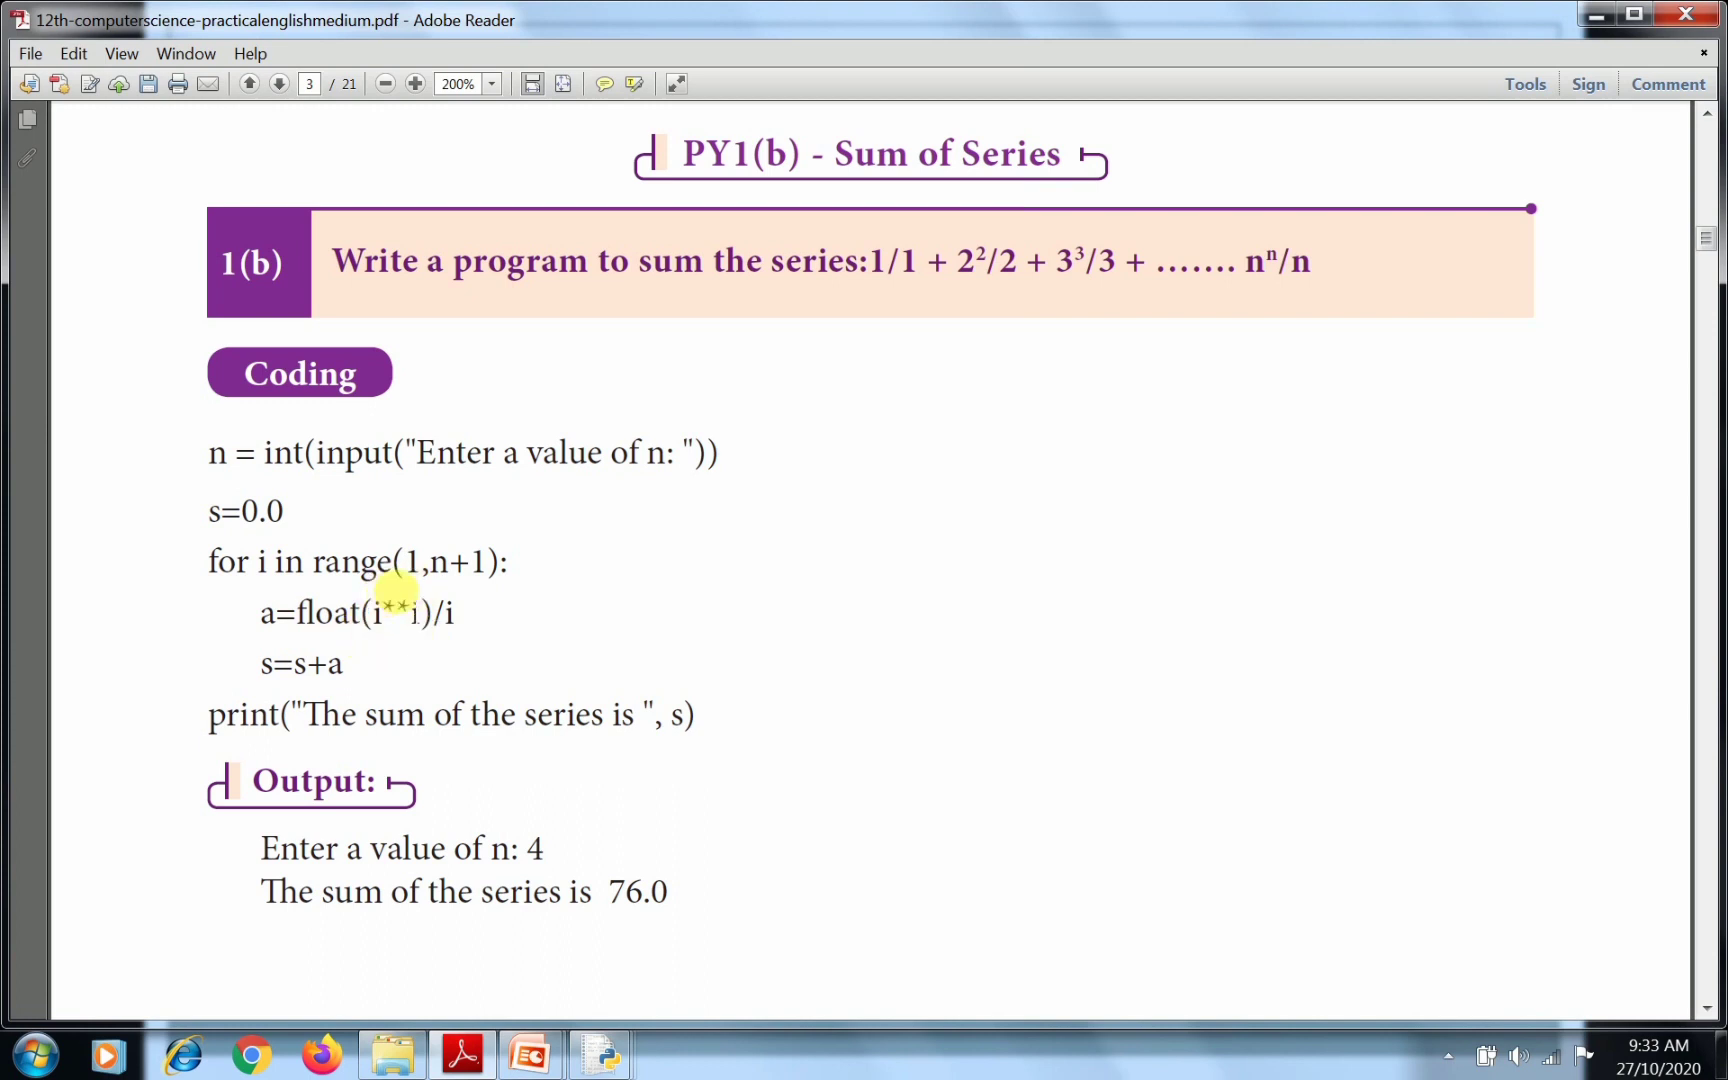
mouse_move(482, 646)
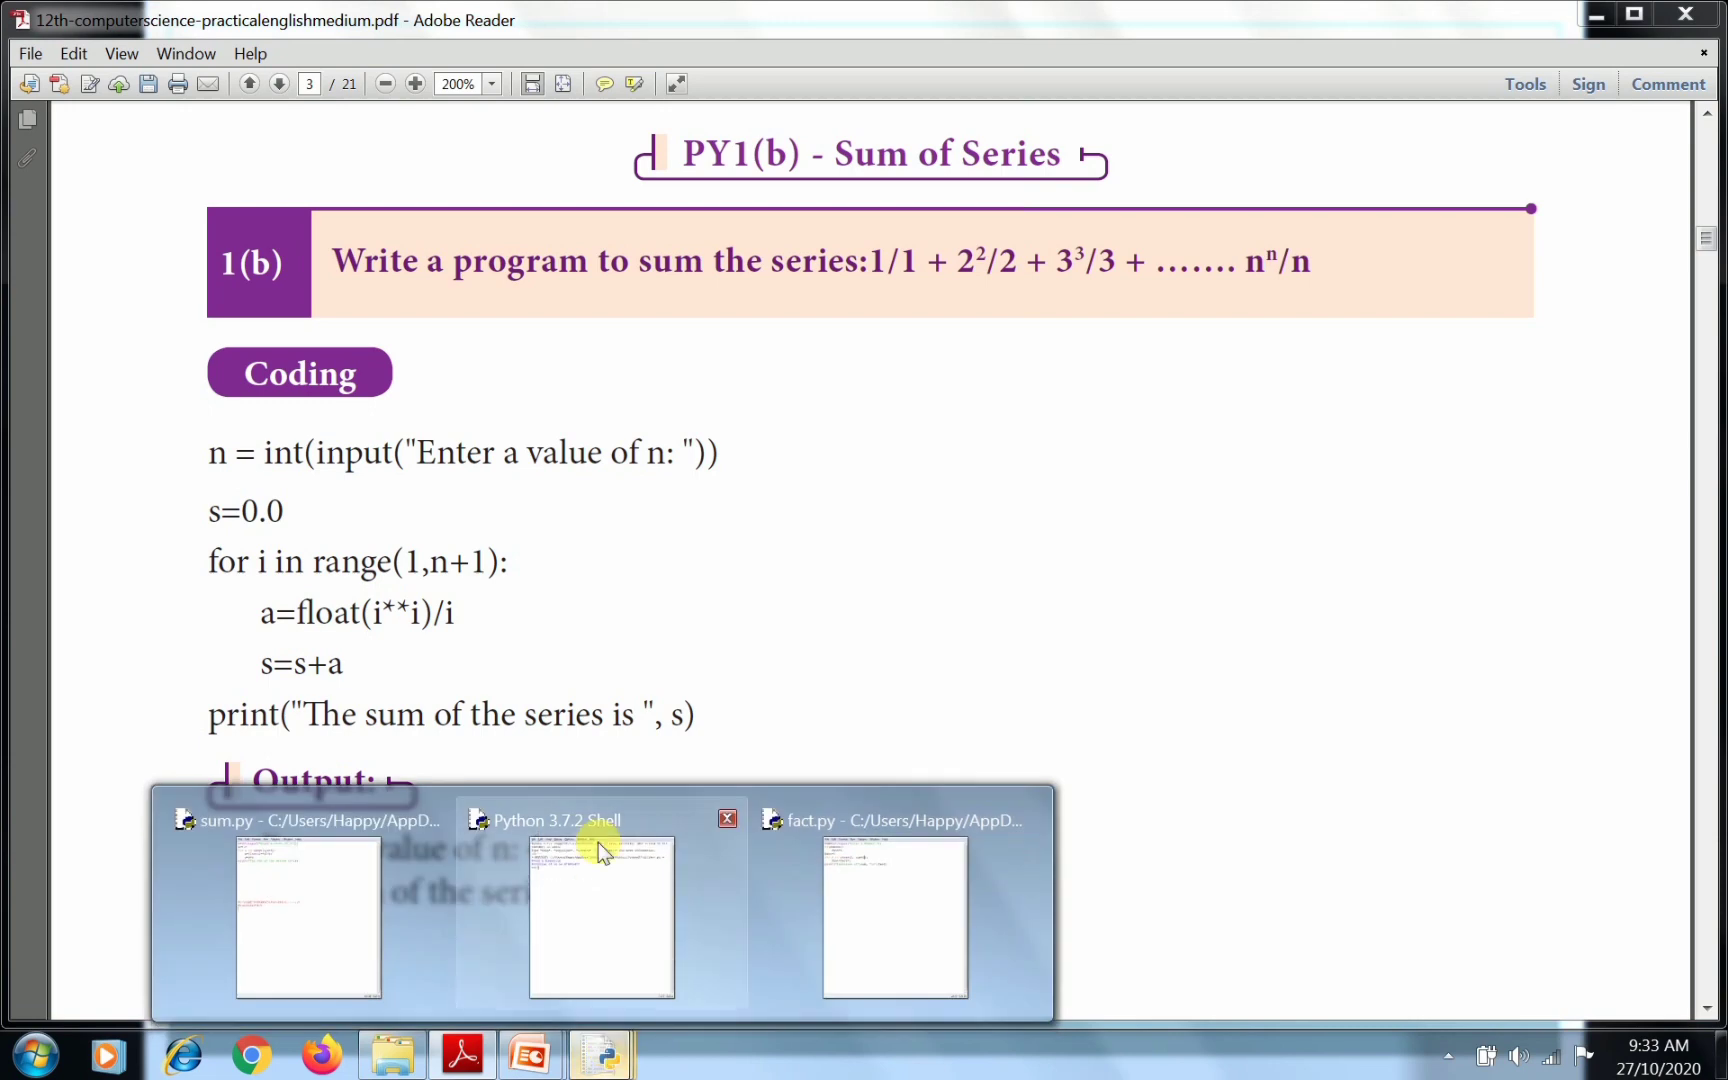
Write line 1 as n=int(input("Enter a vaalue of n:") in the new untitled script.
click(600, 820)
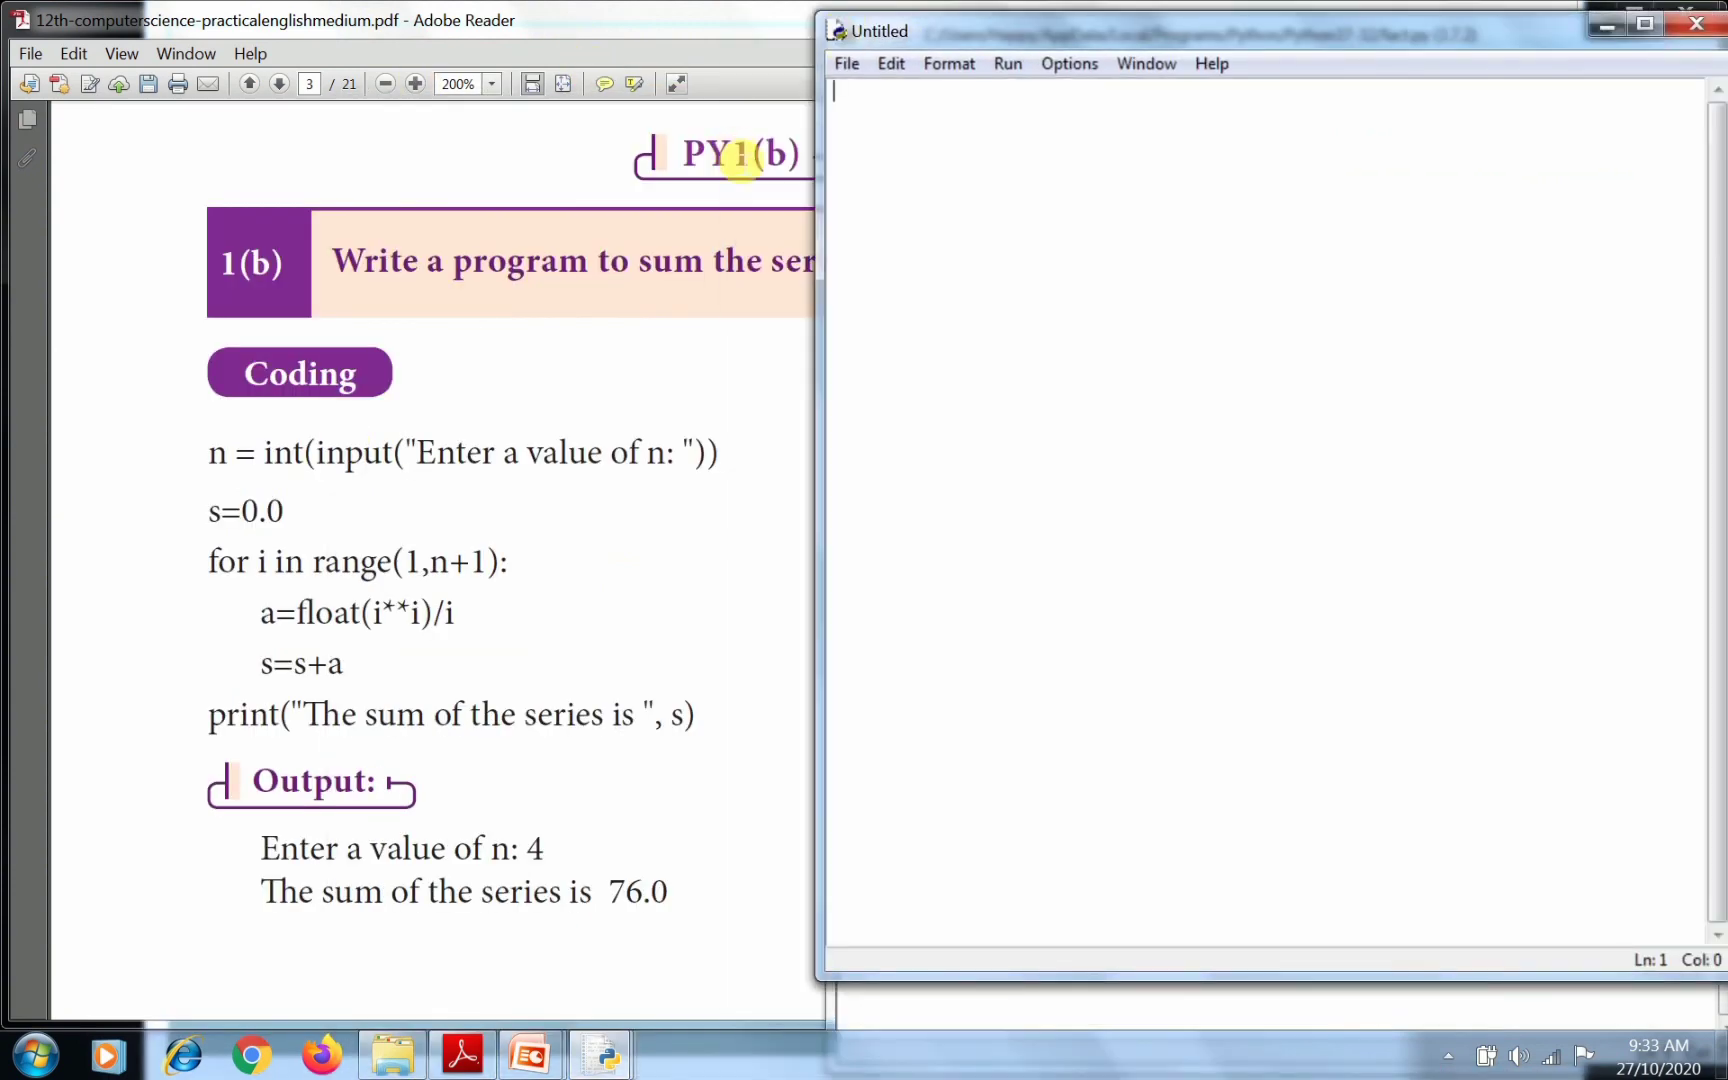
text(n=)
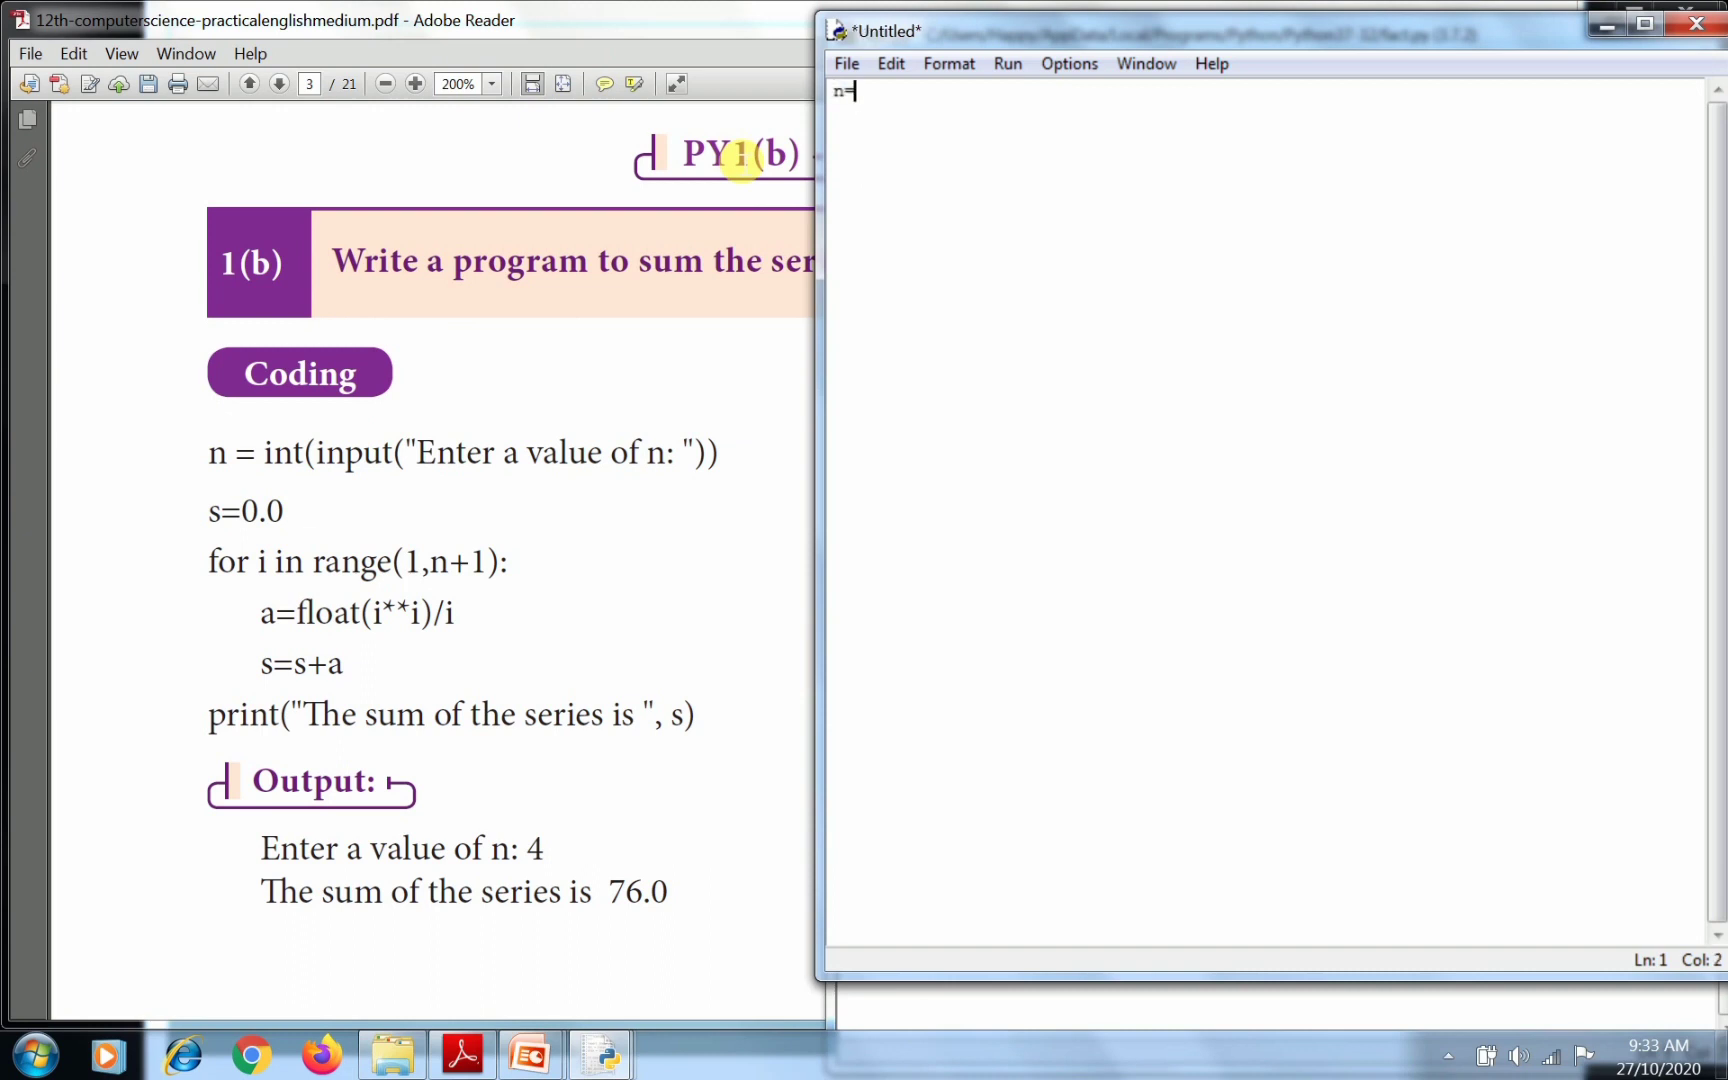
text(int()
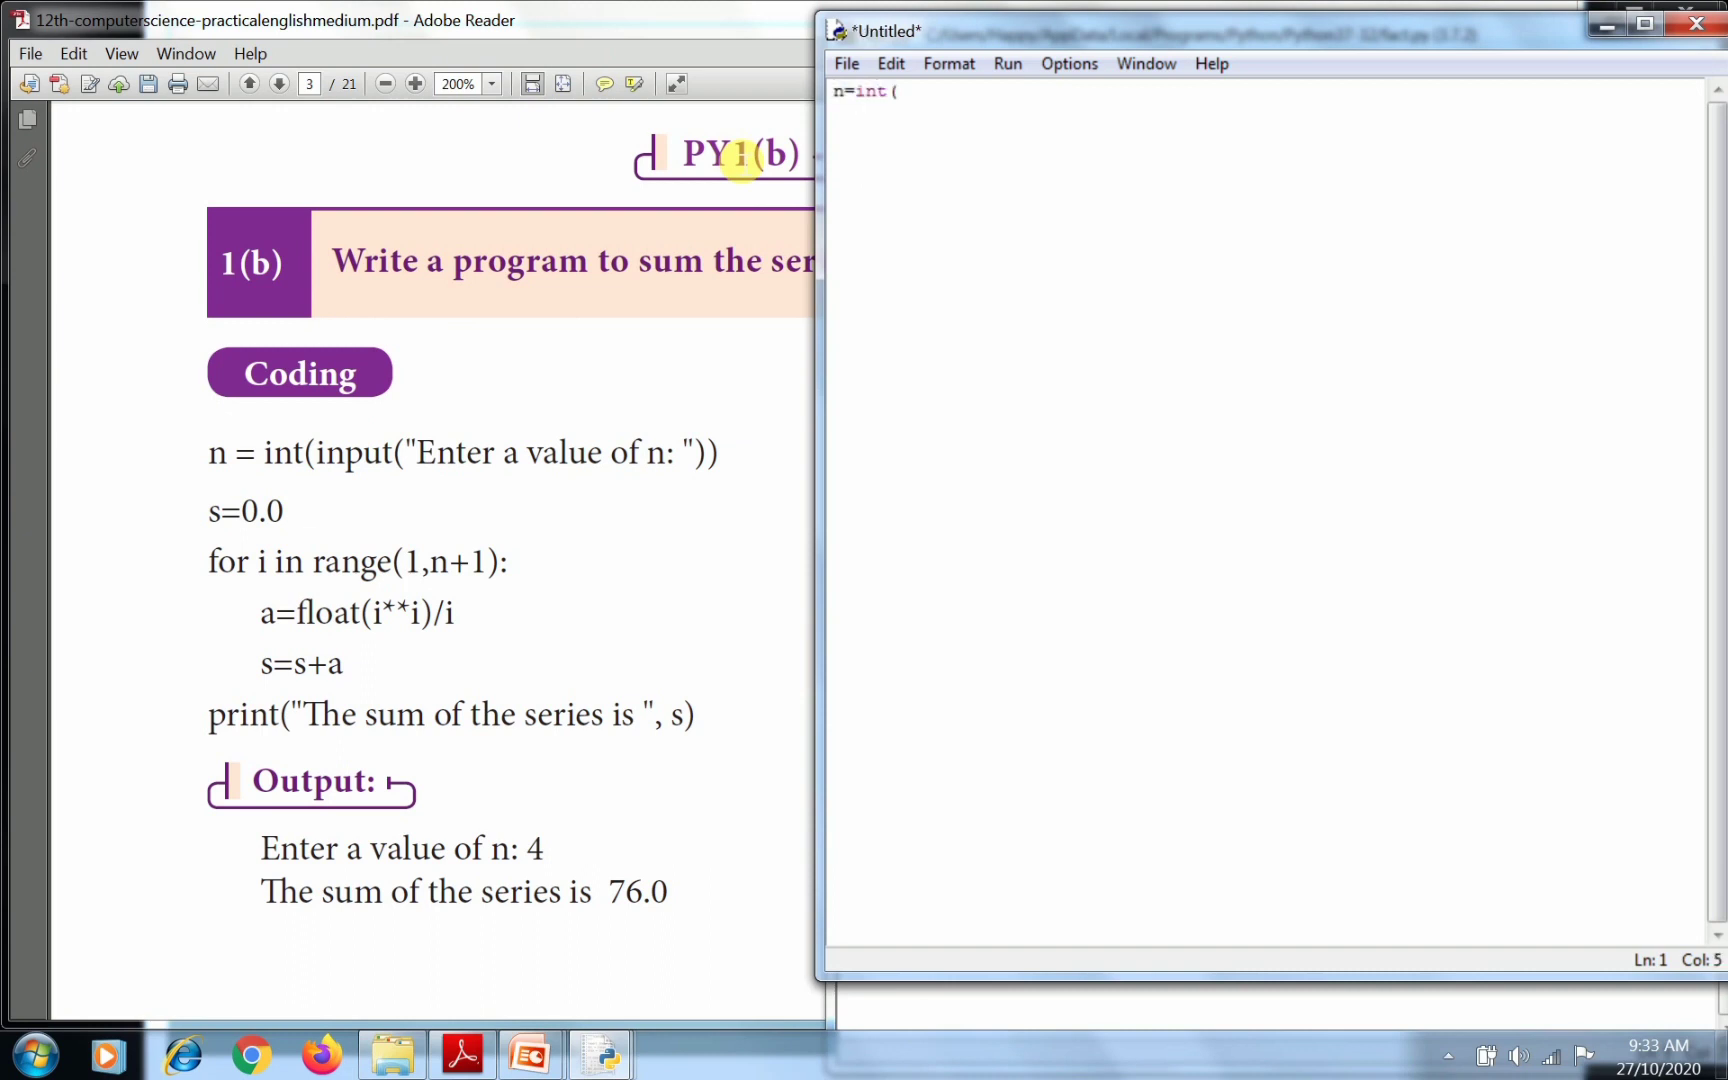
text(inp)
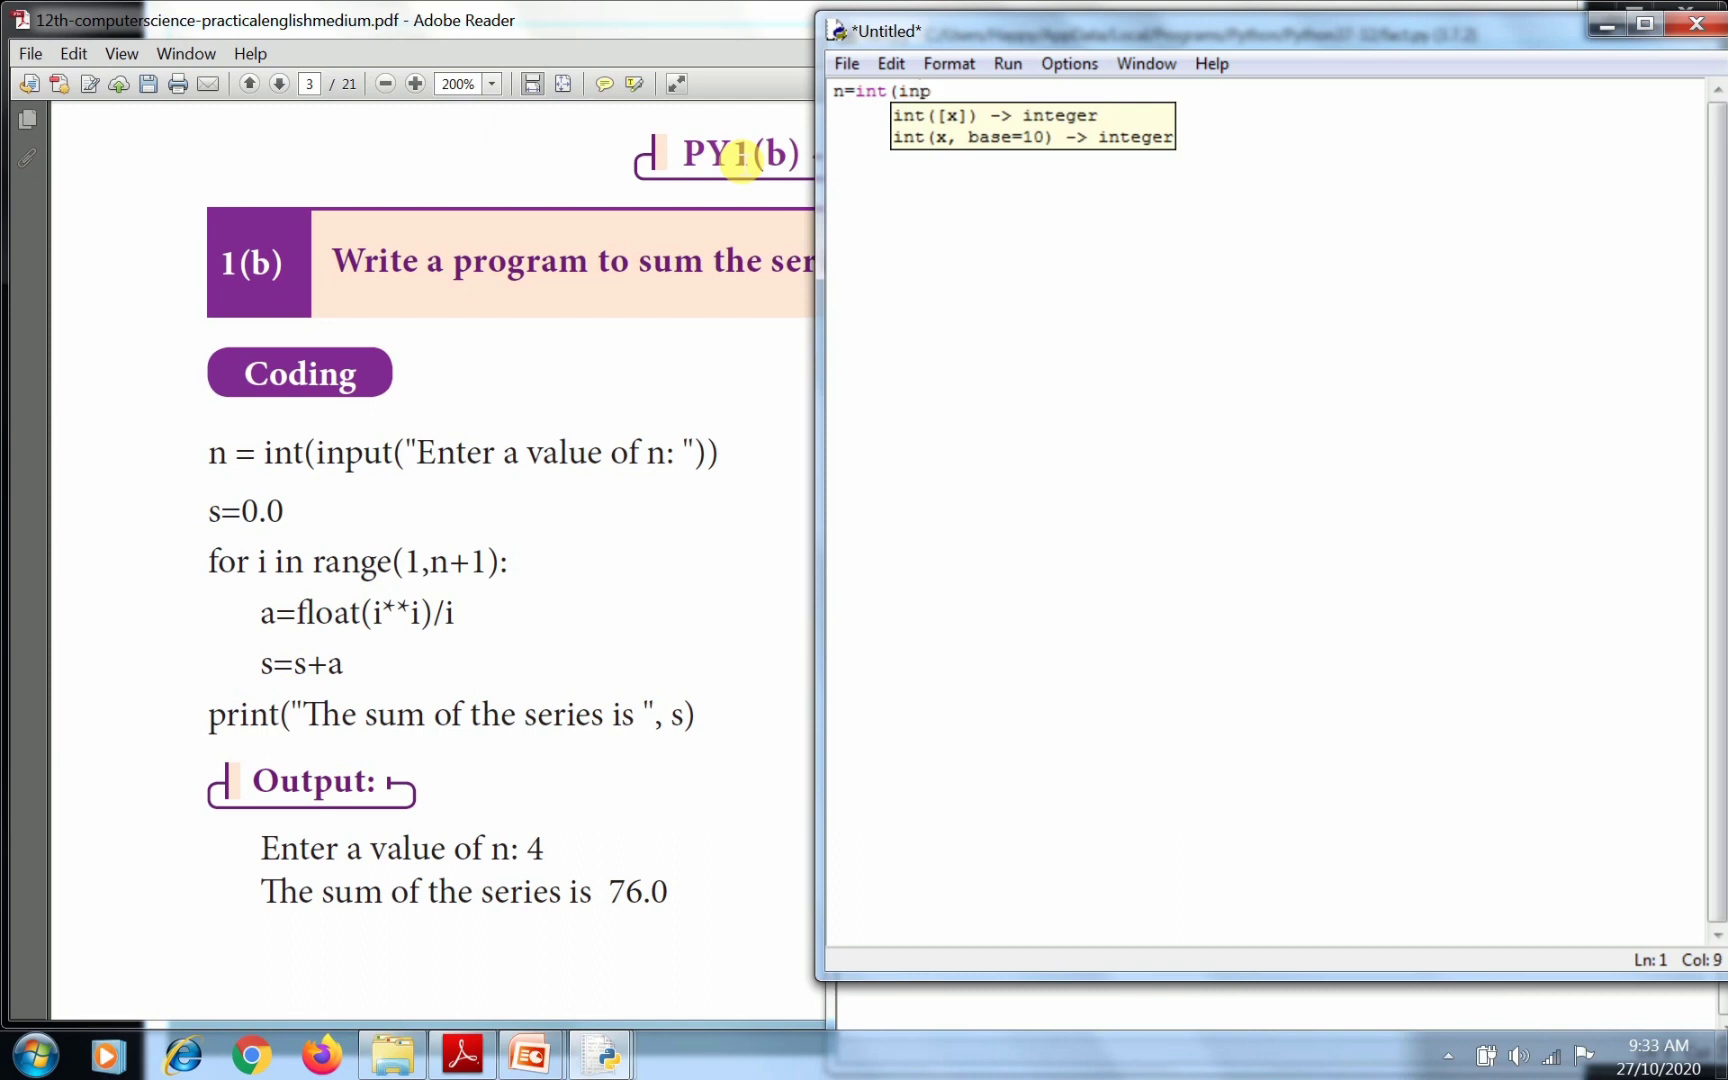
text(ut()
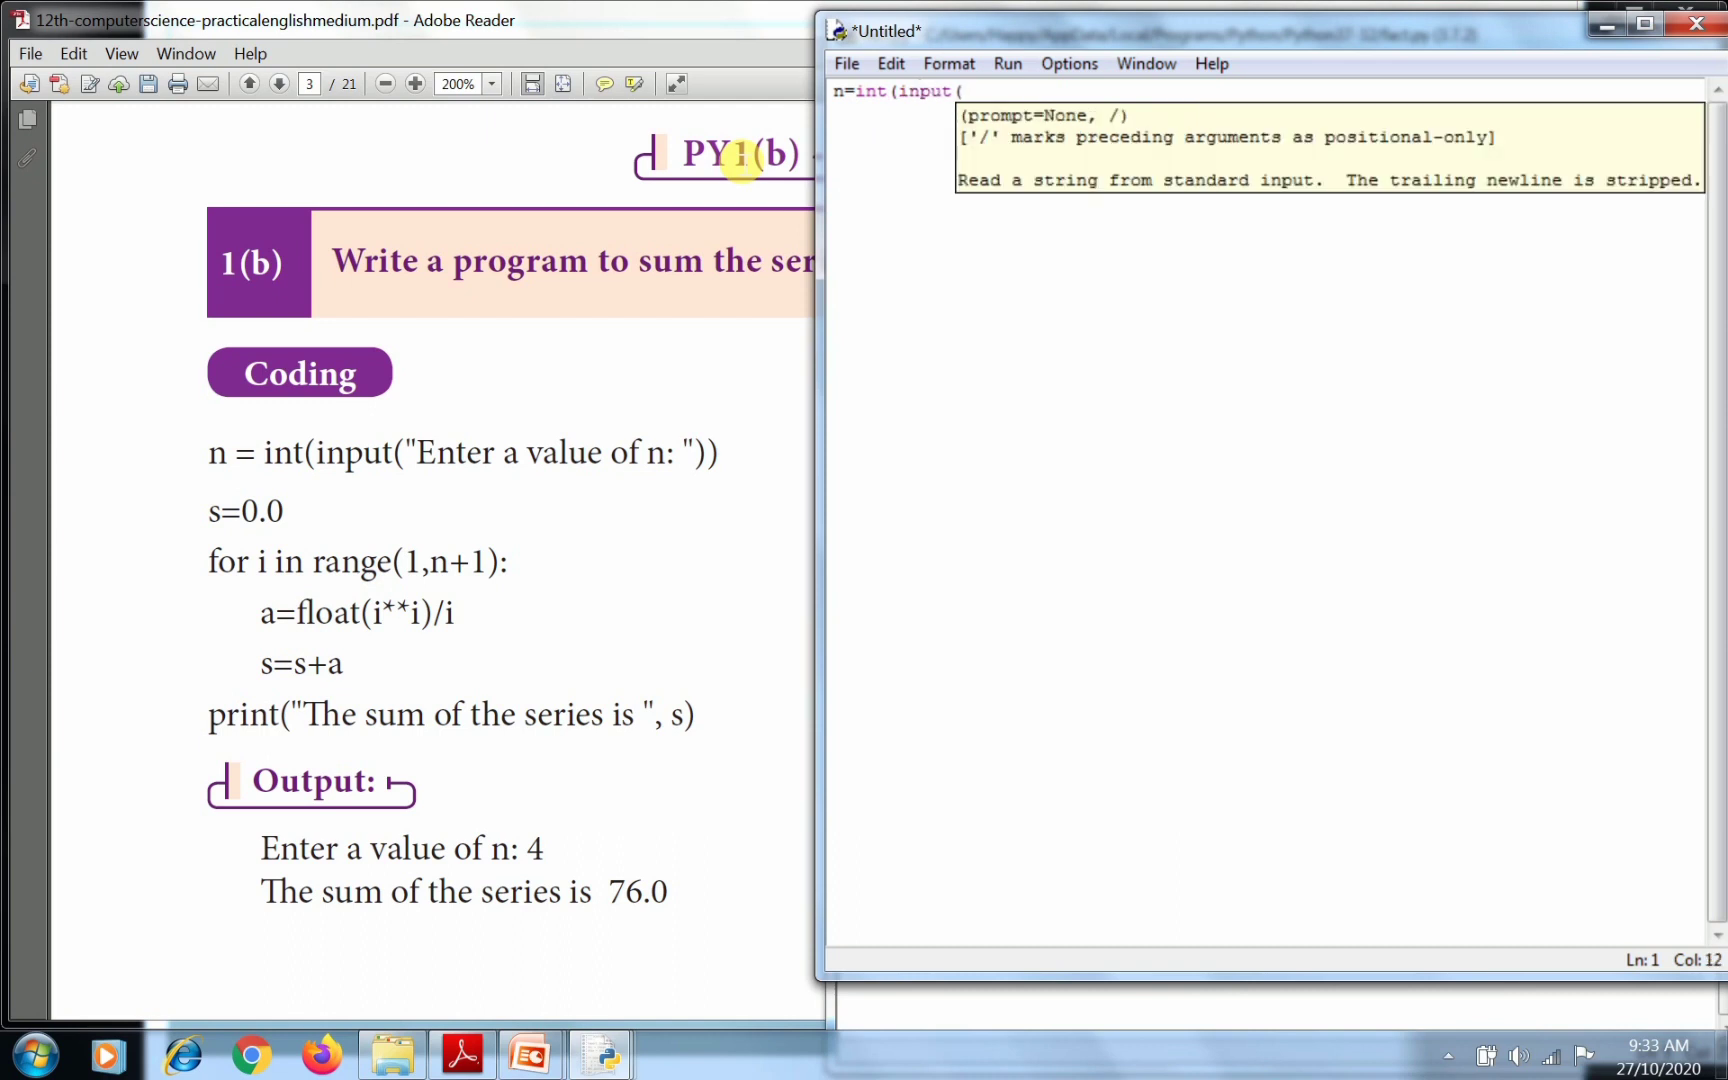
text("Enter a)
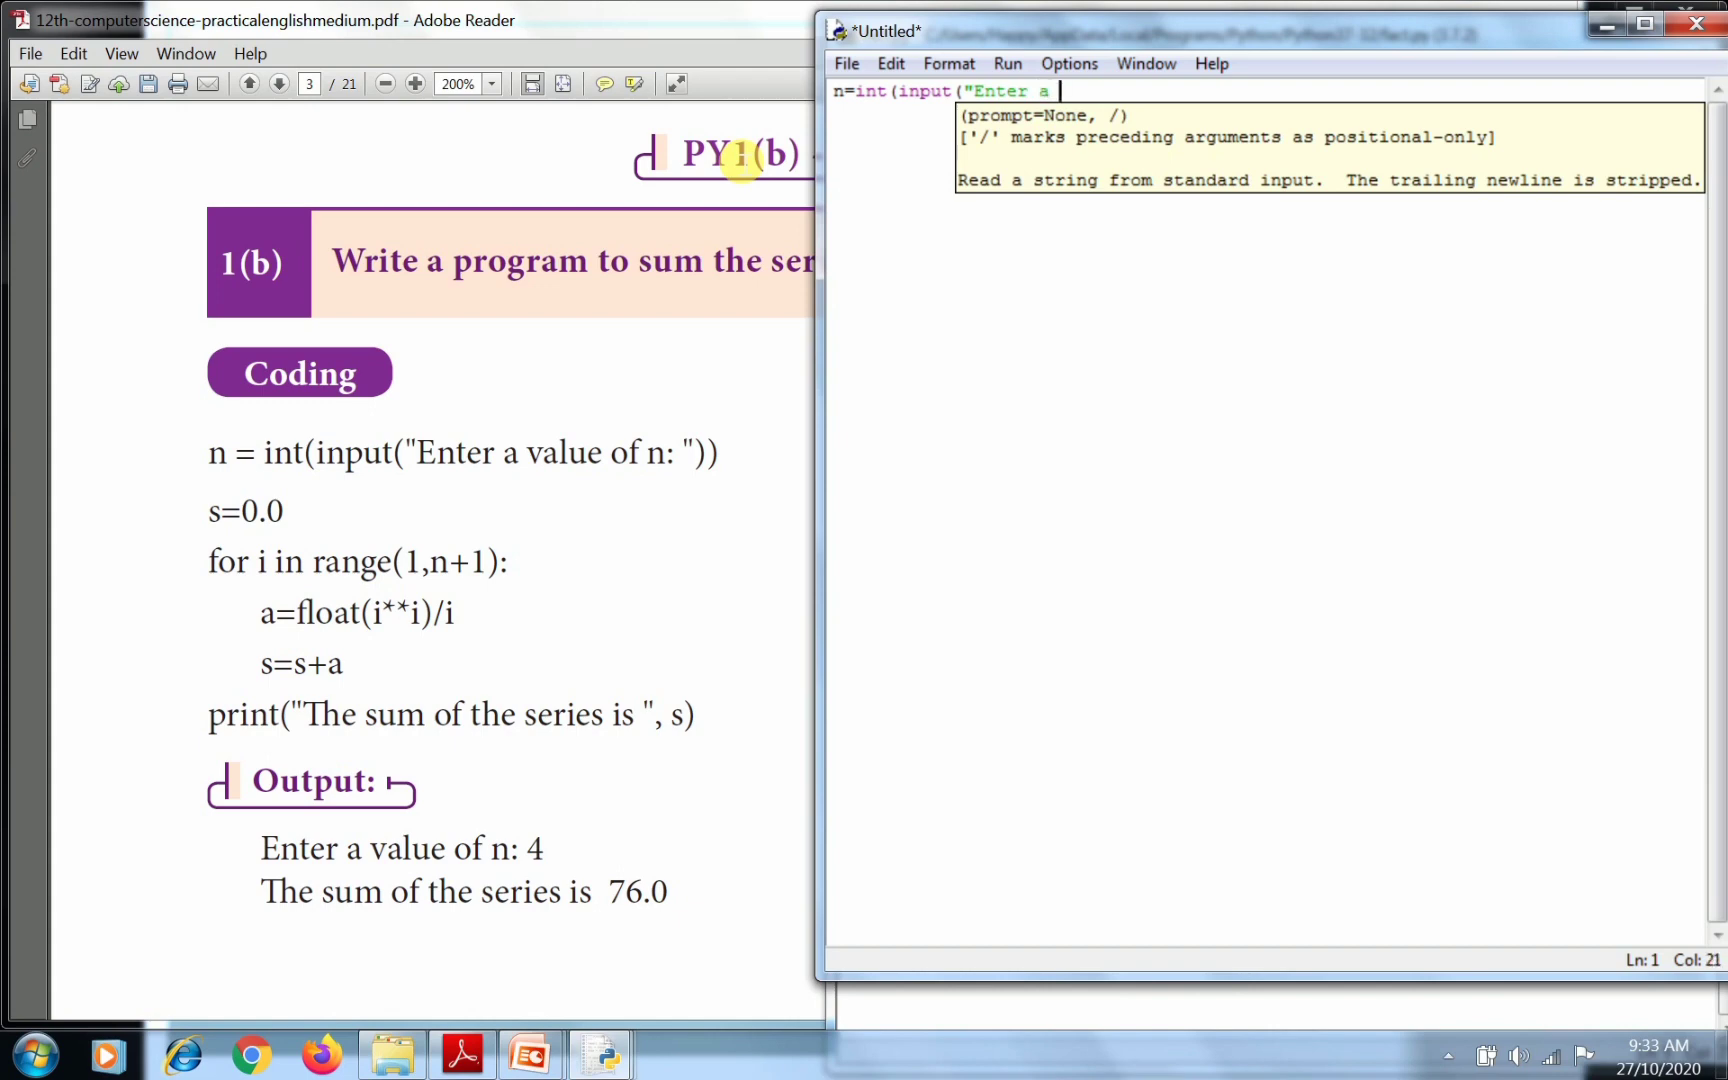
text(va)
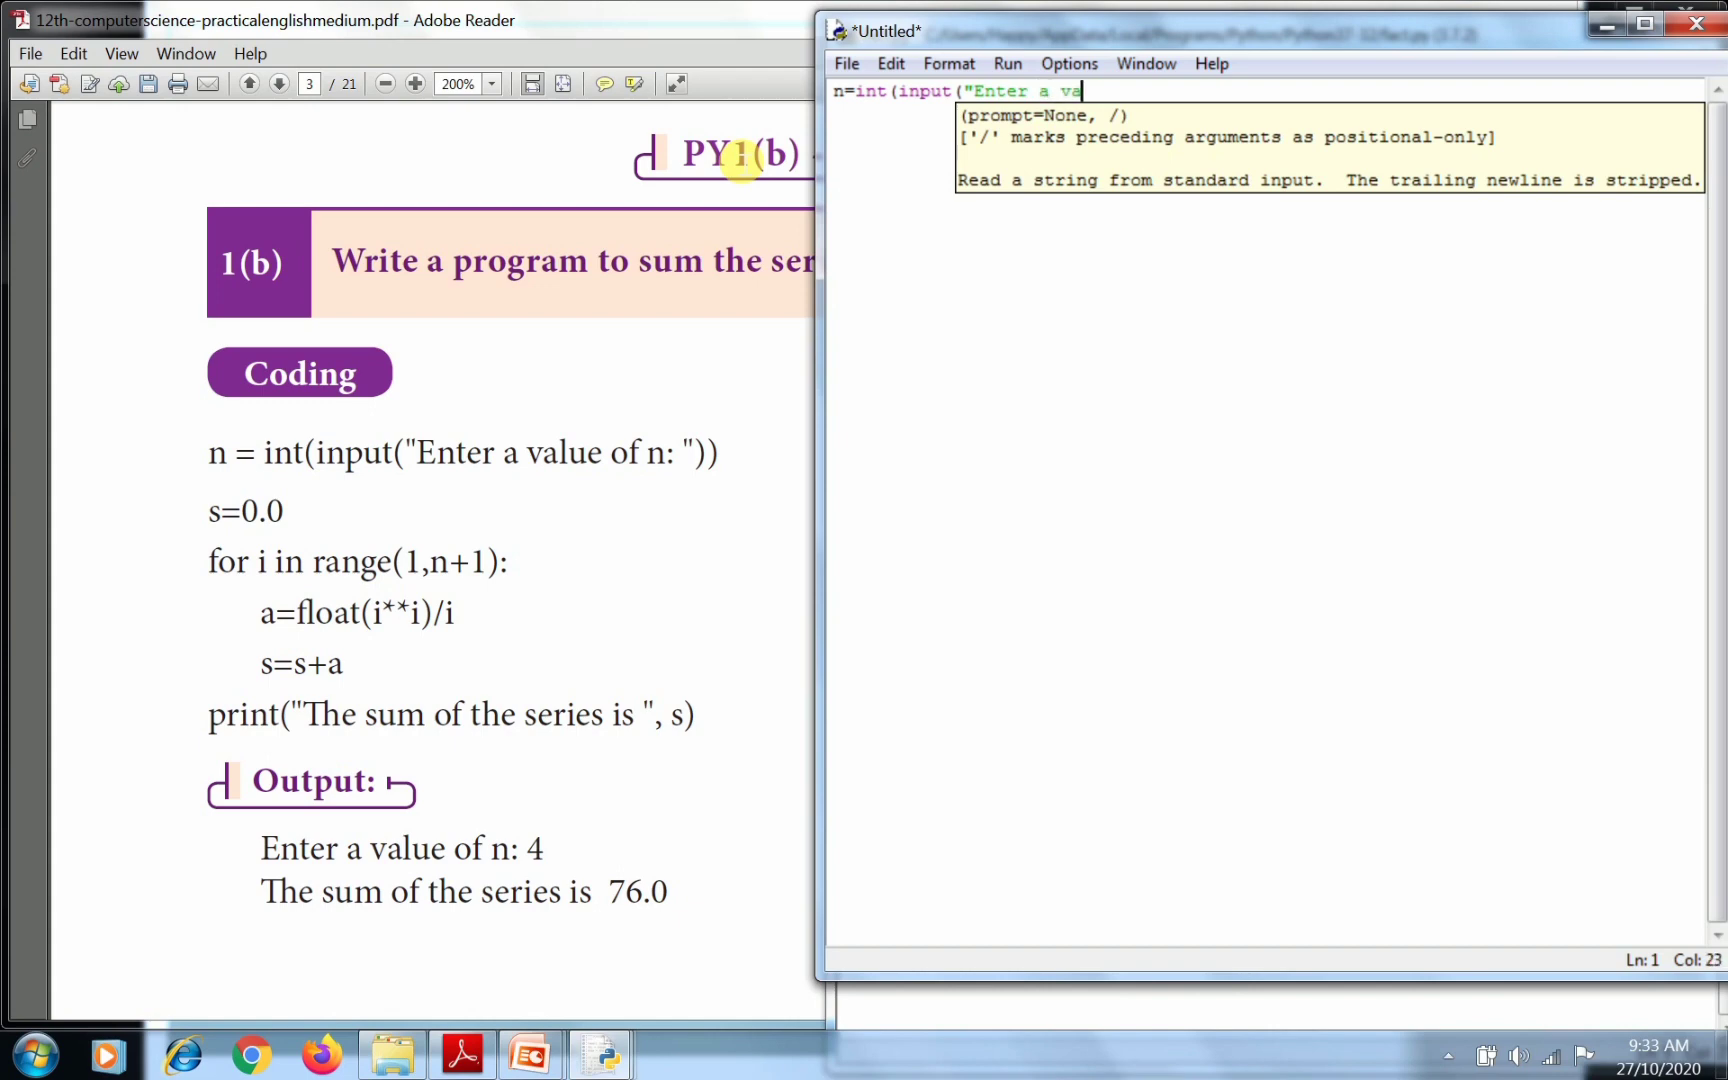
text(alue of n)
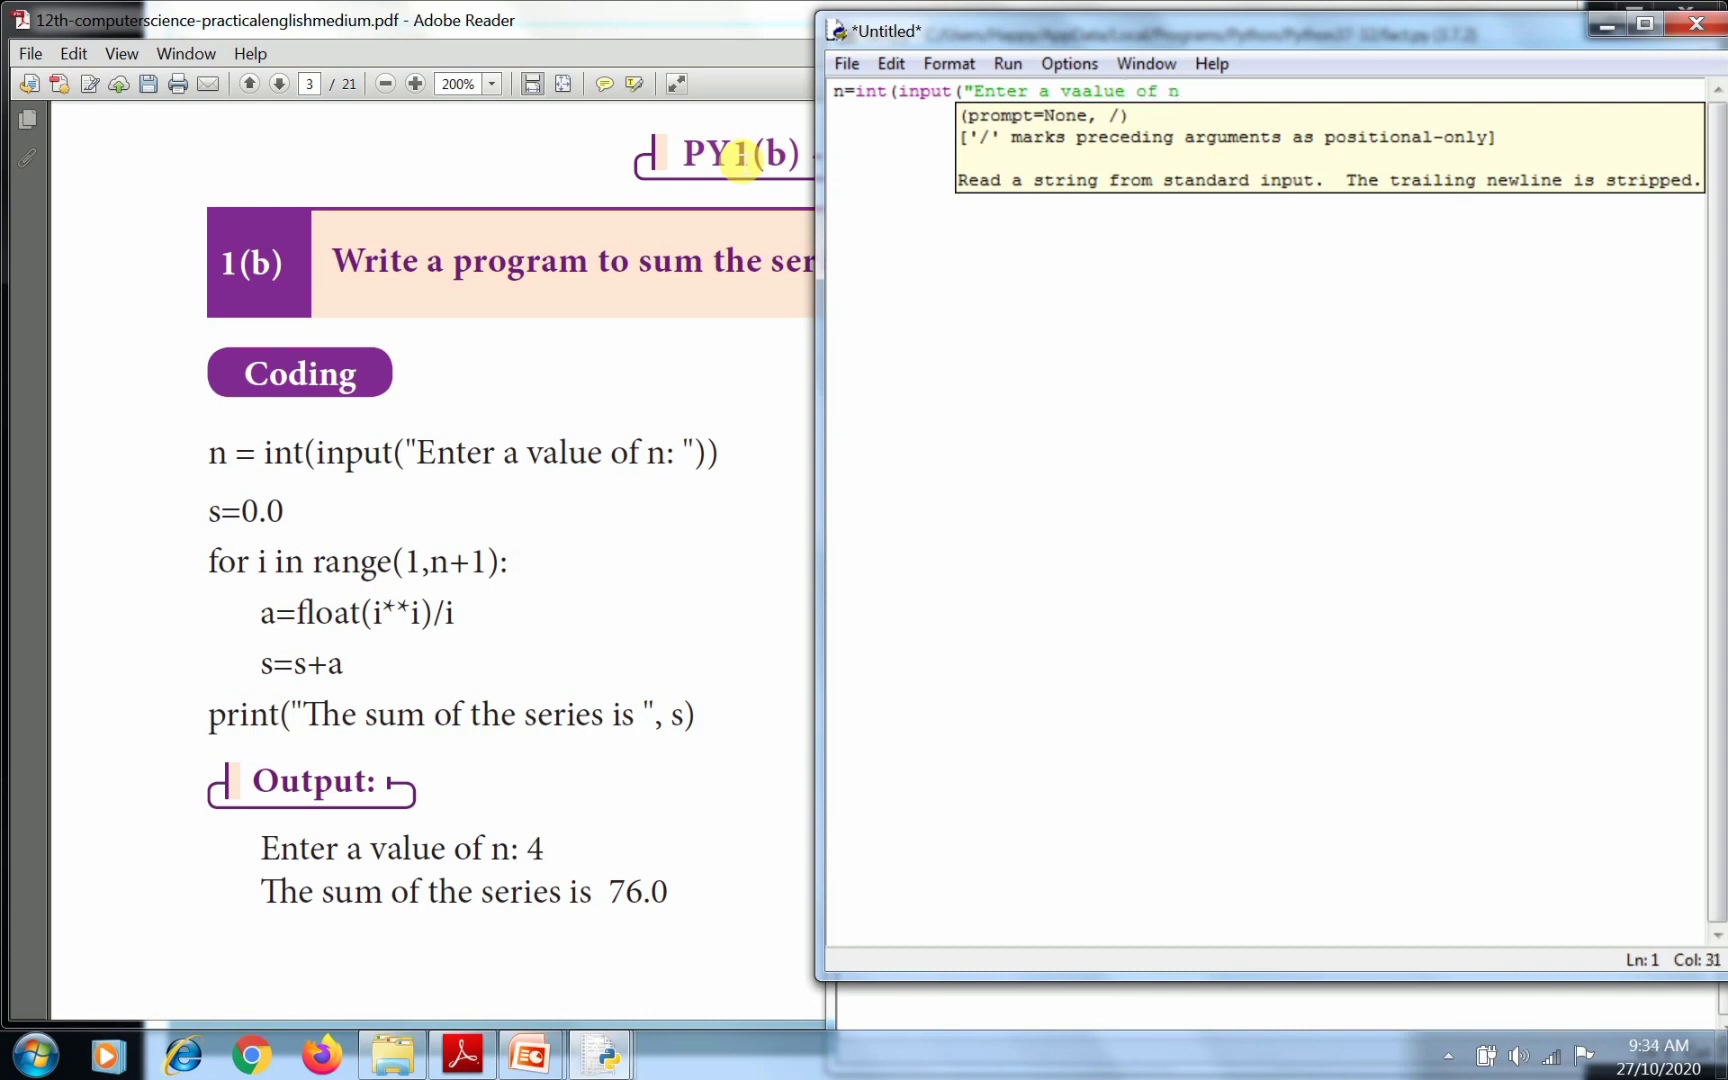
text(:")
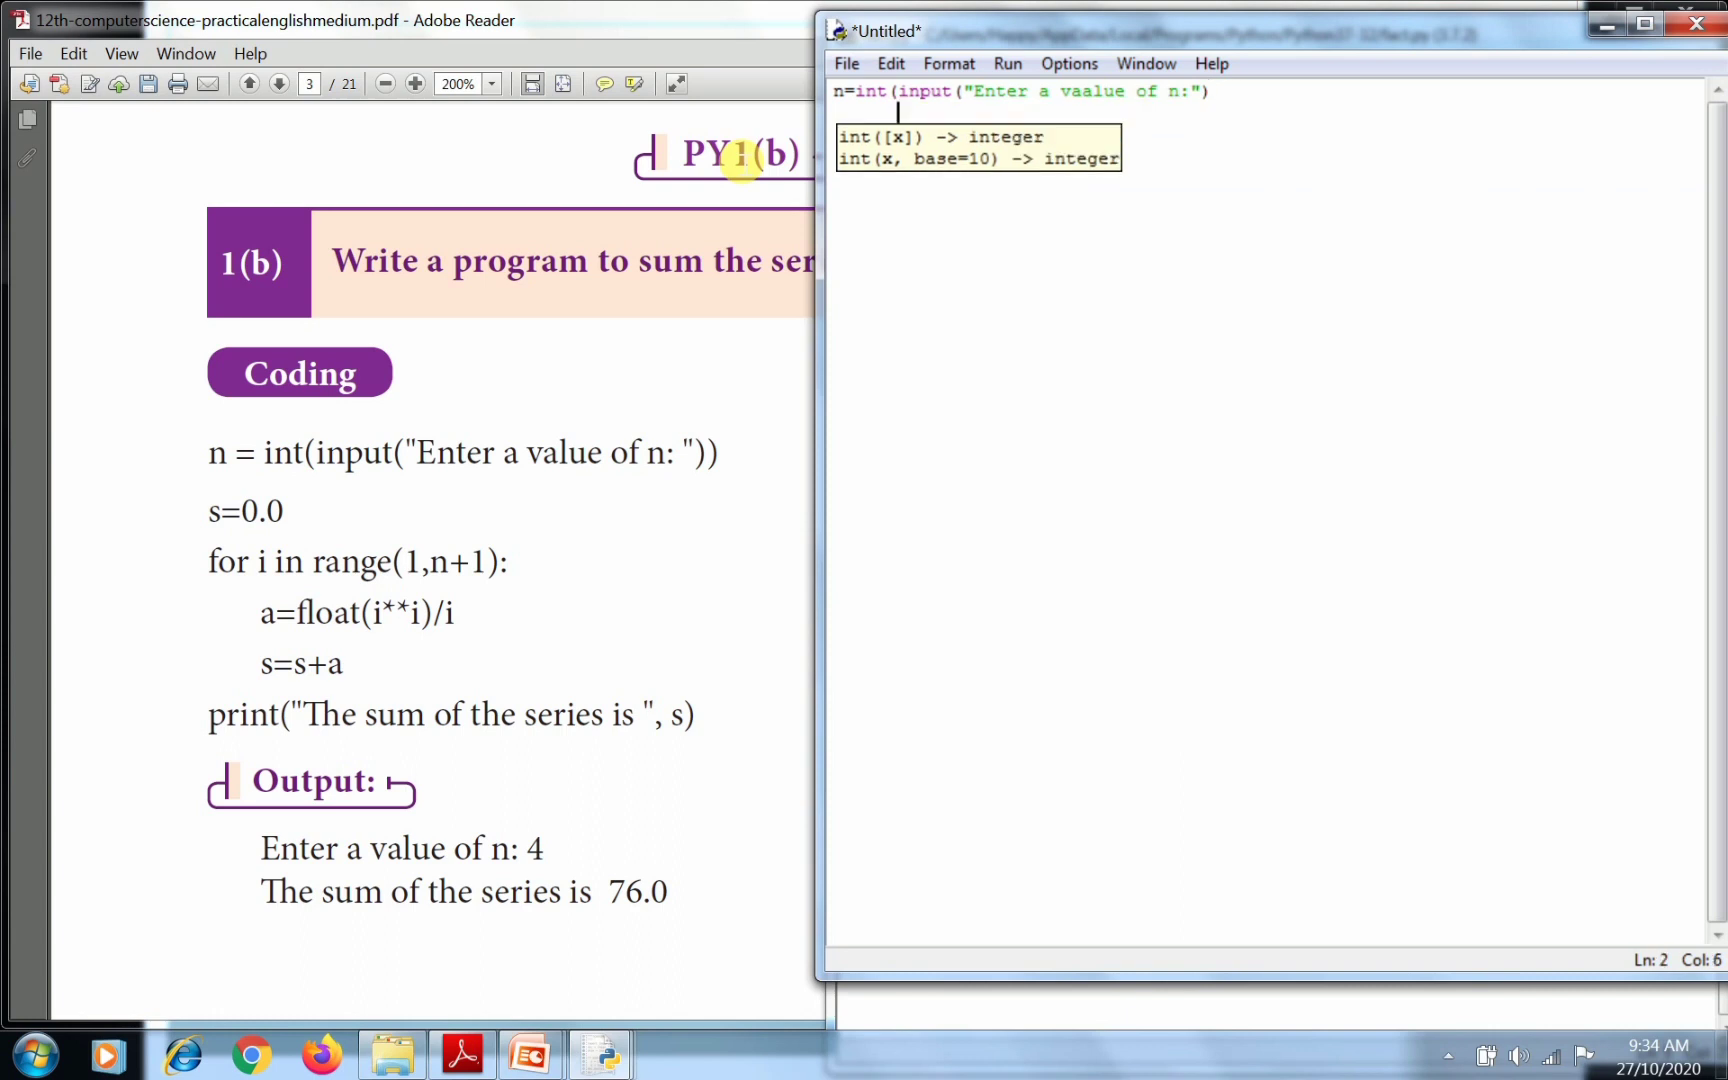
Add s=0.0 on line 2 without the stray indent and begin the for loop line.
text(s=)
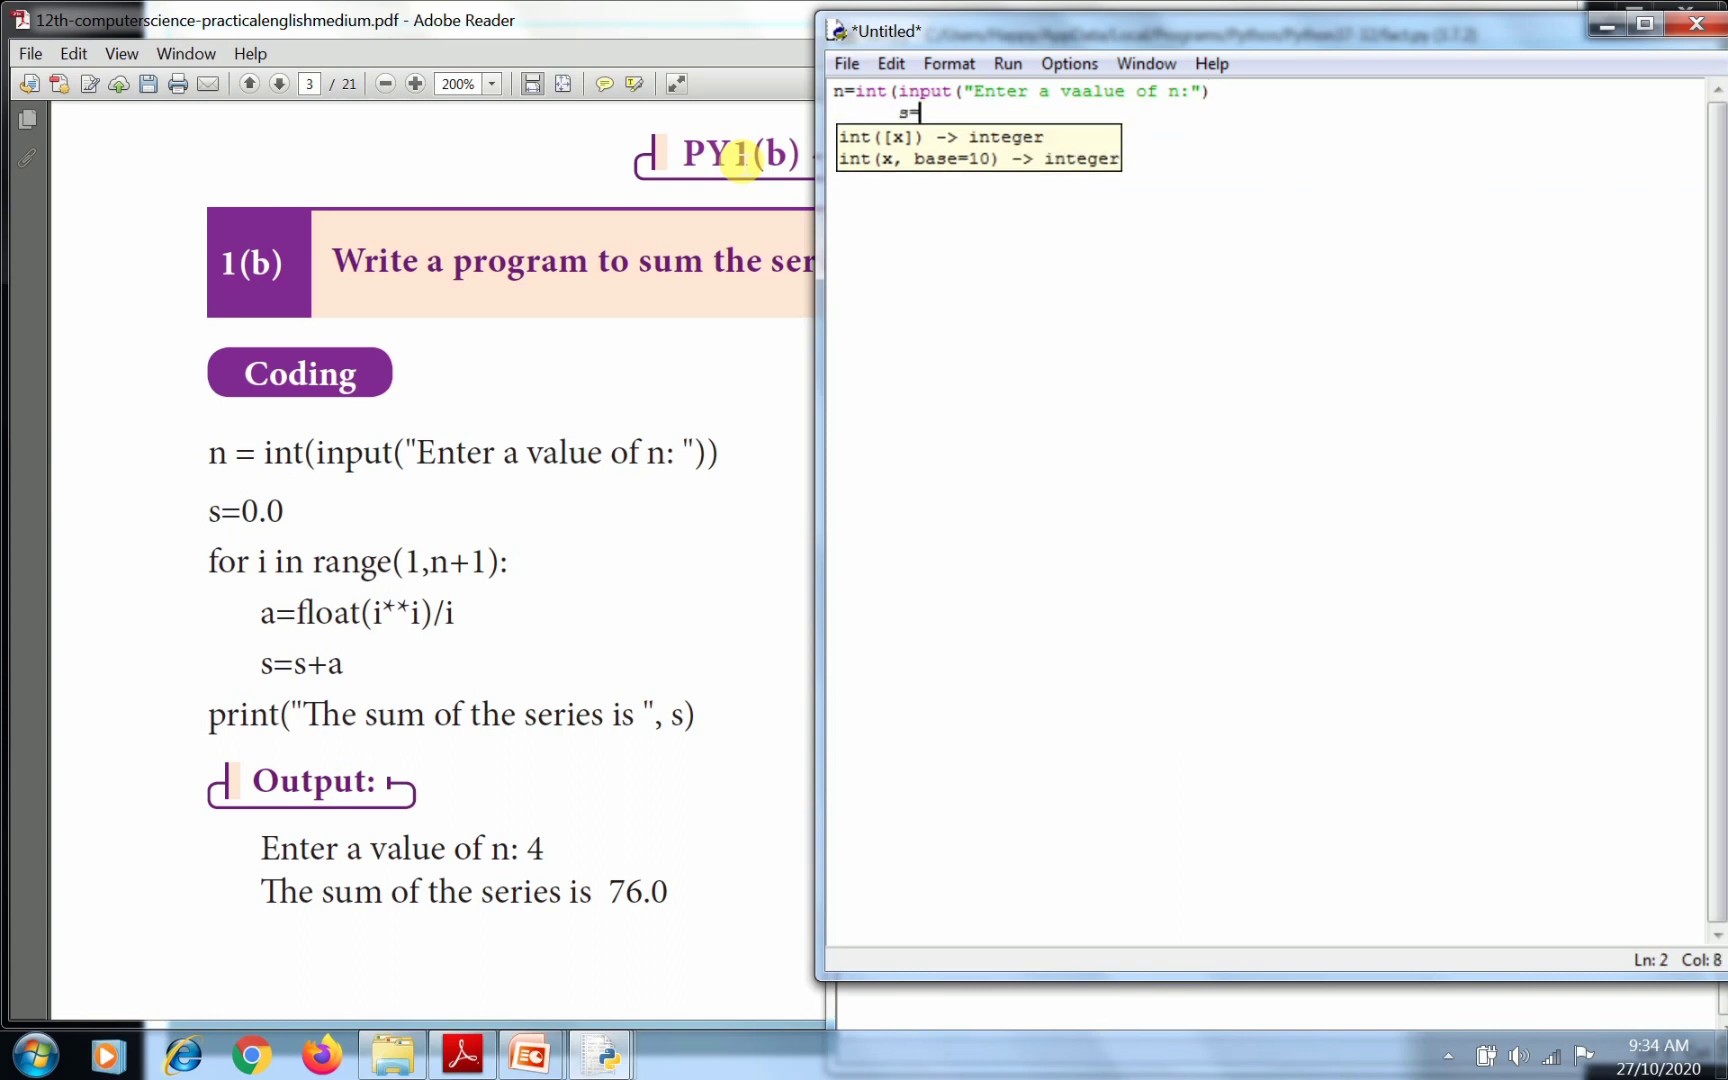
key(Backspace)
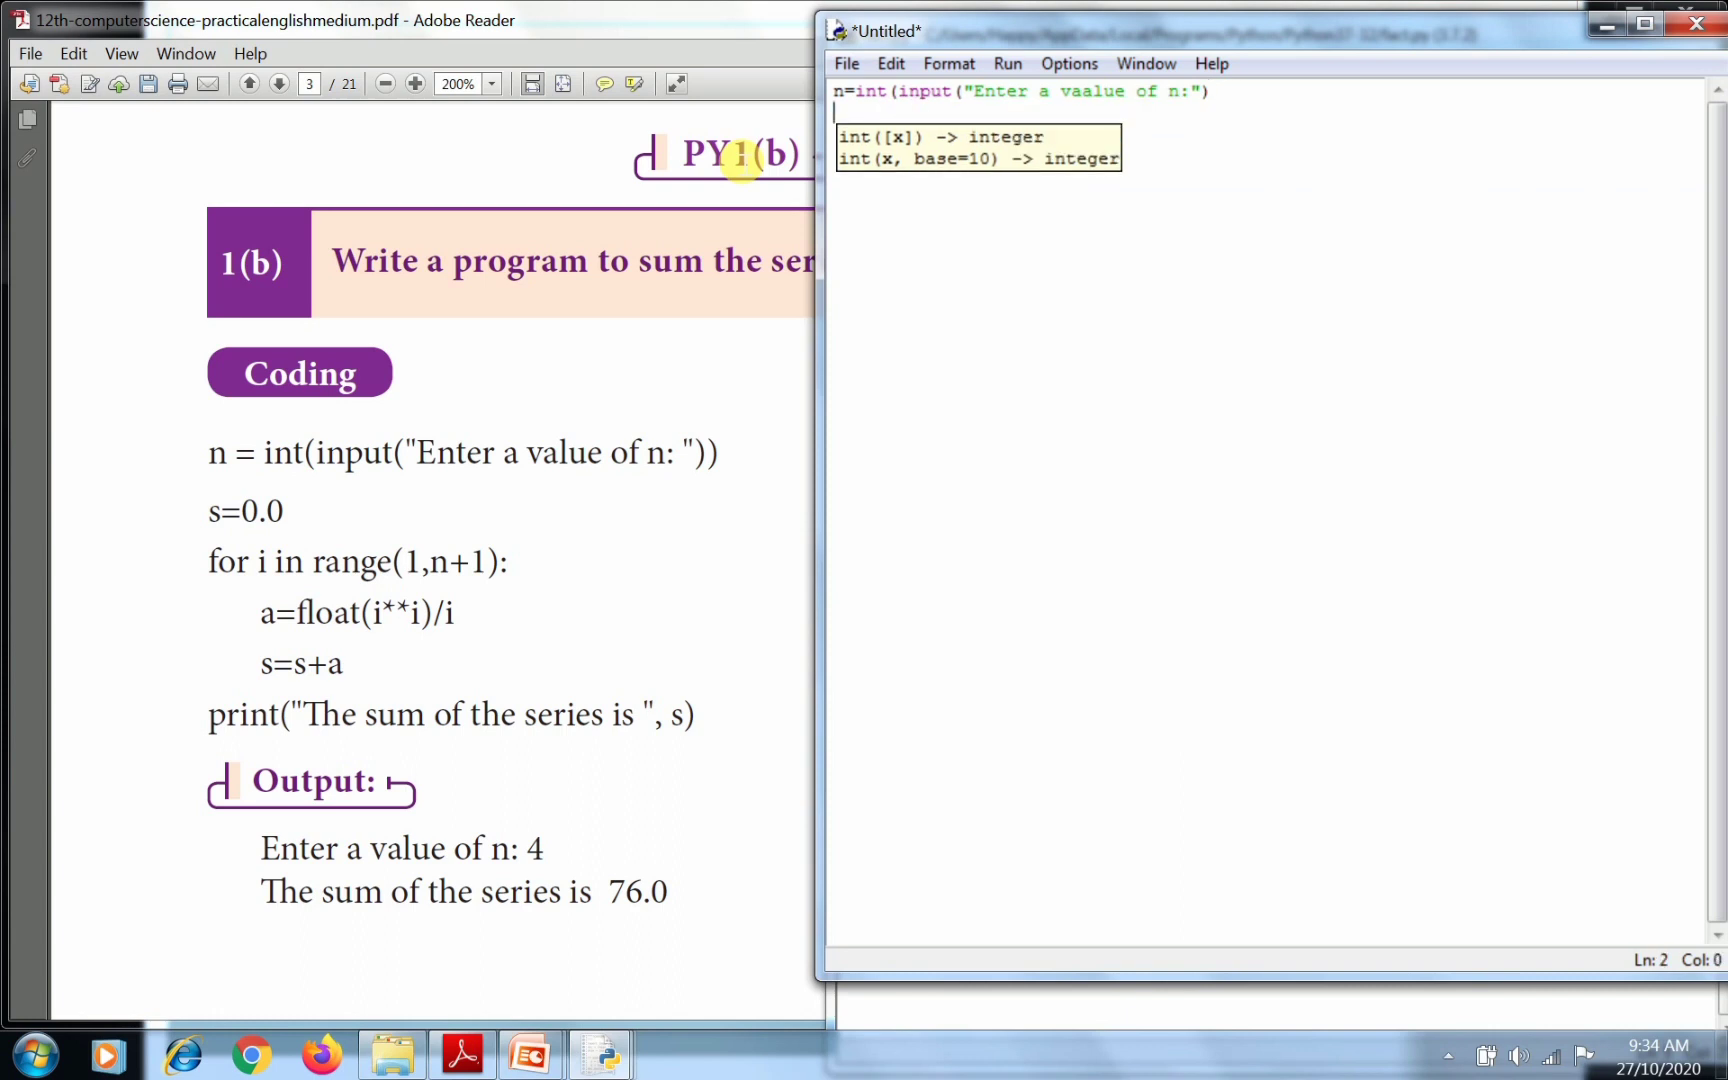
text(s=0.0)
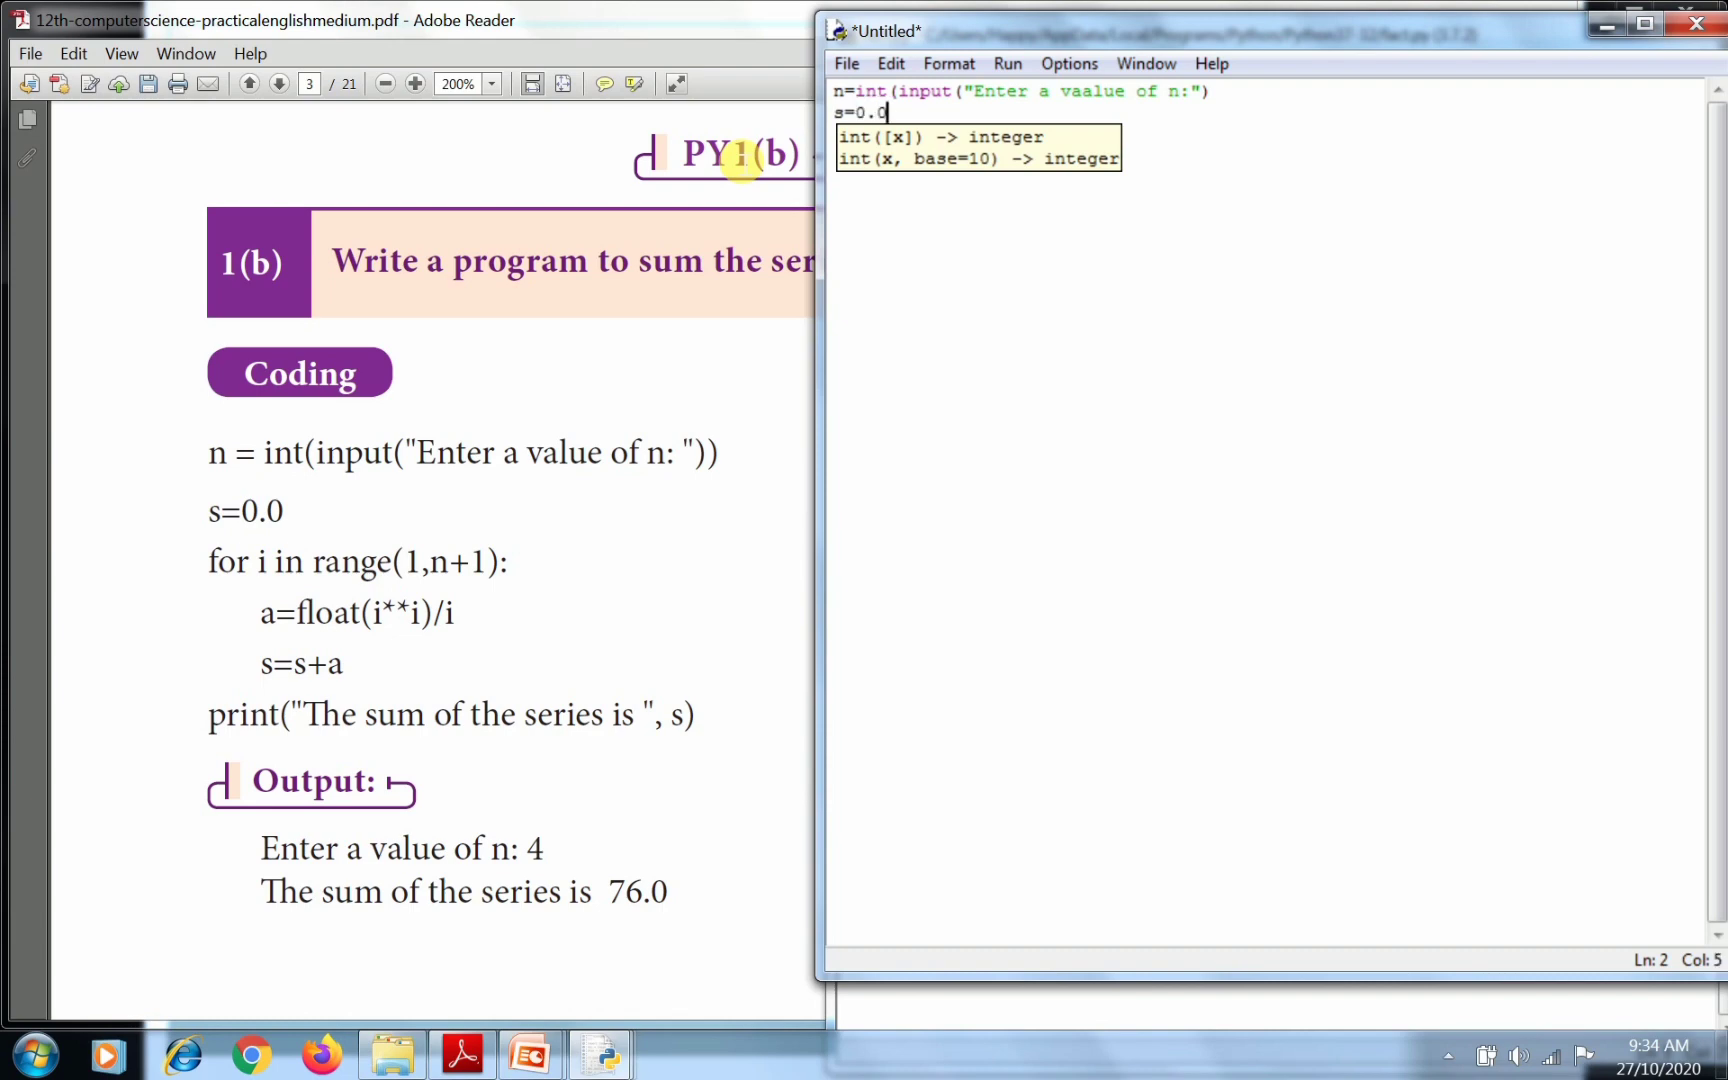
text(for i in ran)
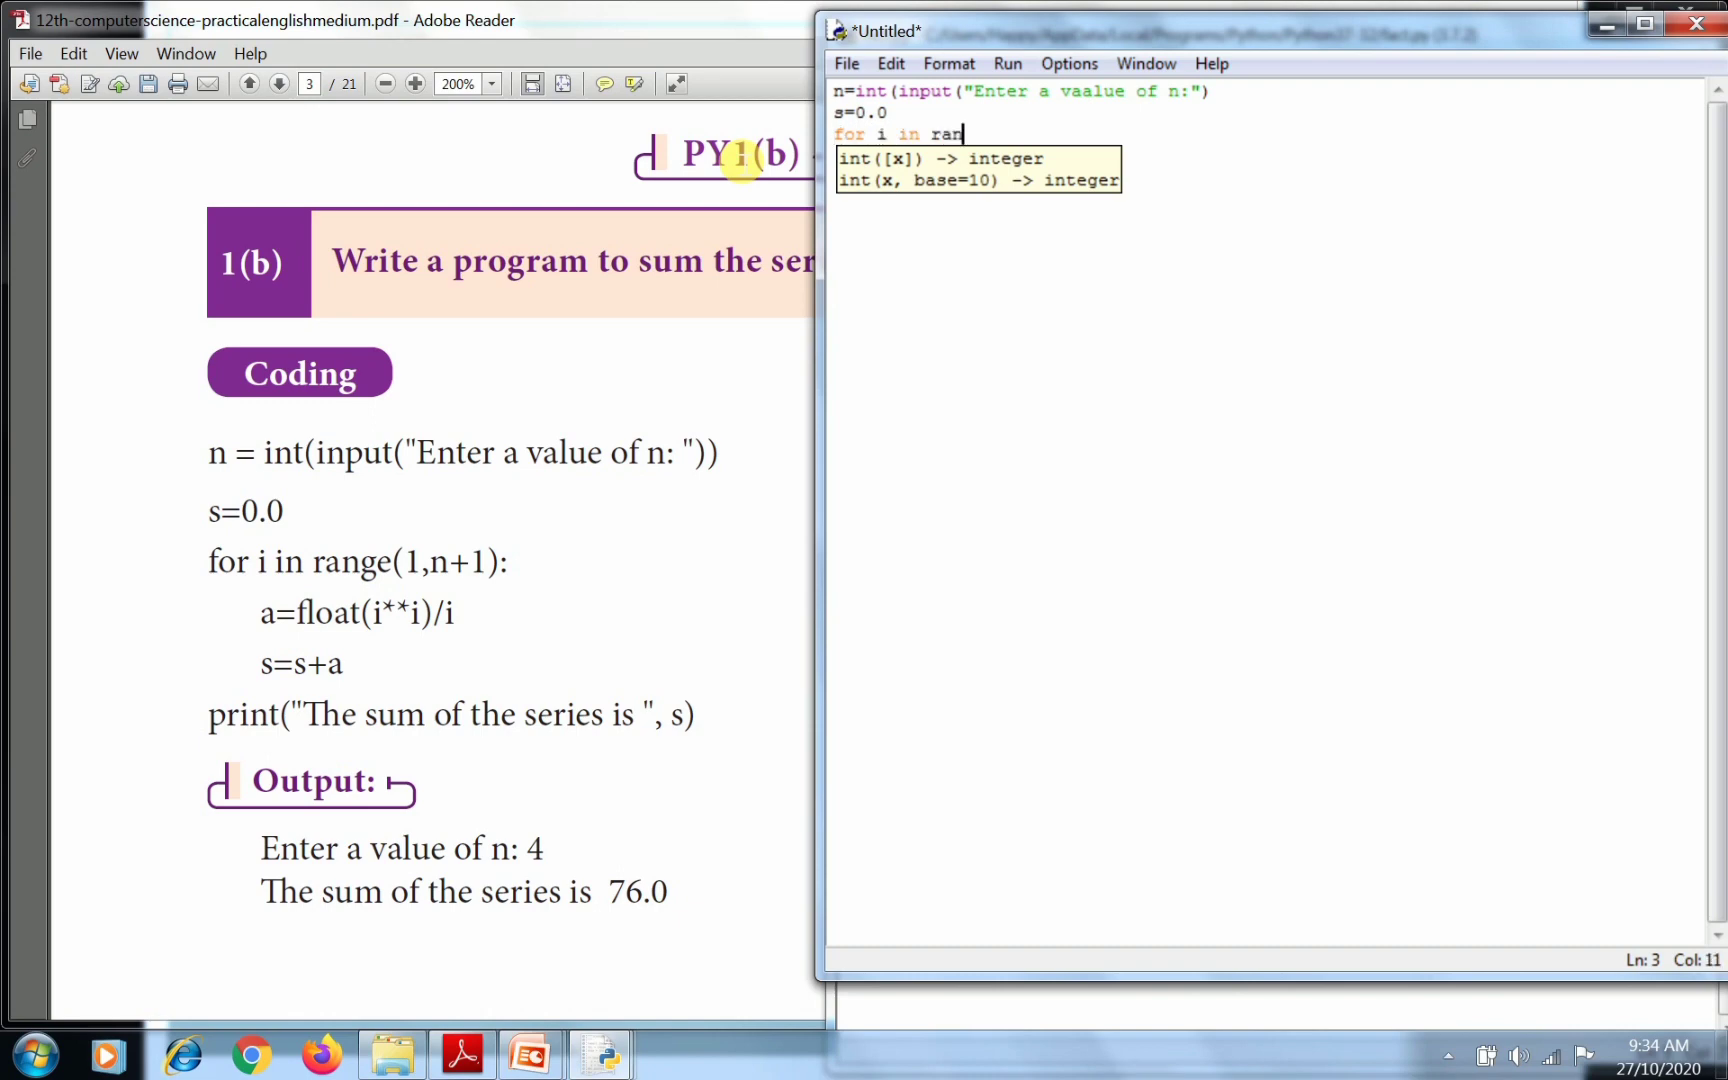
Write for i in range(1,n+1) with the indented body line a=float(i**i)/i.
text(ge()
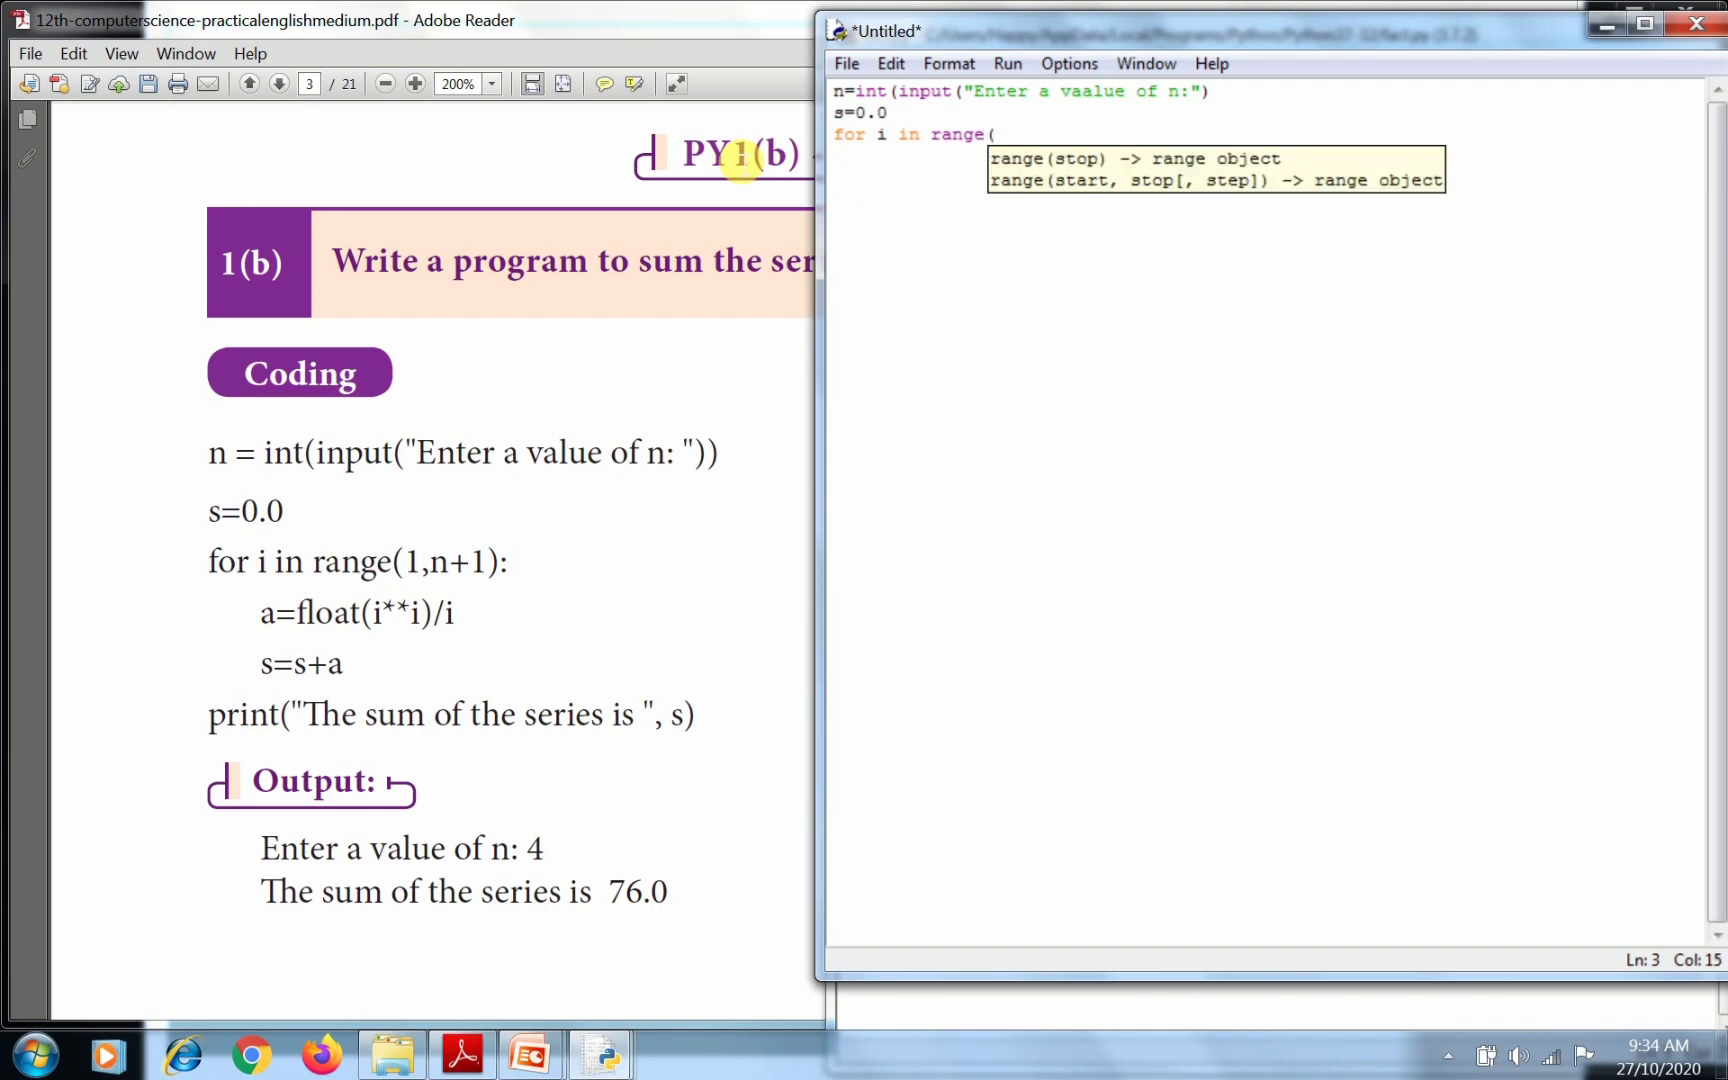
text(1,)
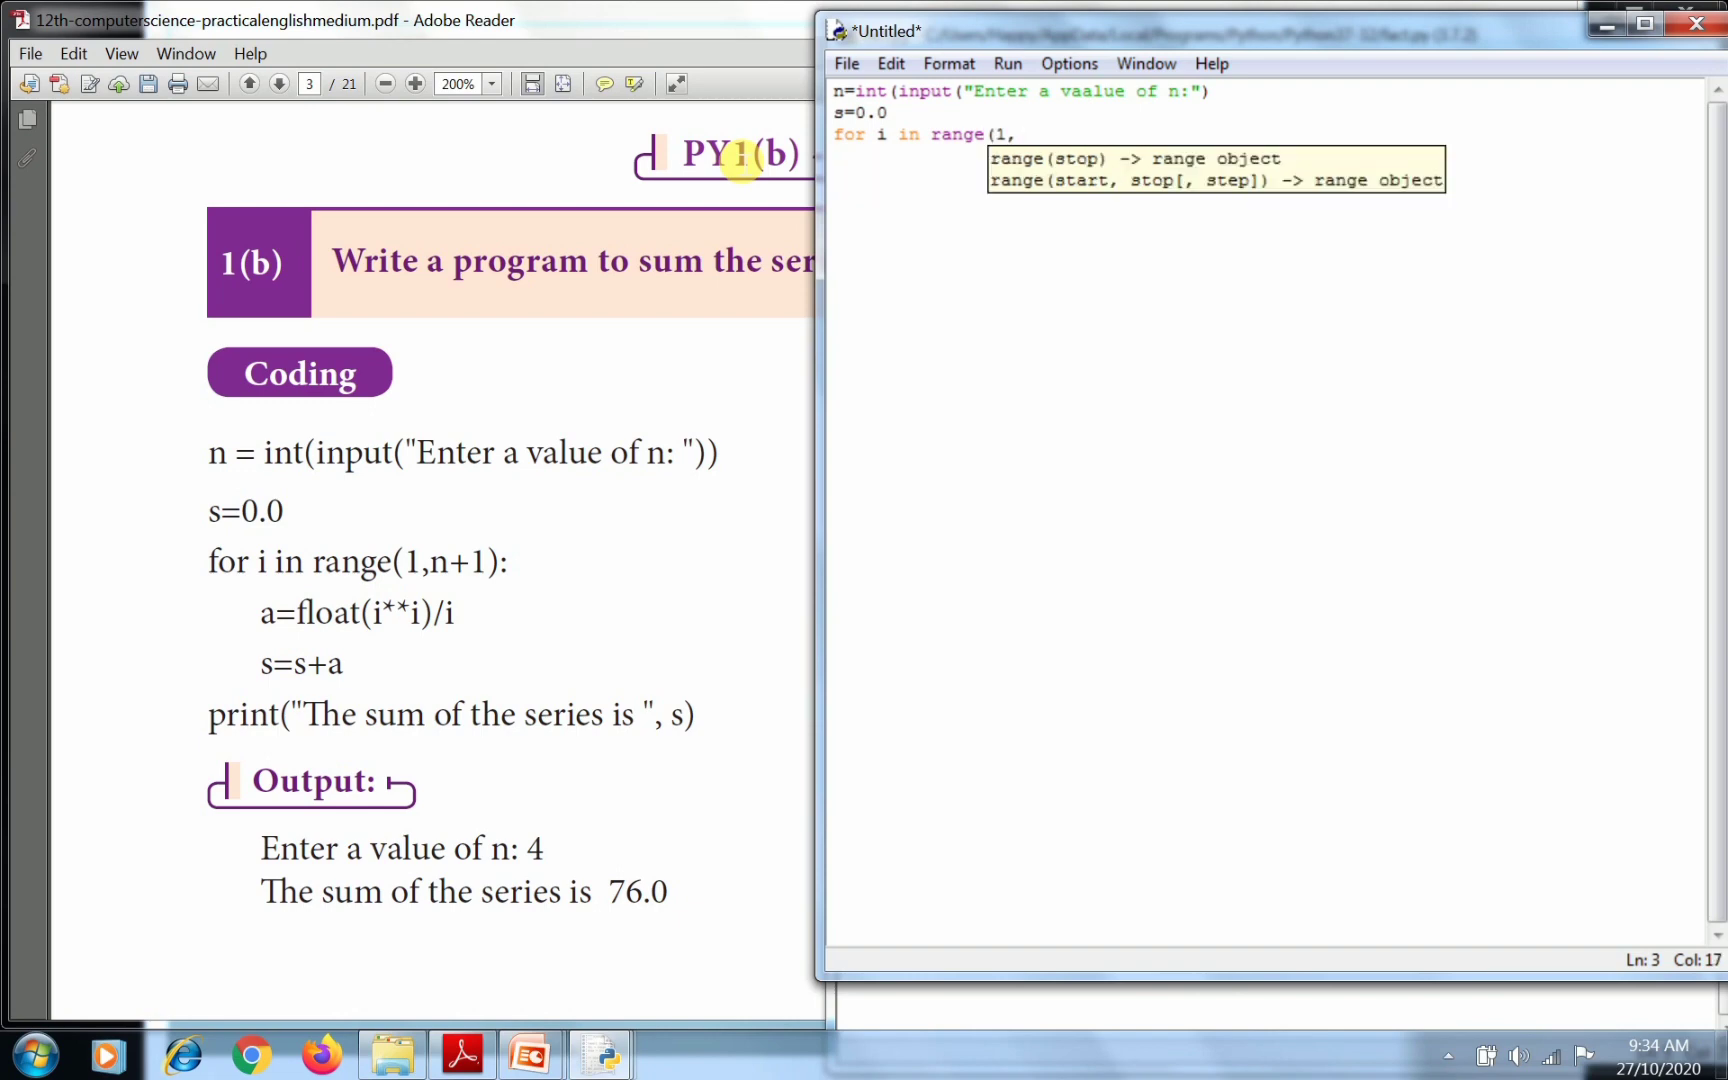
text(n)
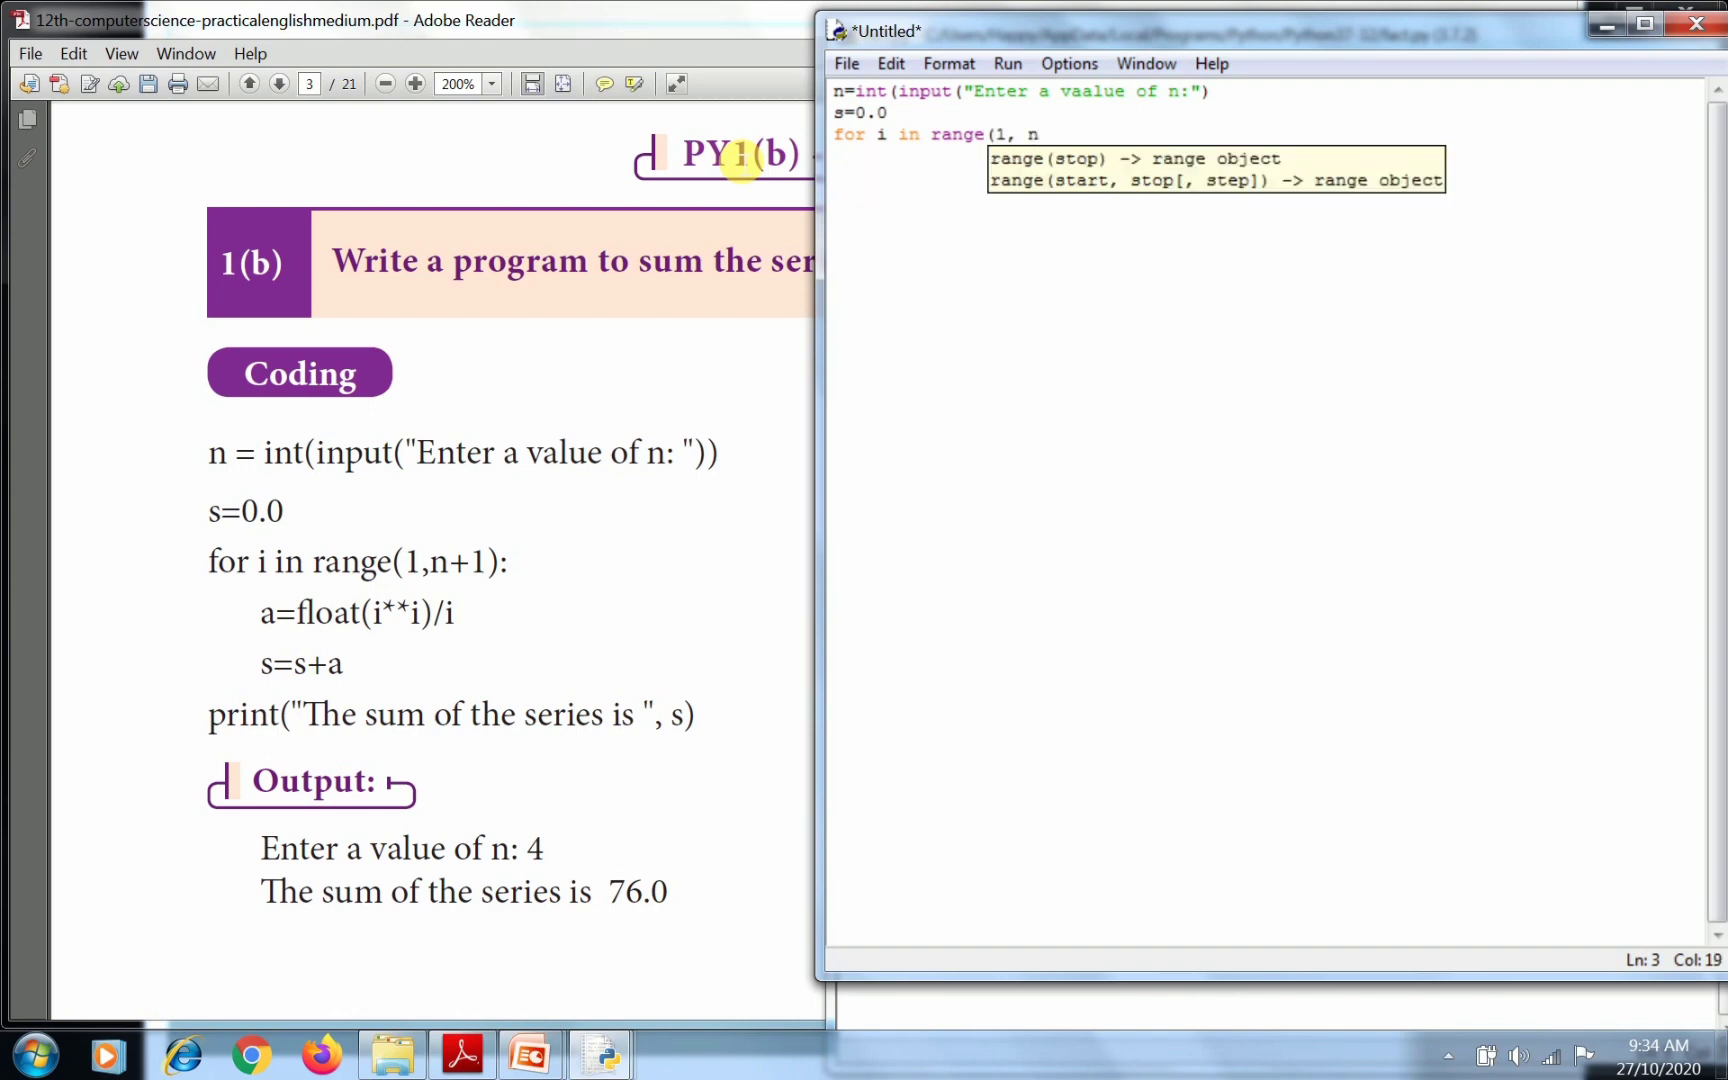
text(,n+1))
text(a=)
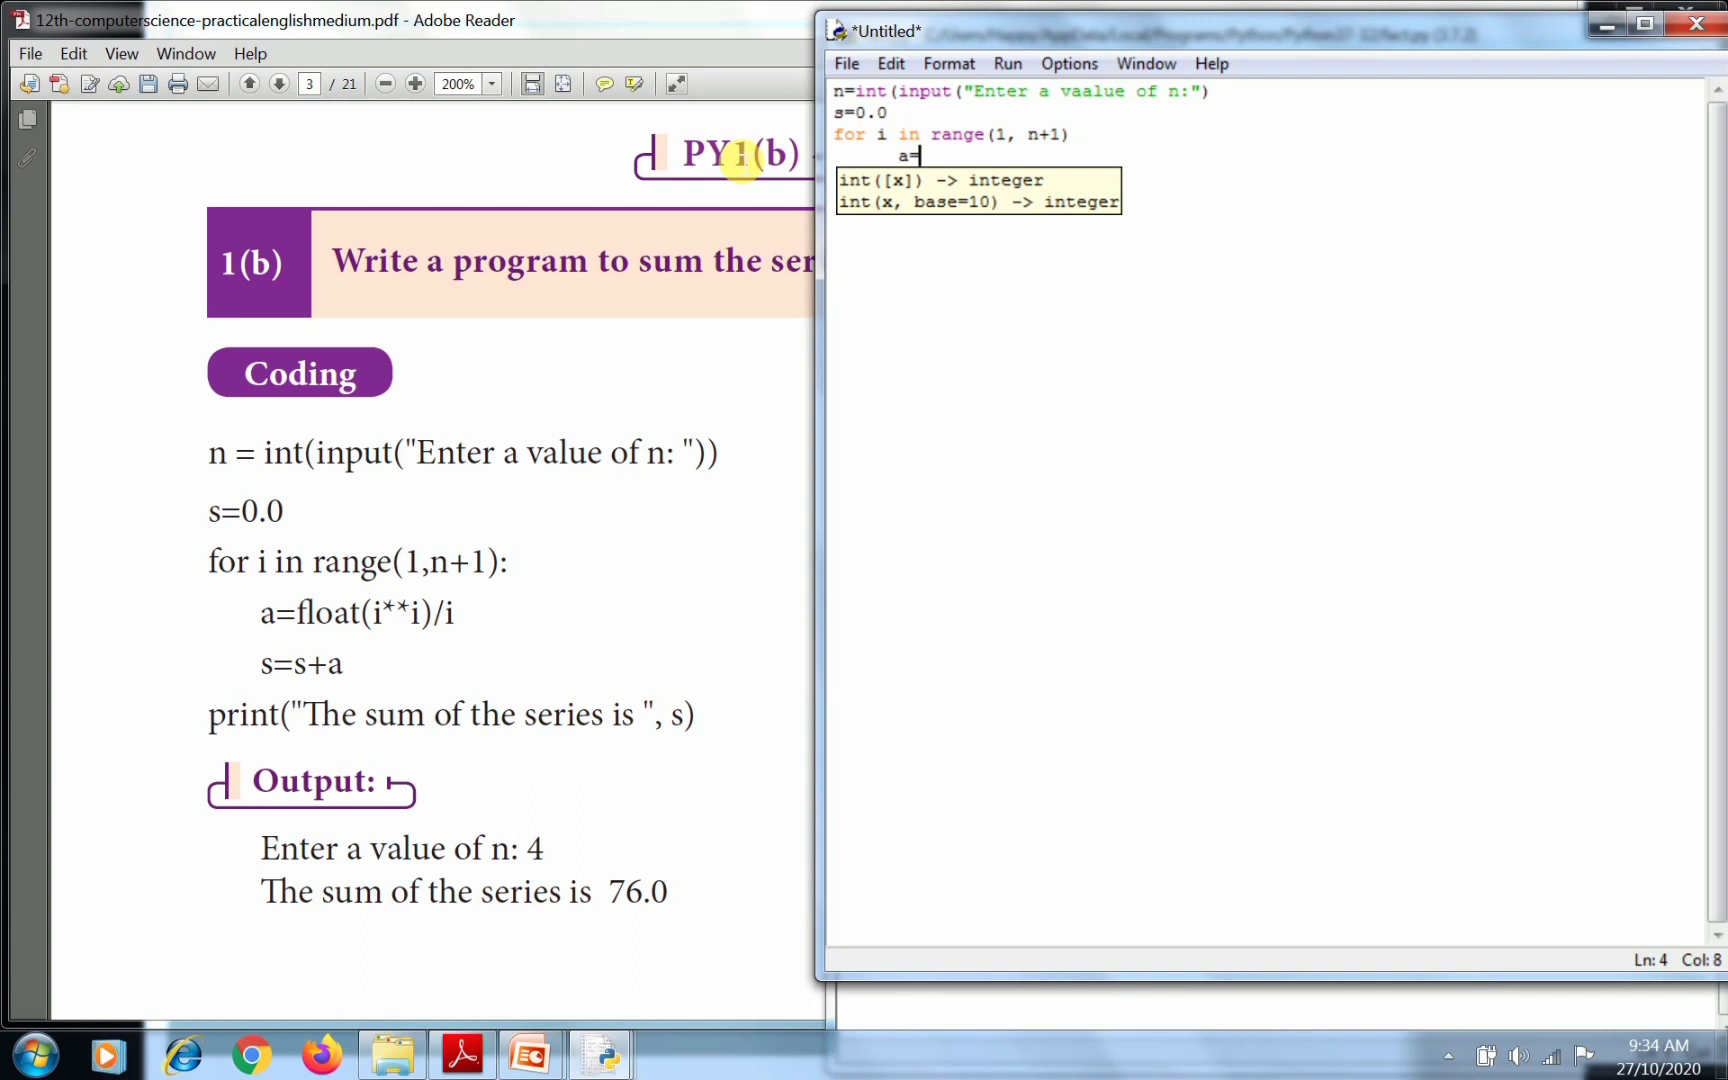
text(float)
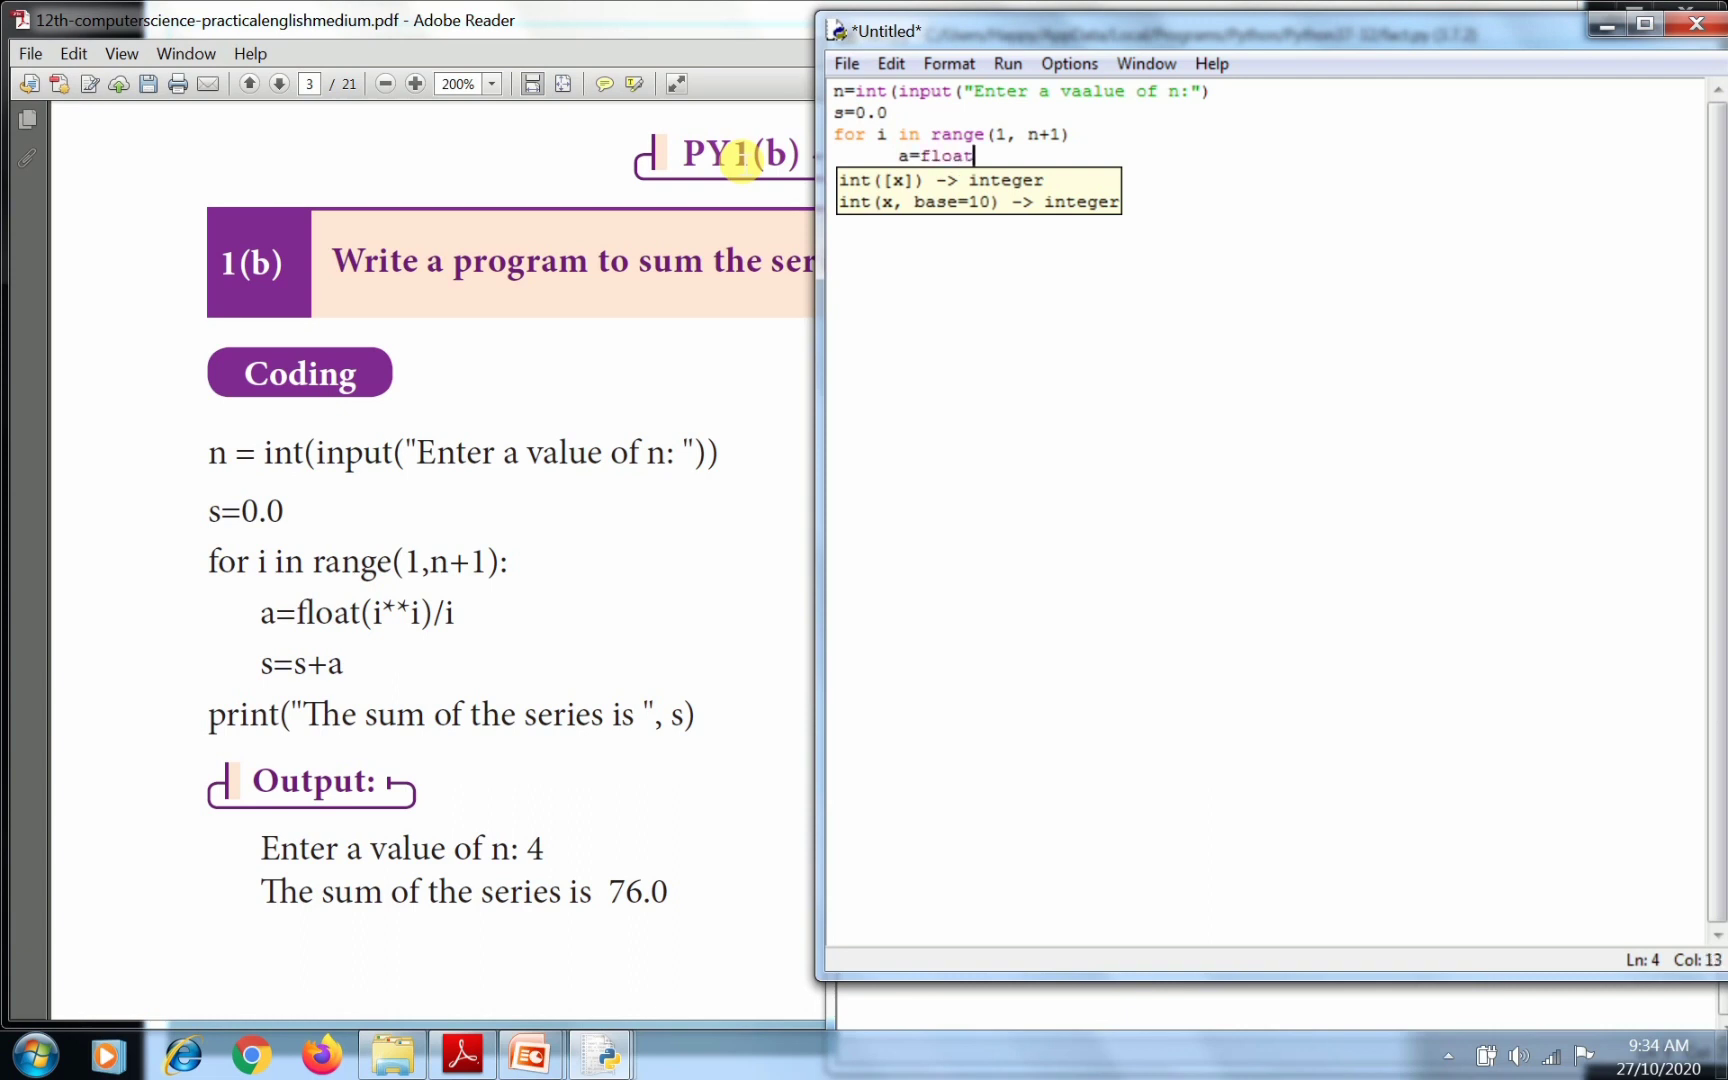
text(()
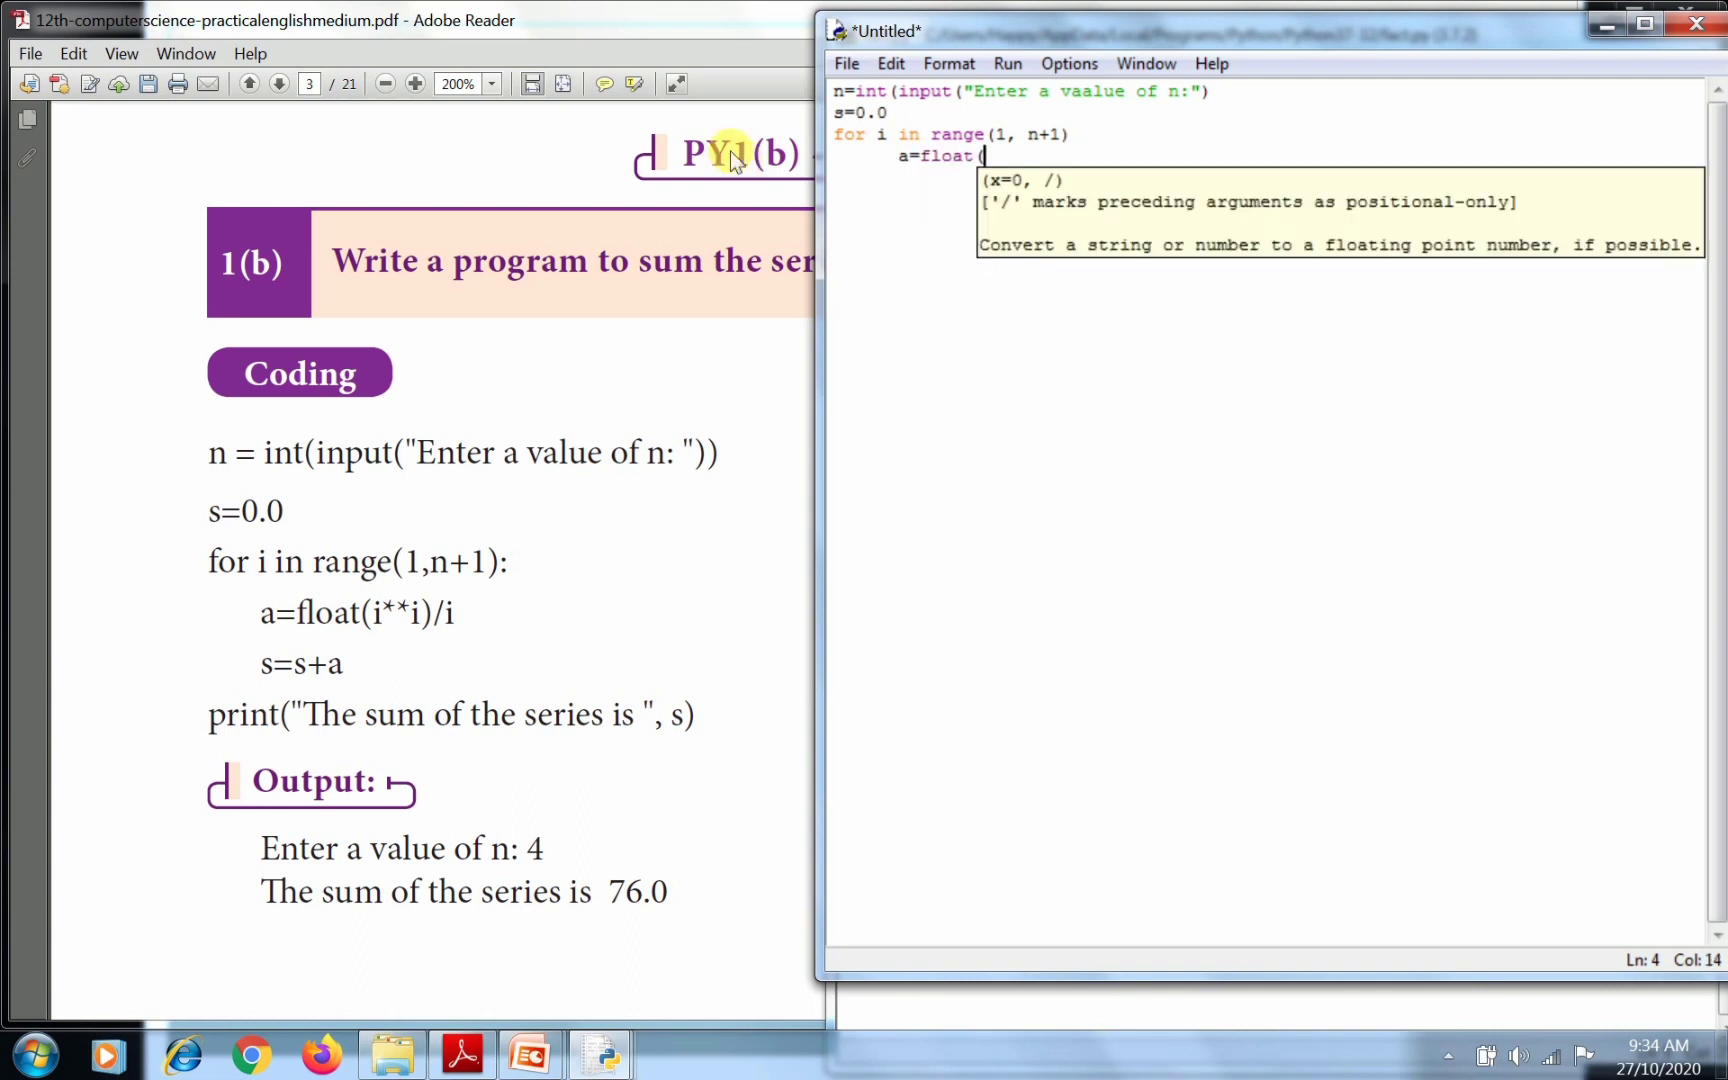
text(I*)
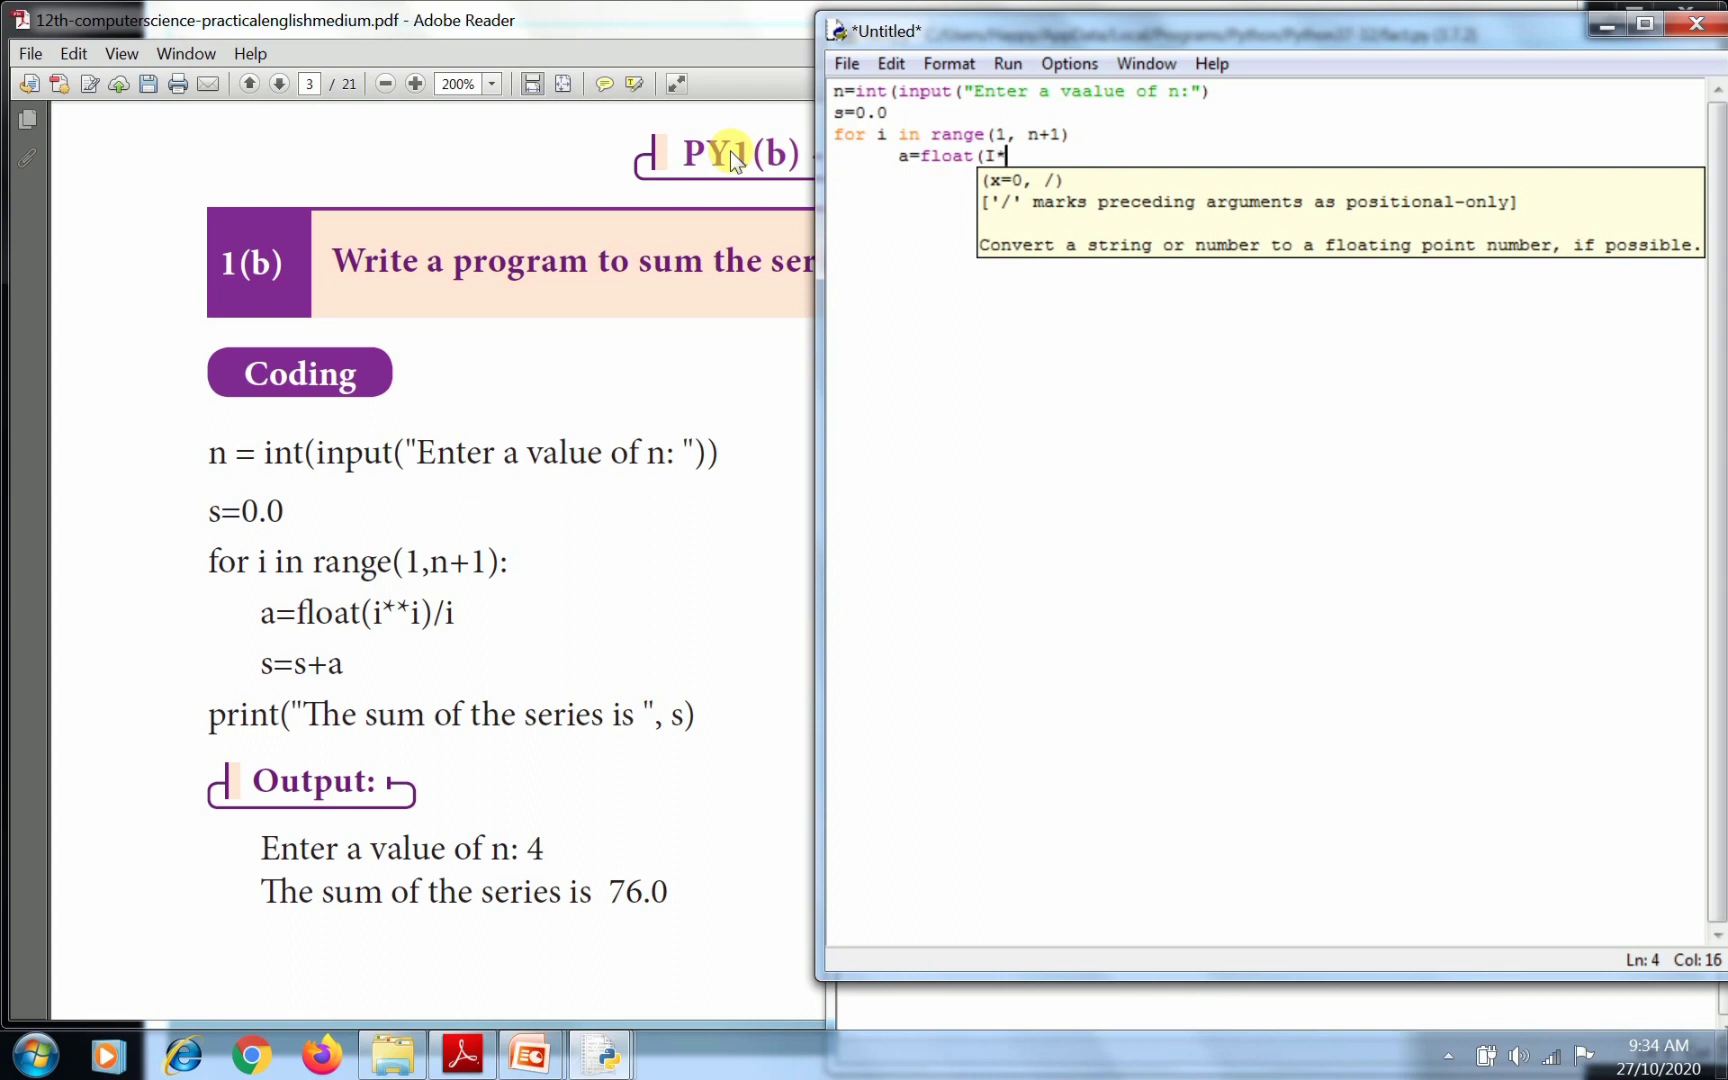
key(BackSpace)
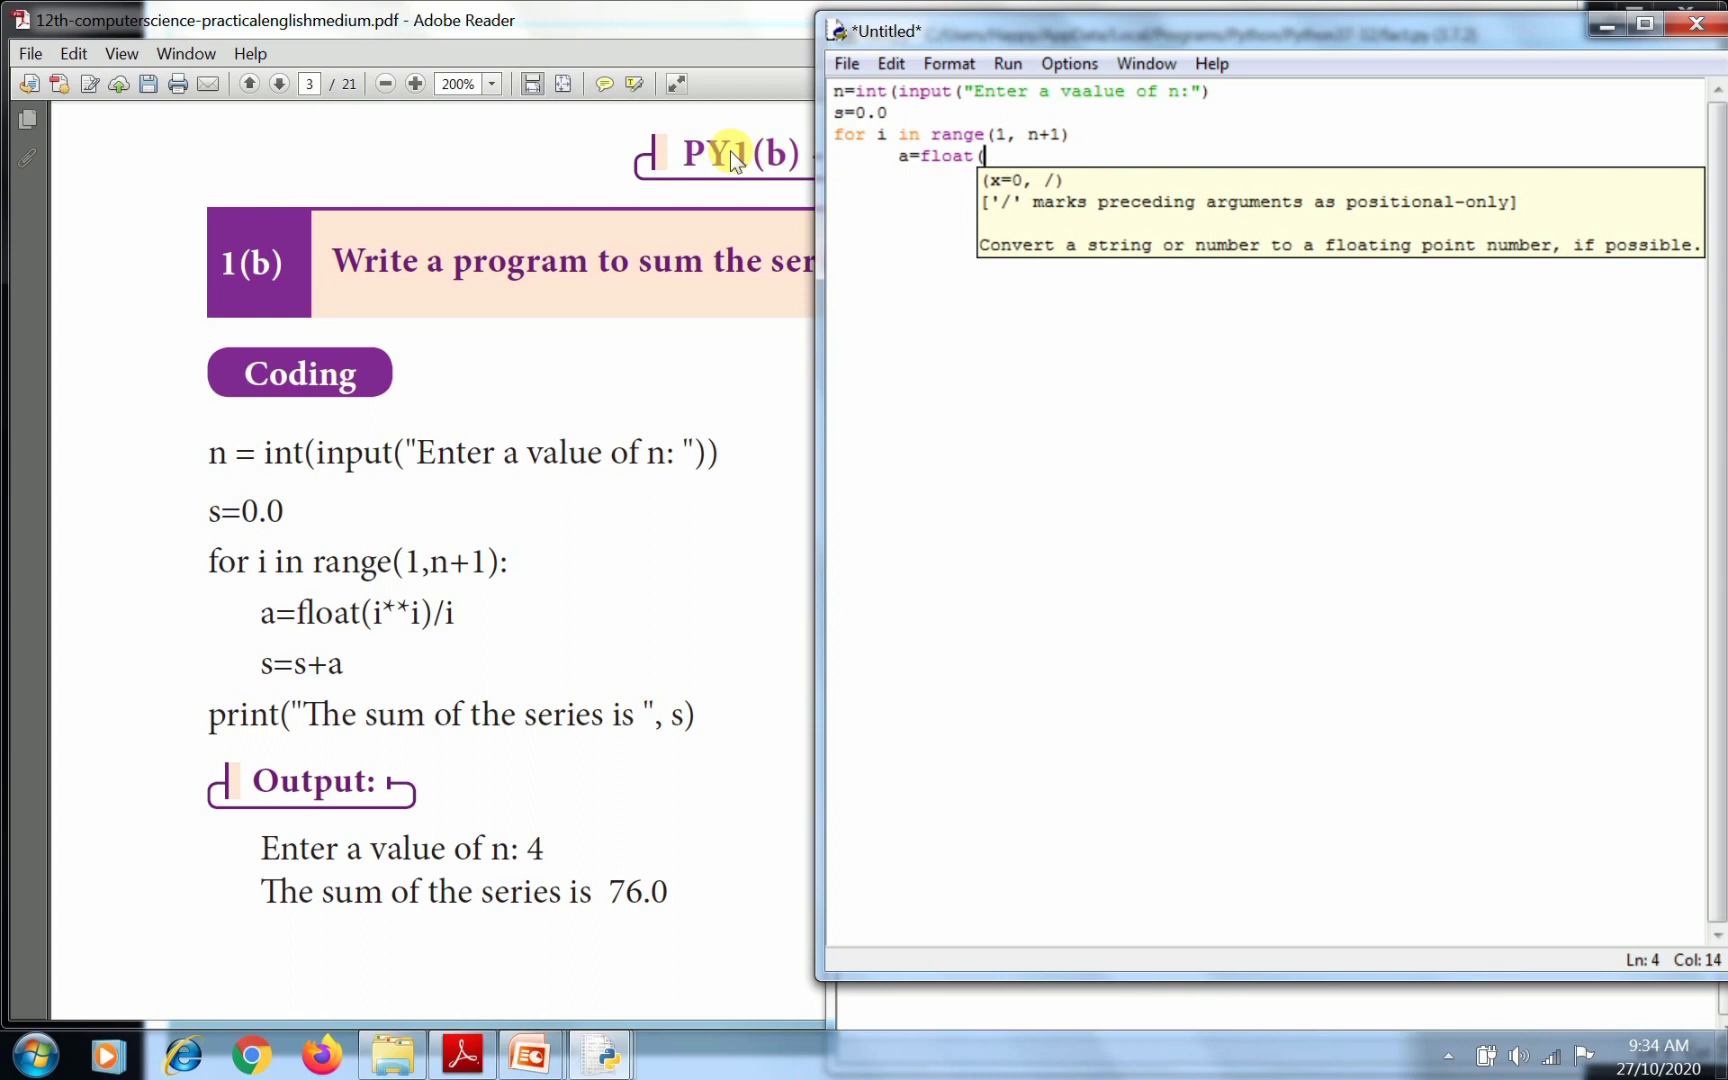
text(i)
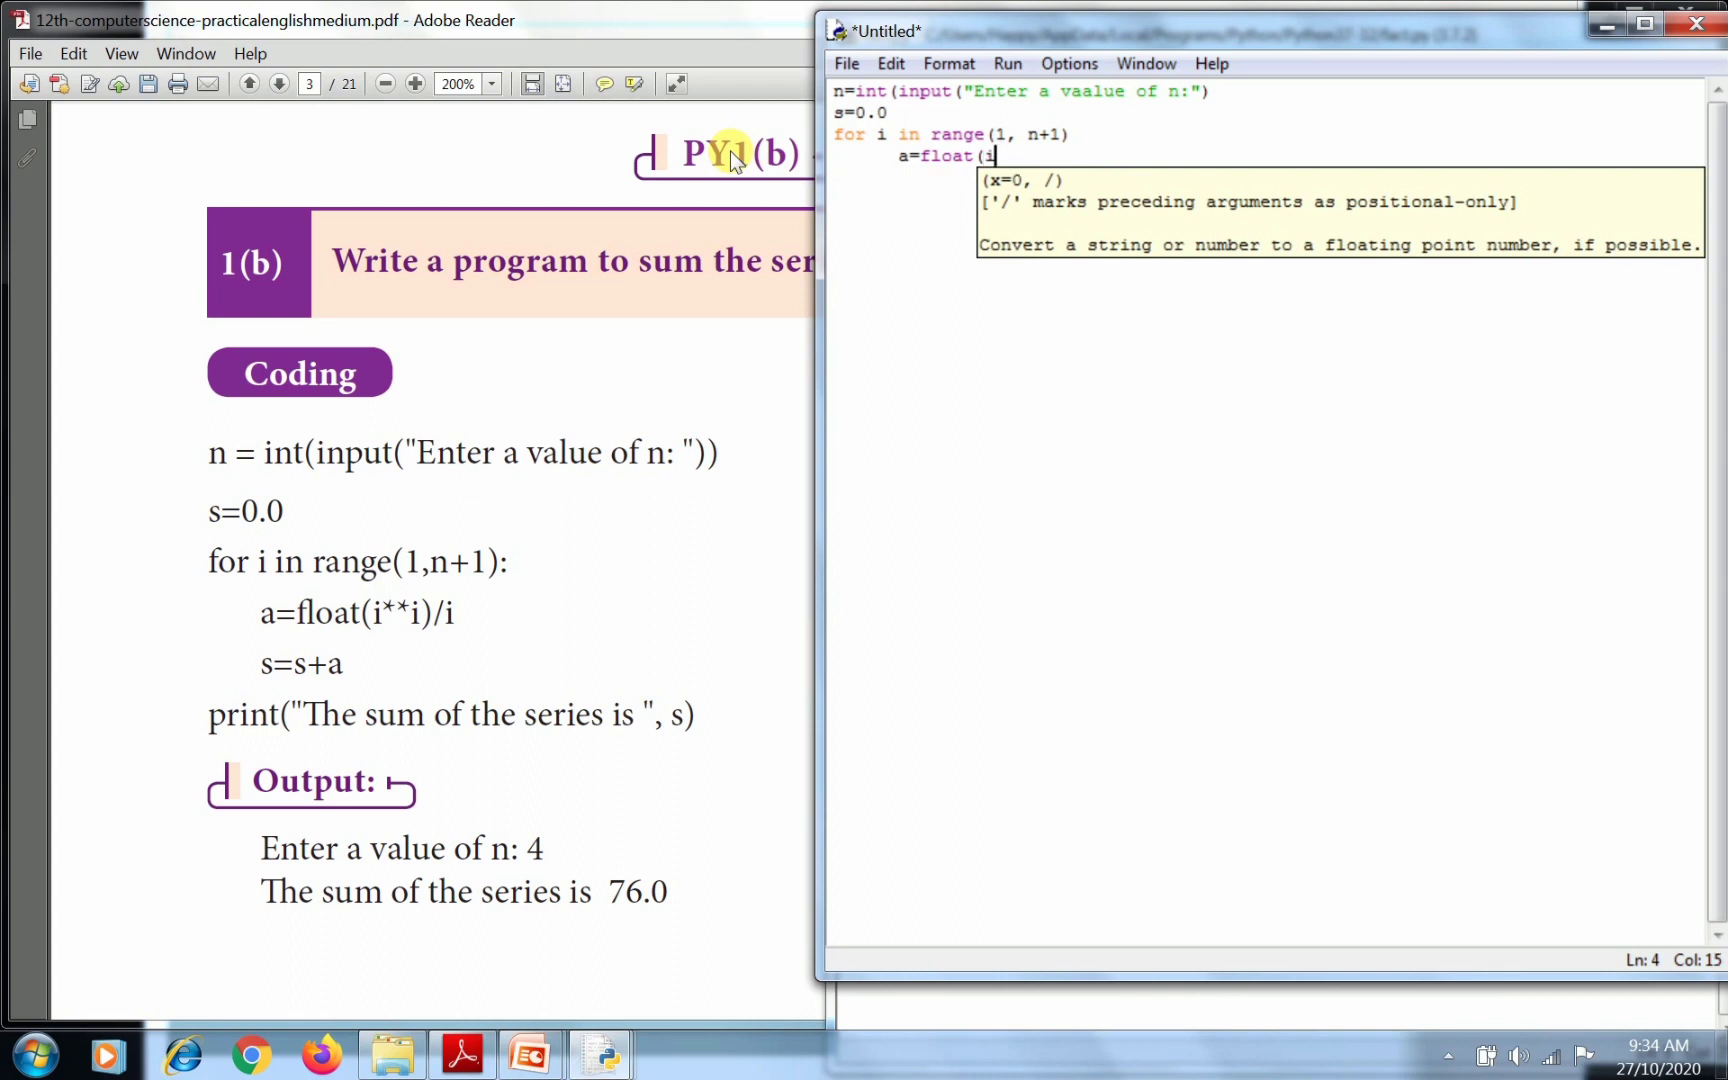
text(**)
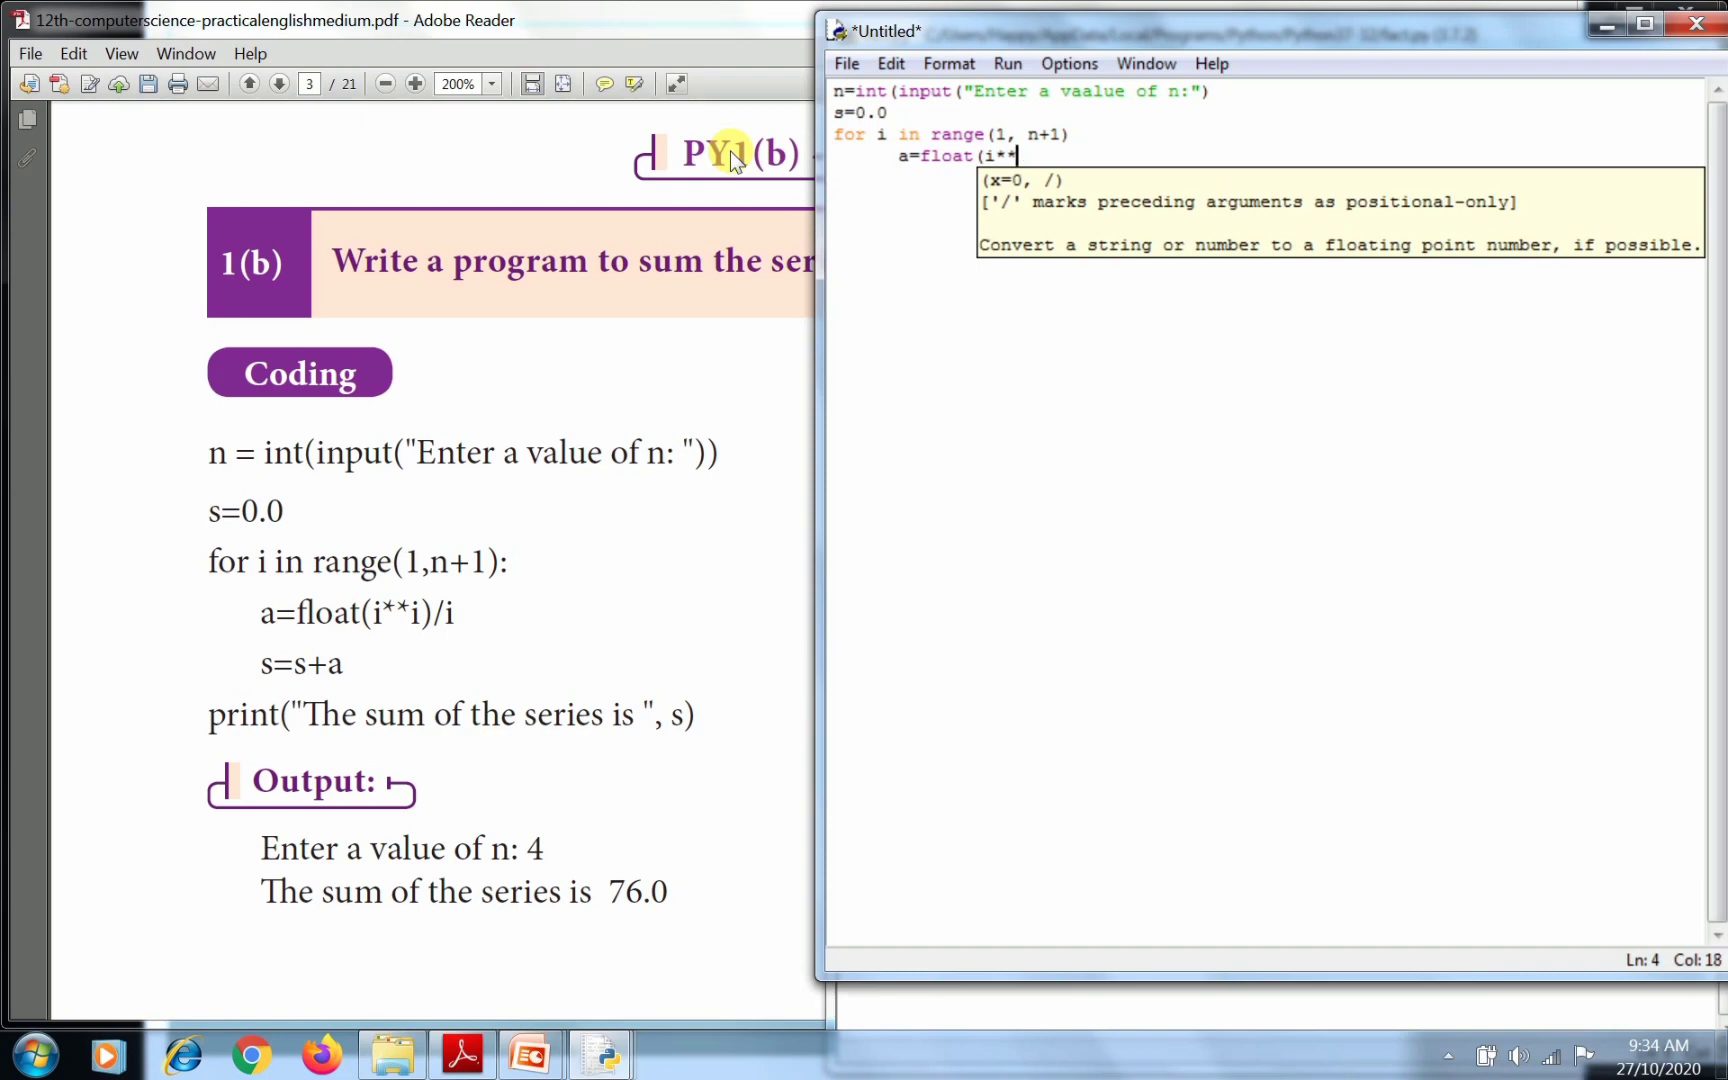
text(i)
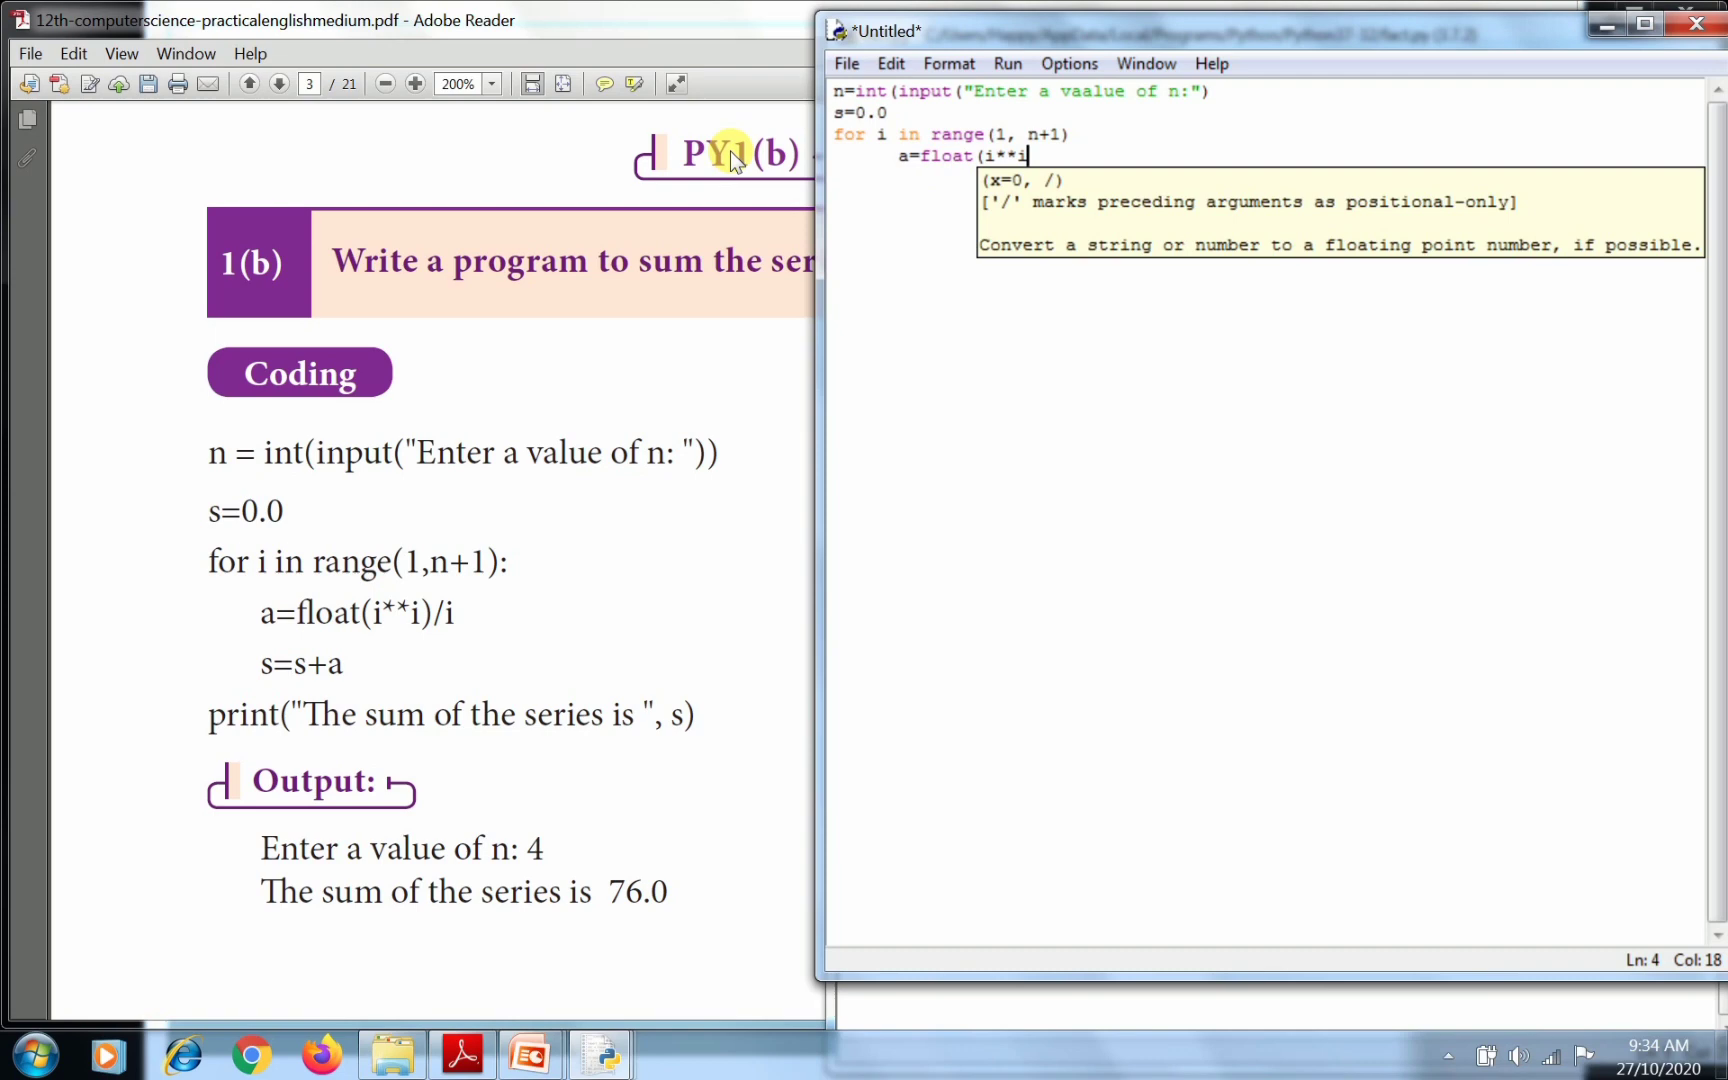
text(/)
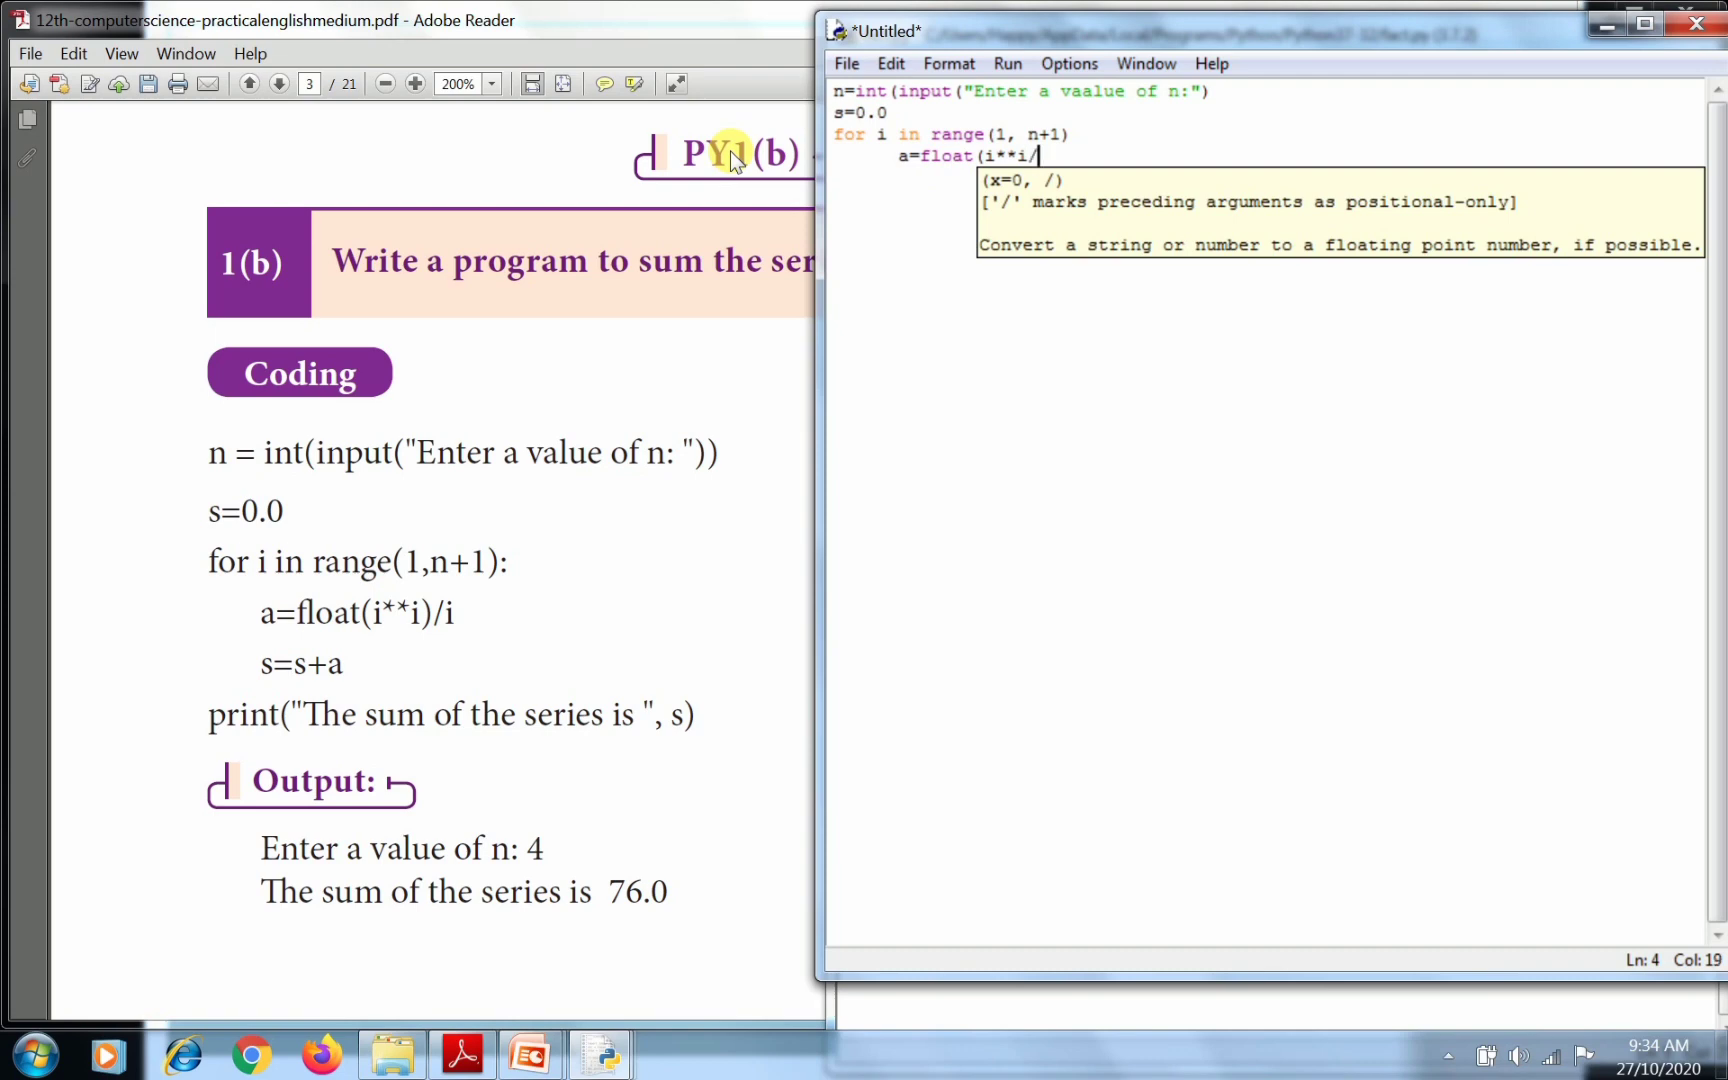
text(i)
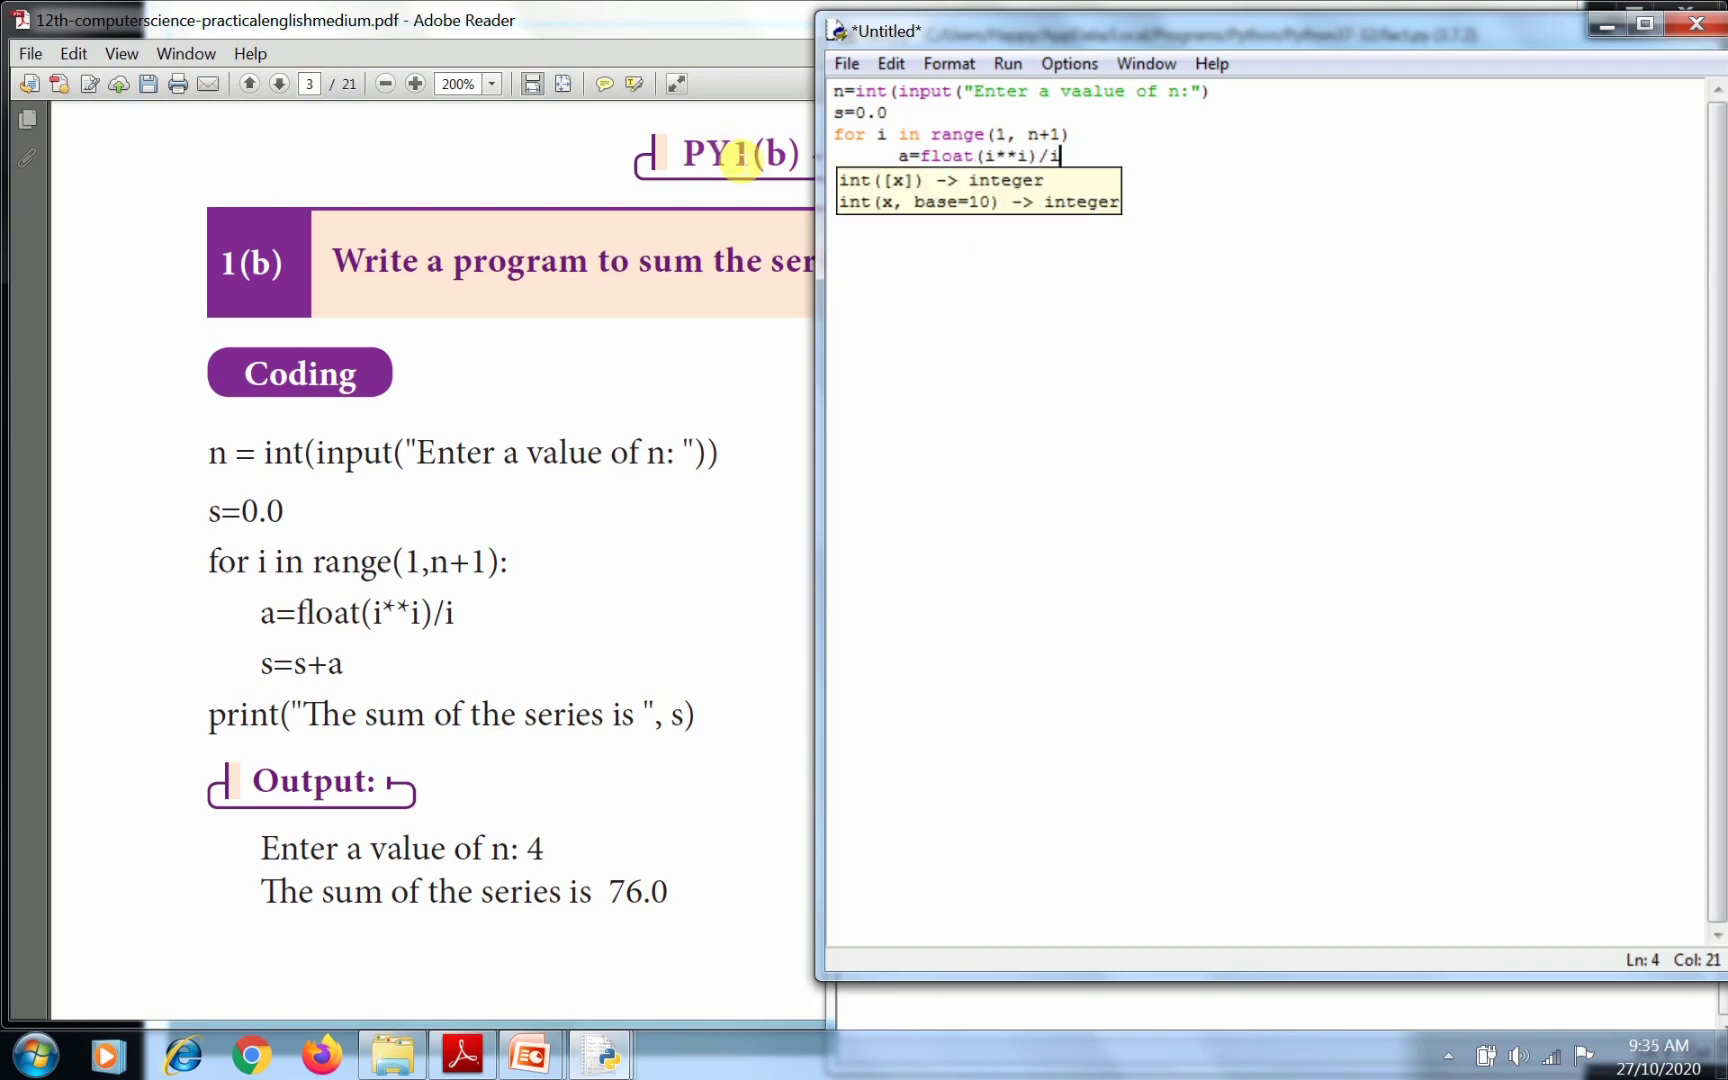
Add s=s+a inside the loop, then the unindented print("The sum of the series is", s) line.
key(enter)
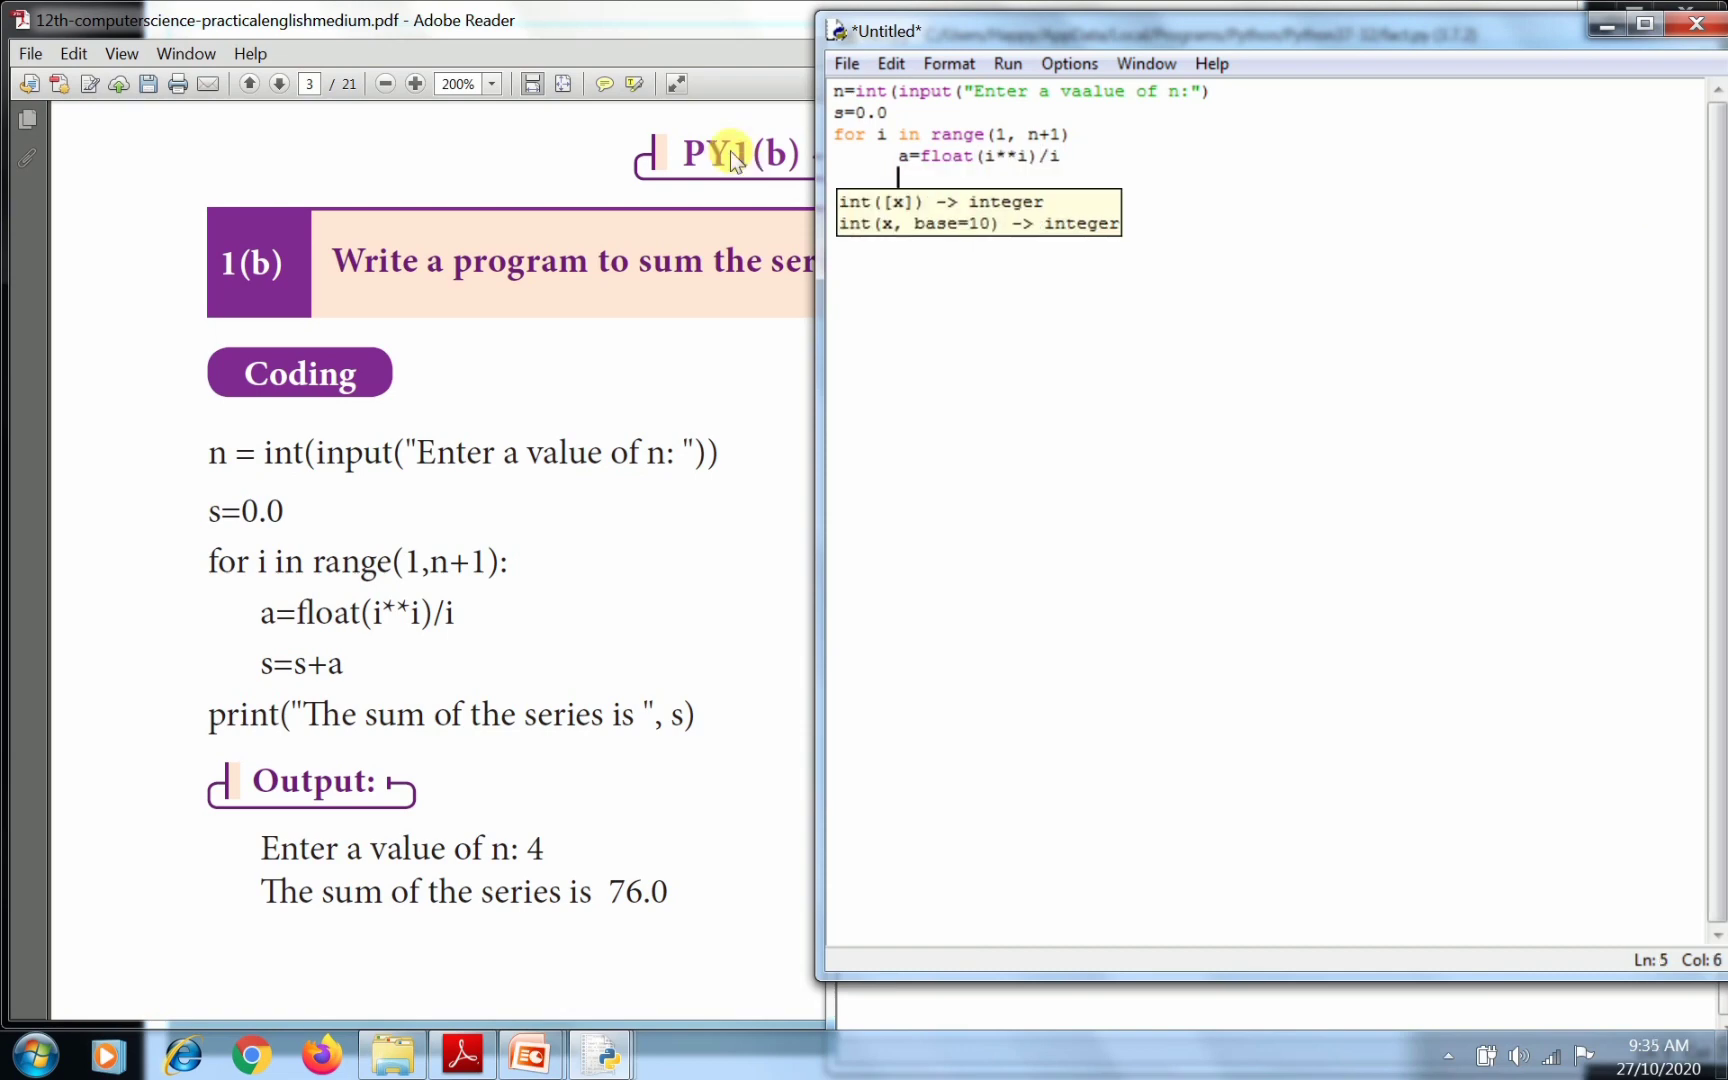
text(s=s)
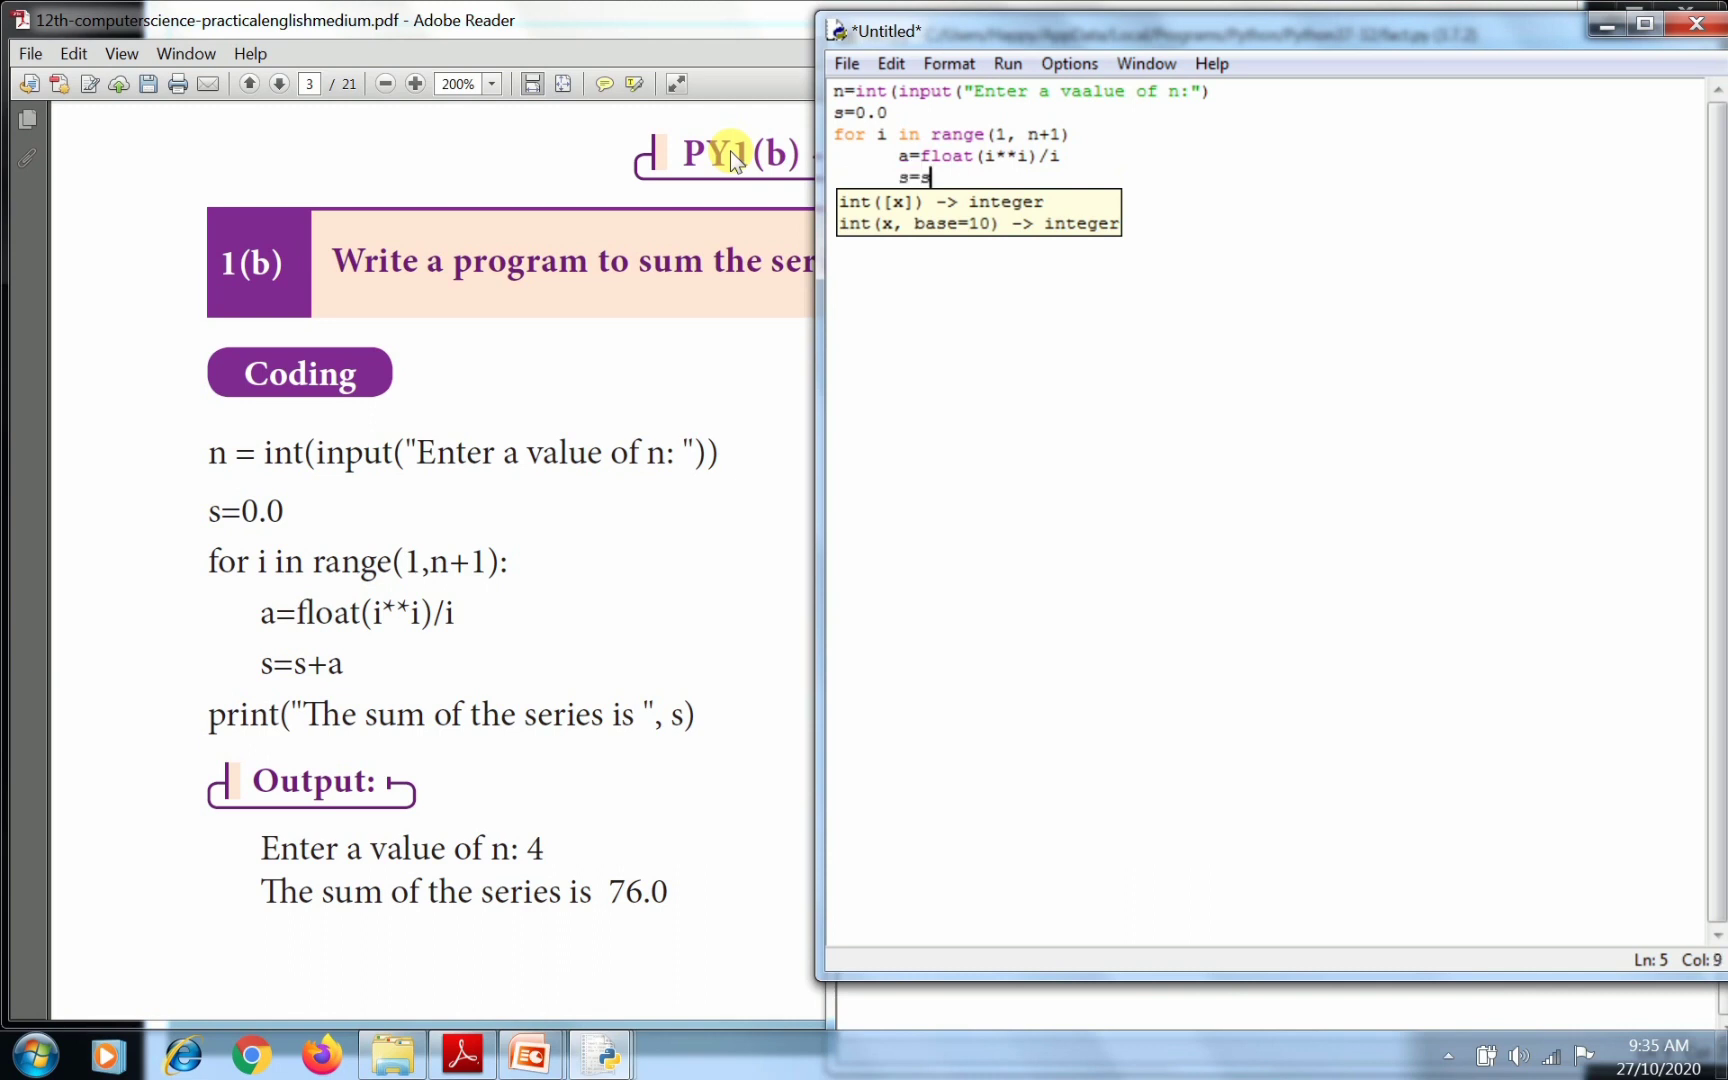
text(+a)
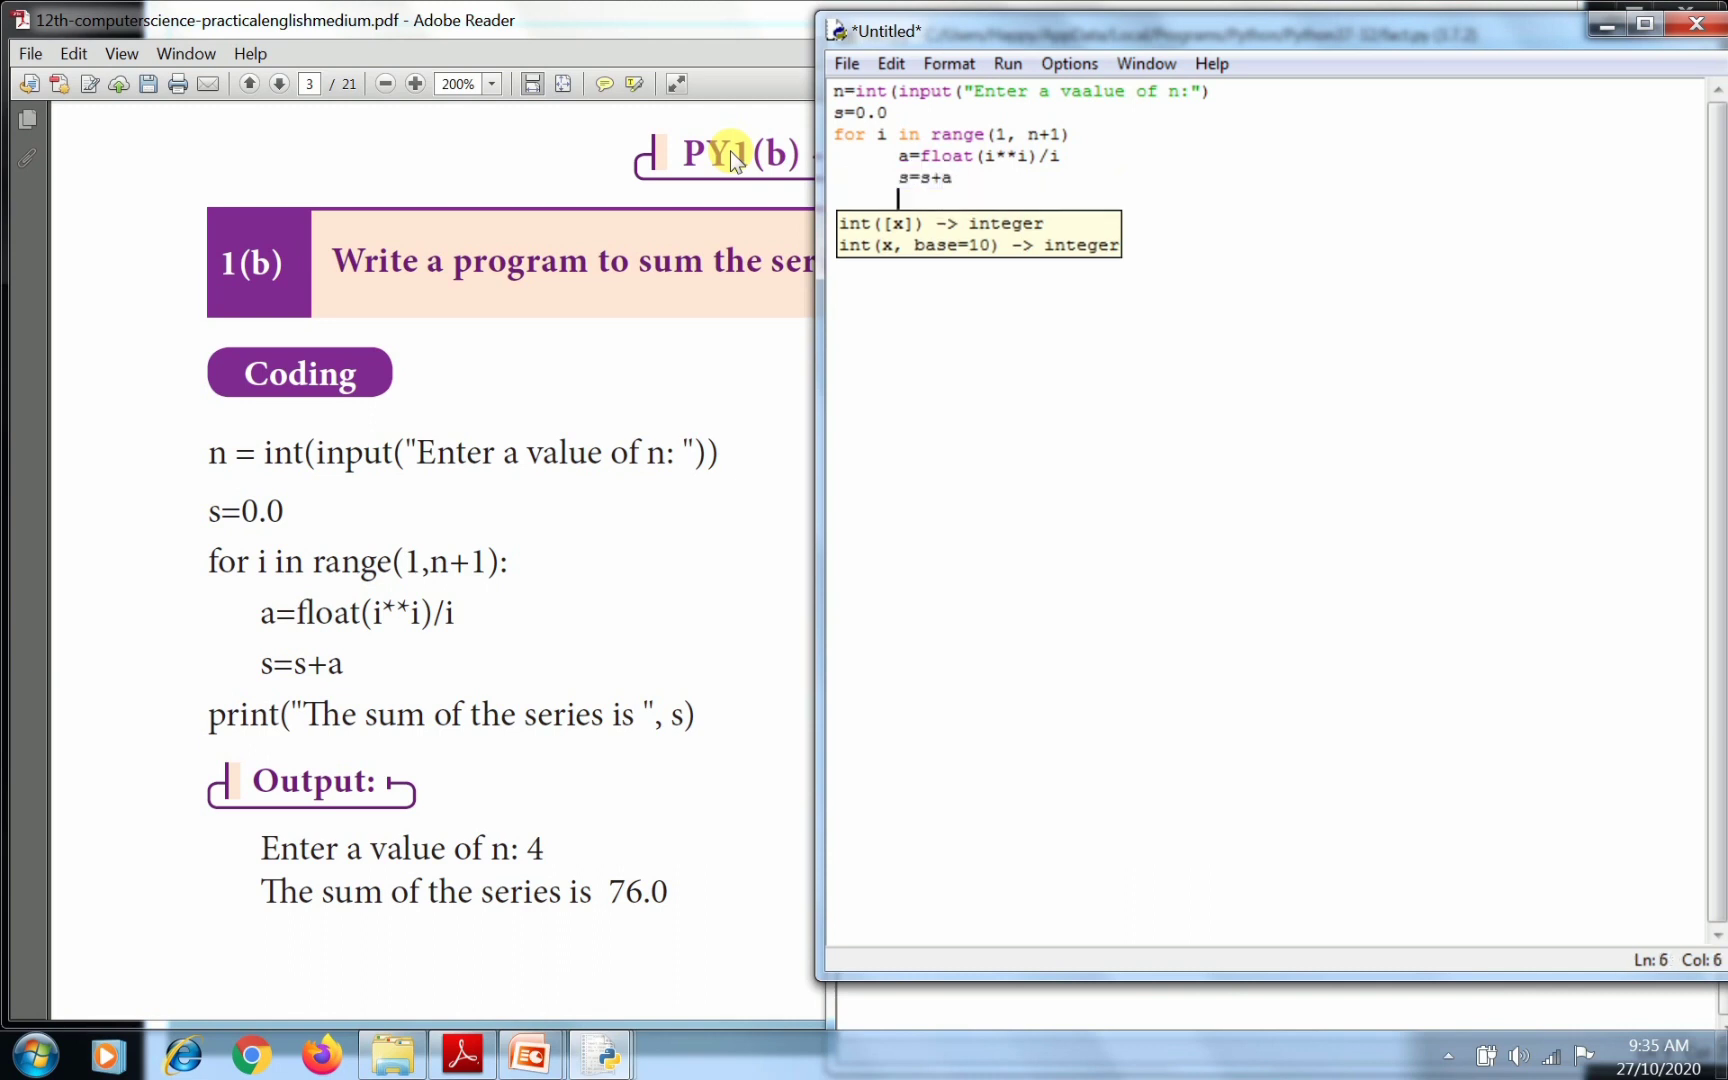
text(pri)
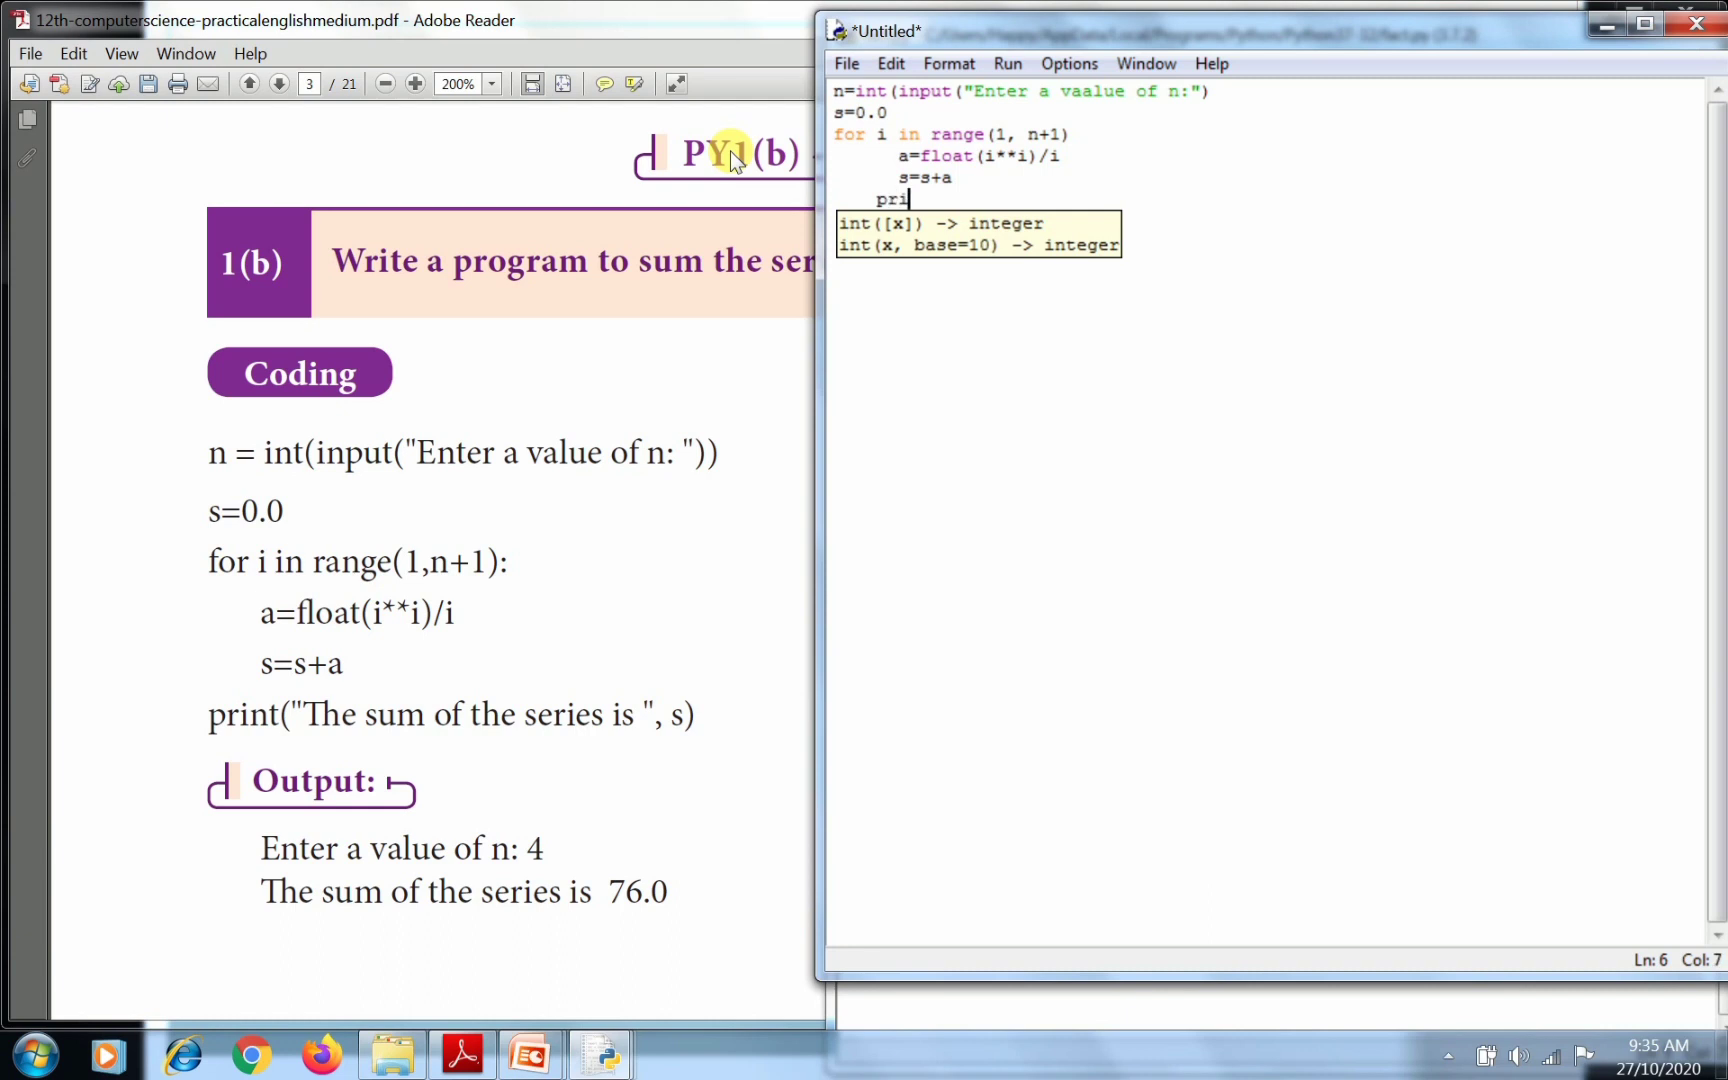
text(nt)
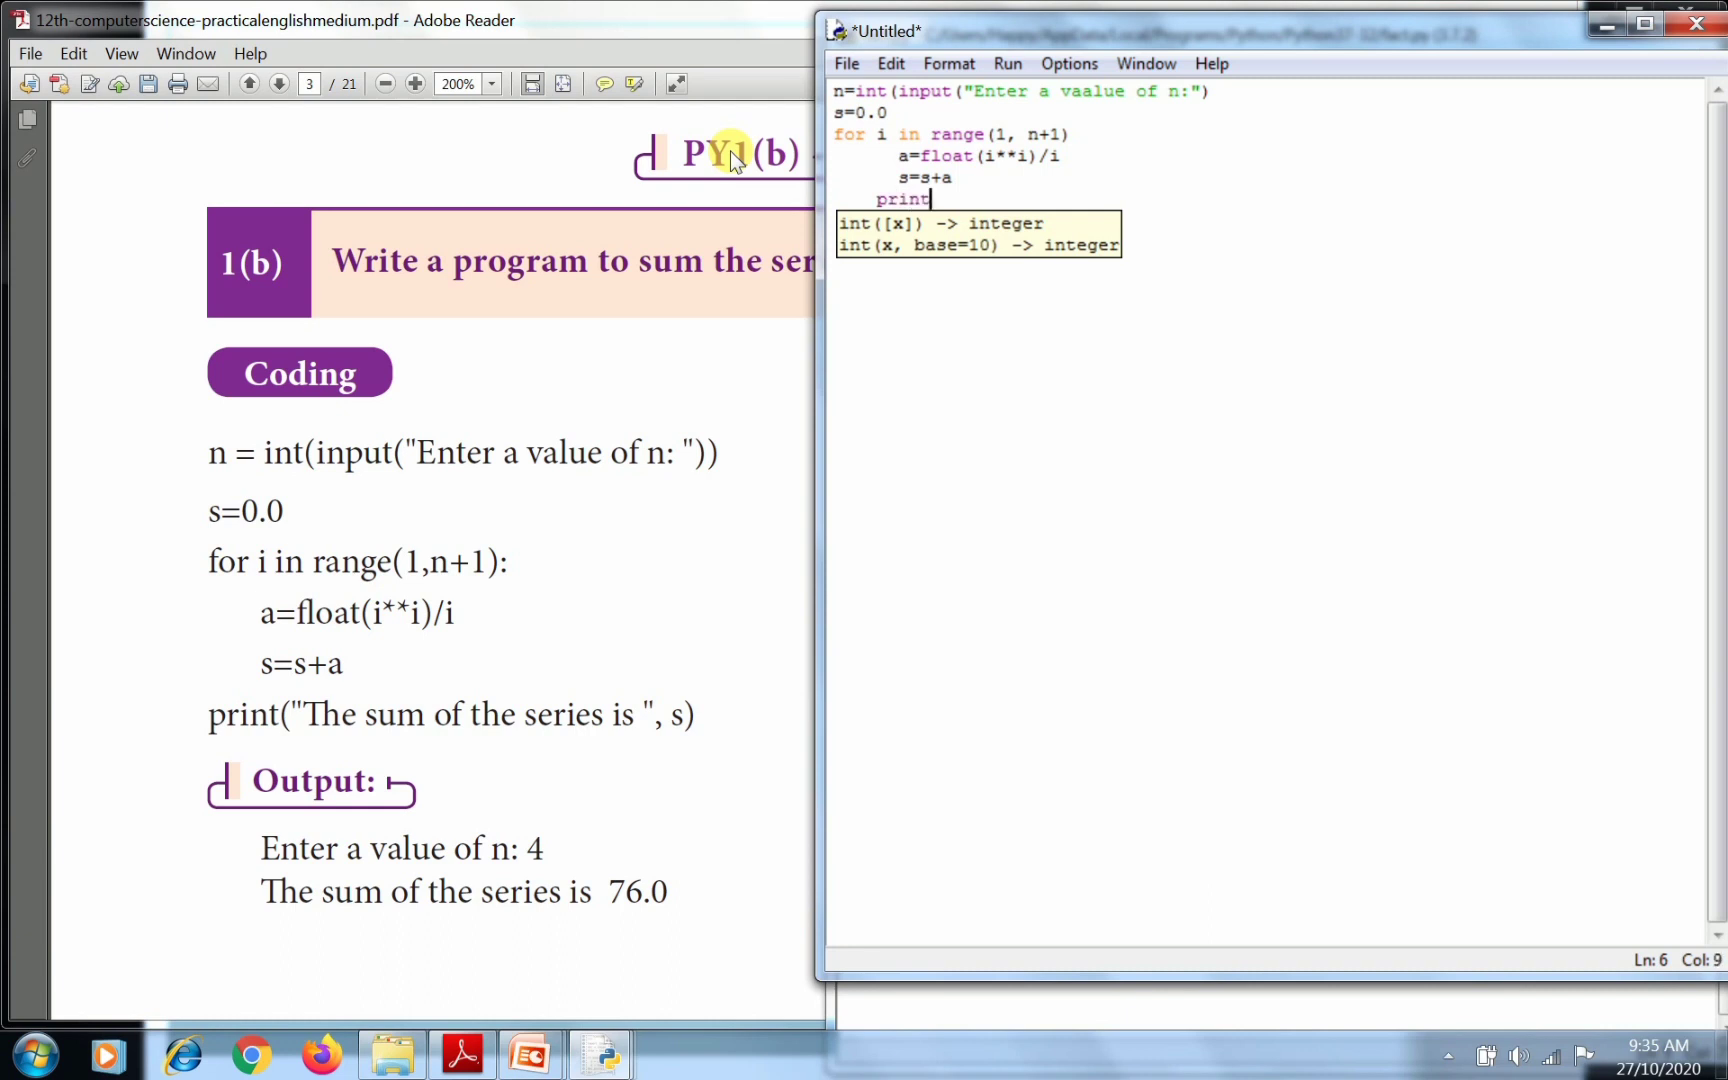
key(BackSpace)
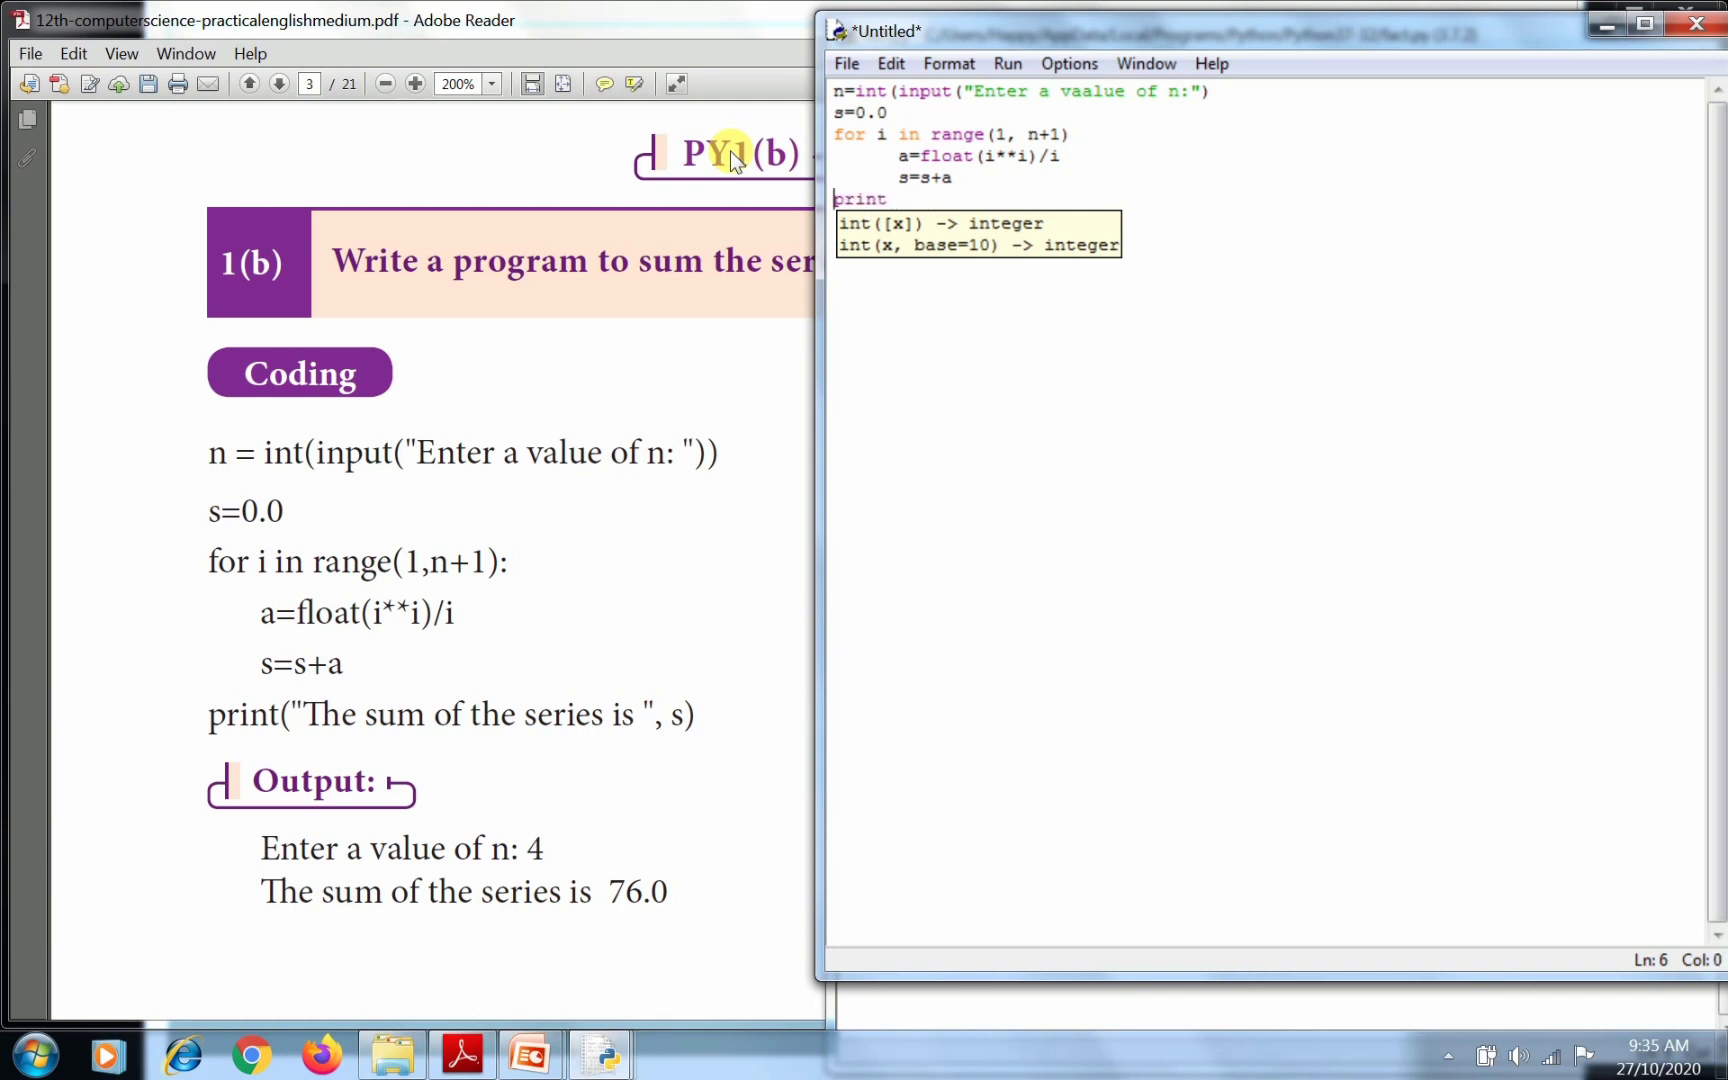
click(888, 200)
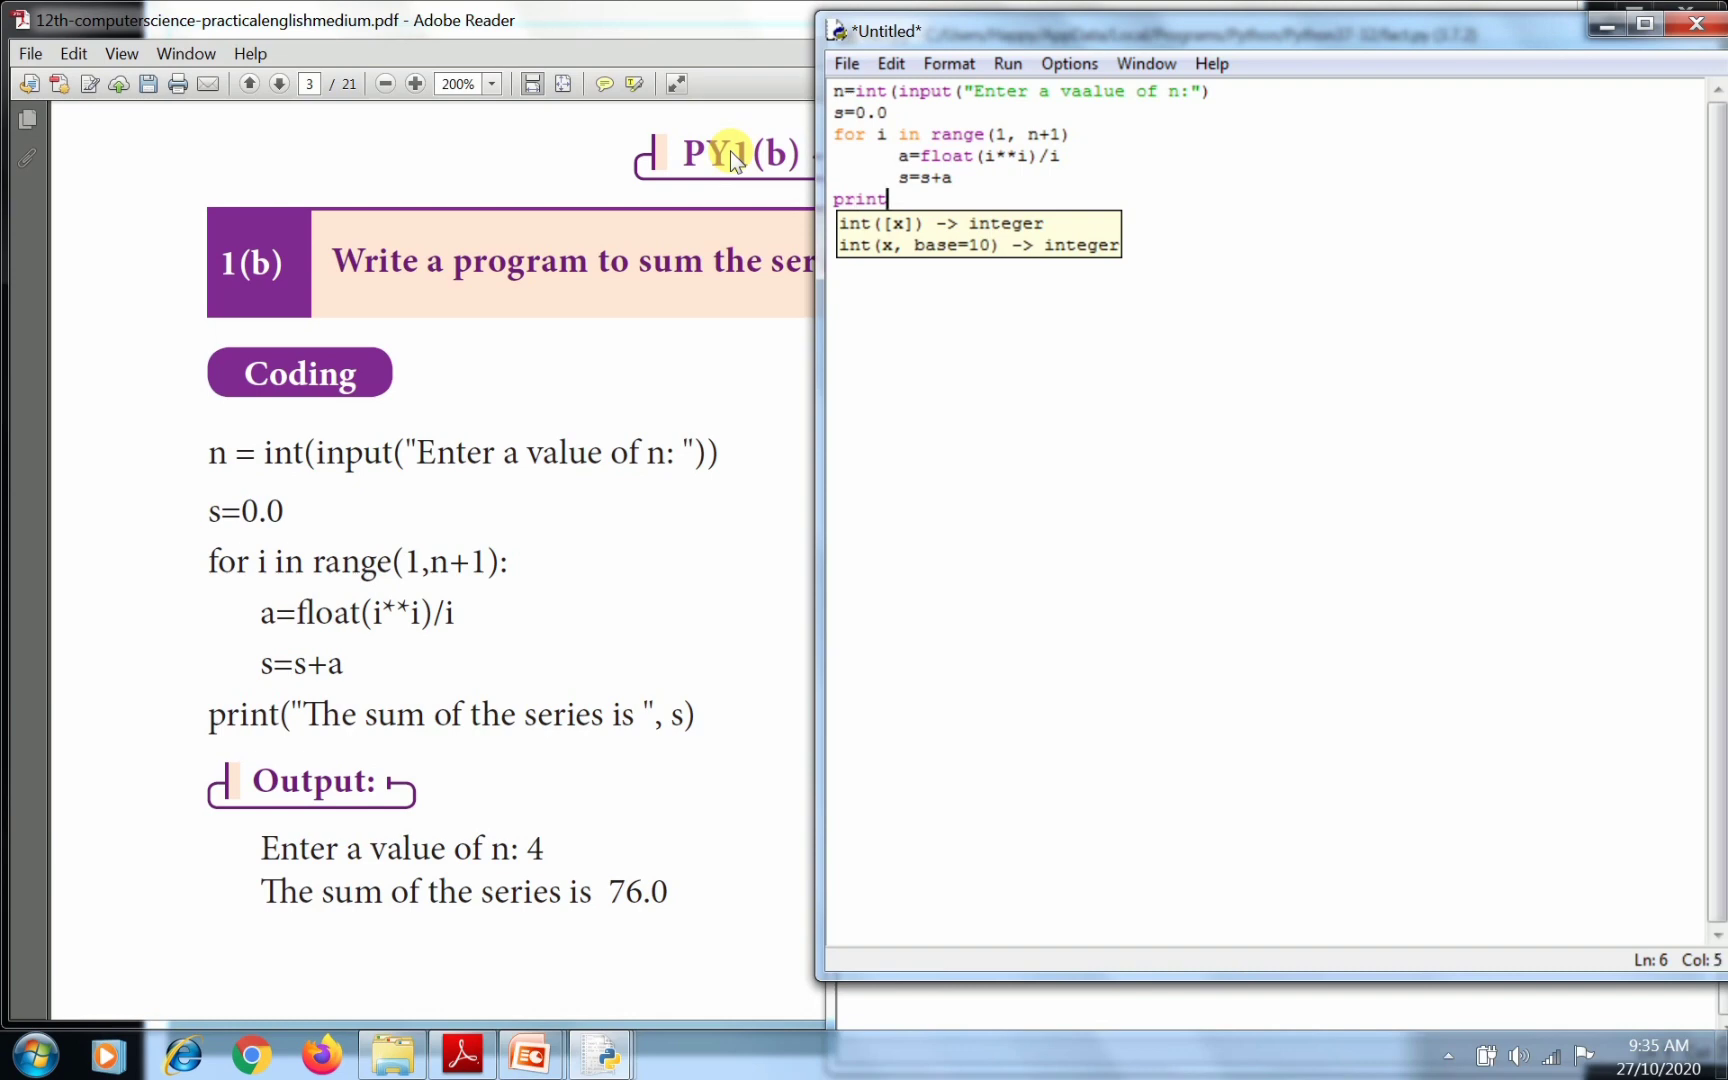
text((:)
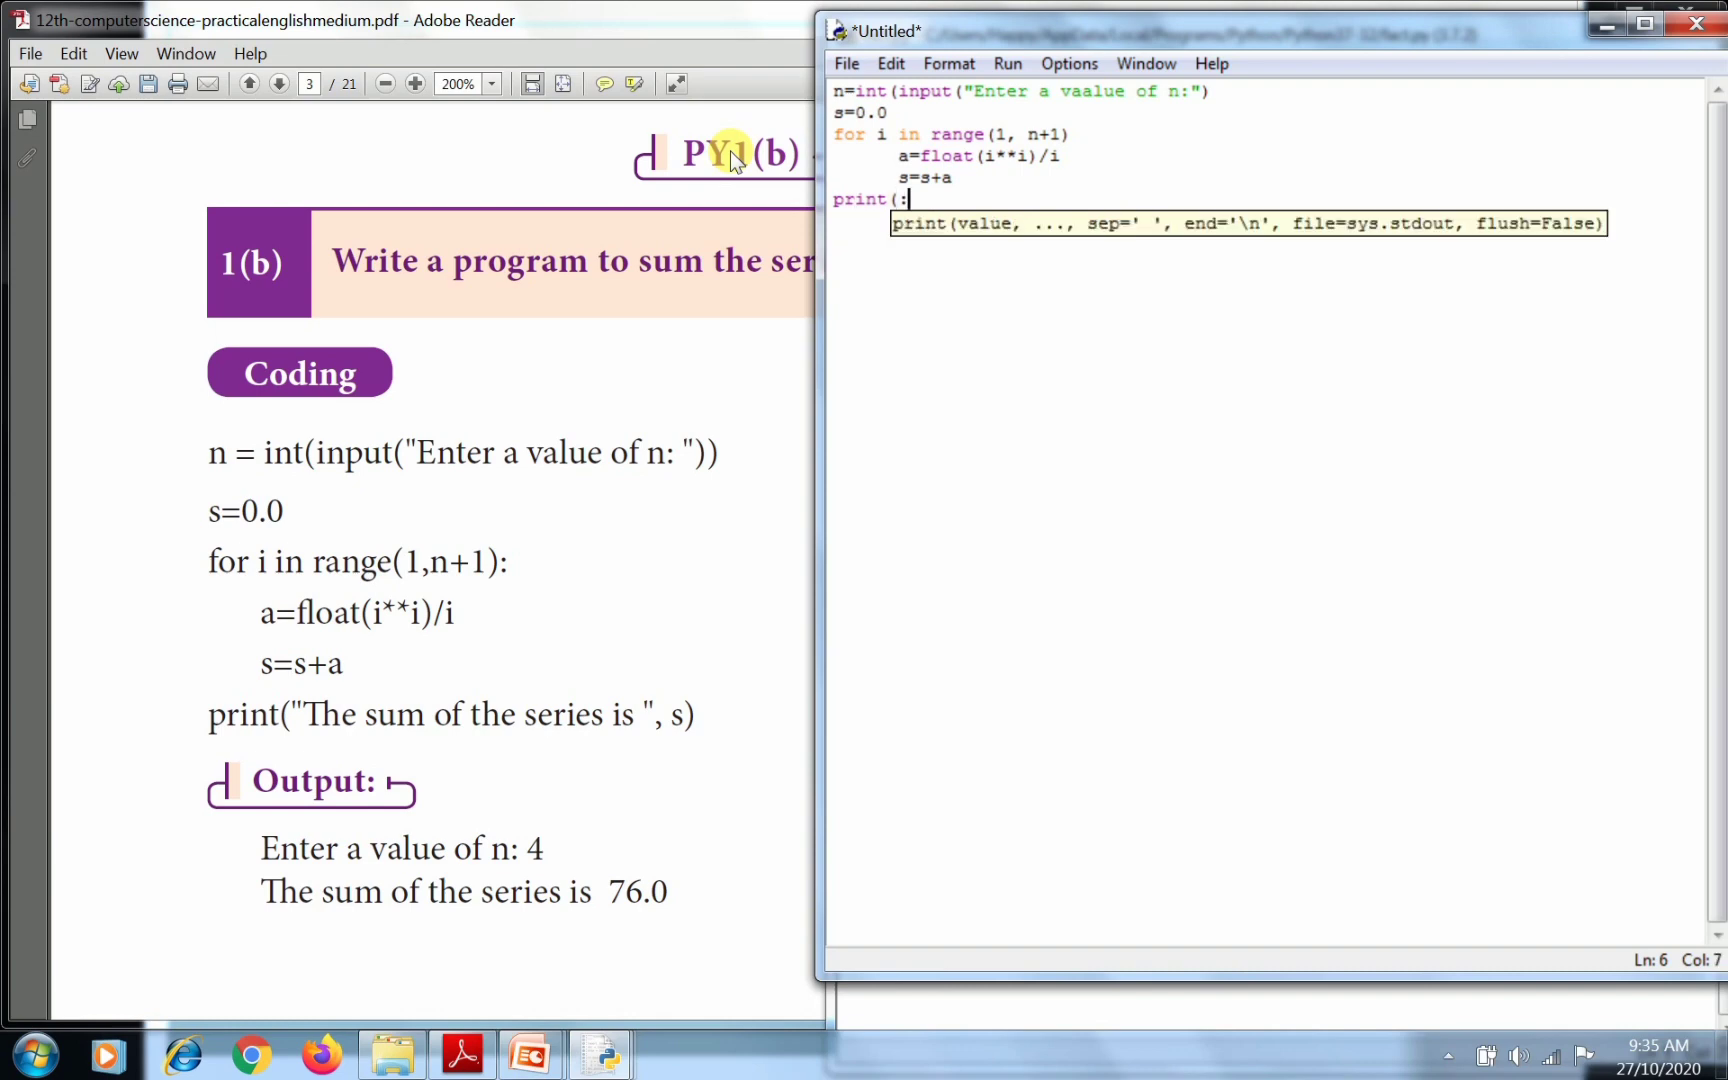
text("The sum of the series is)
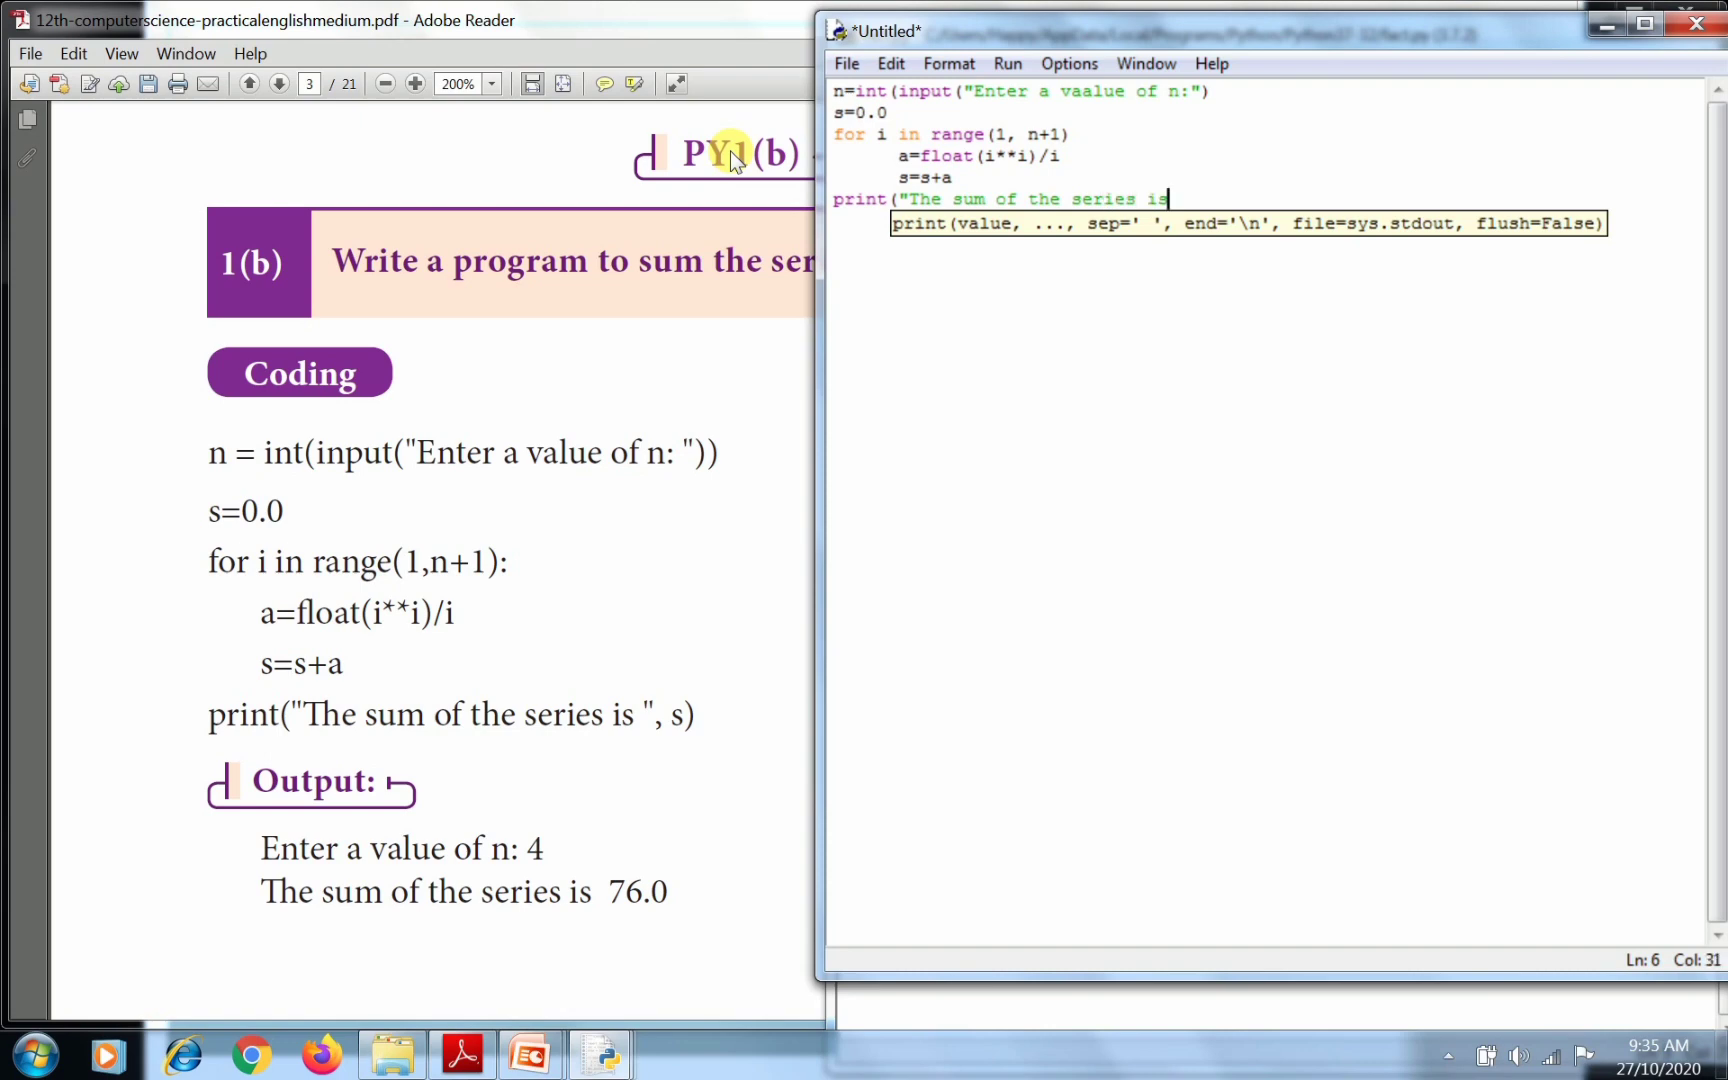
text(", s)
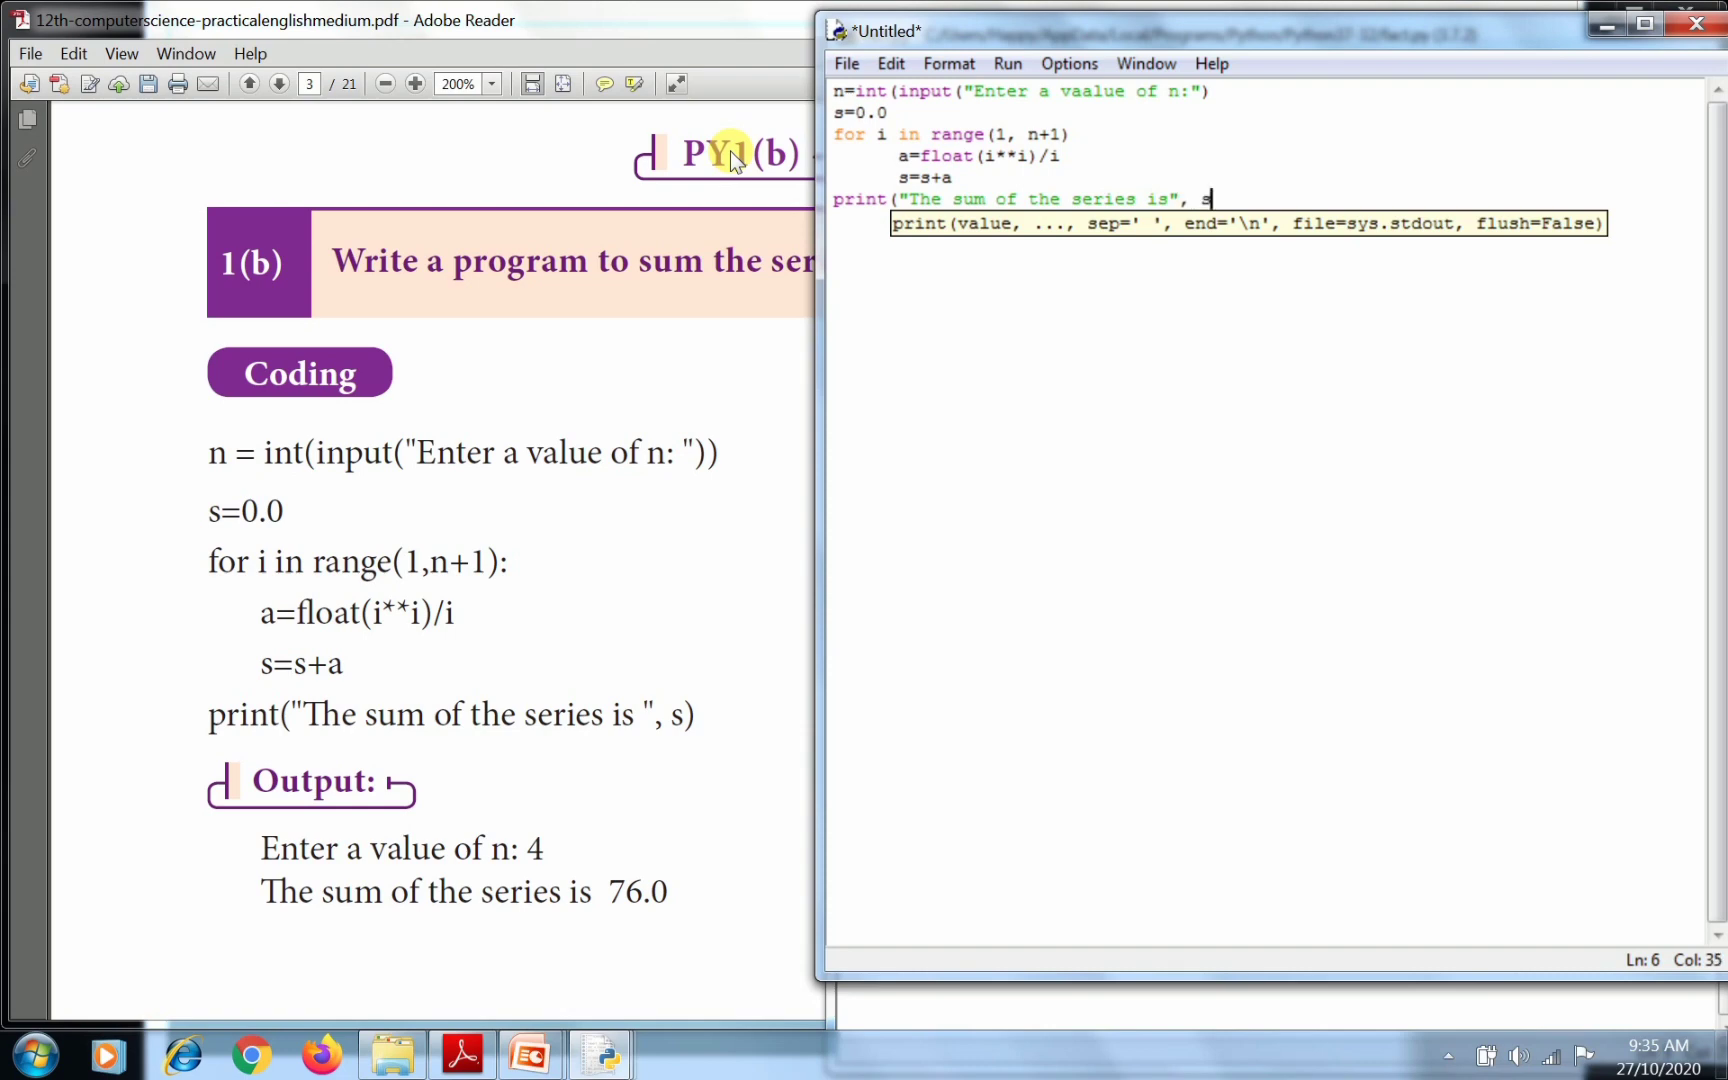
text())
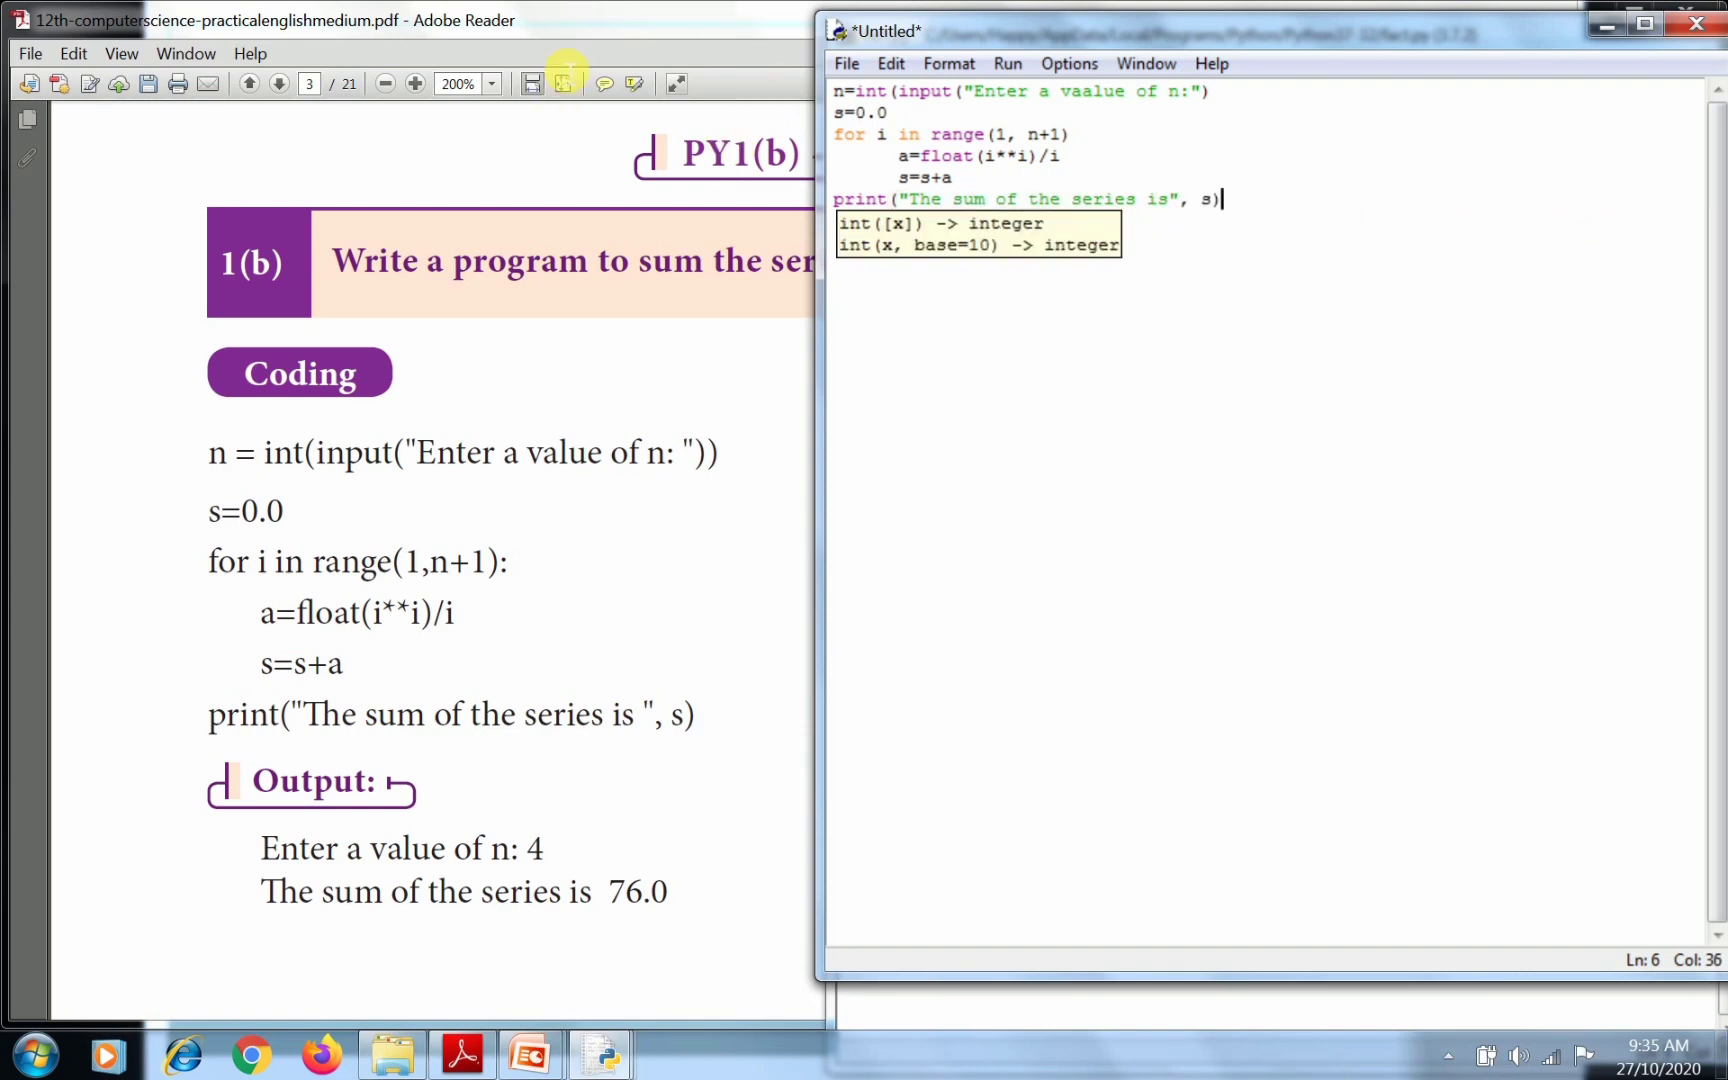
Save the untitled script as sumofseries.py in the Python37-32 folder.
click(846, 62)
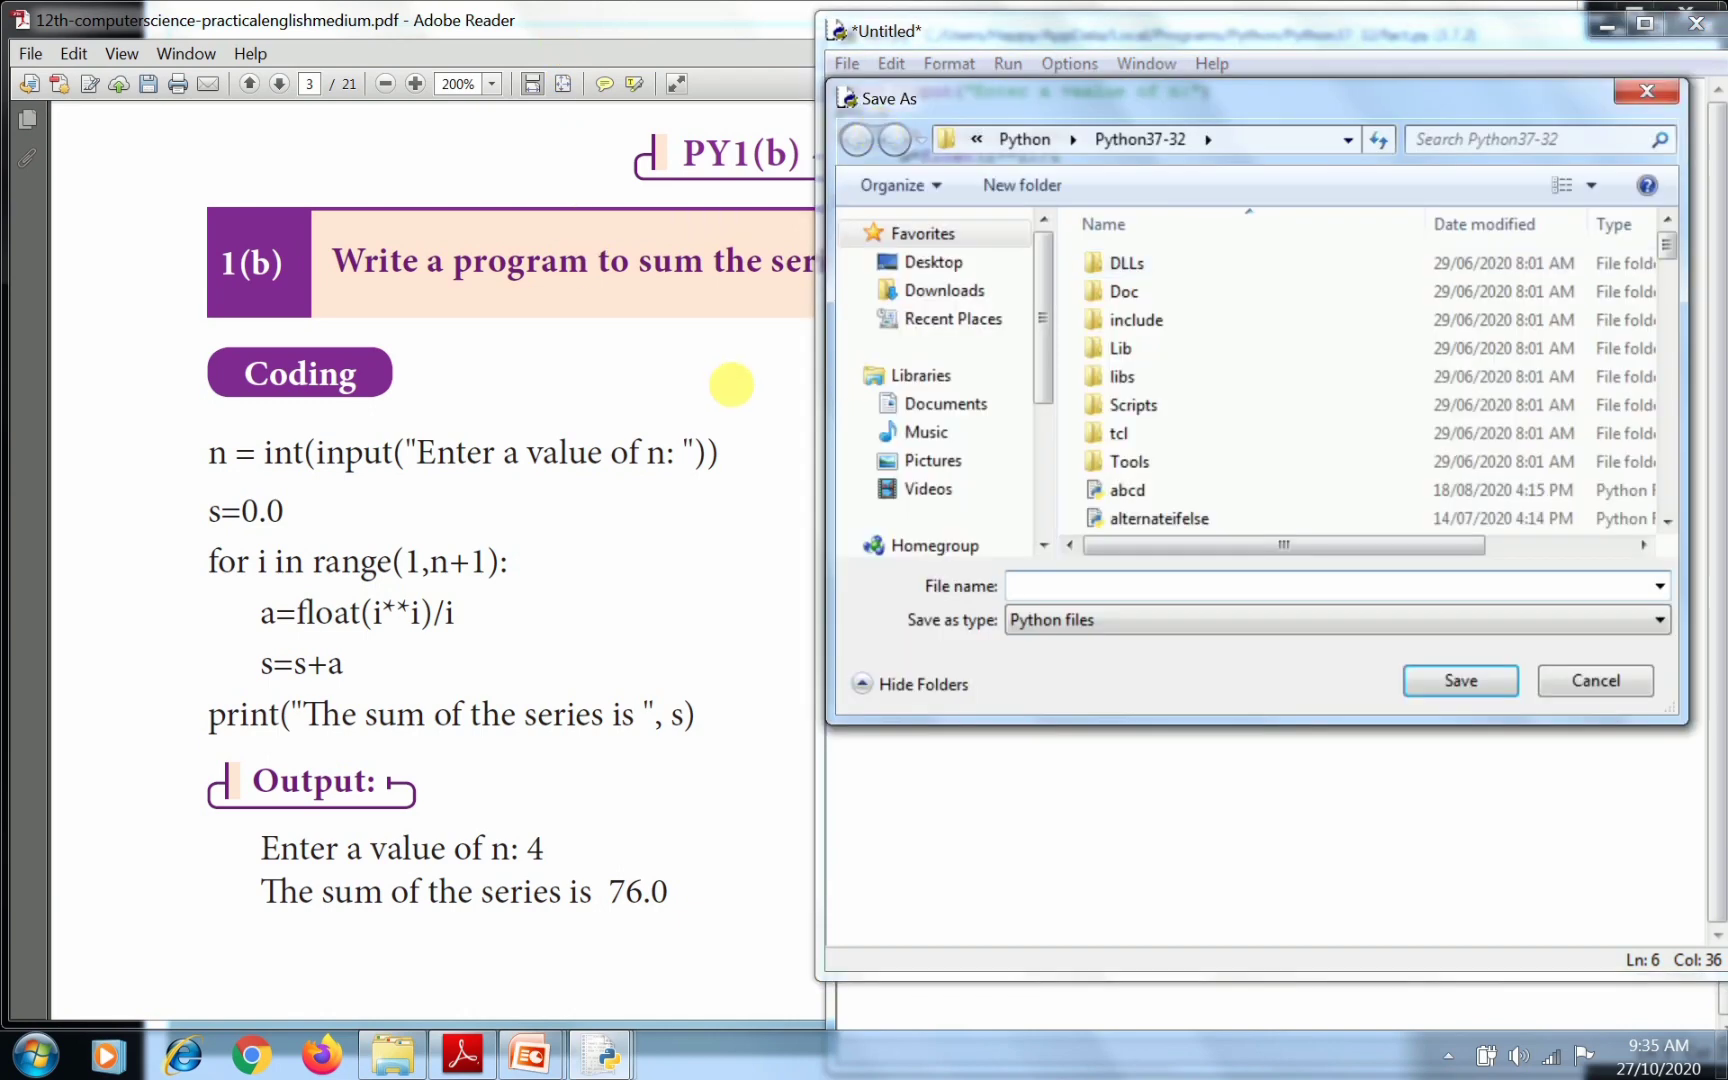
text(sum)
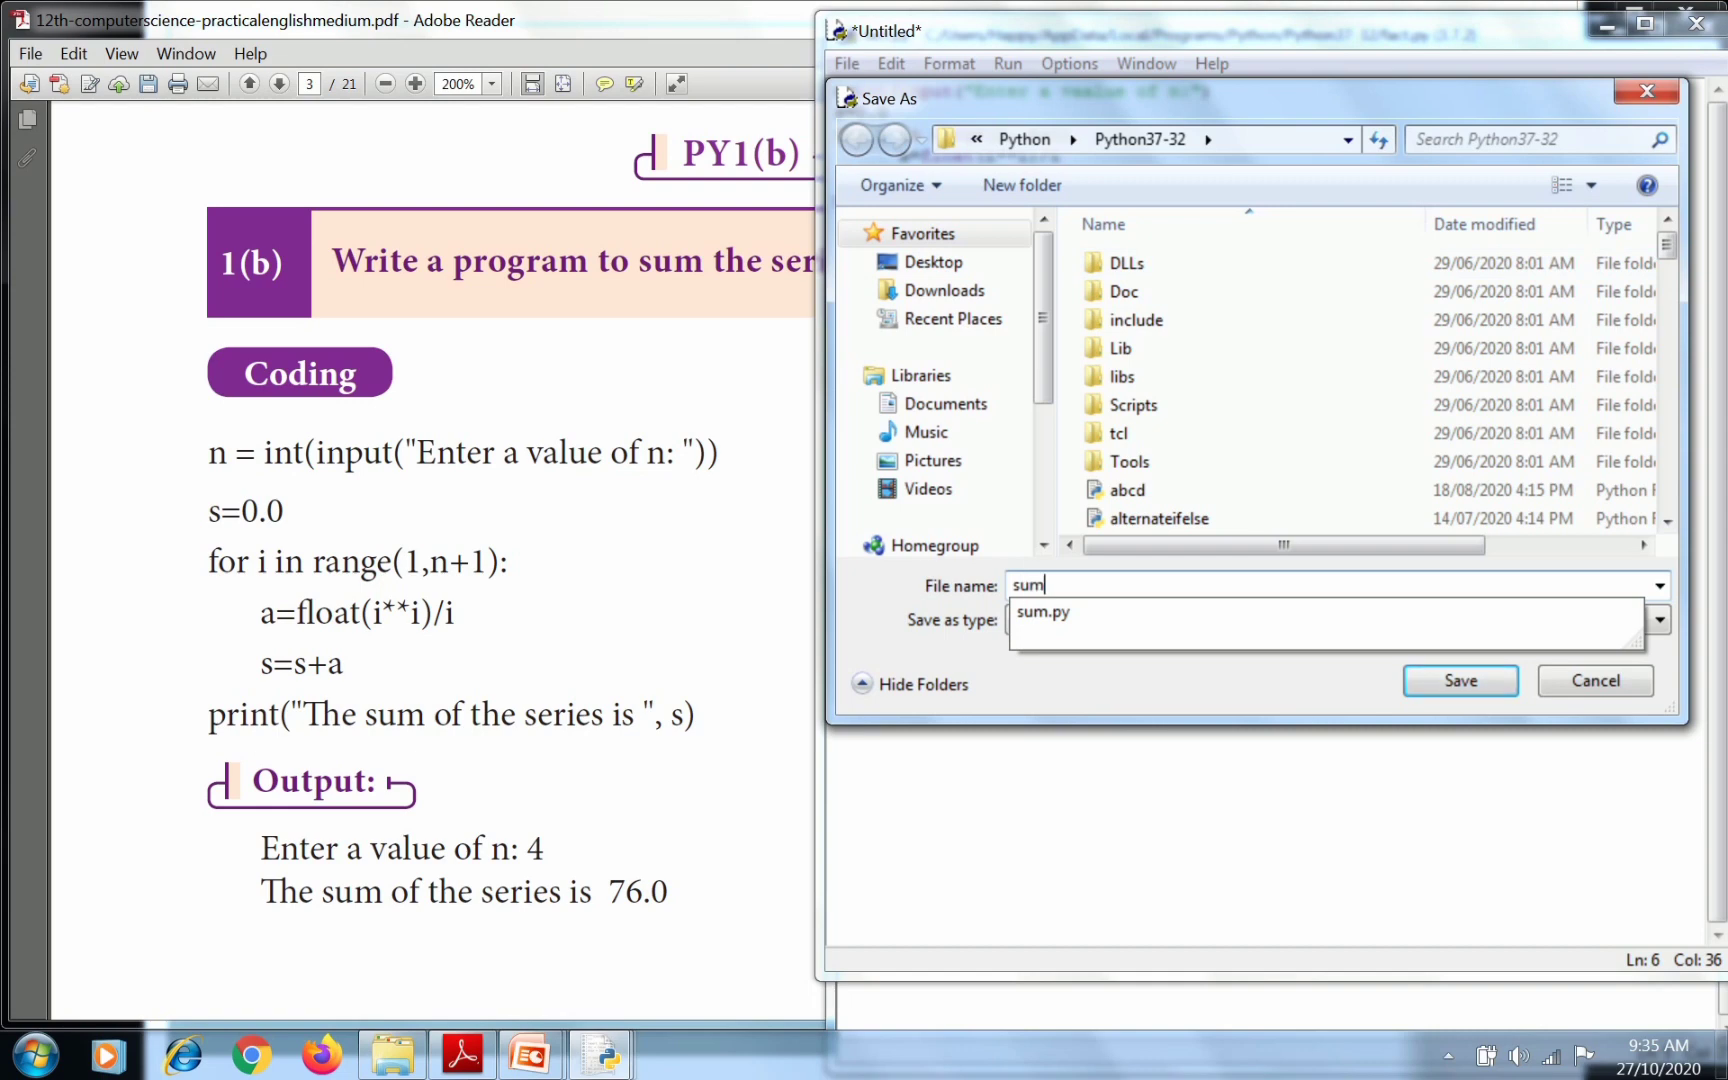
text(ofseries)
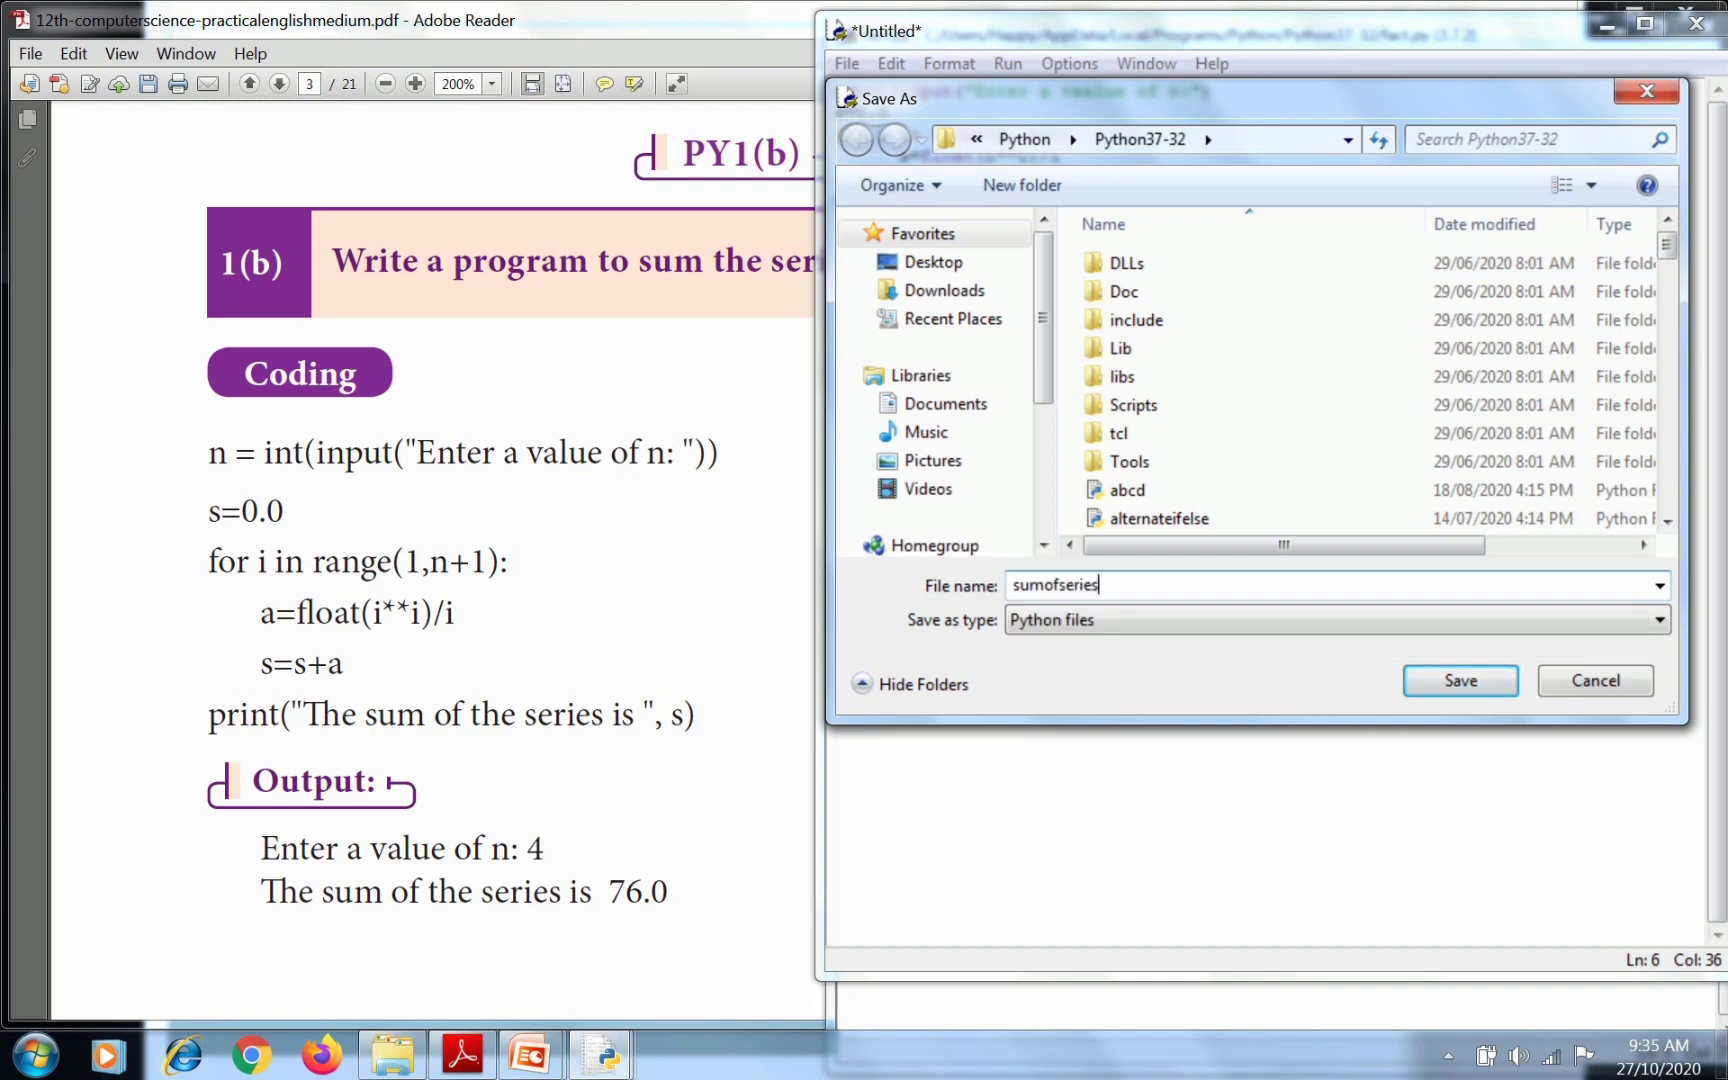
click(1458, 680)
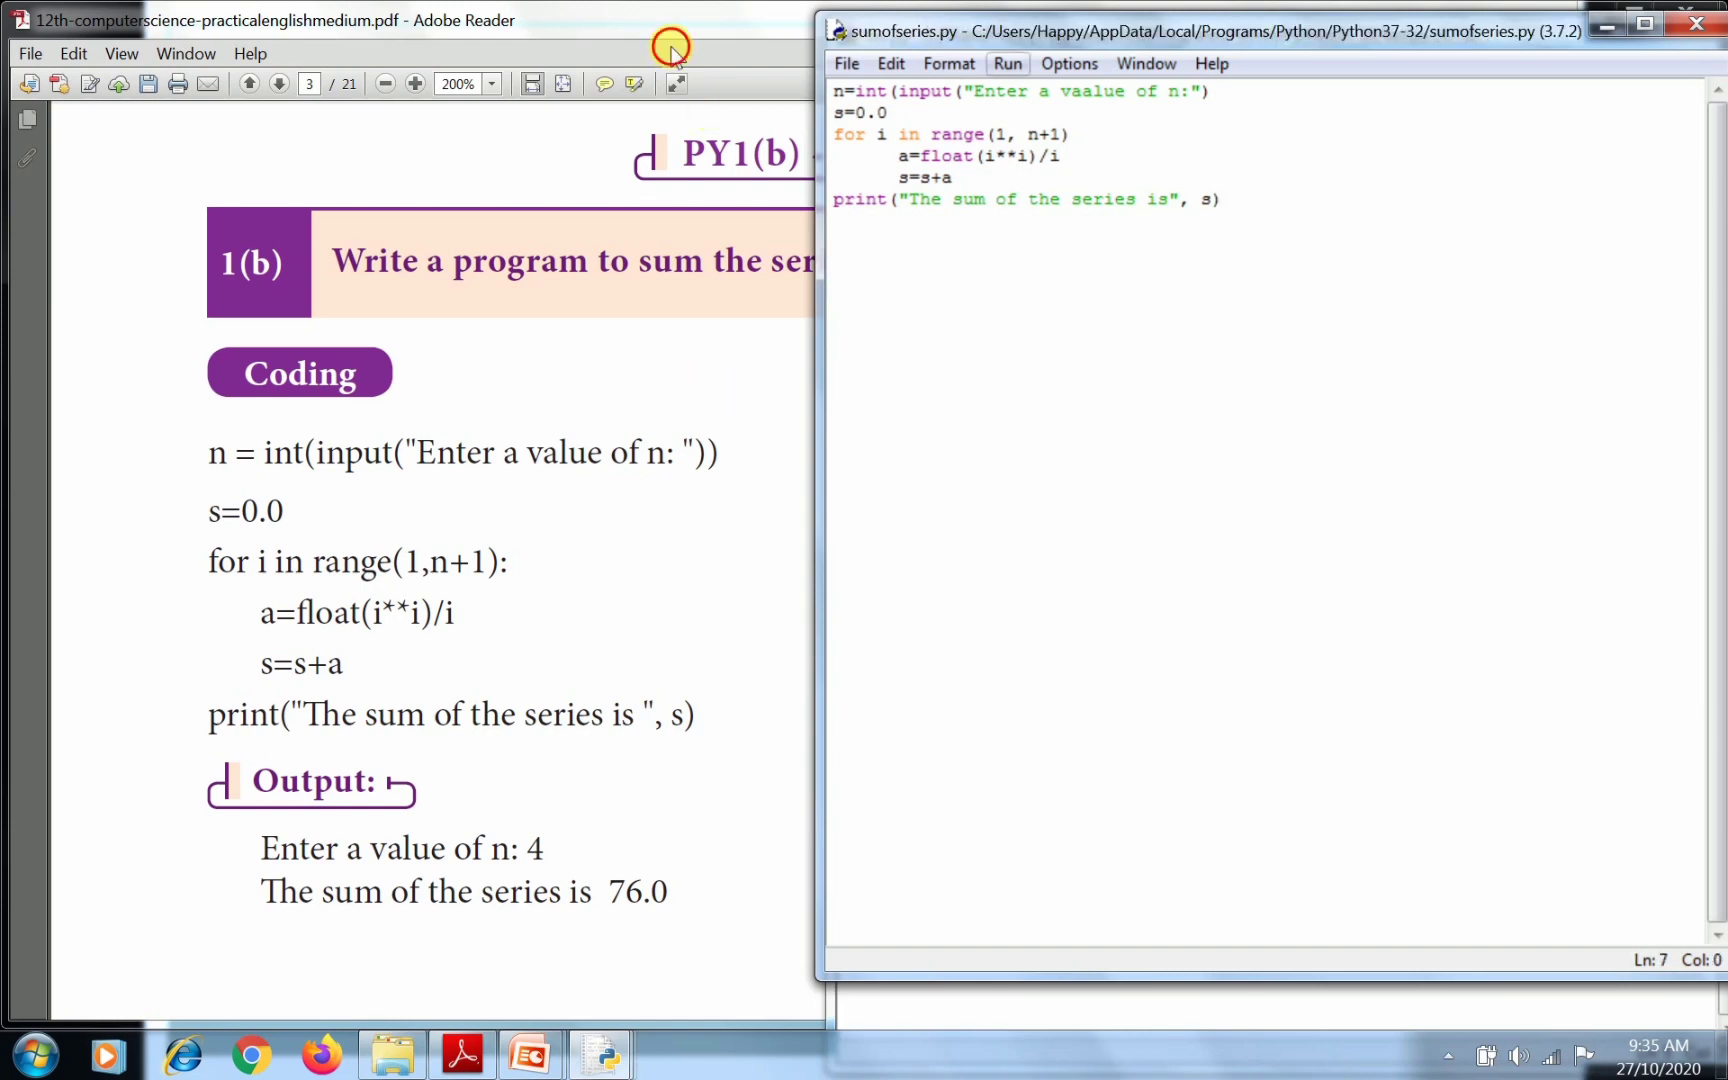
Run, dismiss the SyntaxError, add the missing ')' to line 1 and save.
click(1006, 62)
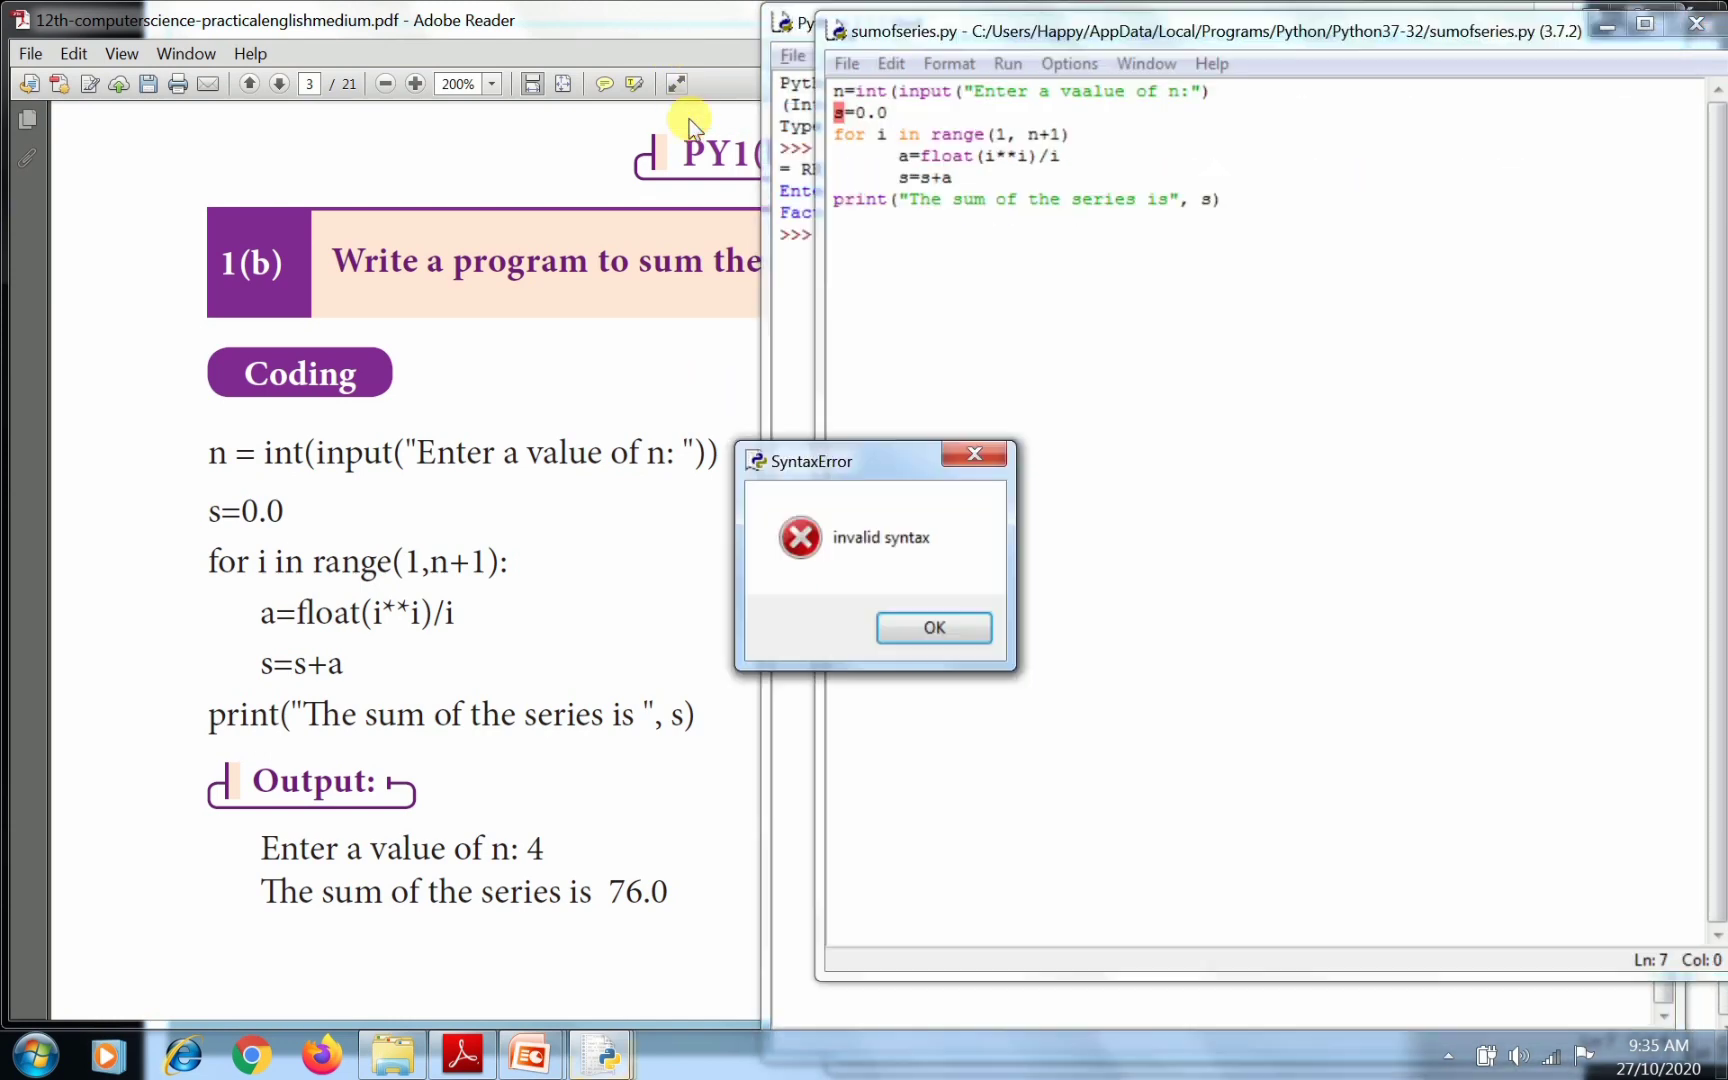
click(932, 628)
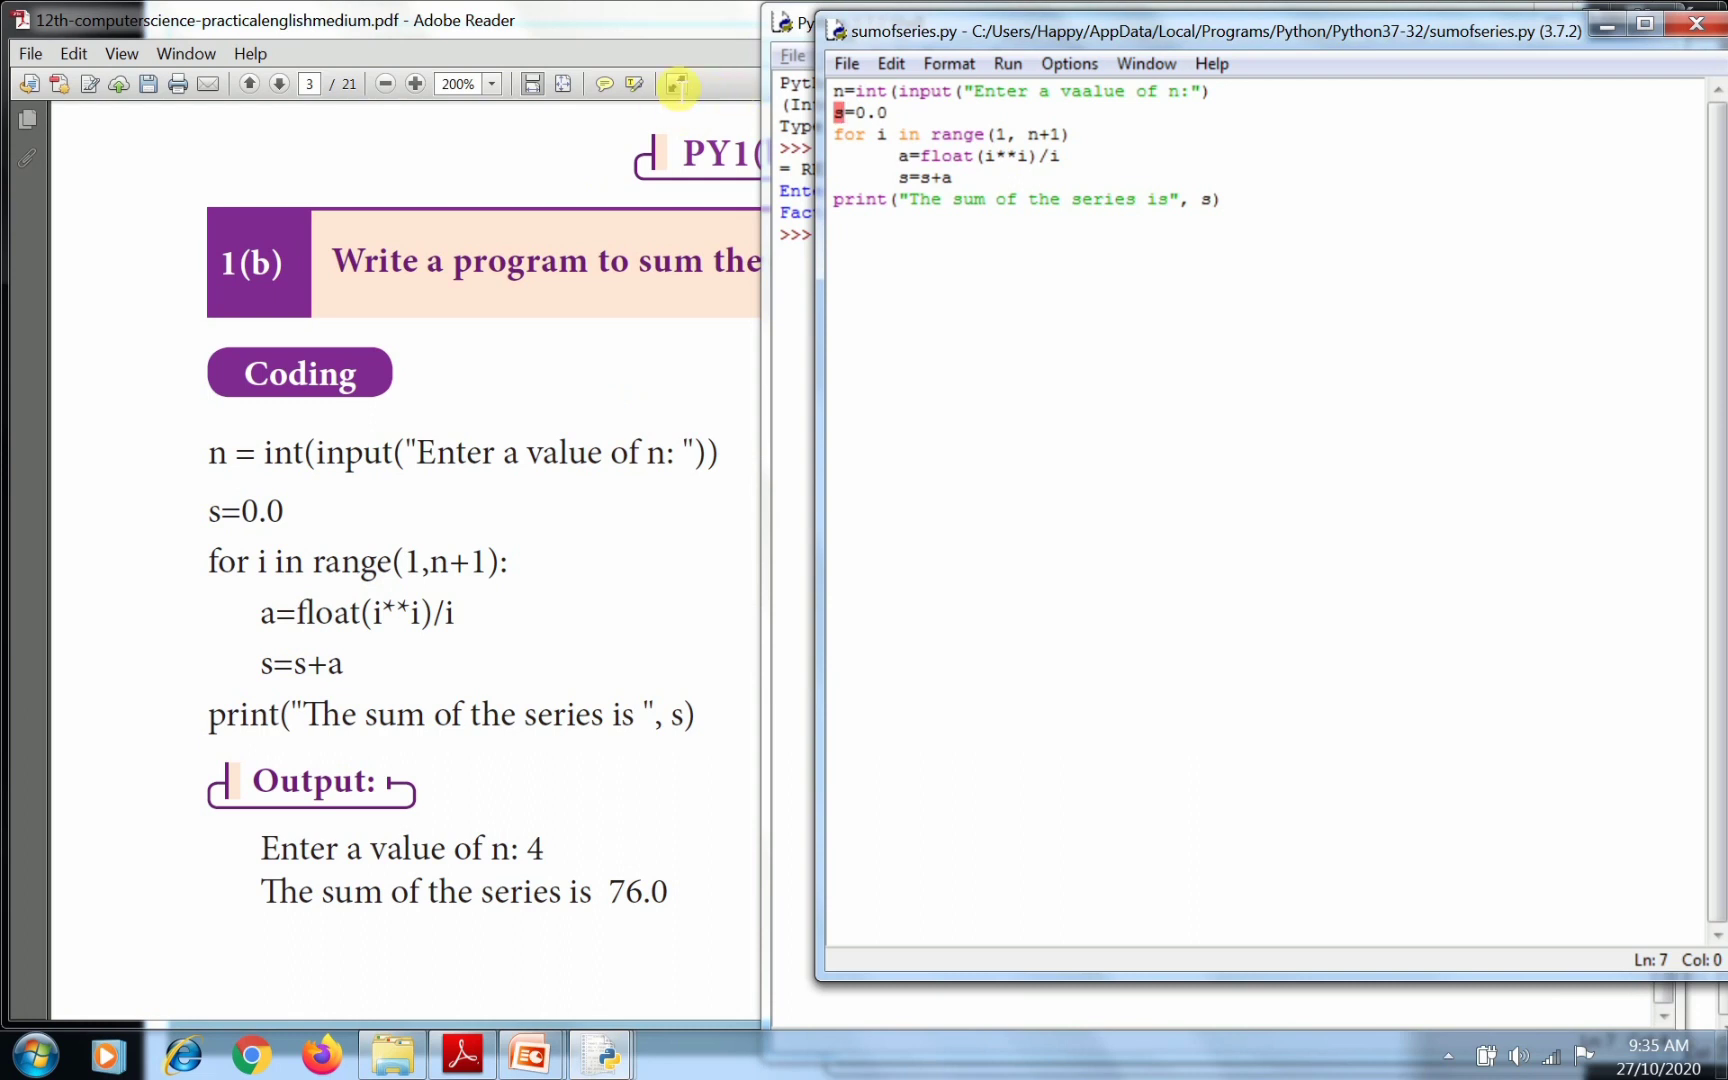
click(870, 92)
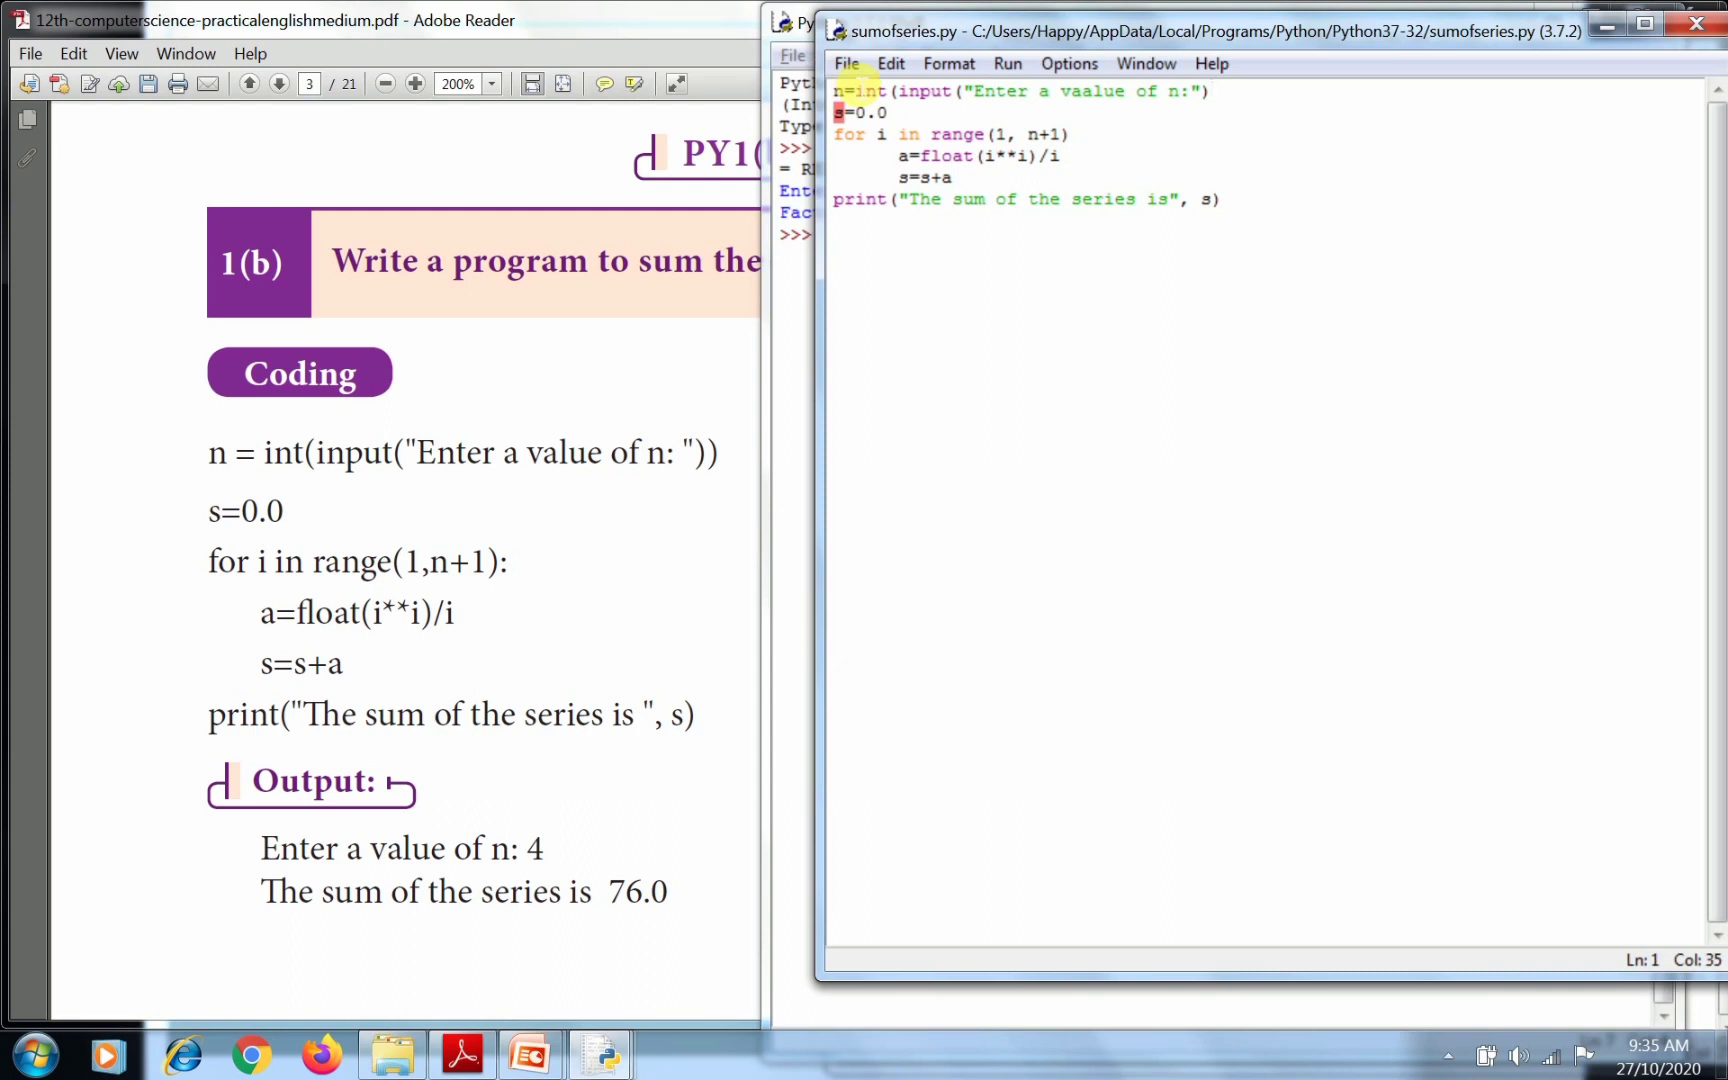
text())
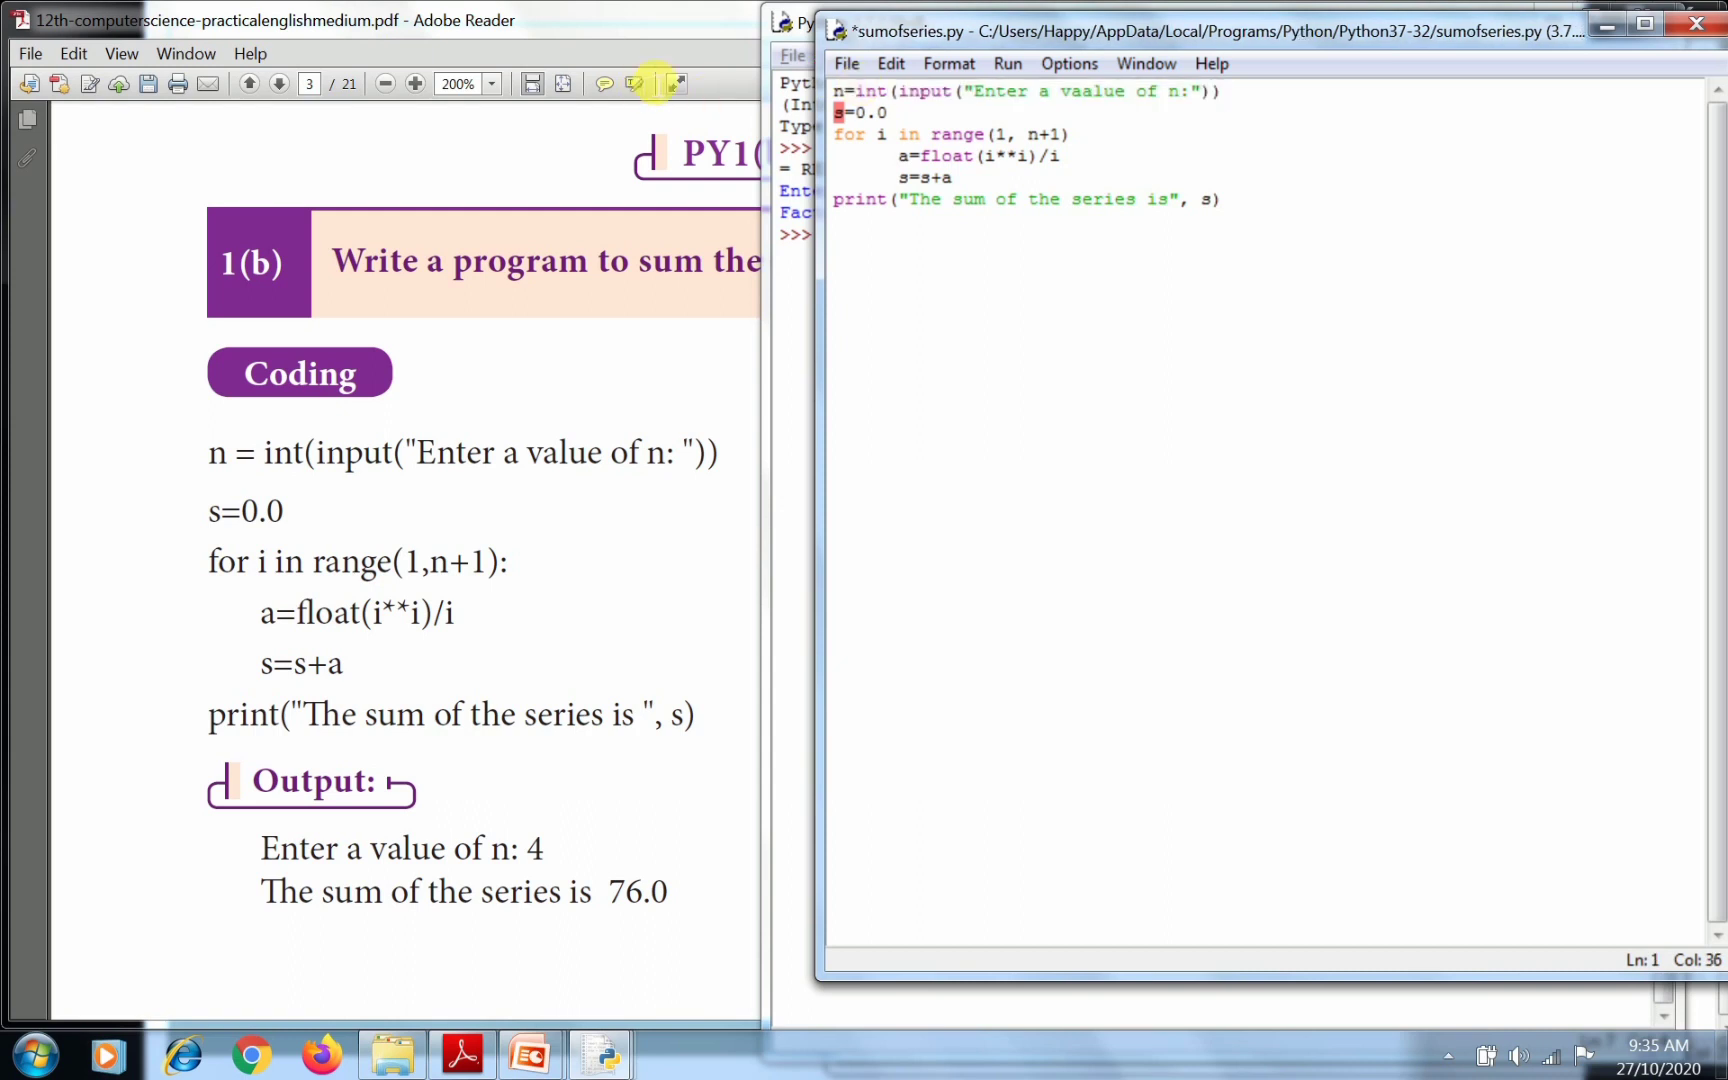
click(848, 62)
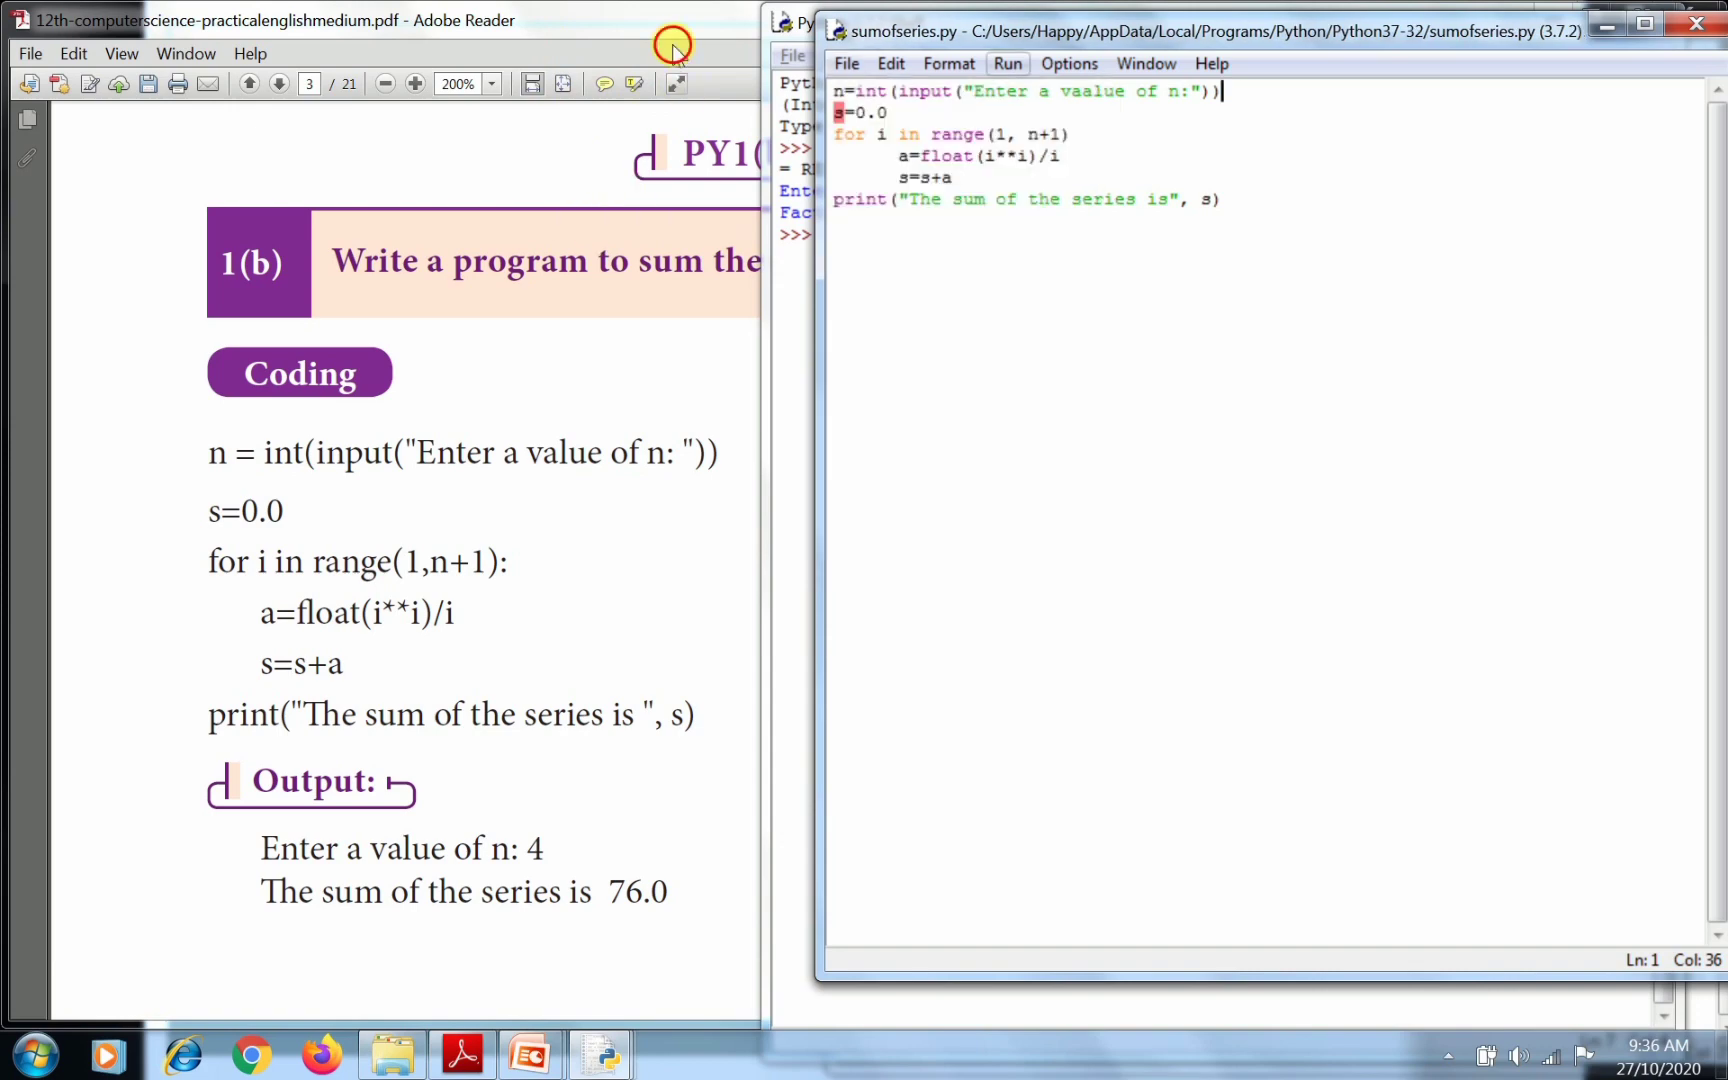
Run again, dismiss the second error, add ':' after range(1,n+1) and rerun.
click(1006, 62)
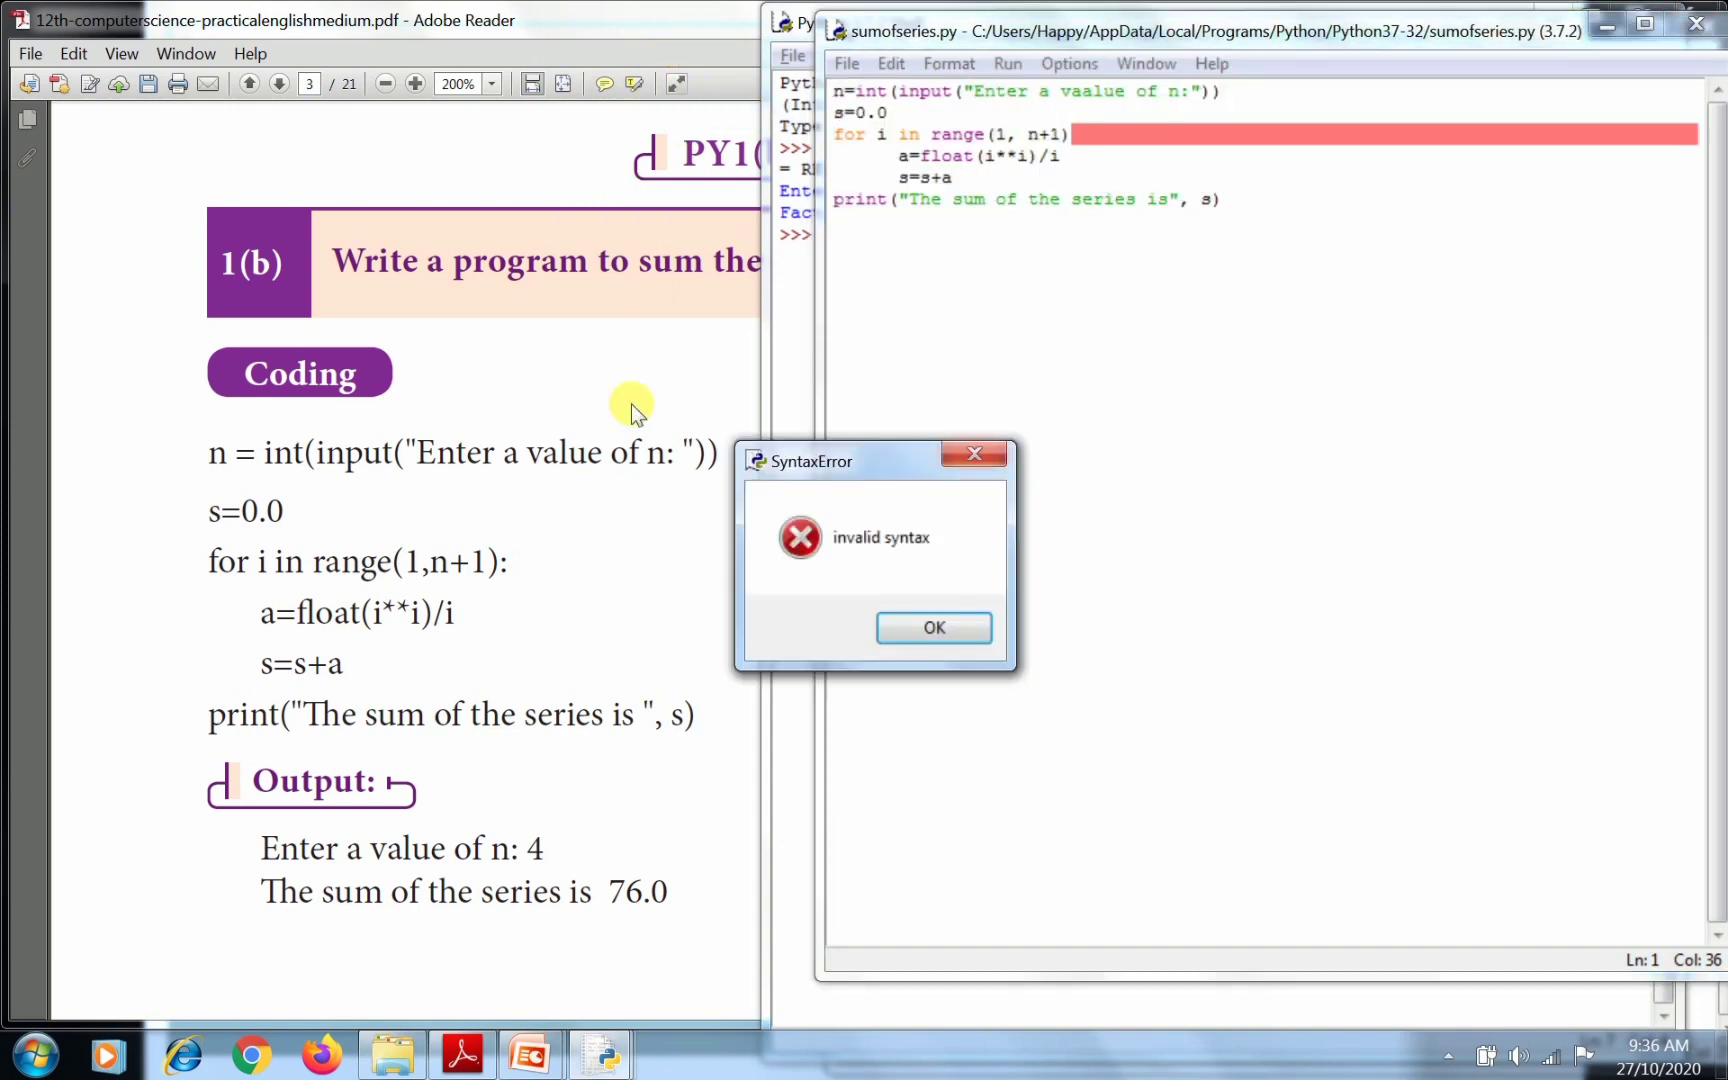
click(934, 628)
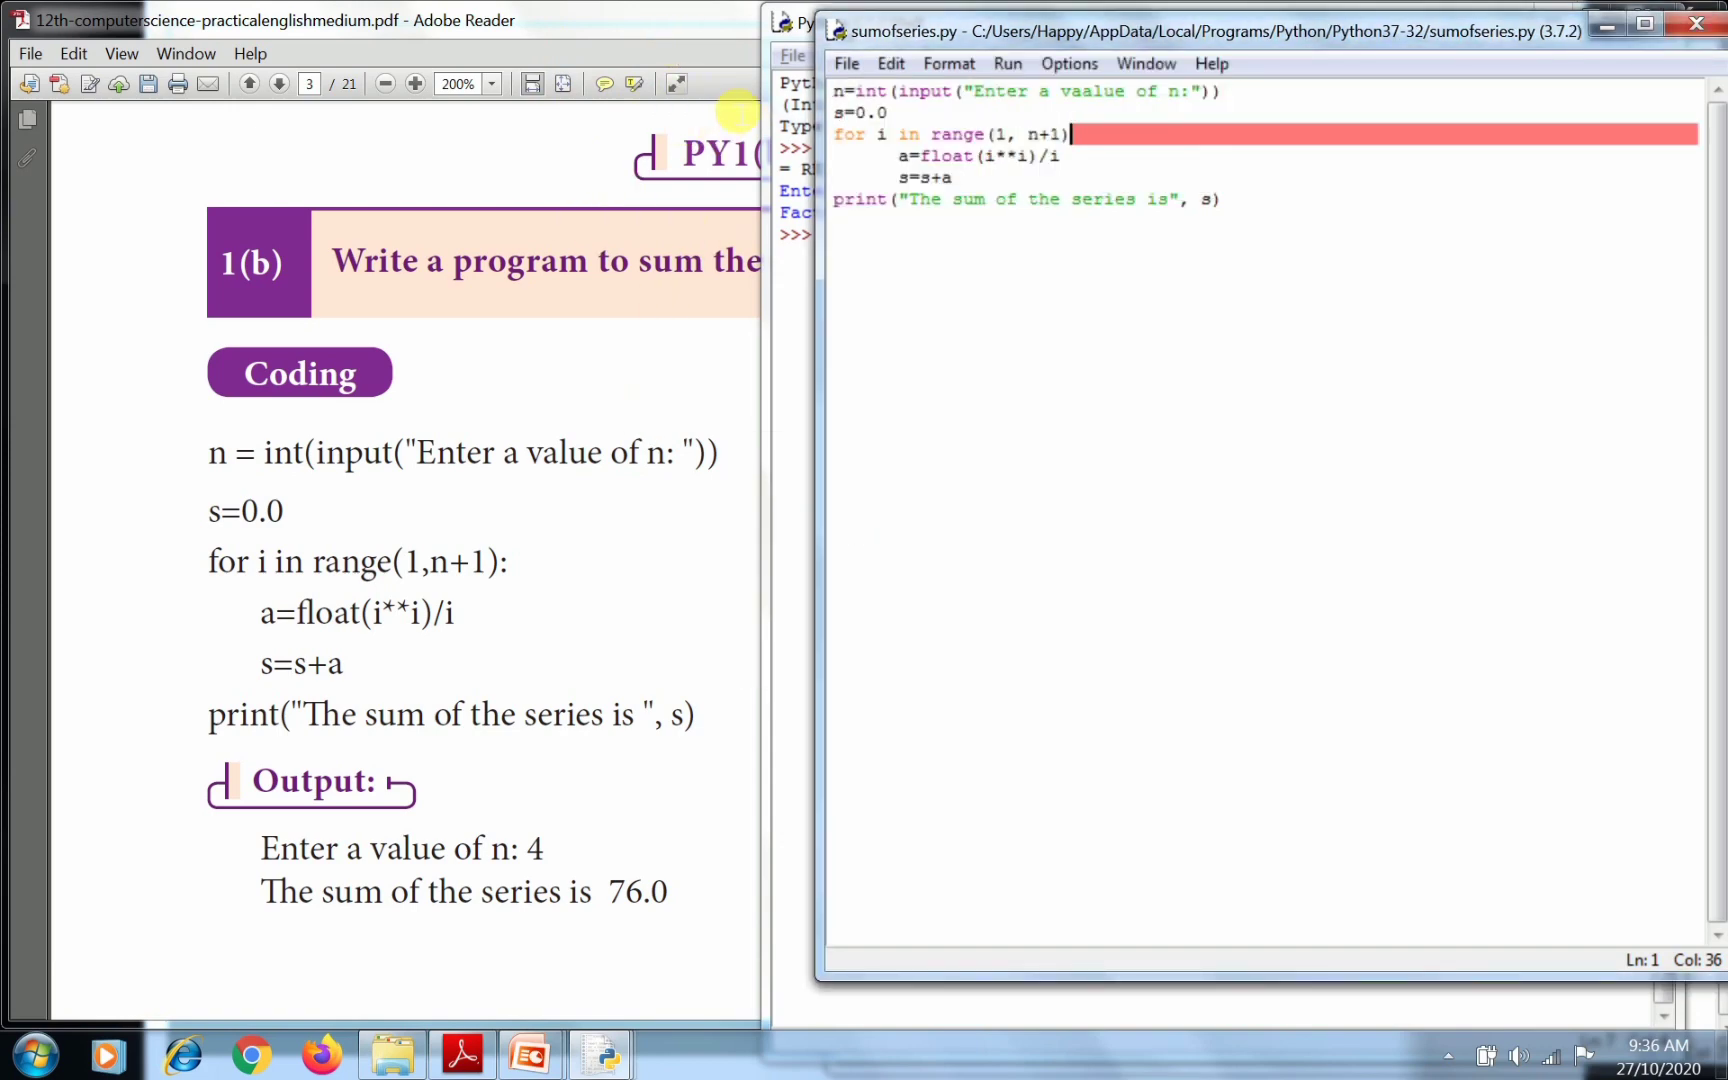
text(:)
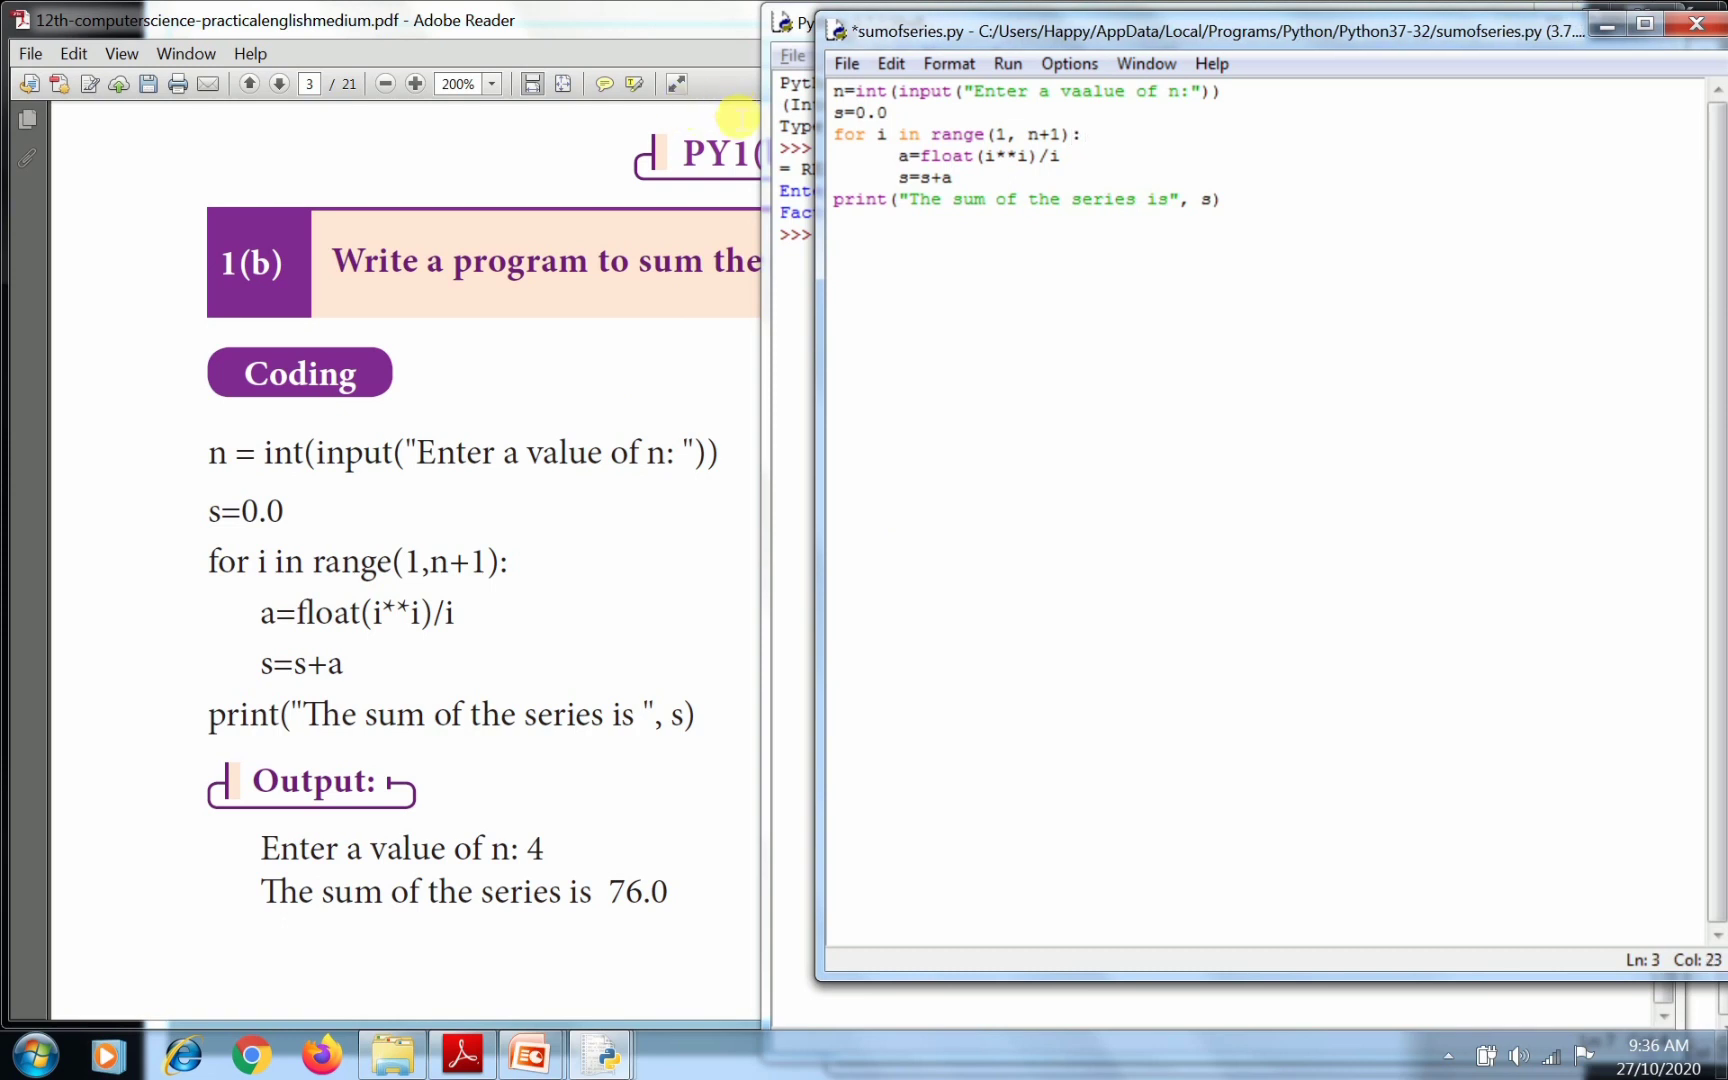
mouse_move(1102, 168)
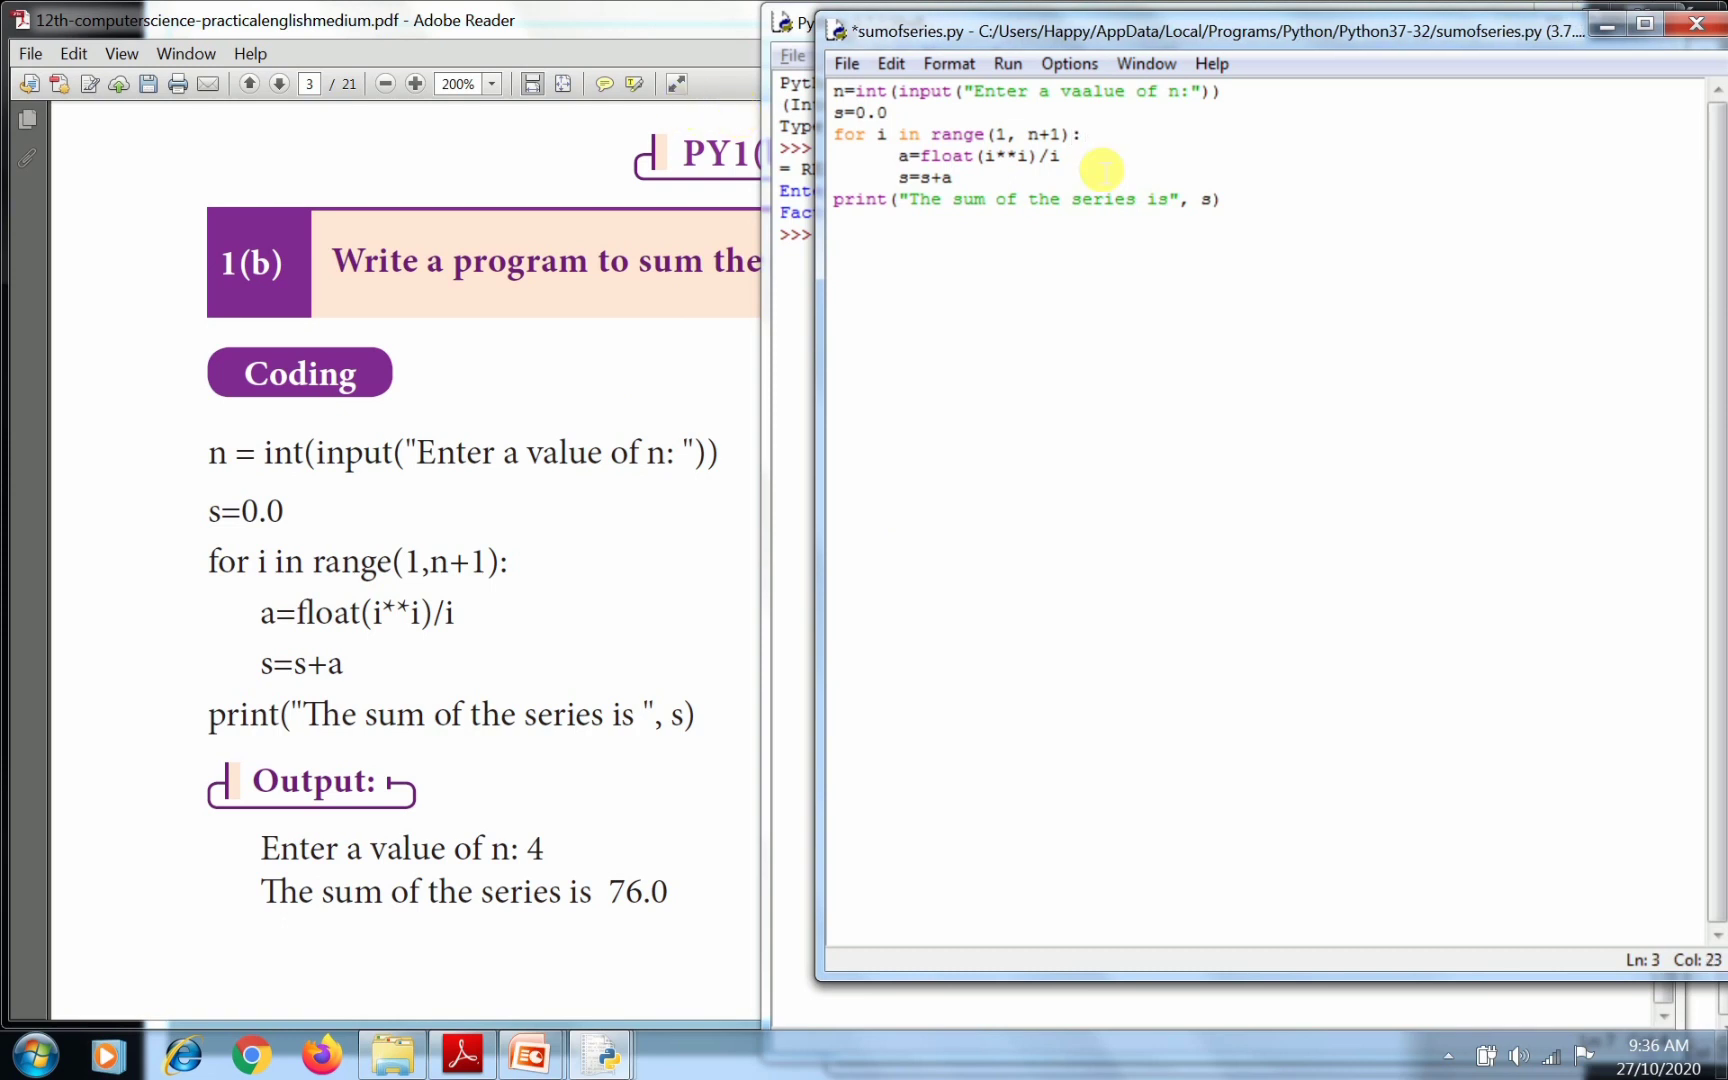
click(846, 62)
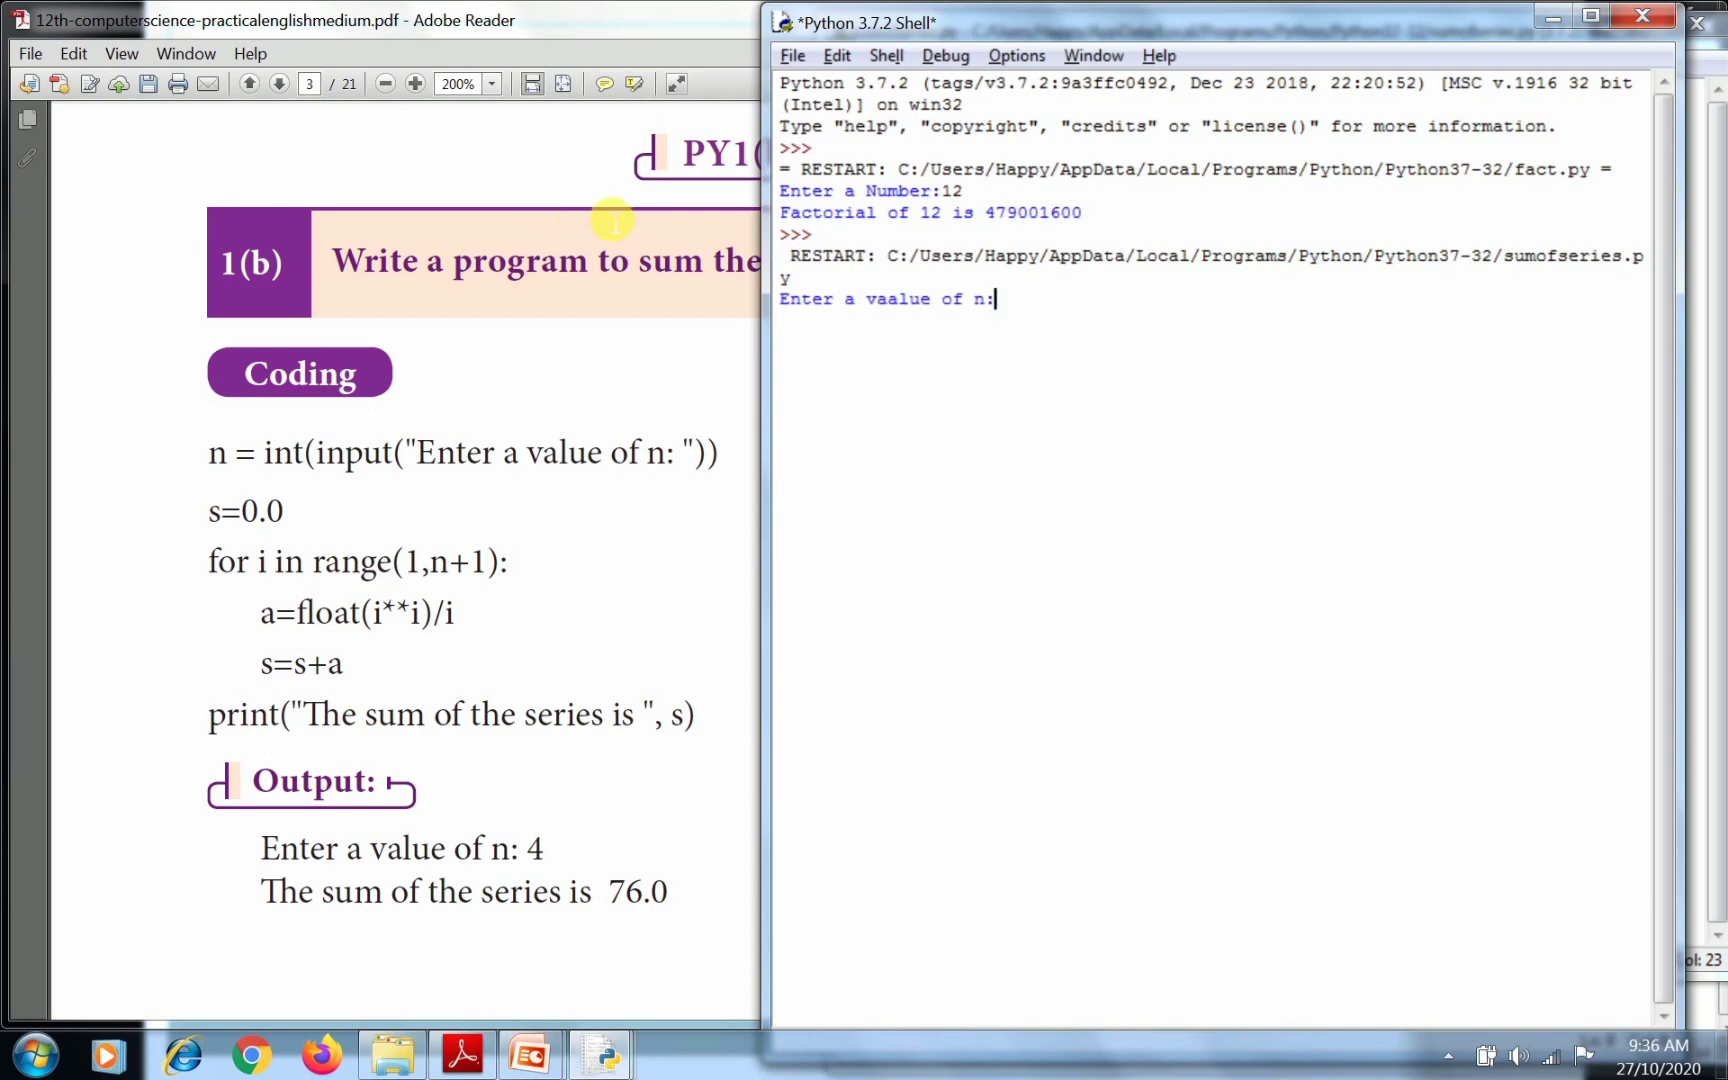
Return to the editor and delete the extra 'a' in the prompt word vaalue.
text(2)
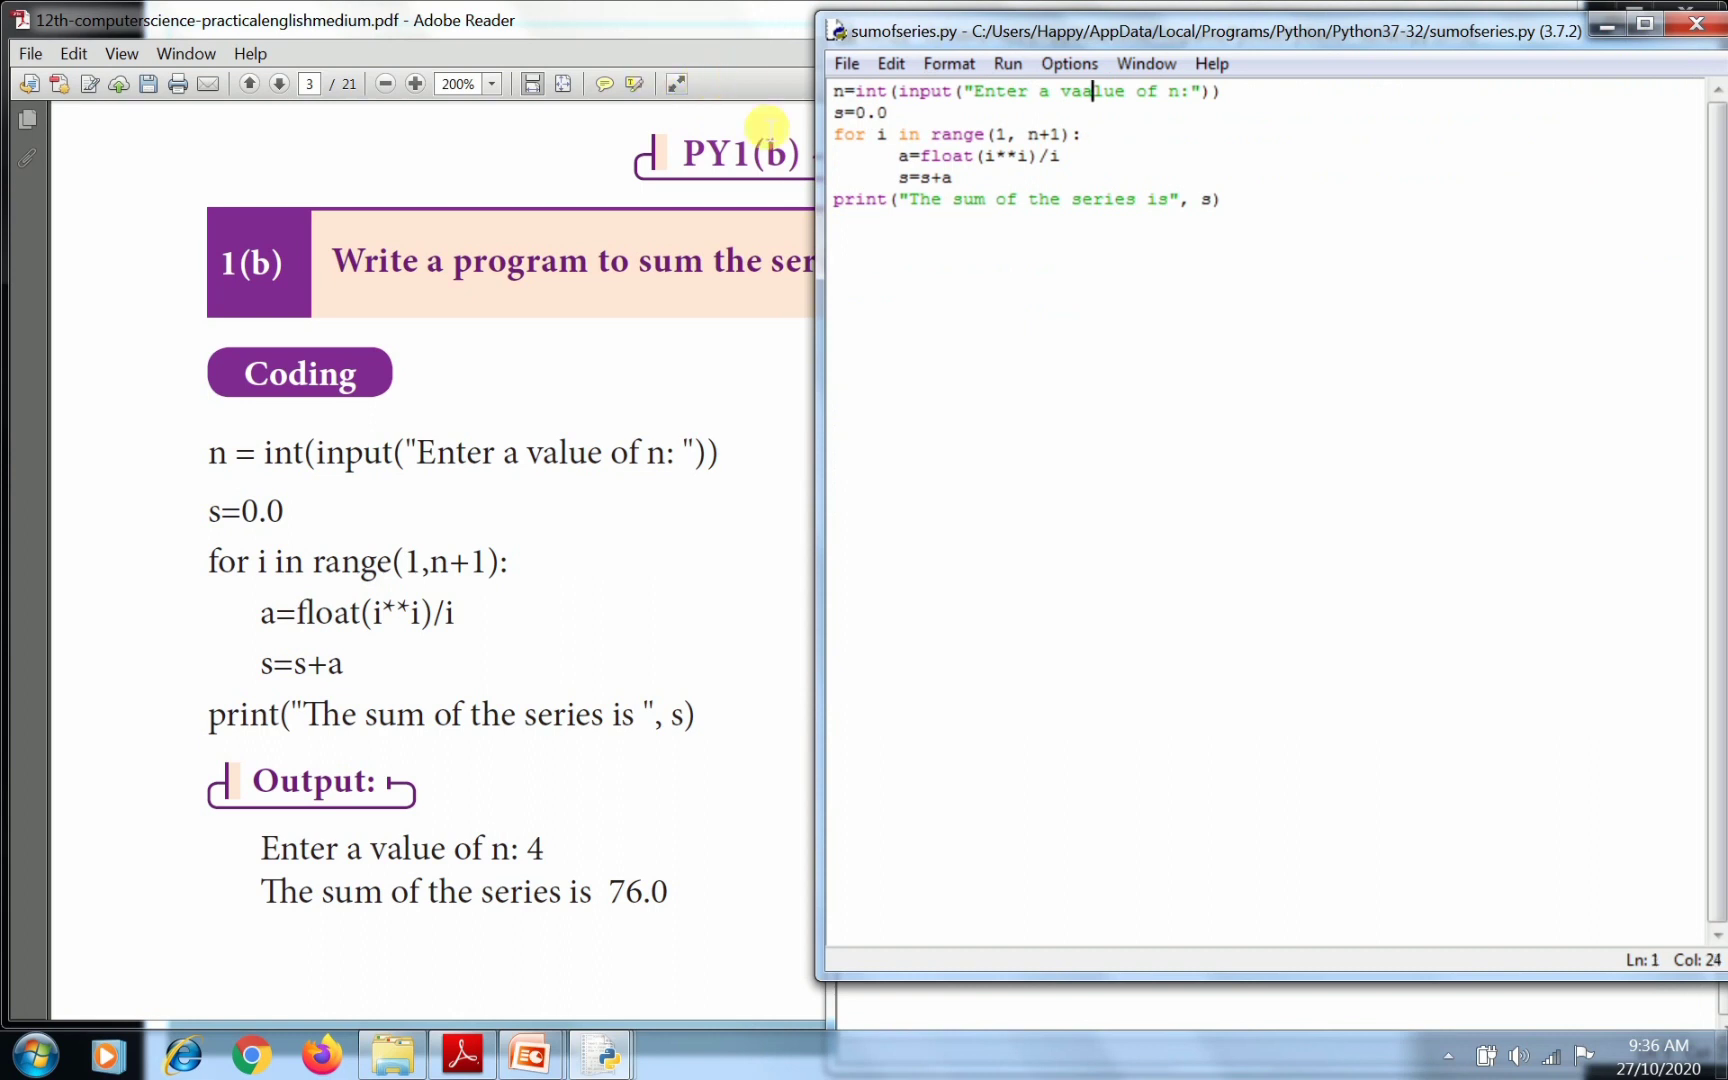
key(Backspace)
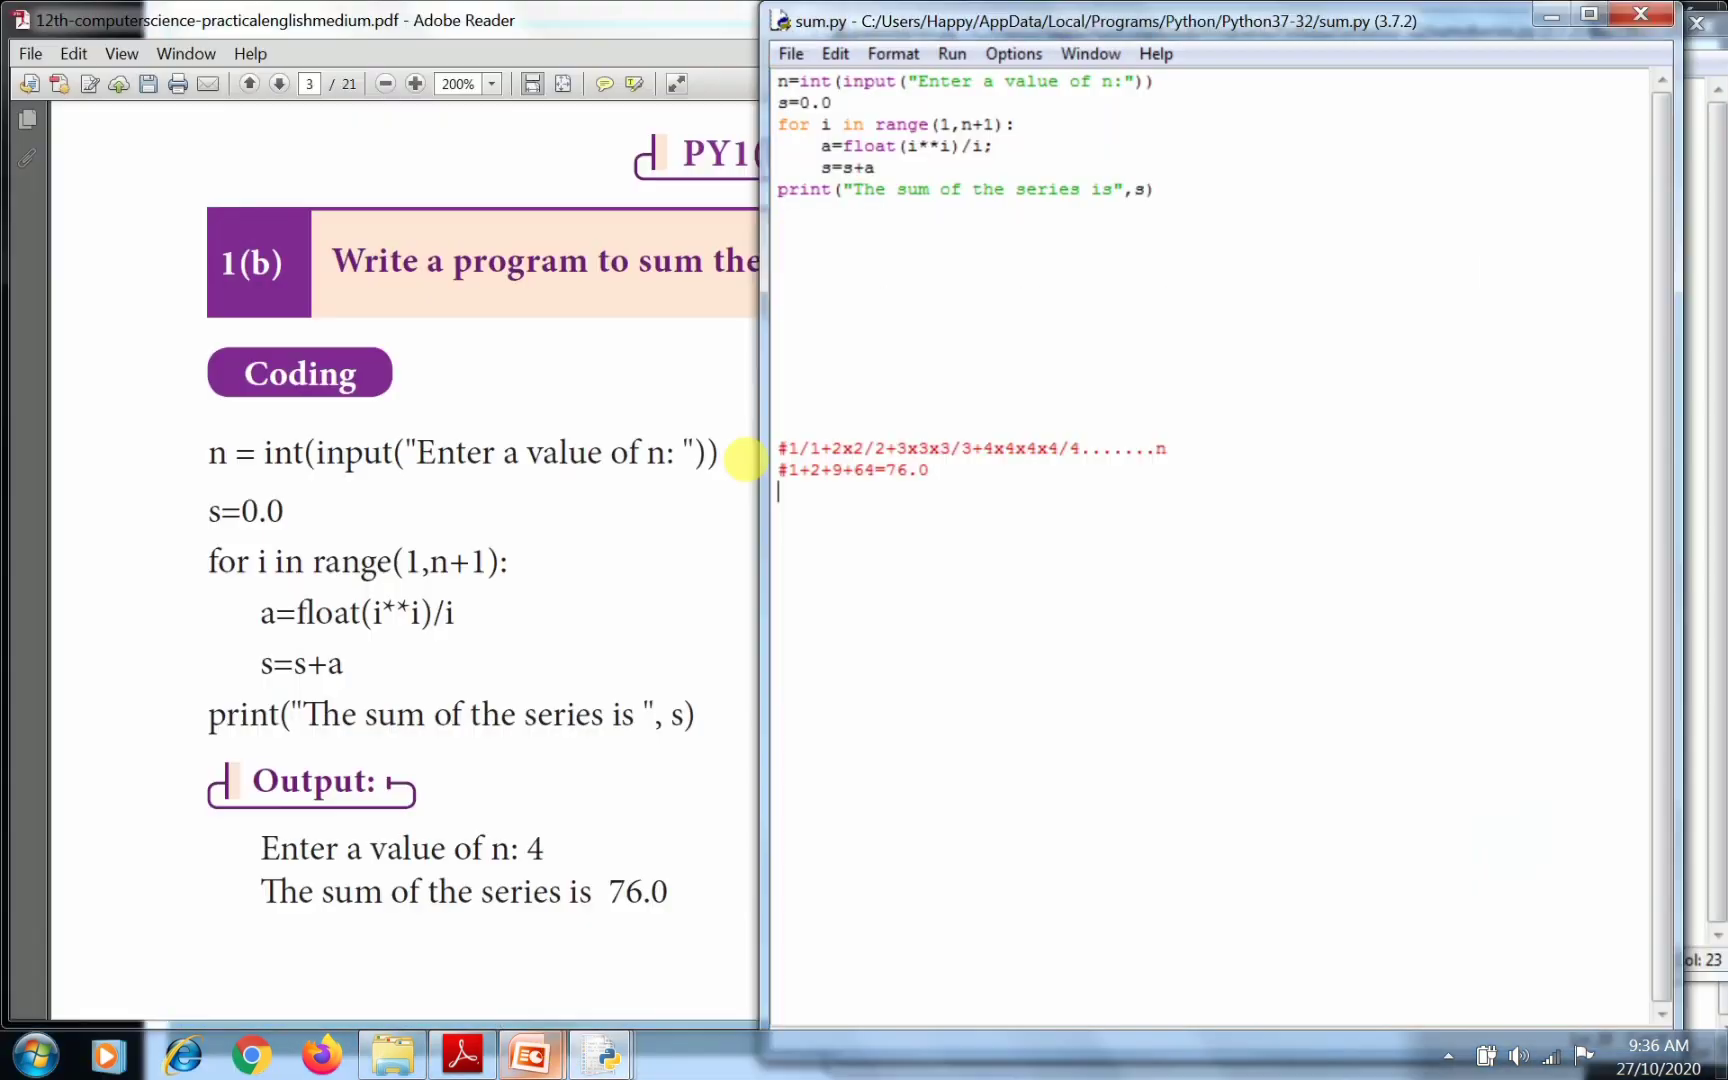
mouse_move(632, 322)
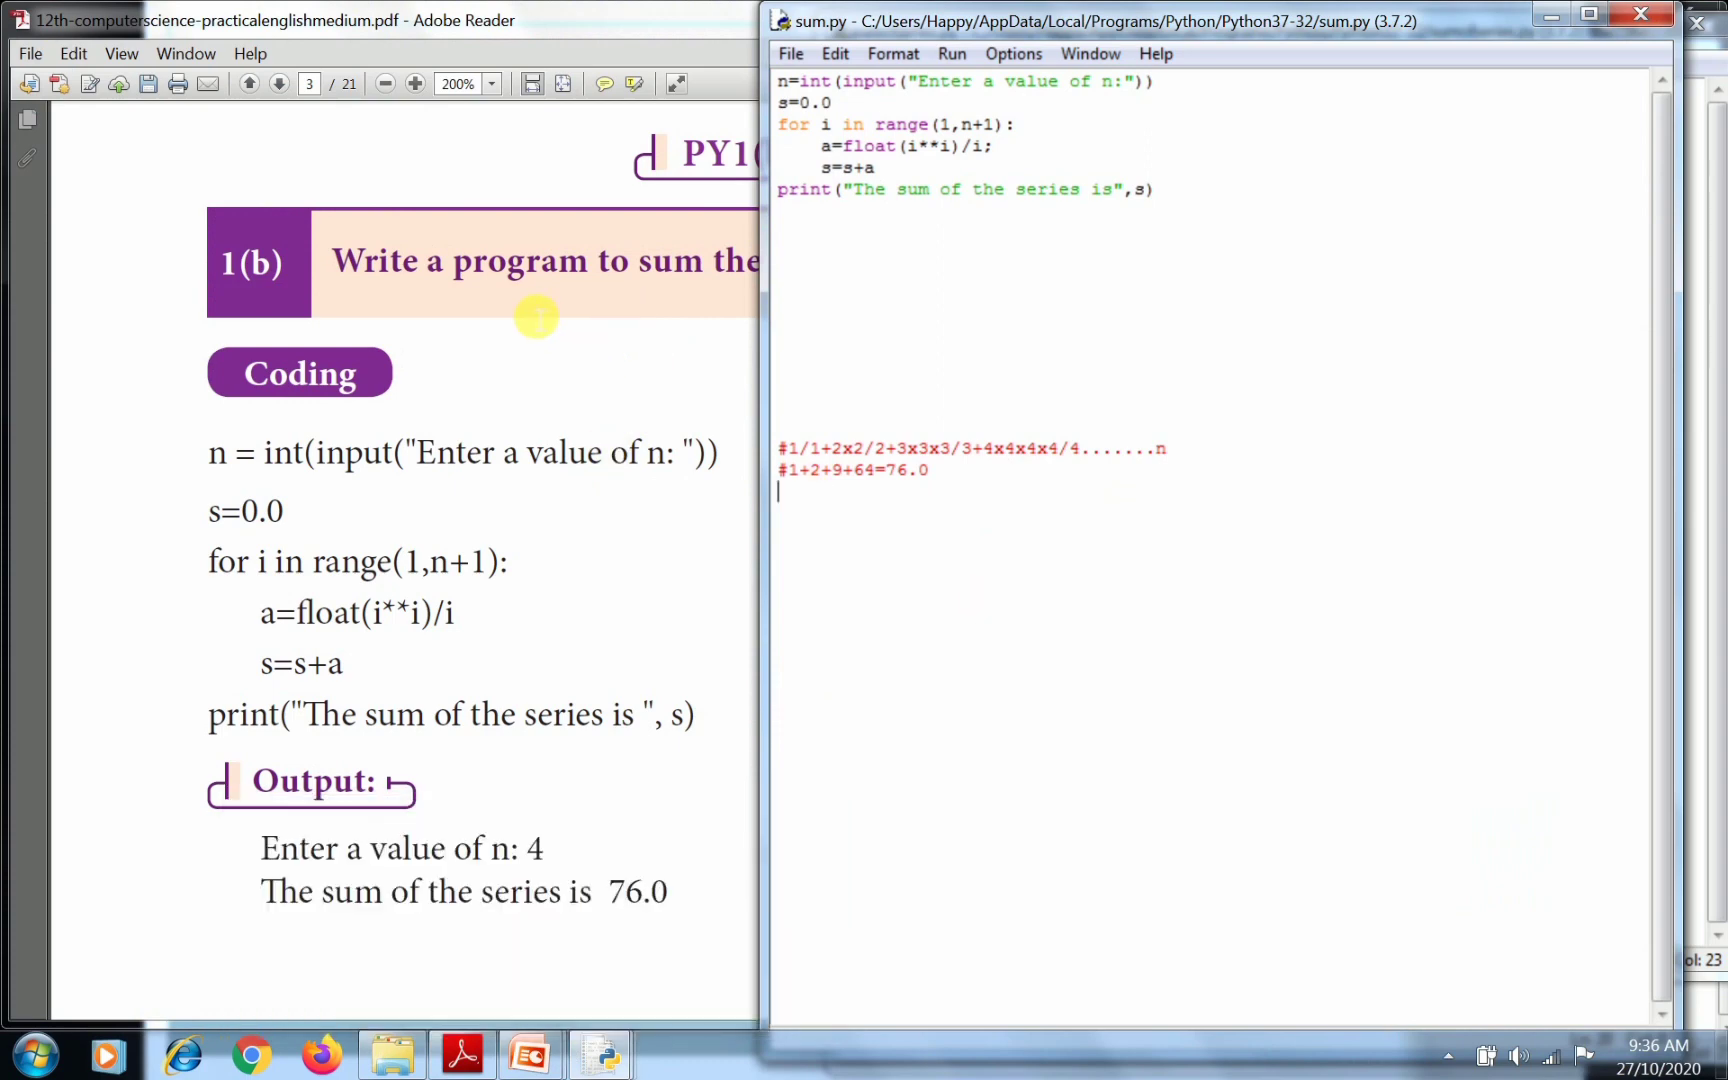
mouse_move(622, 322)
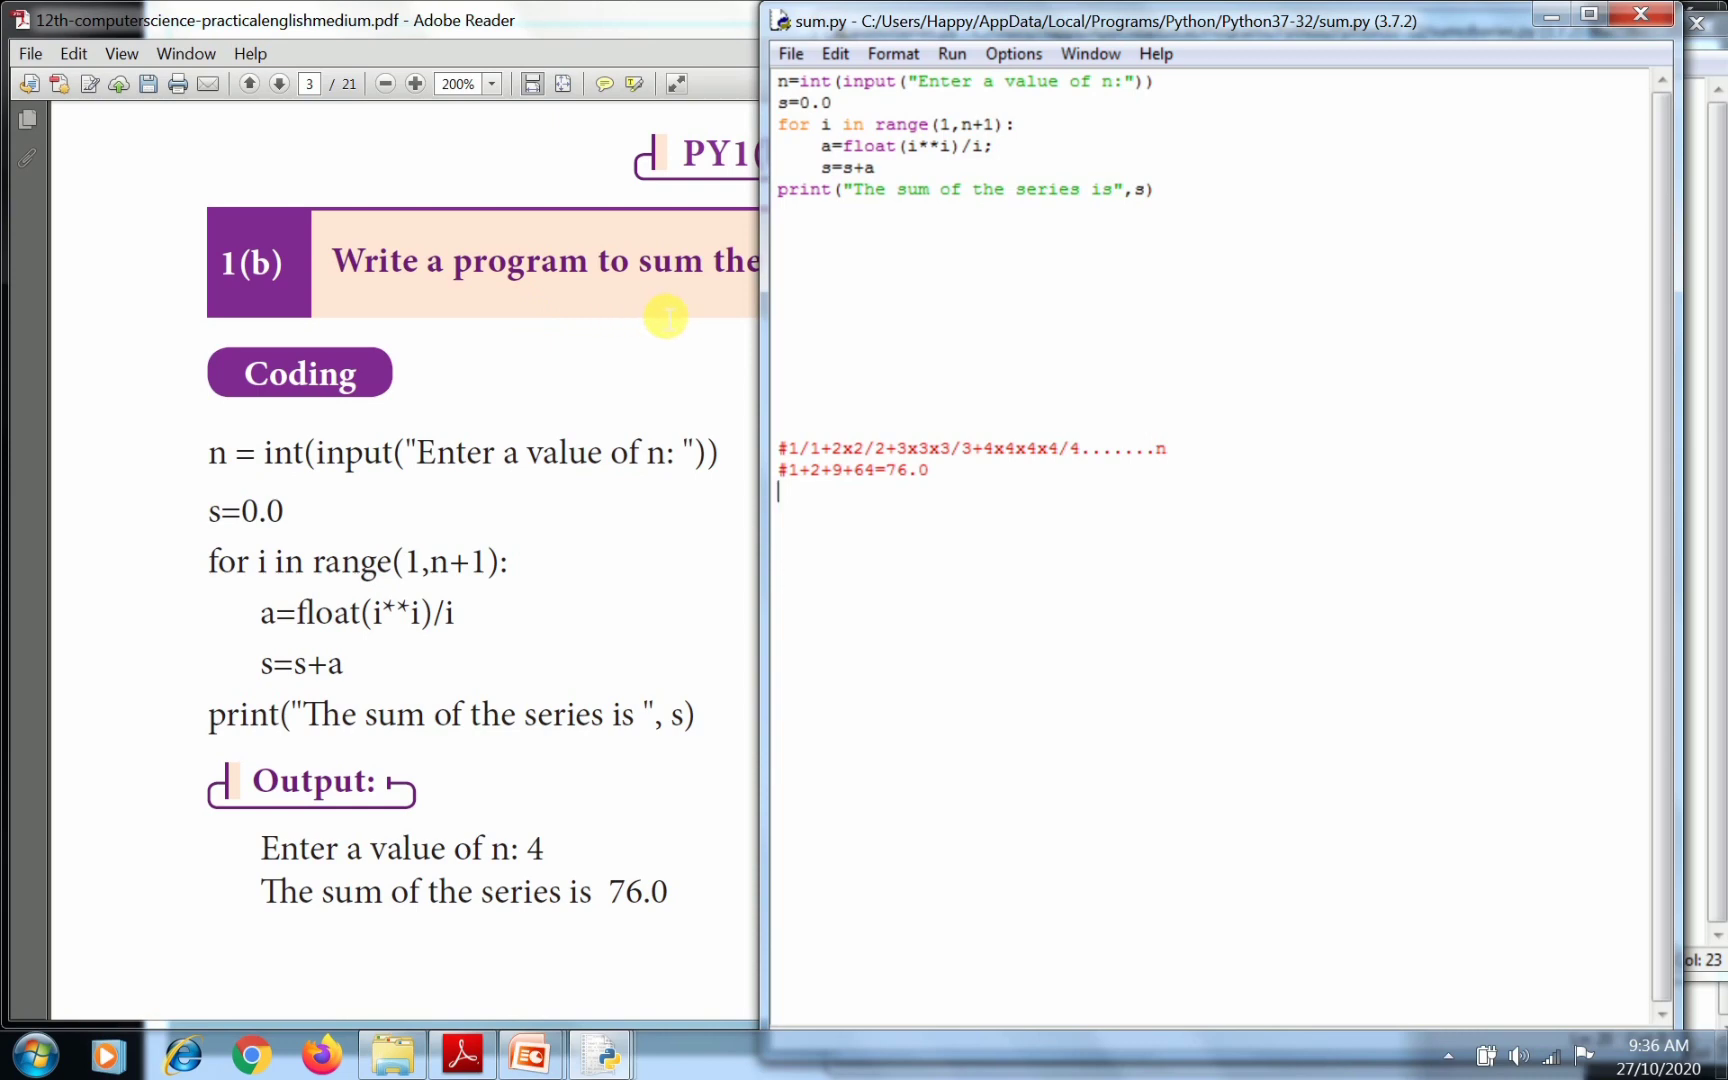
mouse_move(1072, 462)
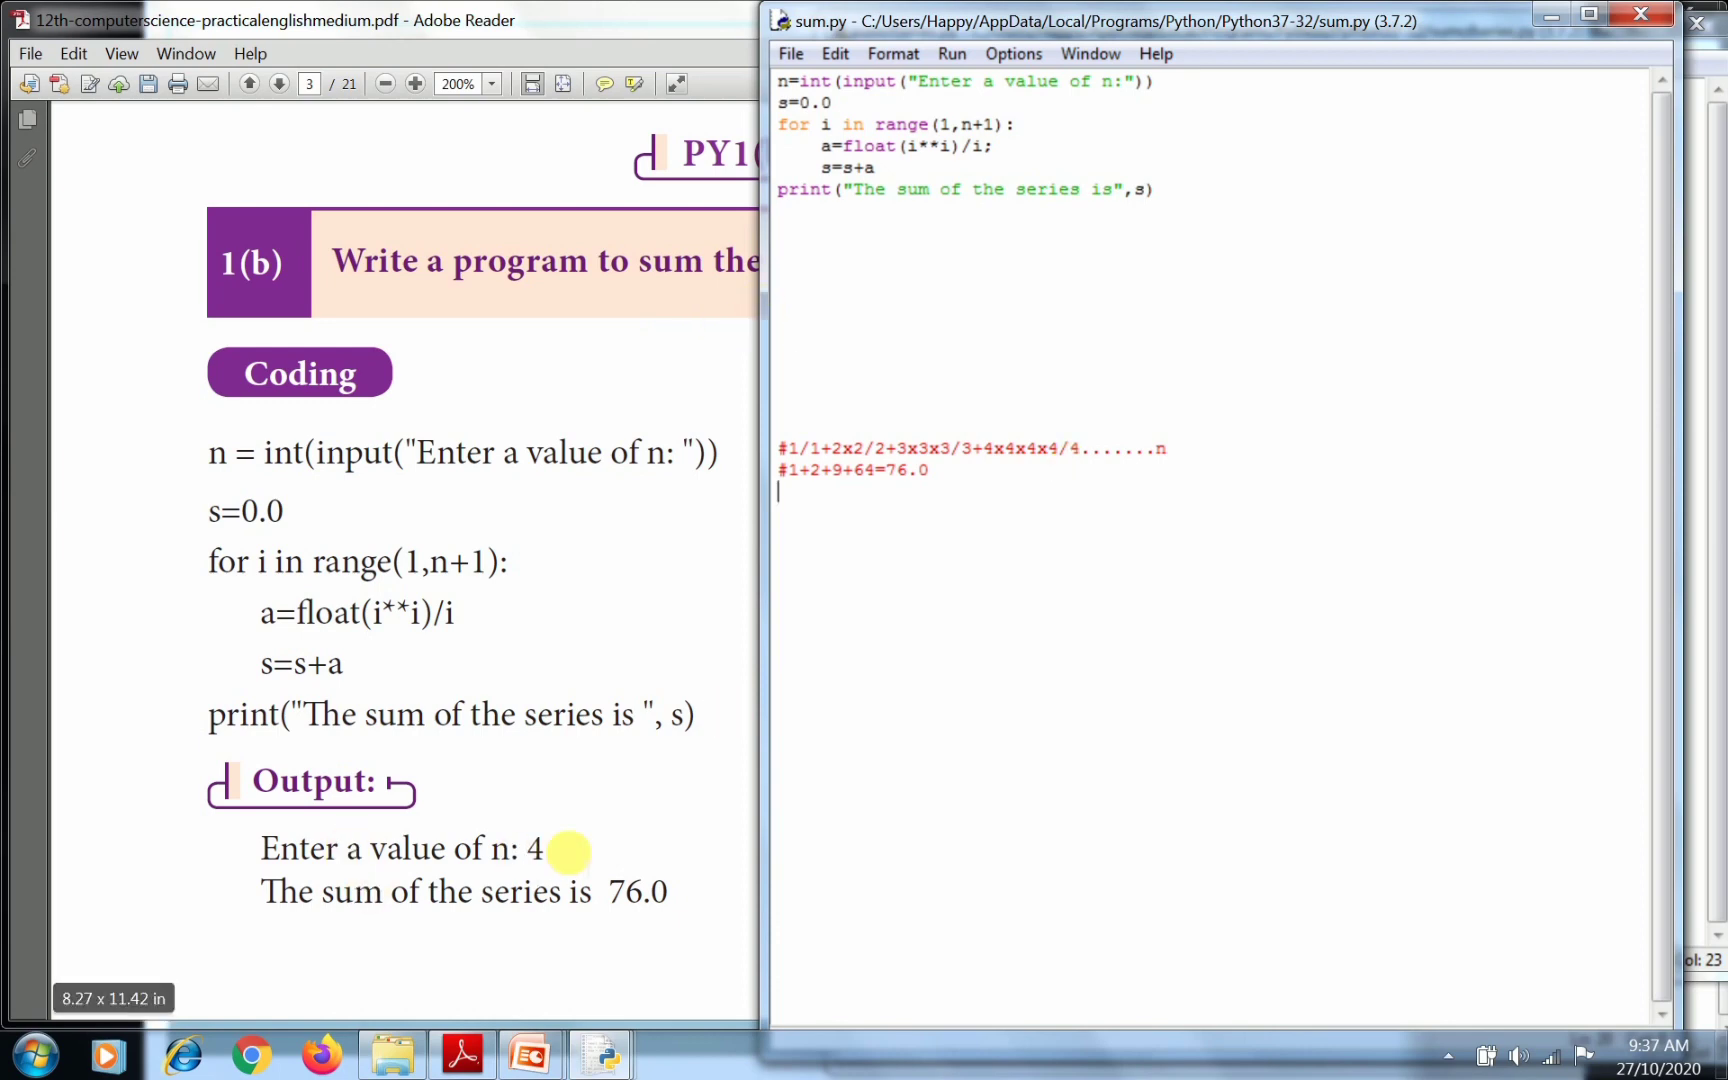
mouse_move(782, 310)
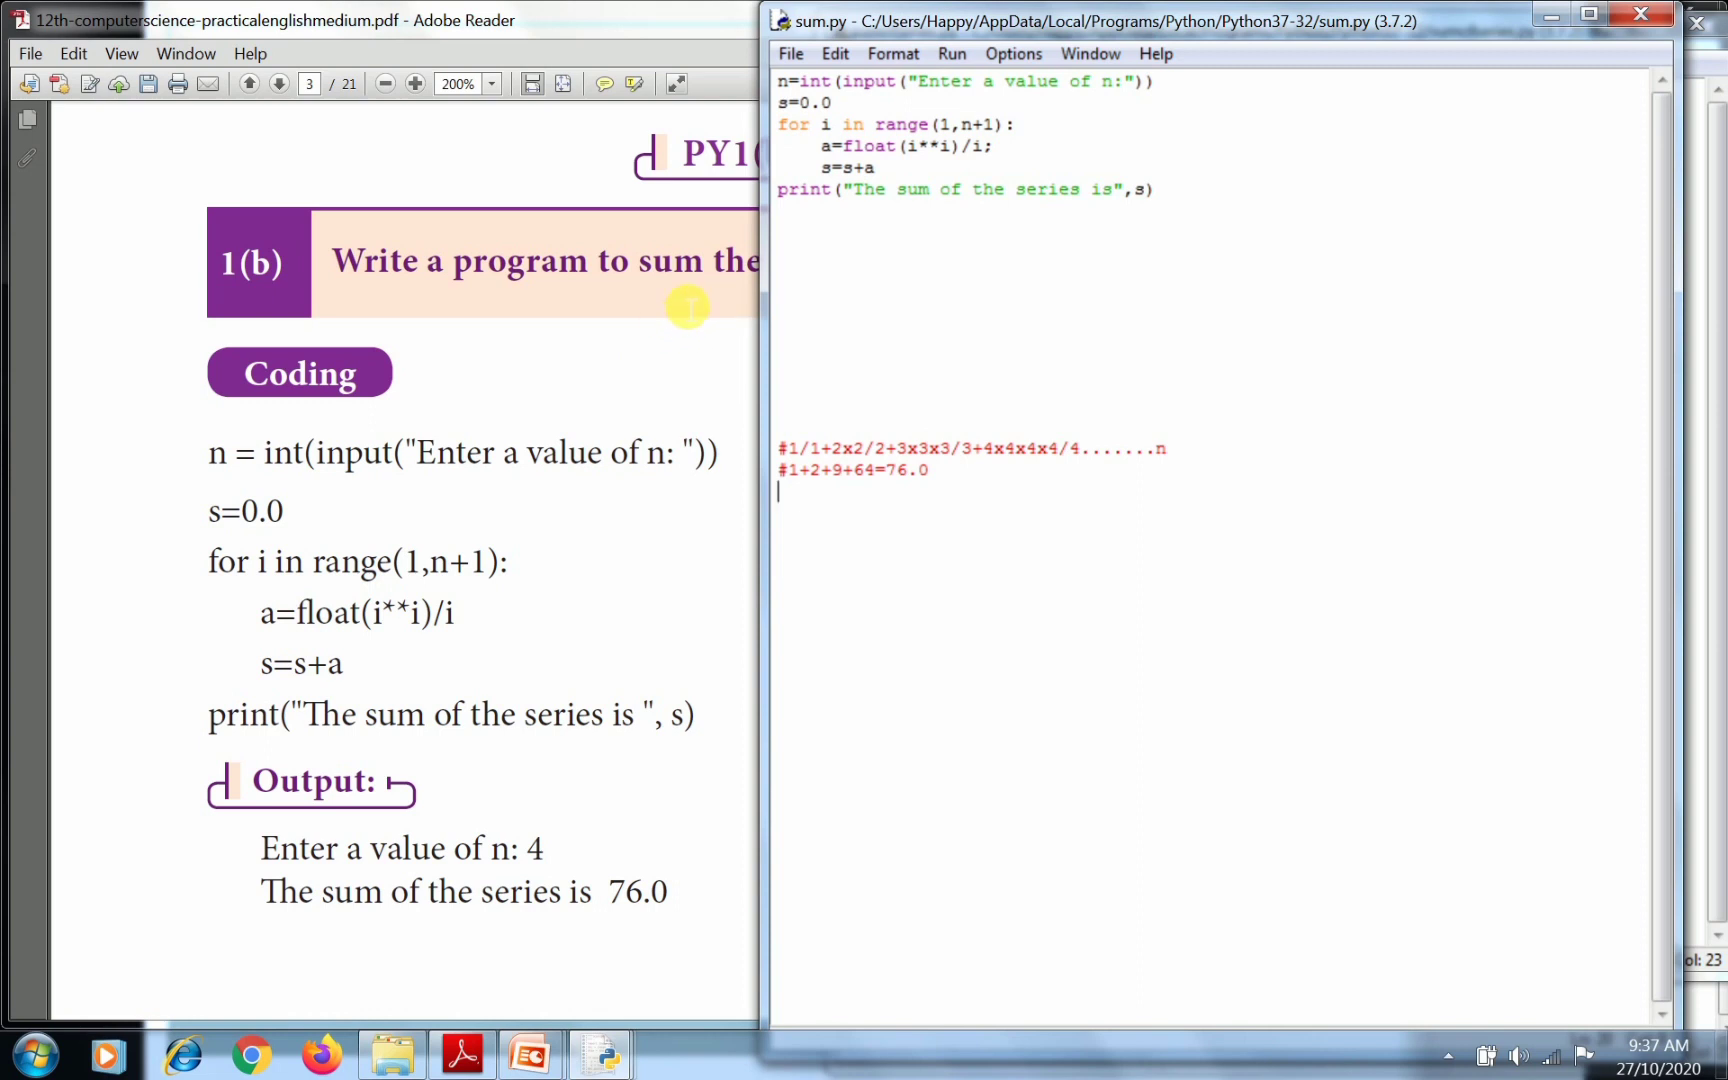
mouse_move(534, 320)
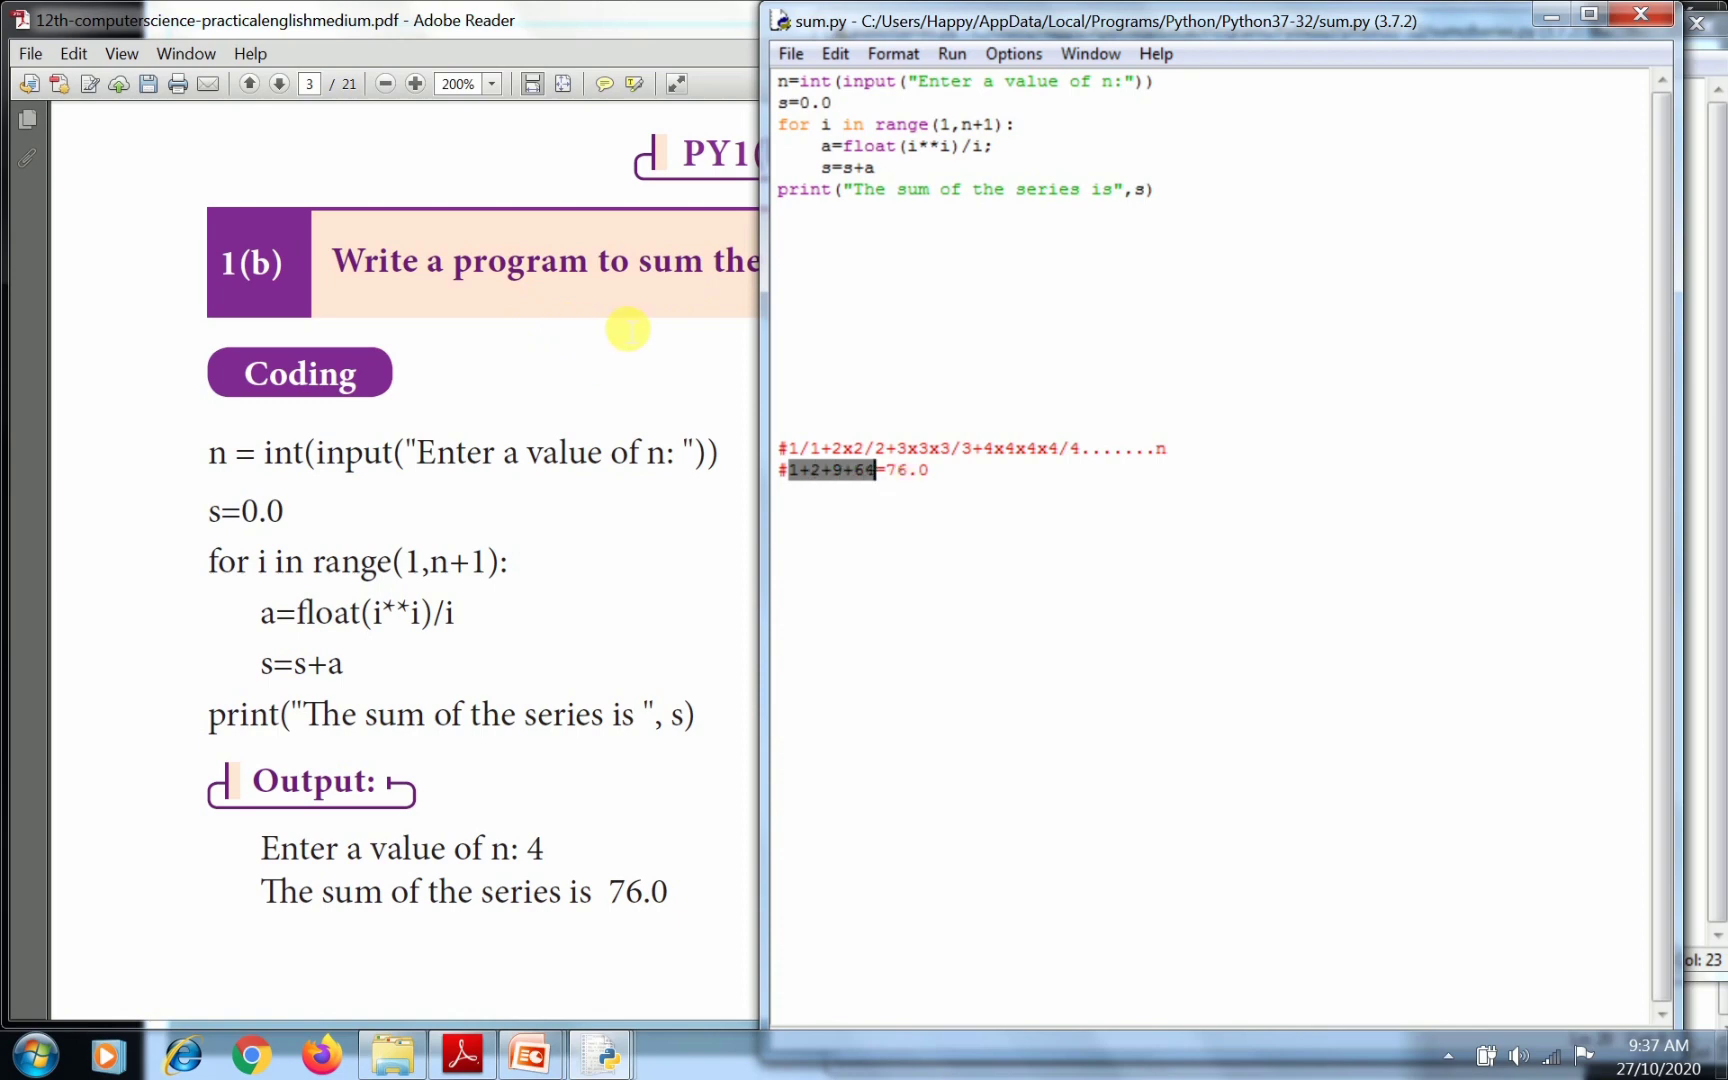
mouse_move(660, 912)
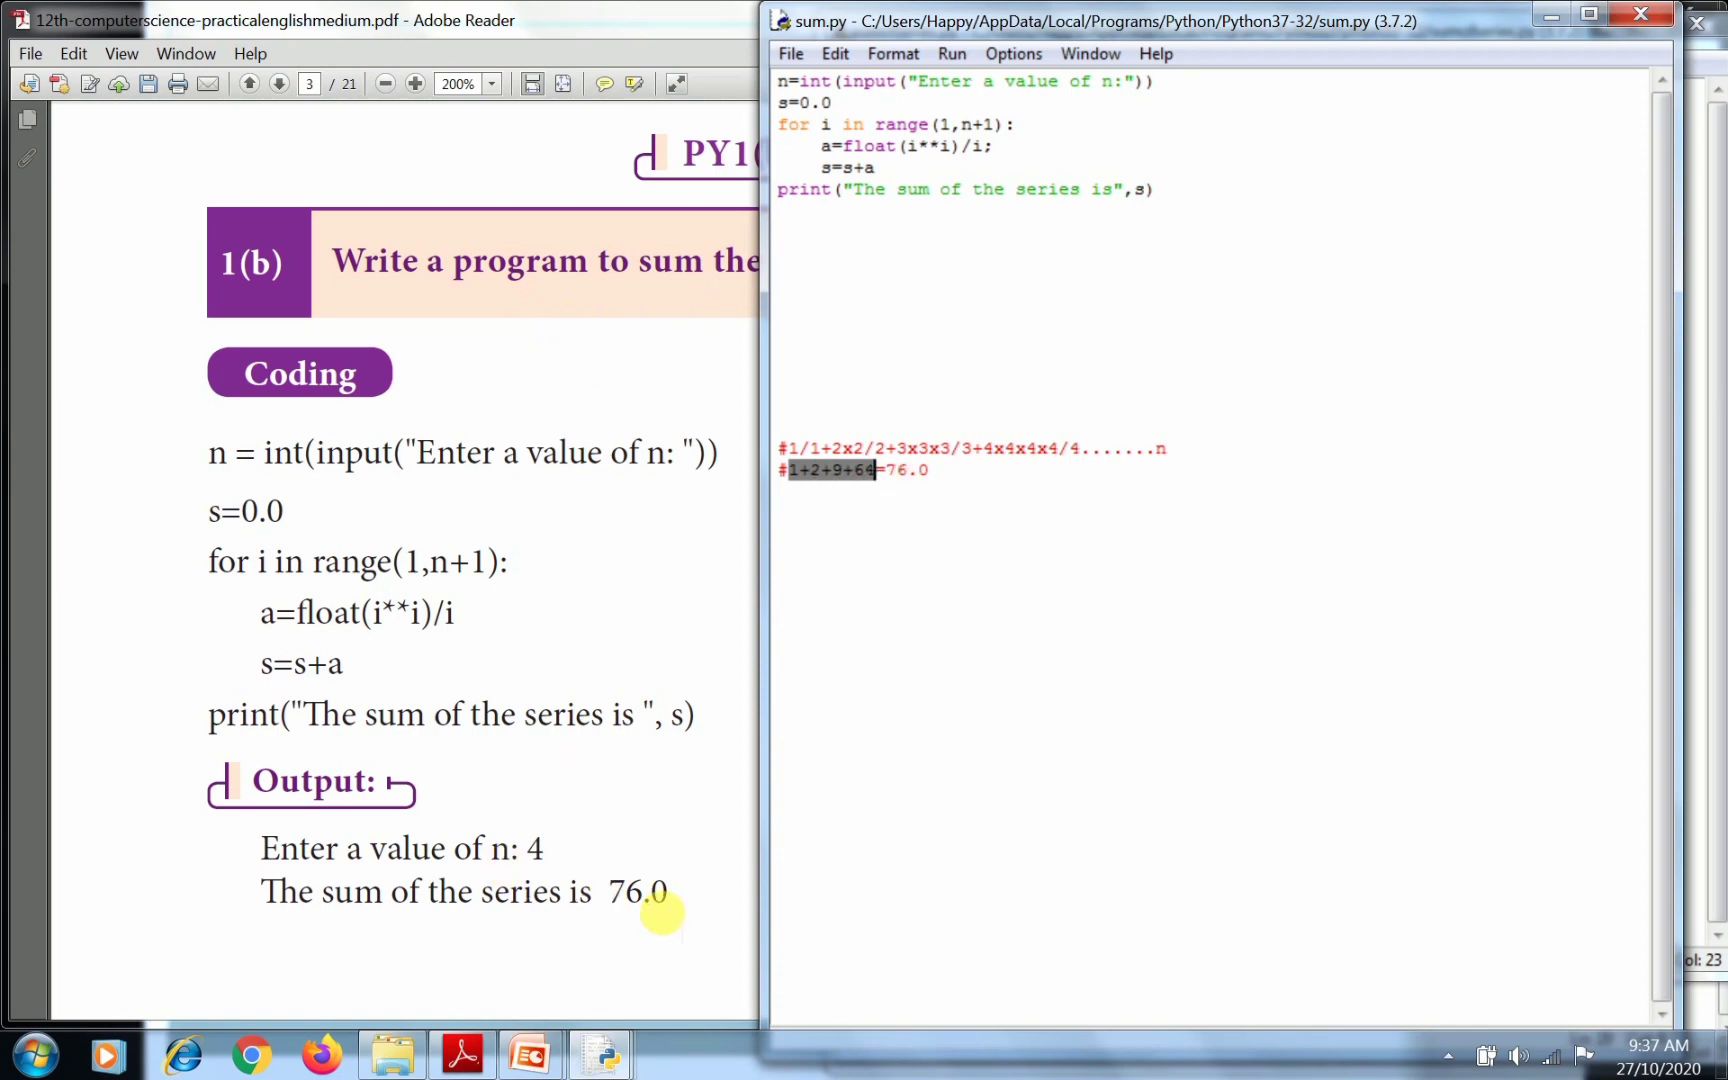
mouse_move(554, 304)
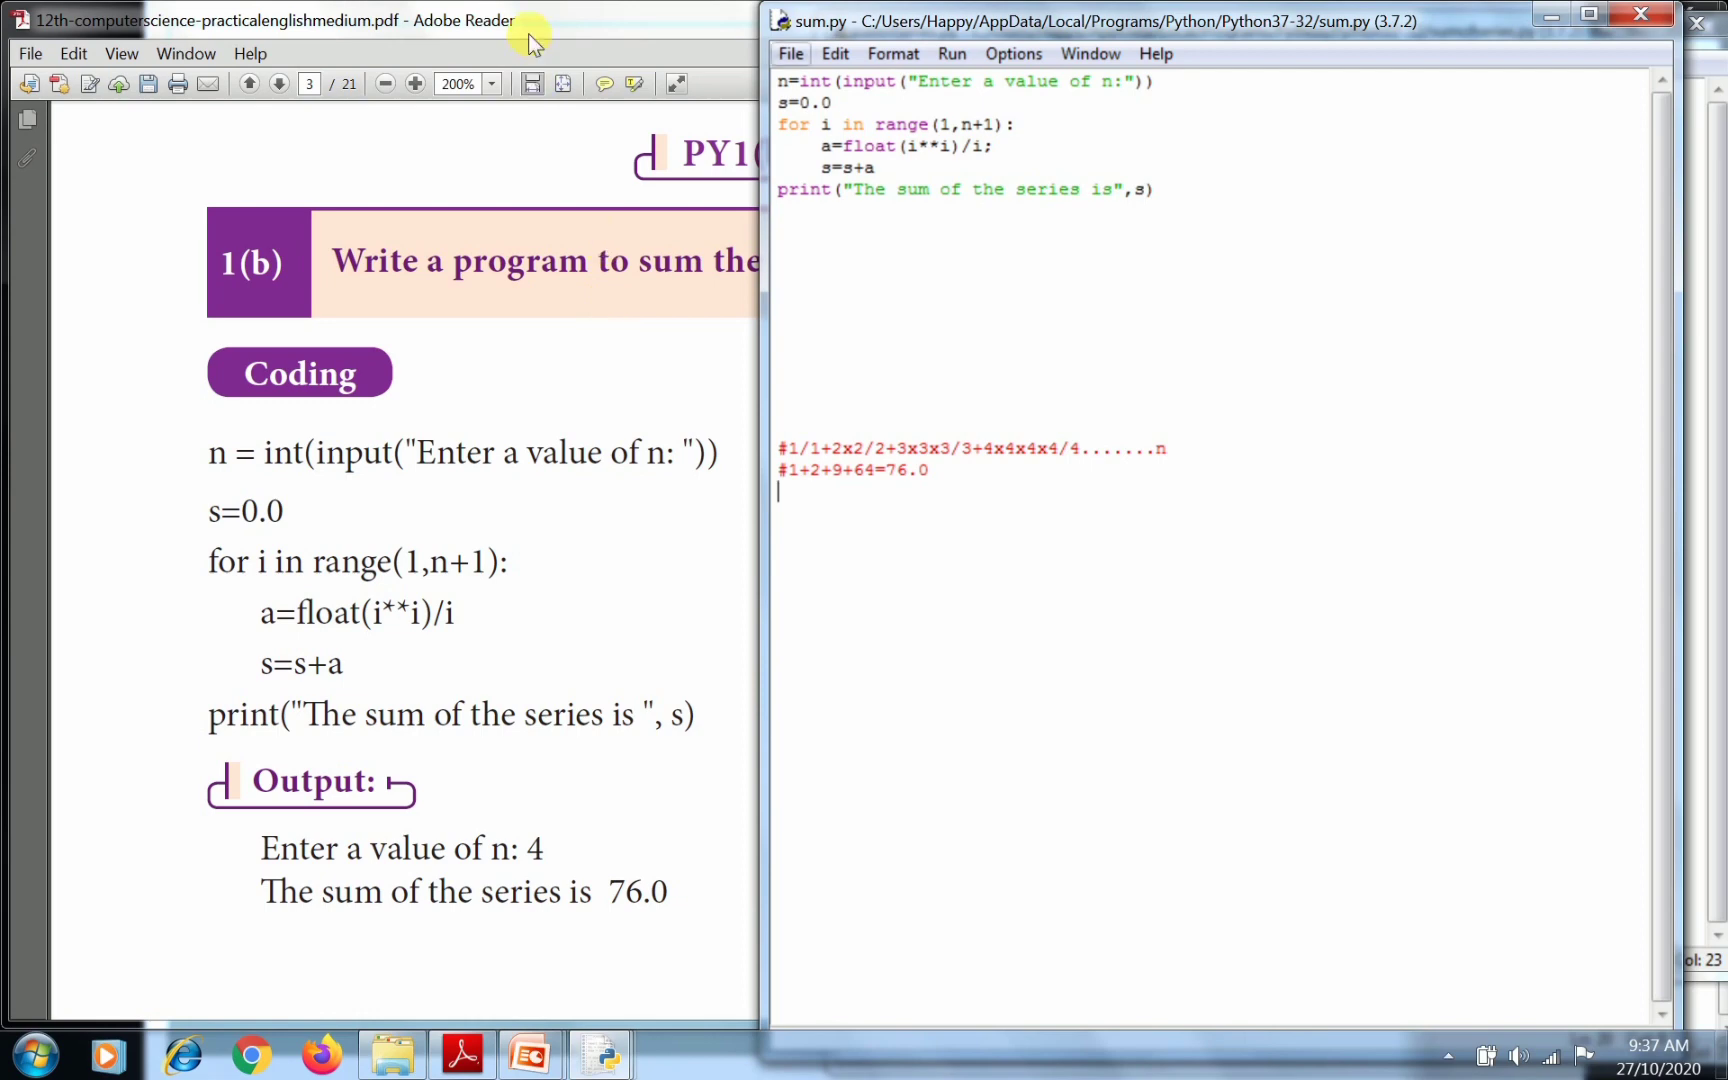
Run sum.py via Run Module and enter 4, printing The sum of the series is 76.0.
click(790, 52)
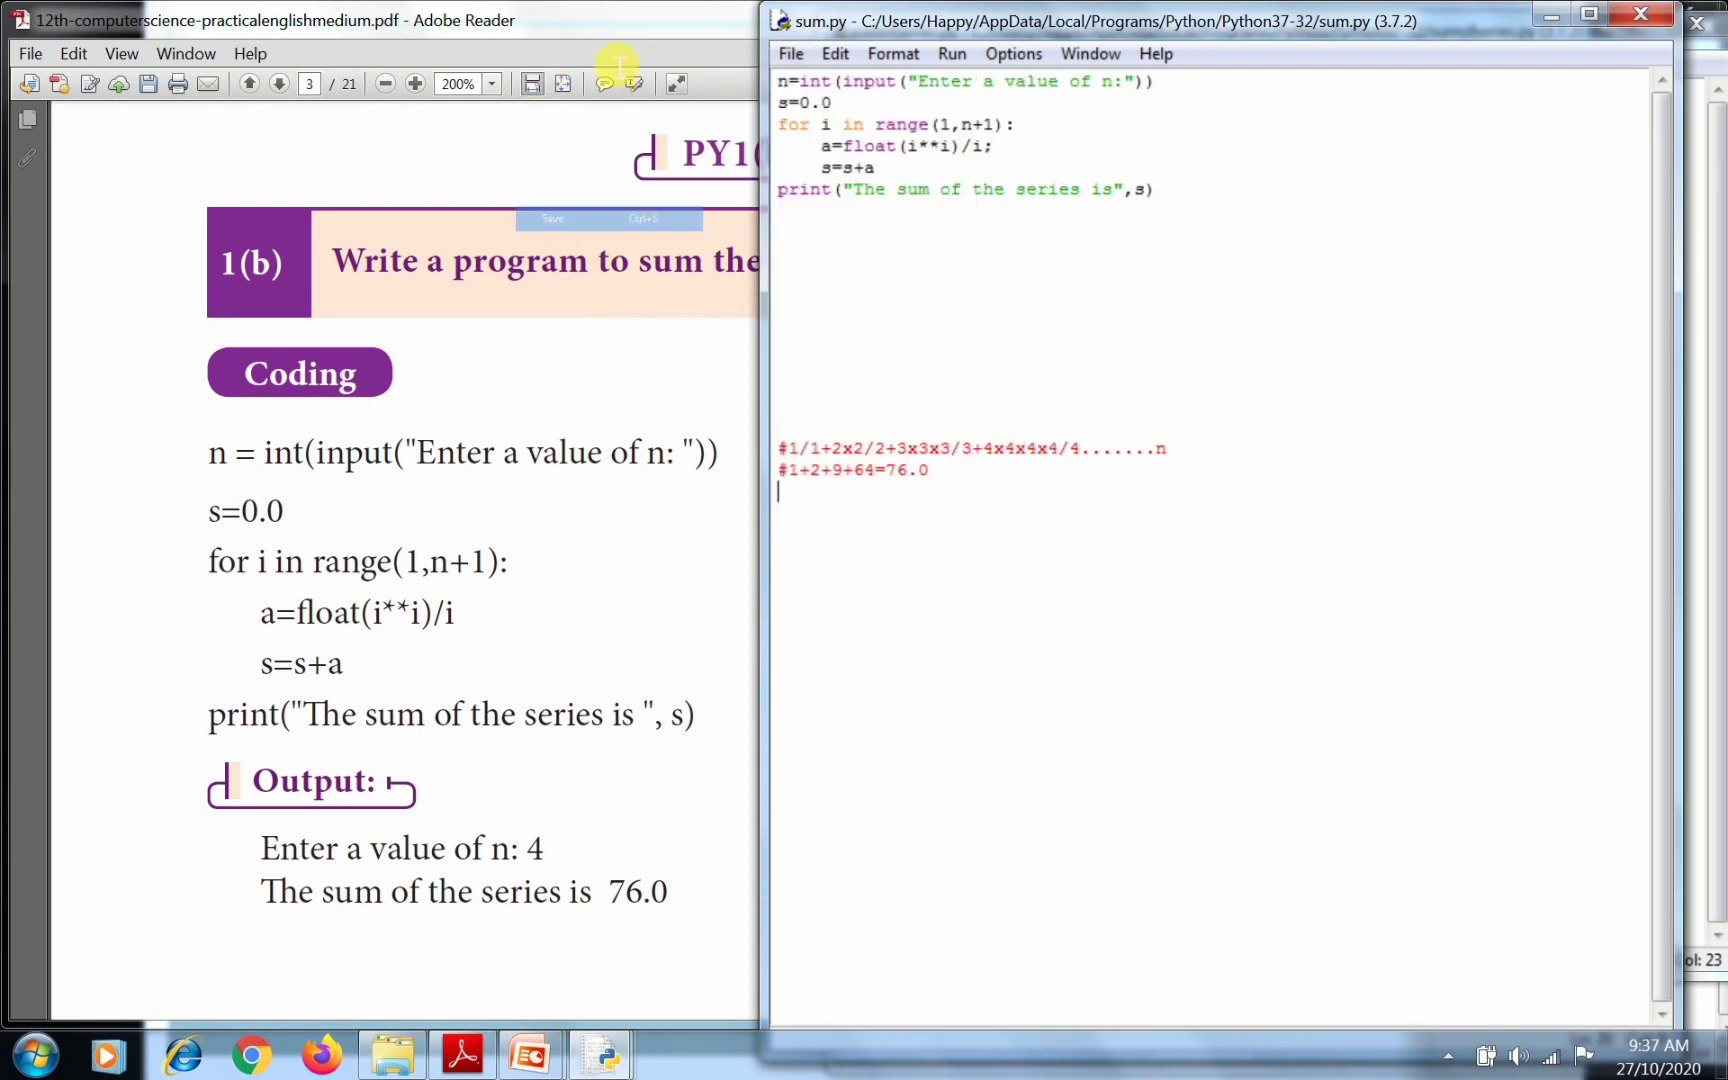
click(950, 52)
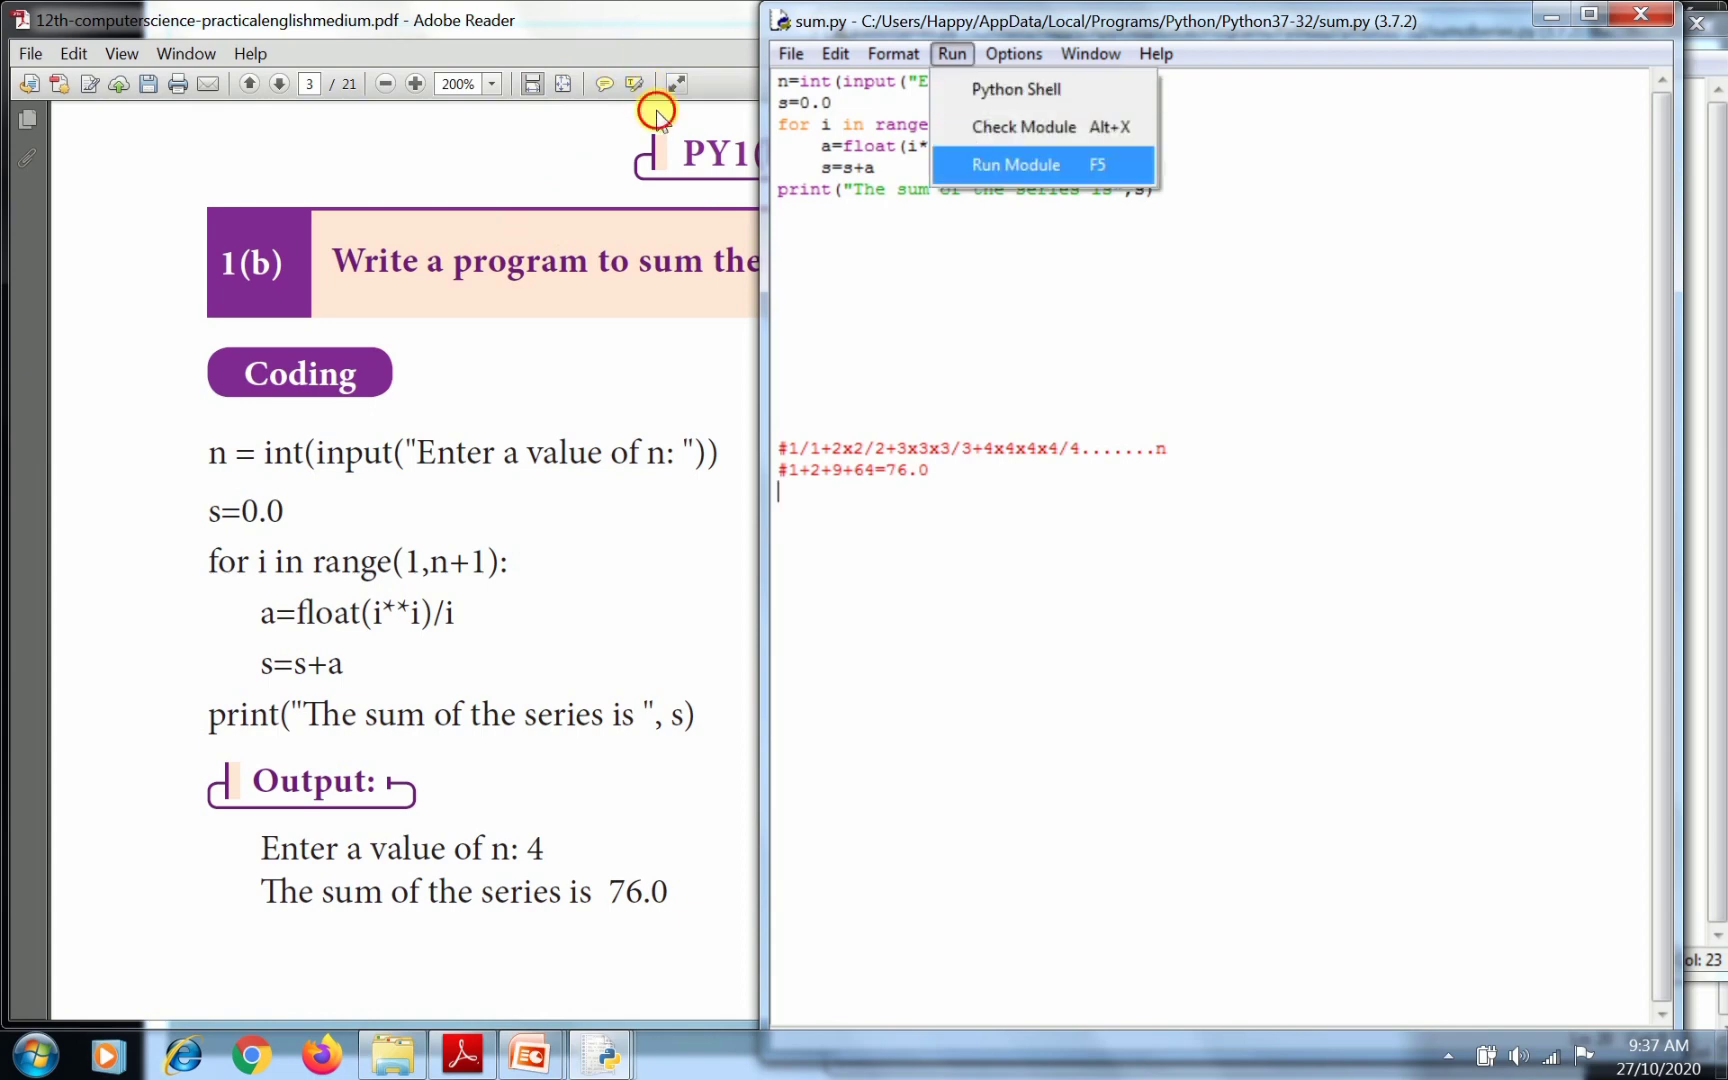
click(1014, 164)
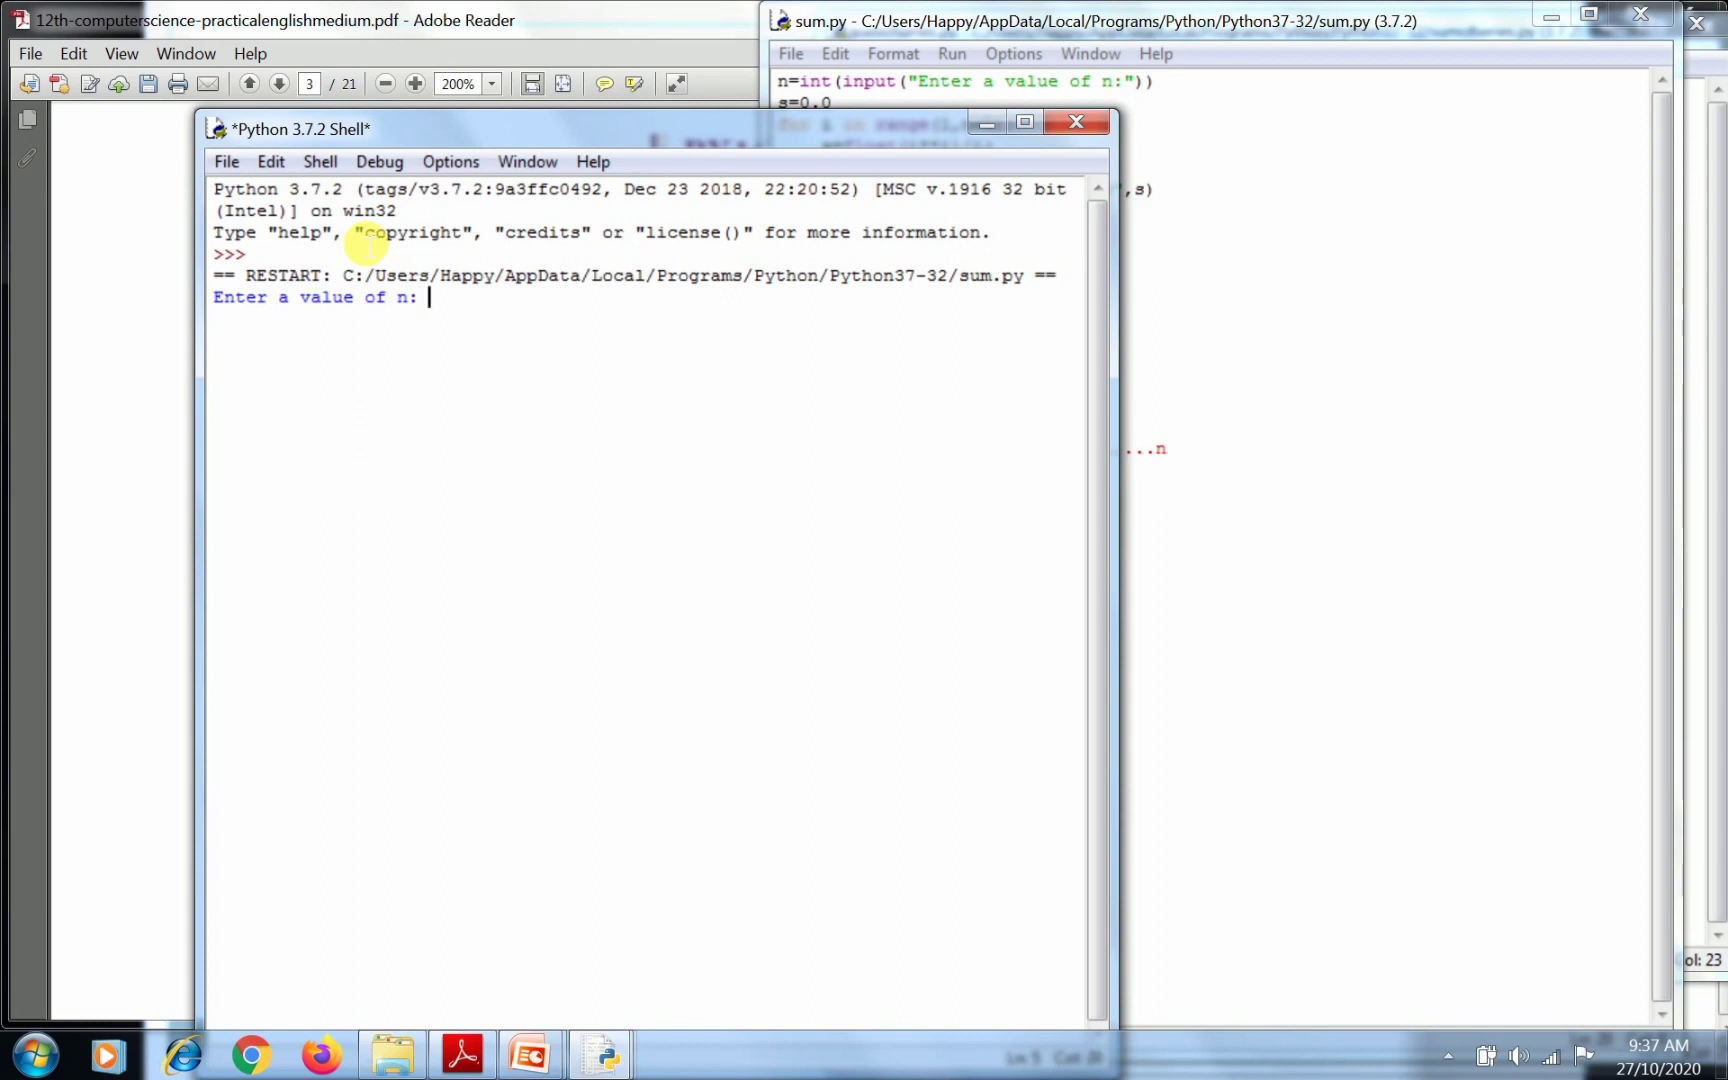
text(4)
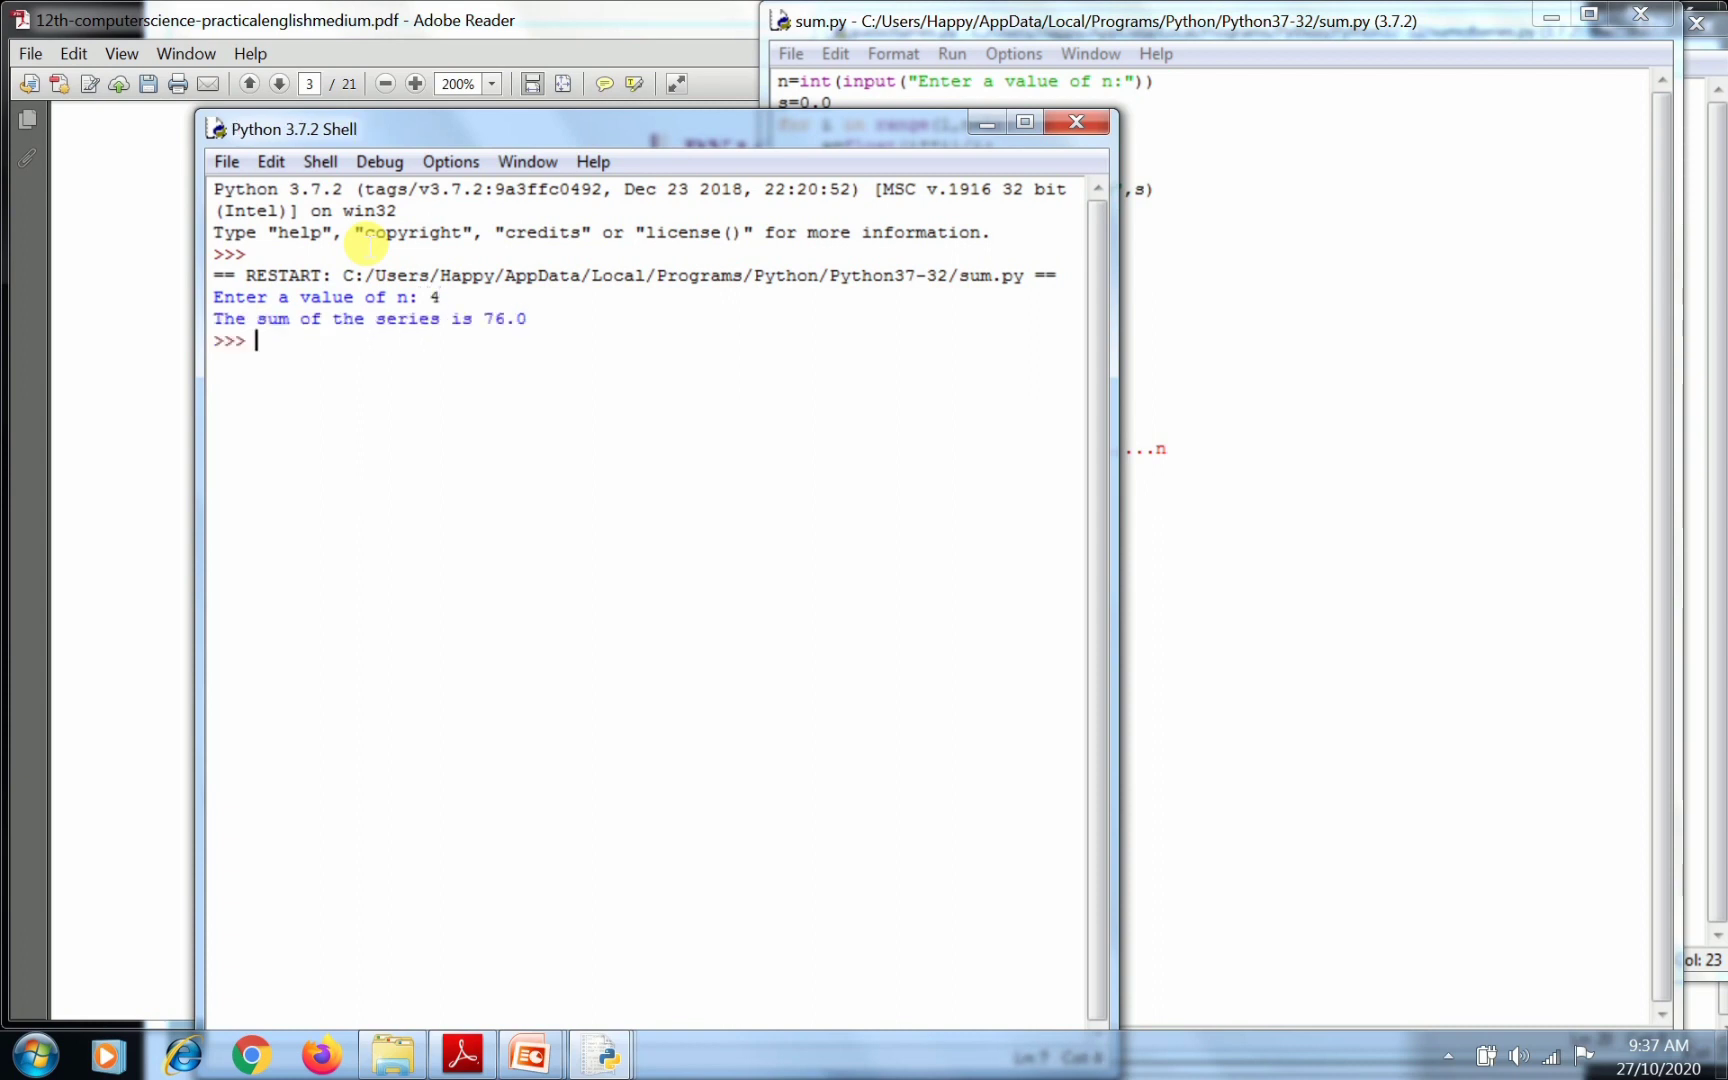
mouse_move(304, 232)
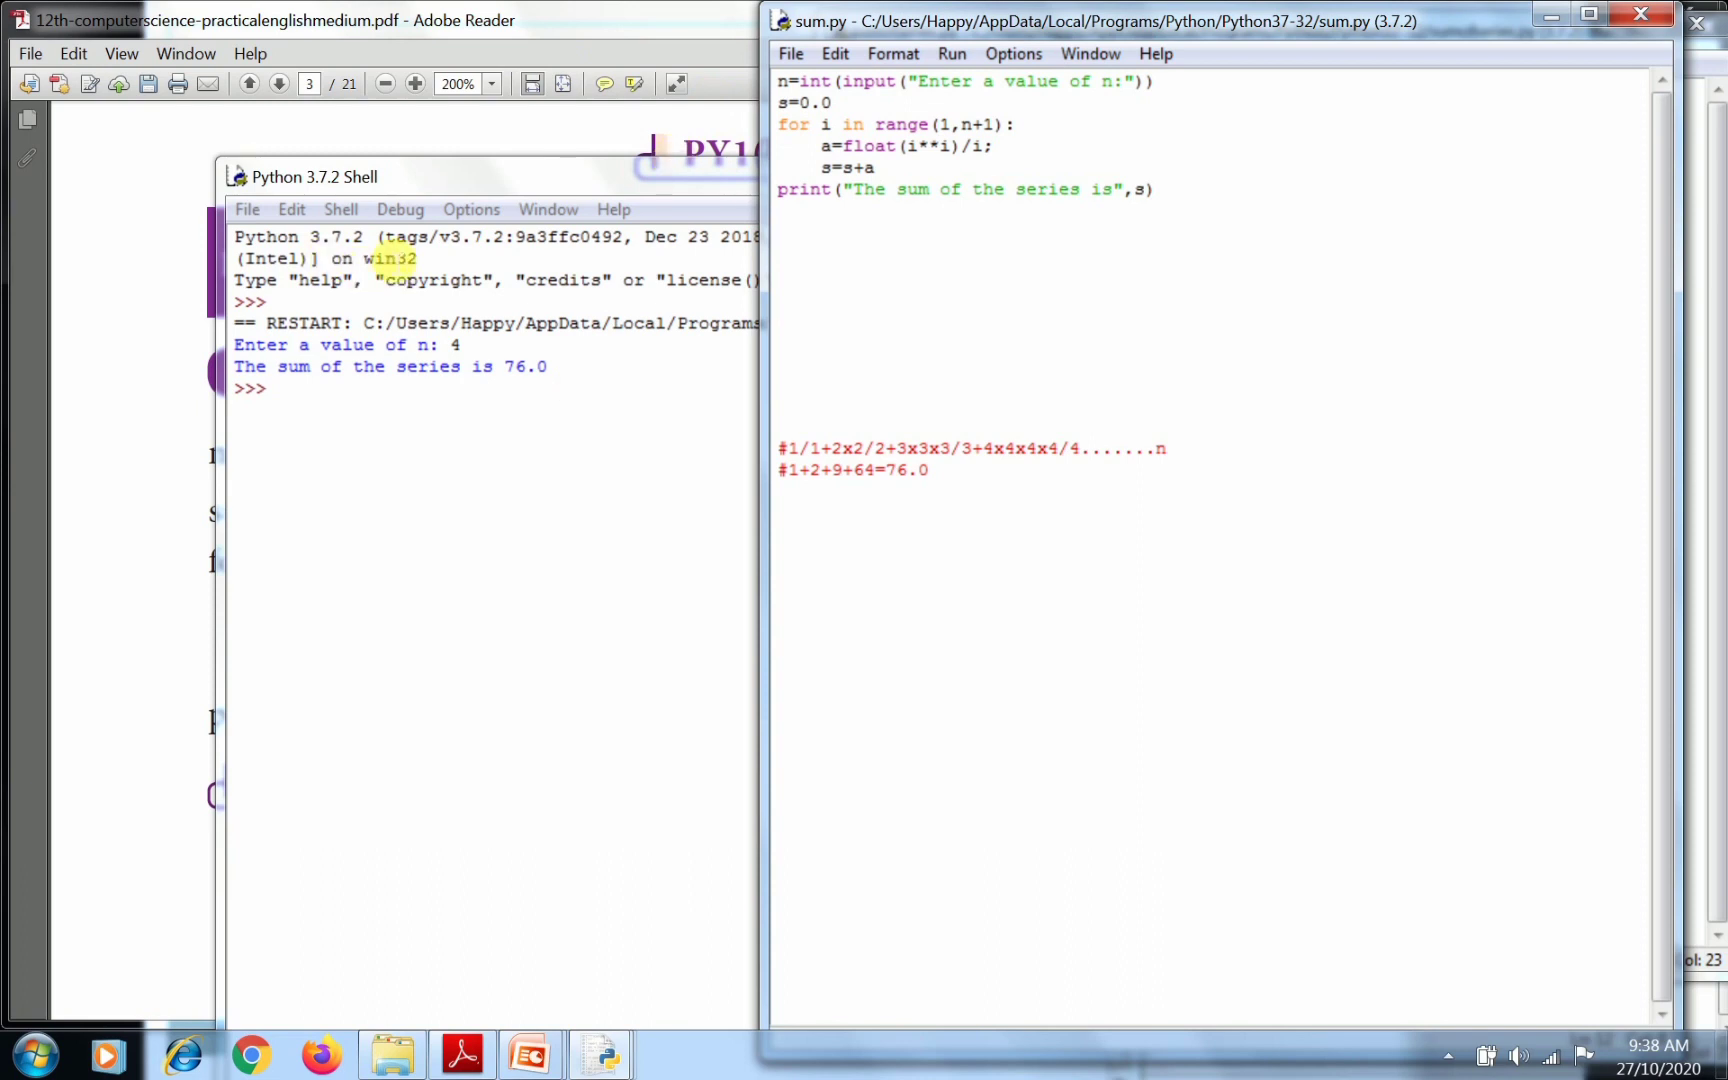
mouse_move(622, 306)
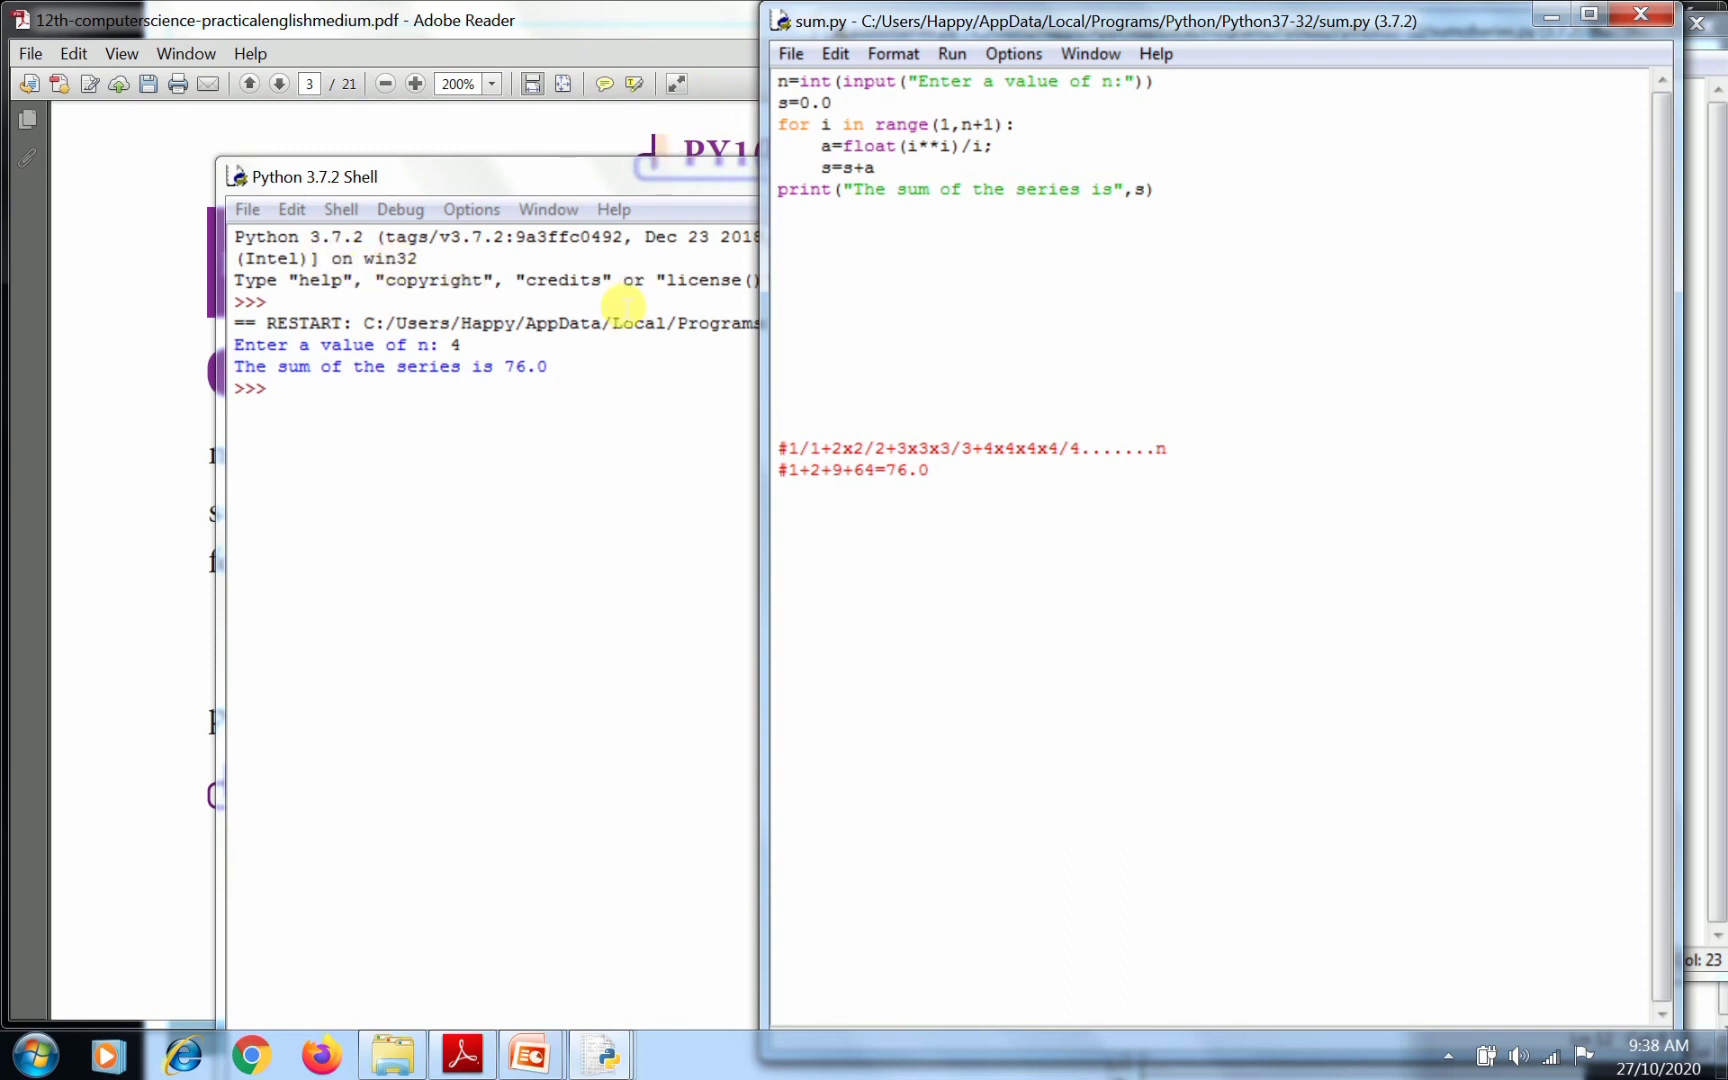